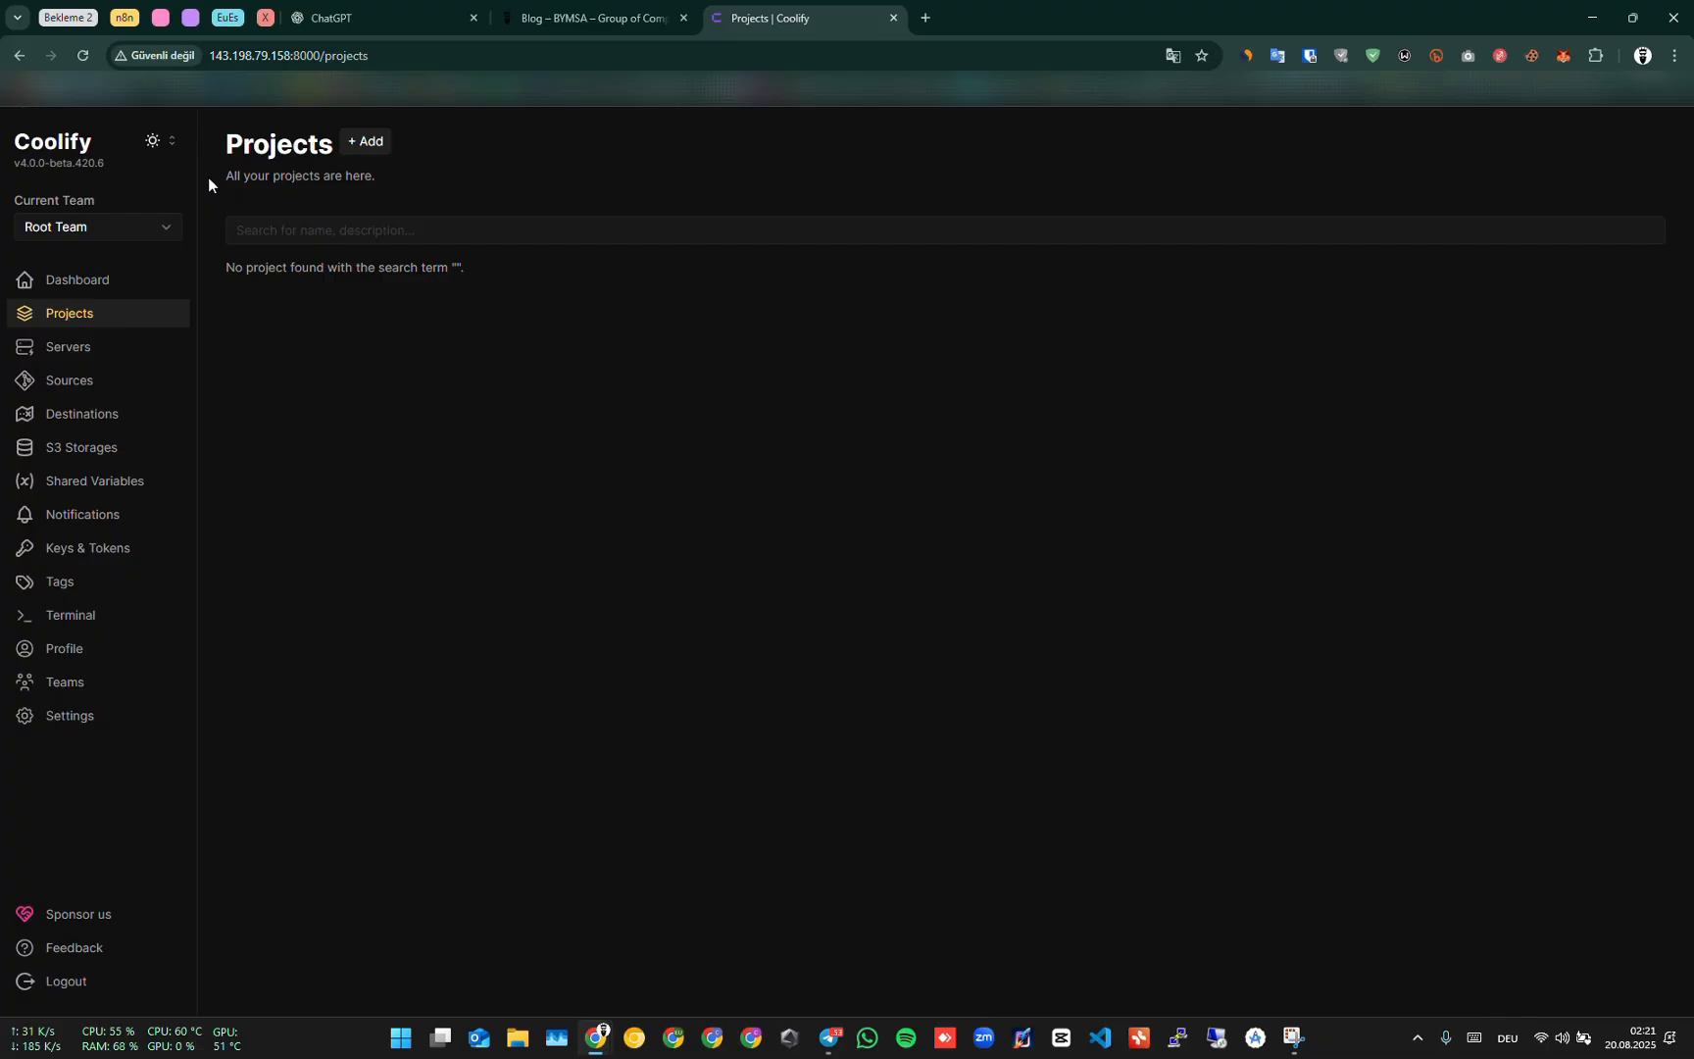
Create the 'n8n' project and open its production environment's new-resource catalog
left_click(365, 141)
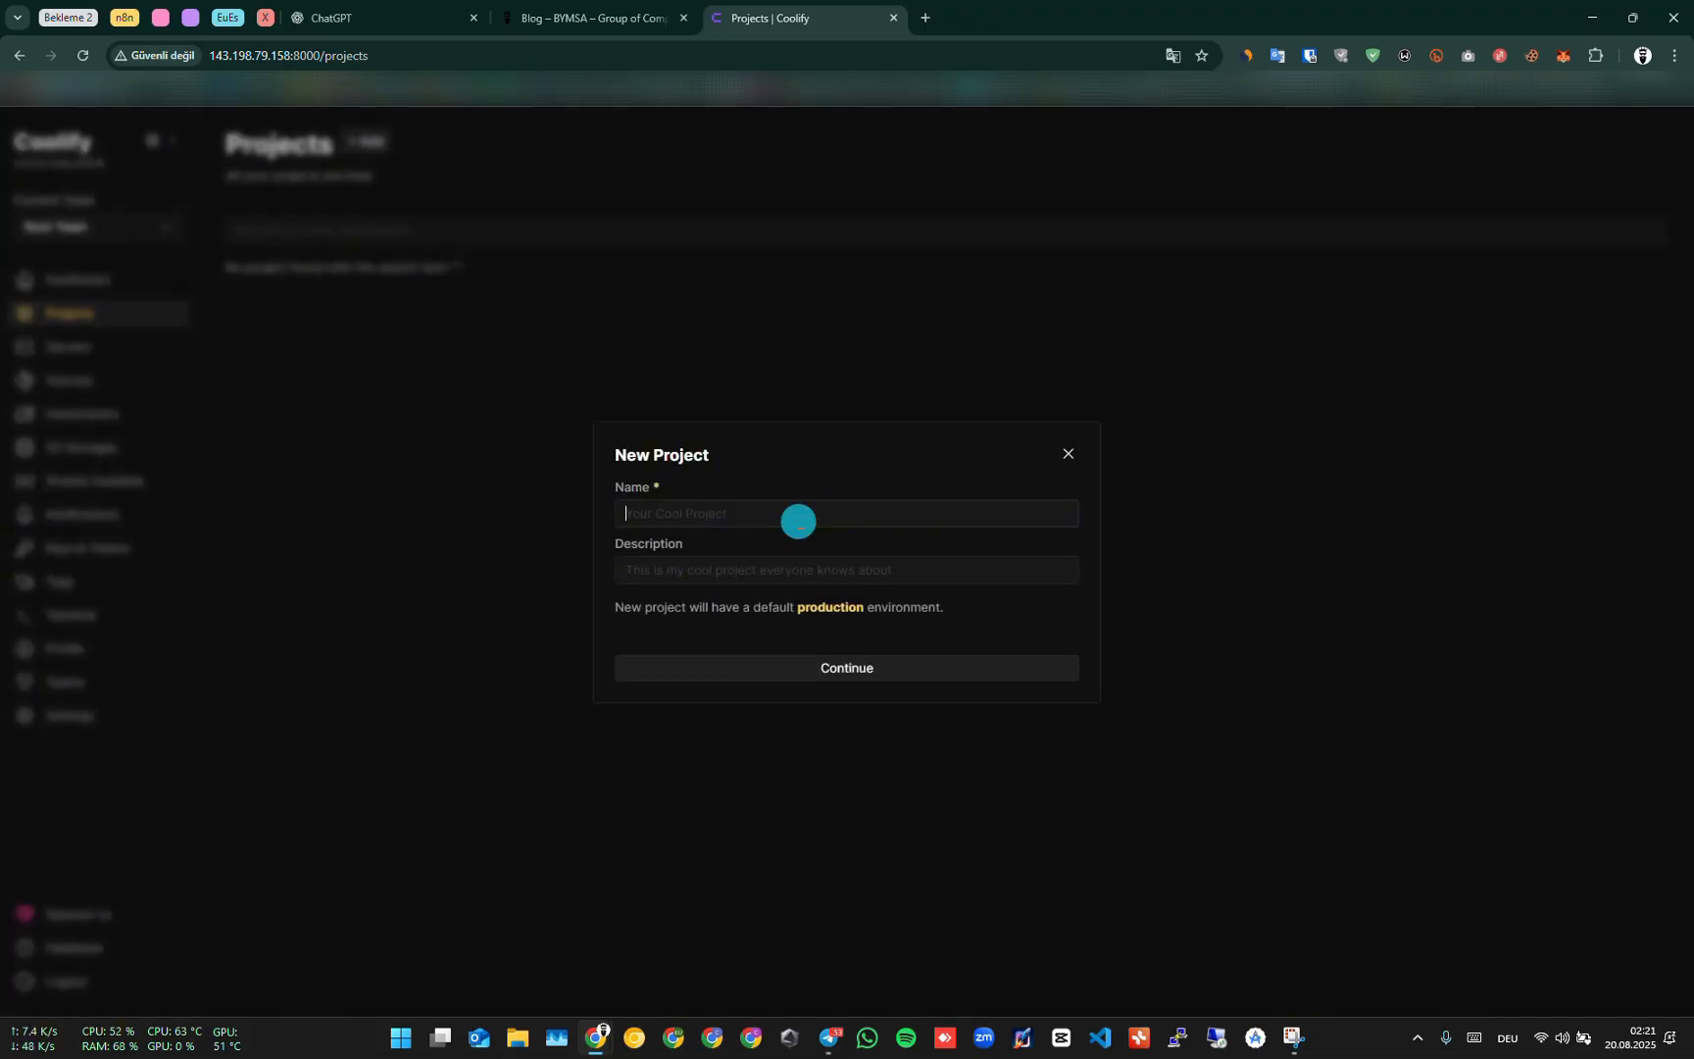
type("n8n")
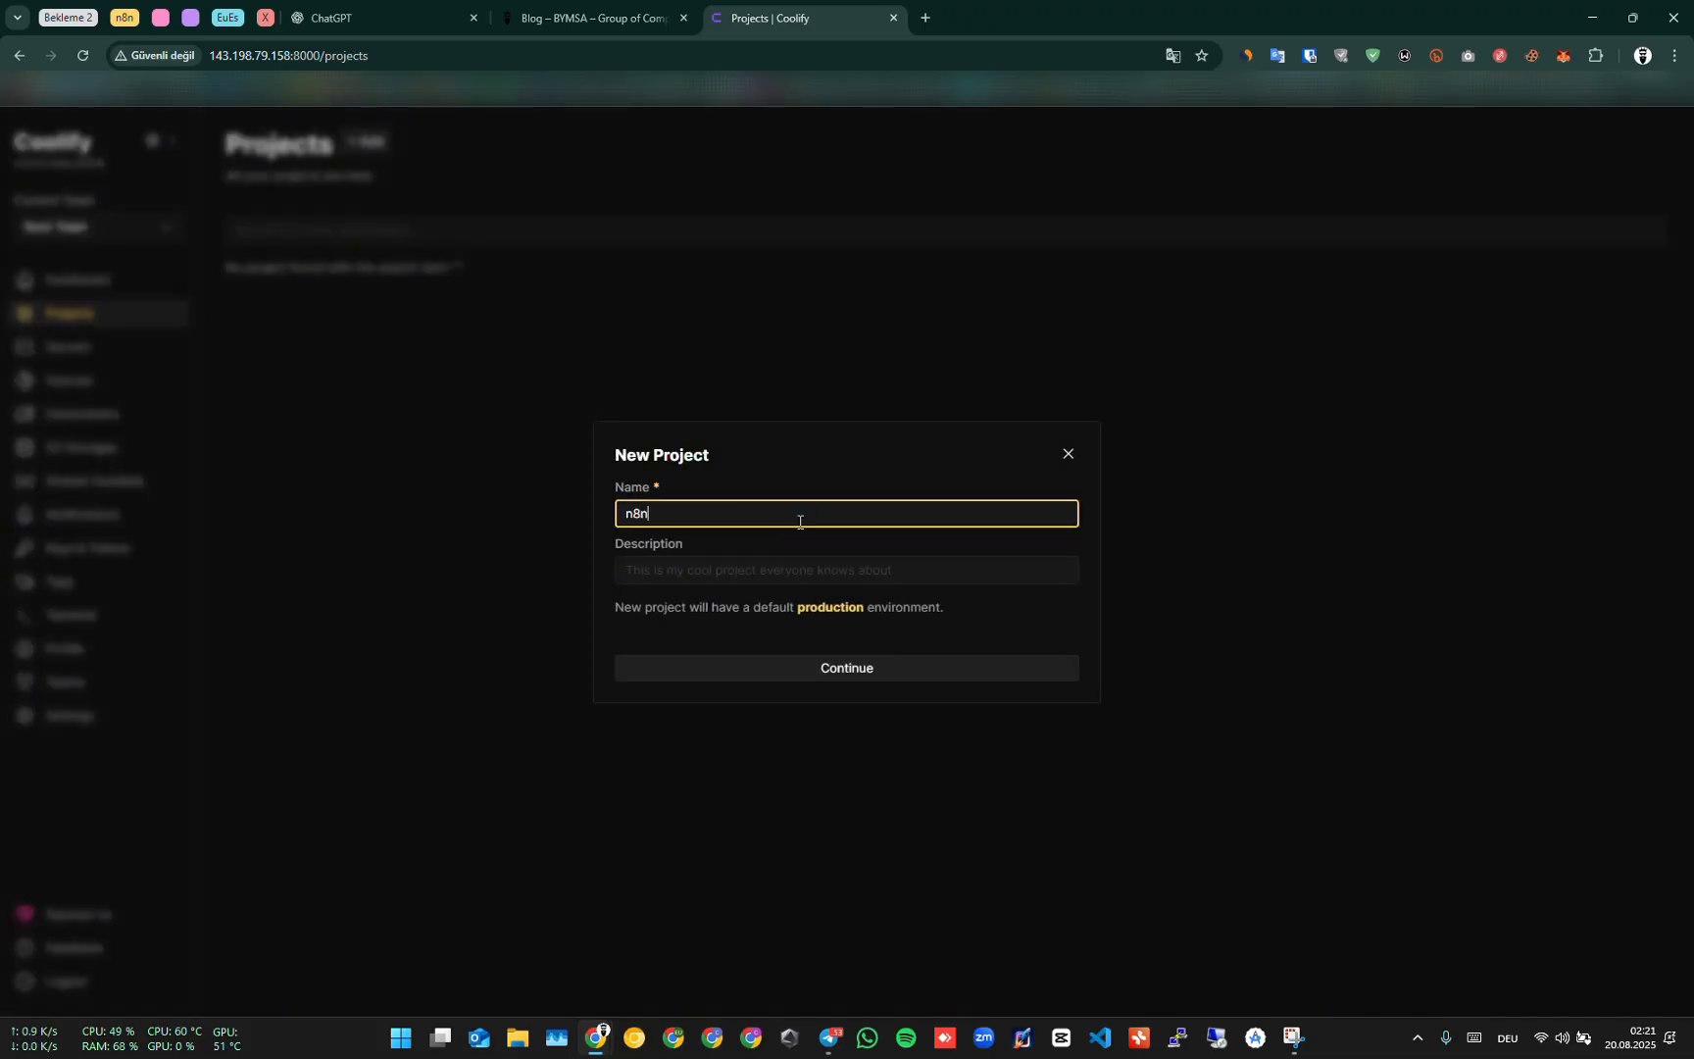
left_click(846, 667)
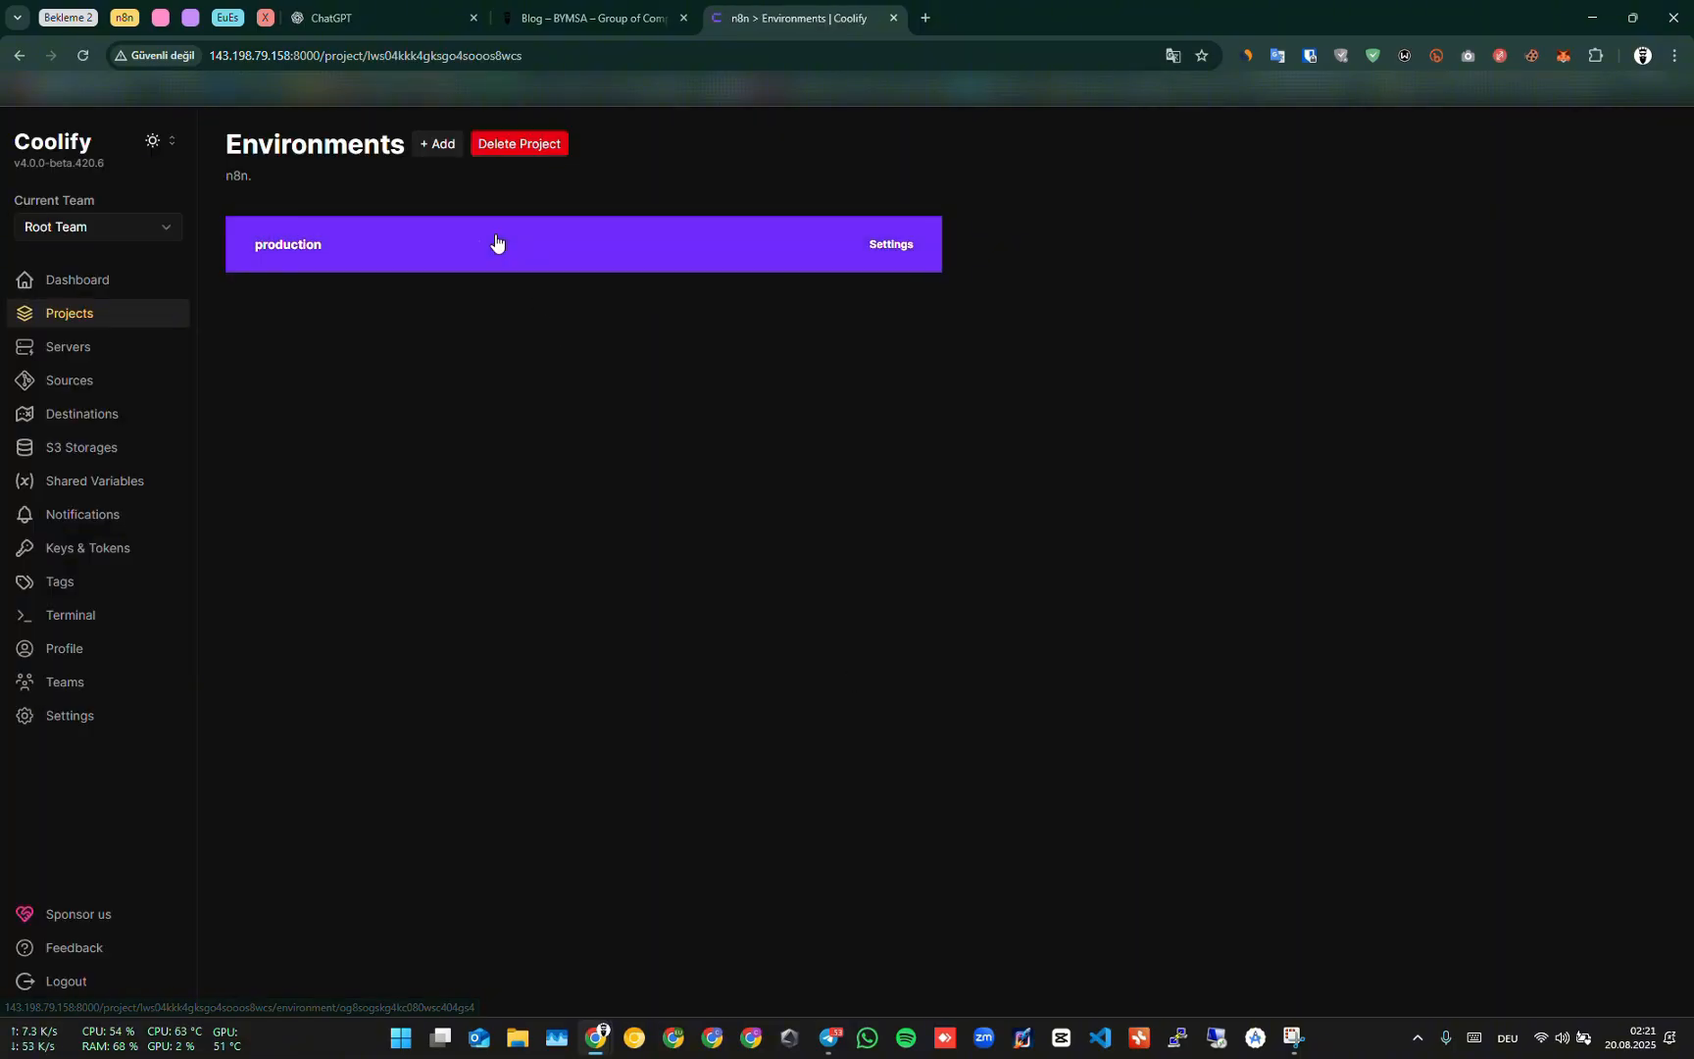
left_click(497, 243)
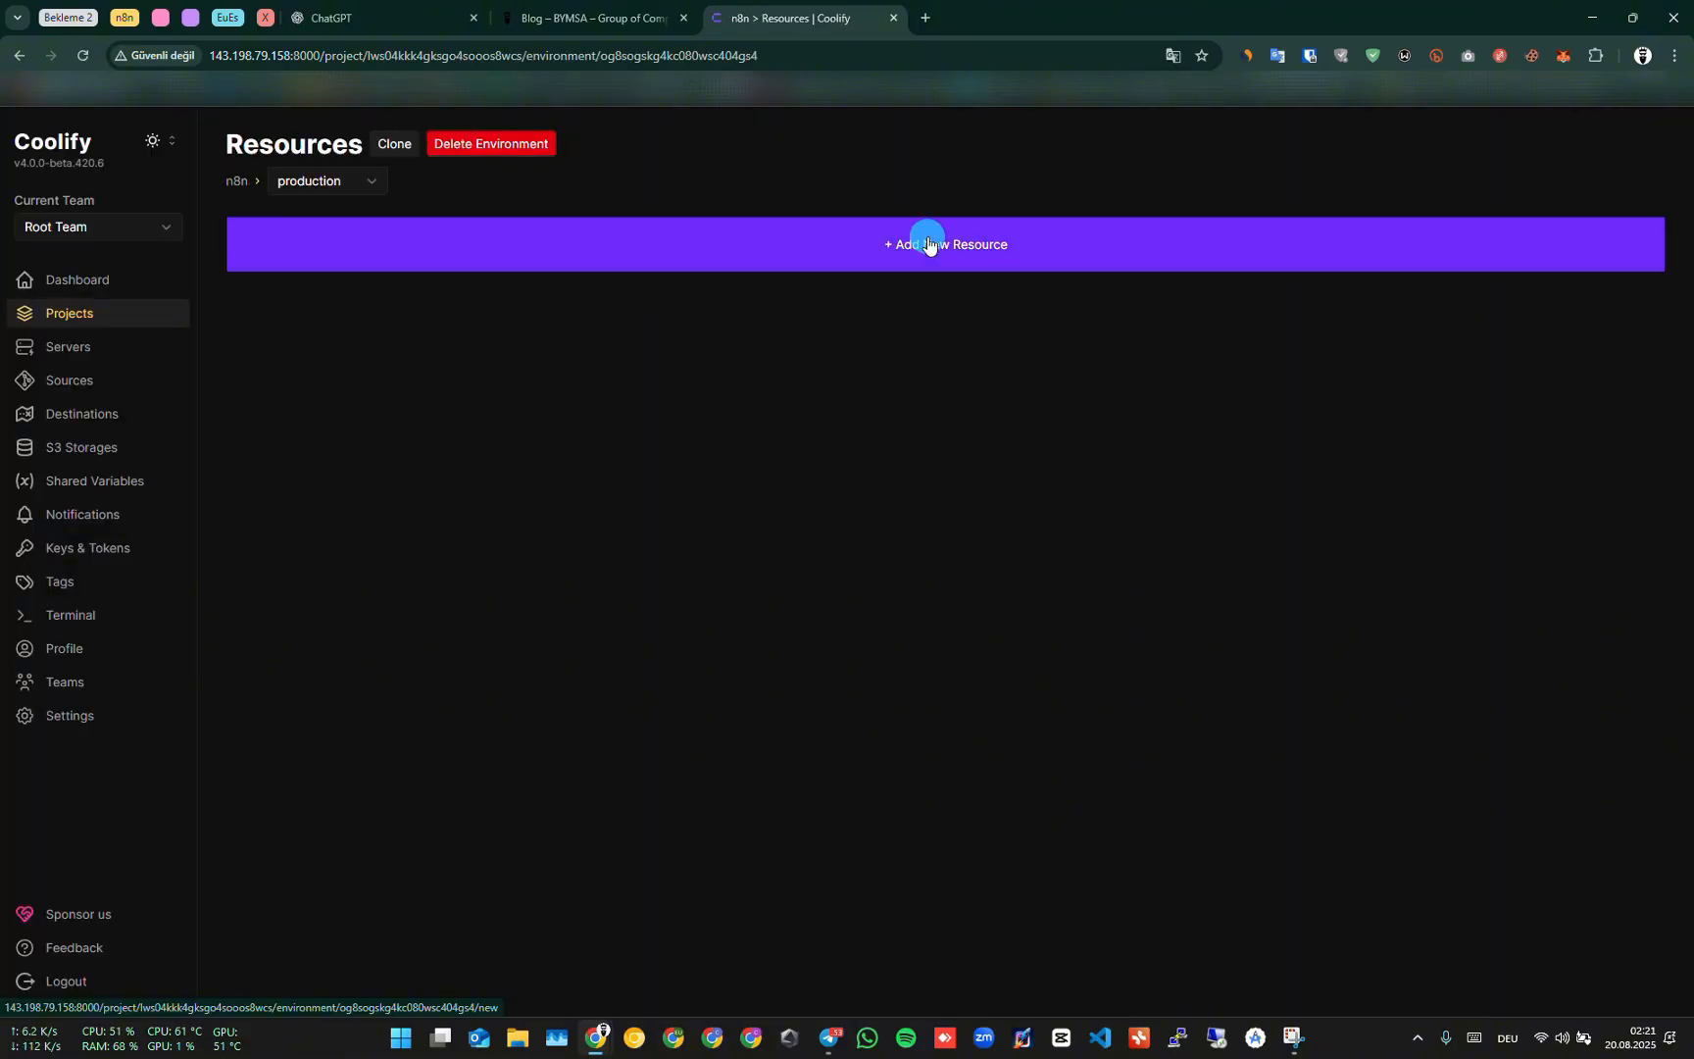
left_click(944, 243)
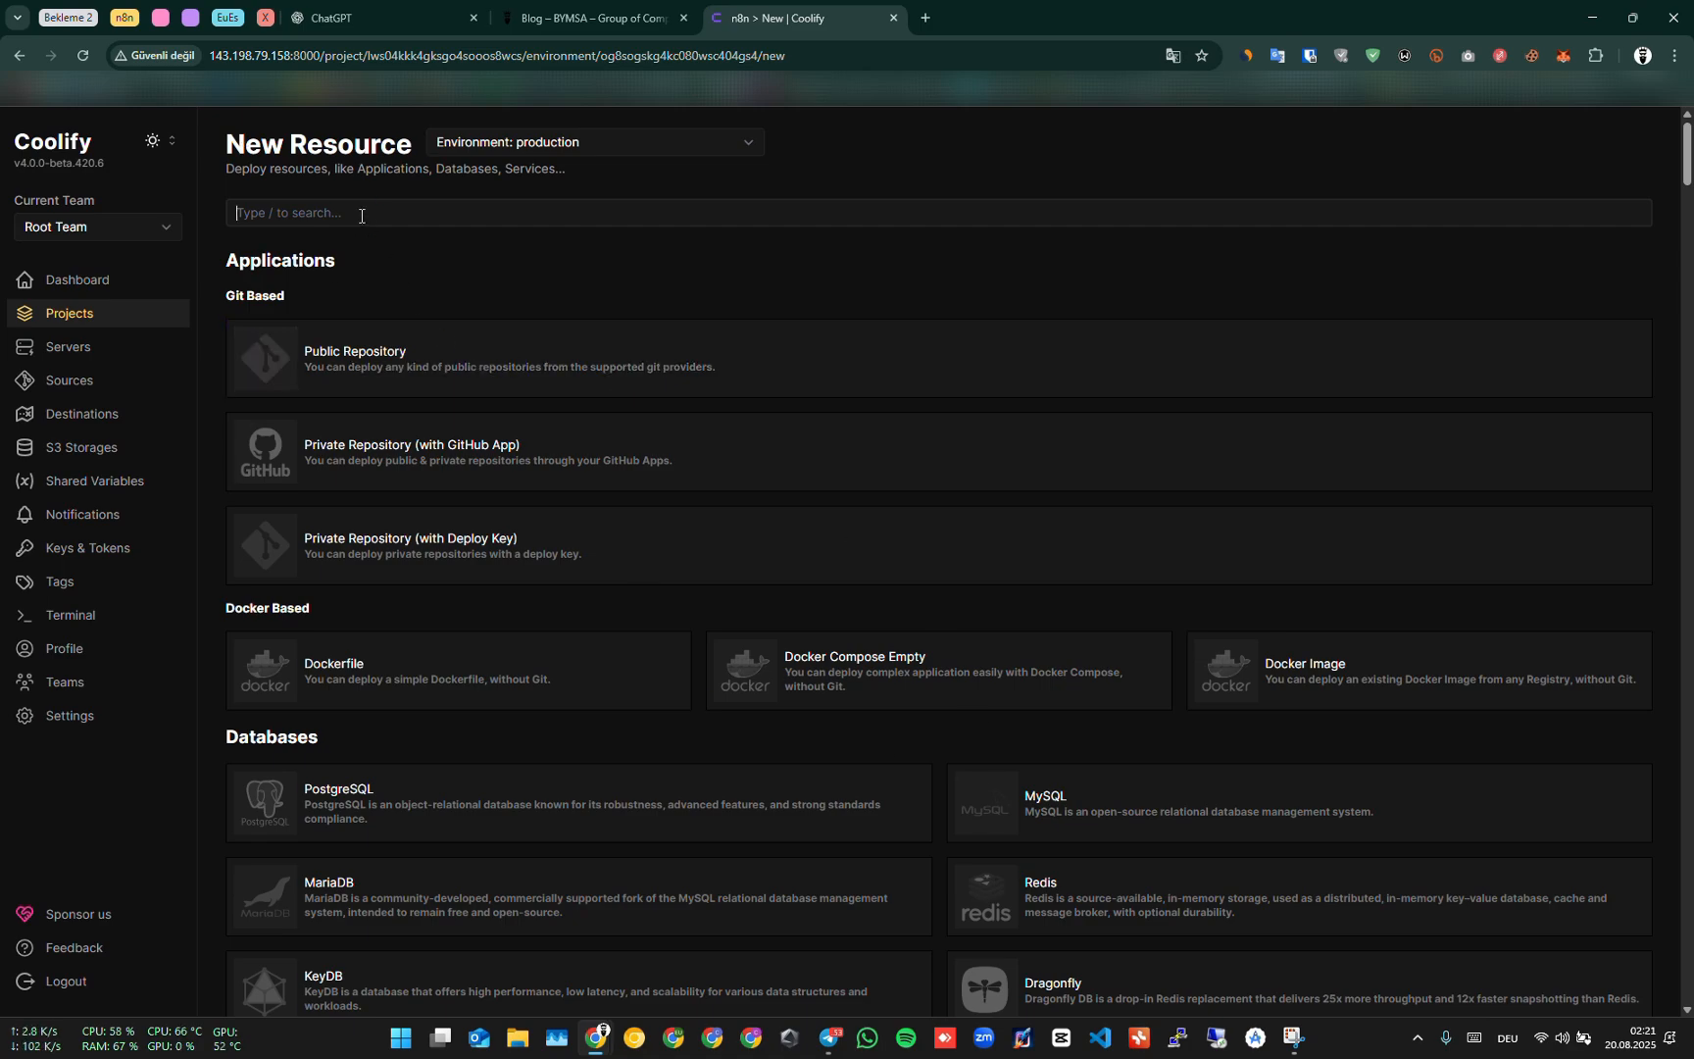
Search the catalog for 'n8n', add the n8n service and deploy it
type("n8n")
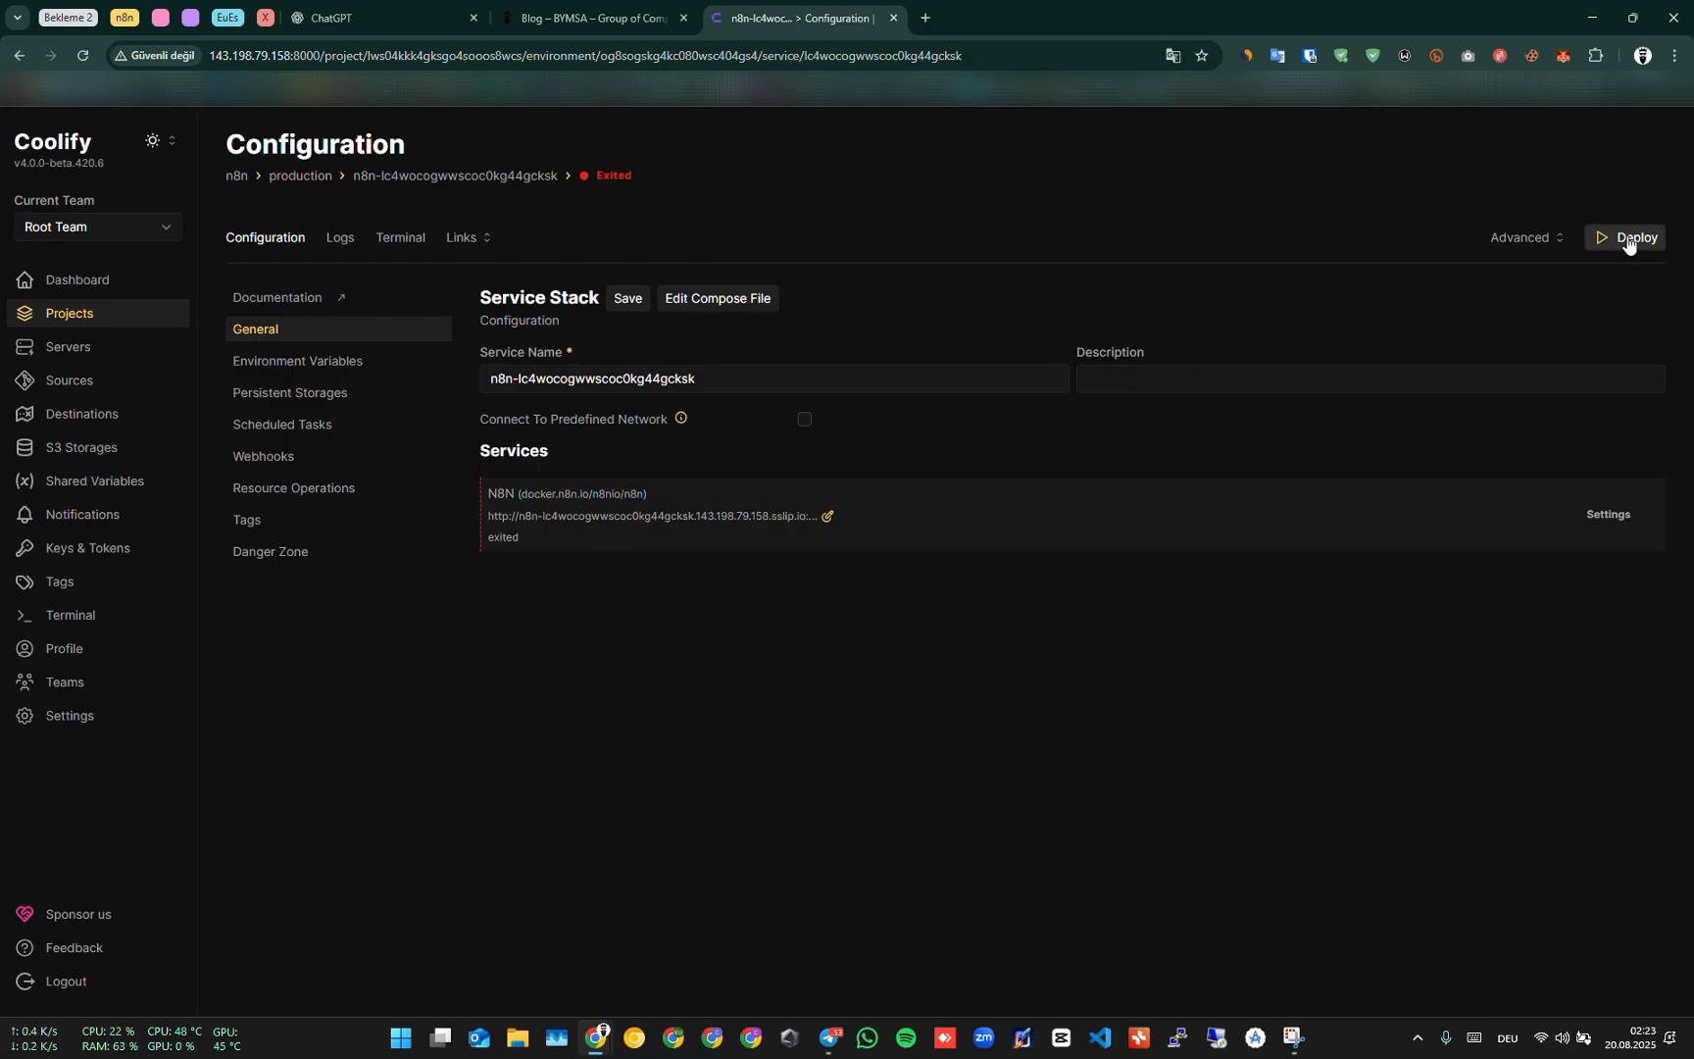
left_click(1632, 237)
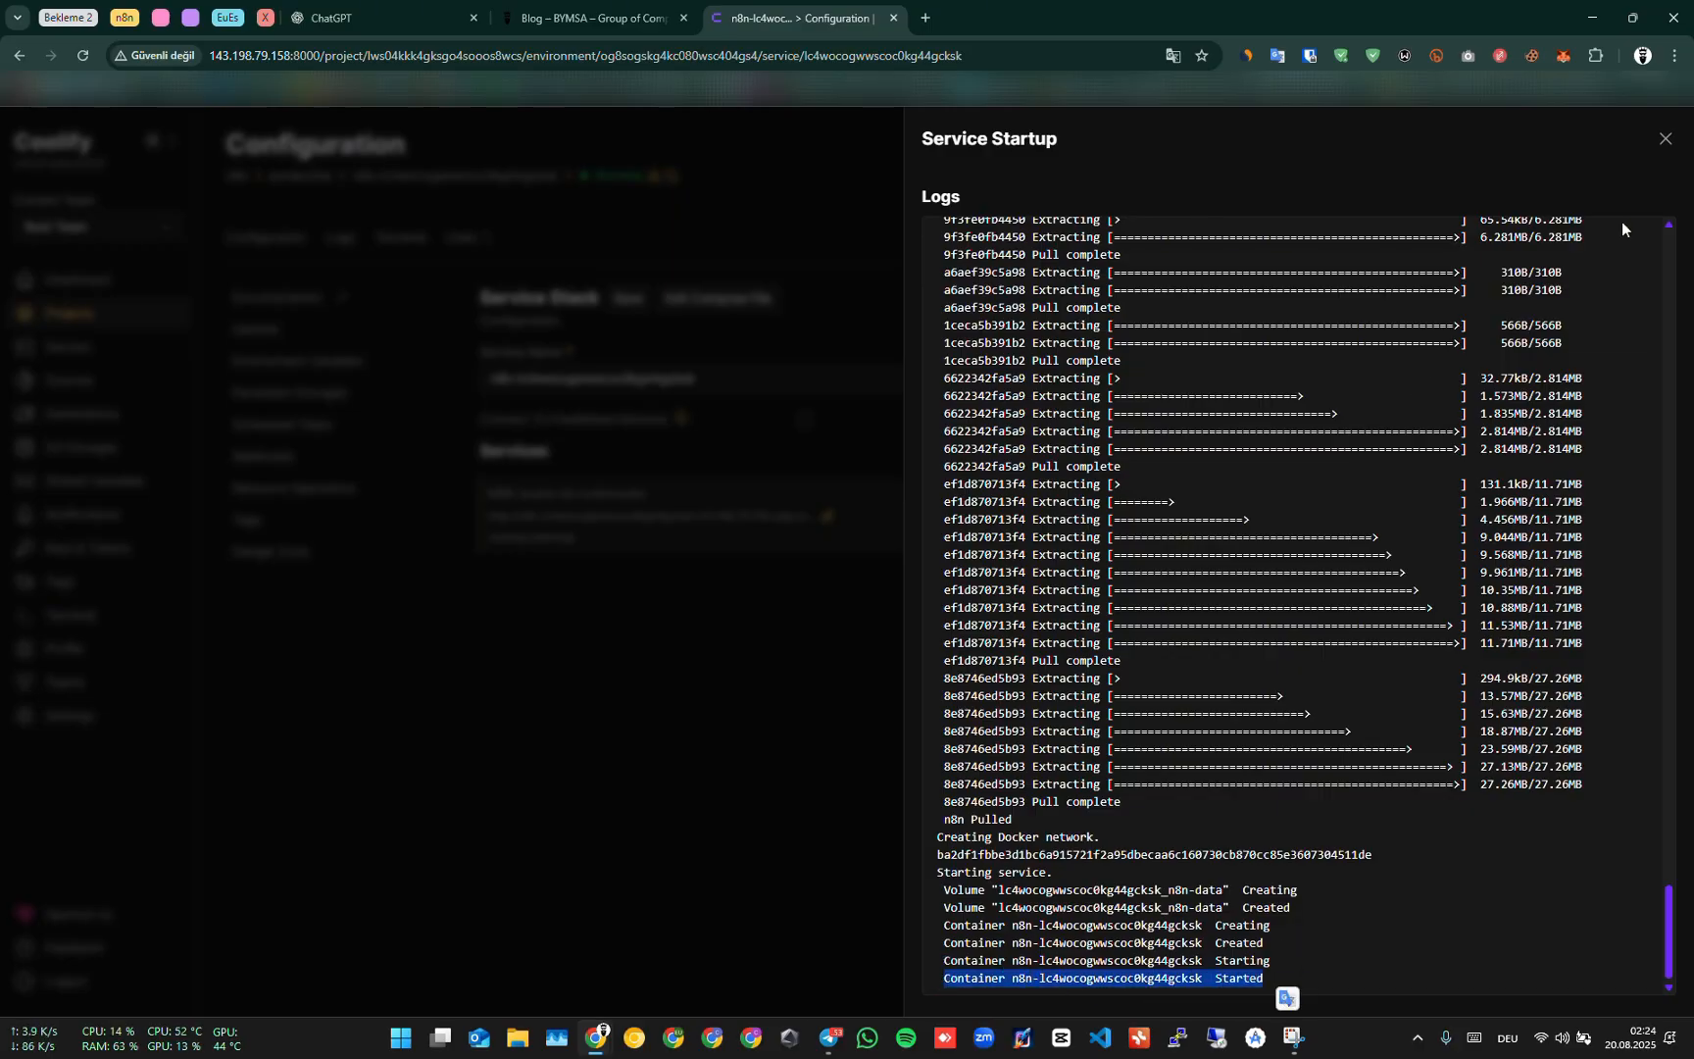
Close the startup log and open n8n's sslip.io link in a new tab
left_click(1663, 138)
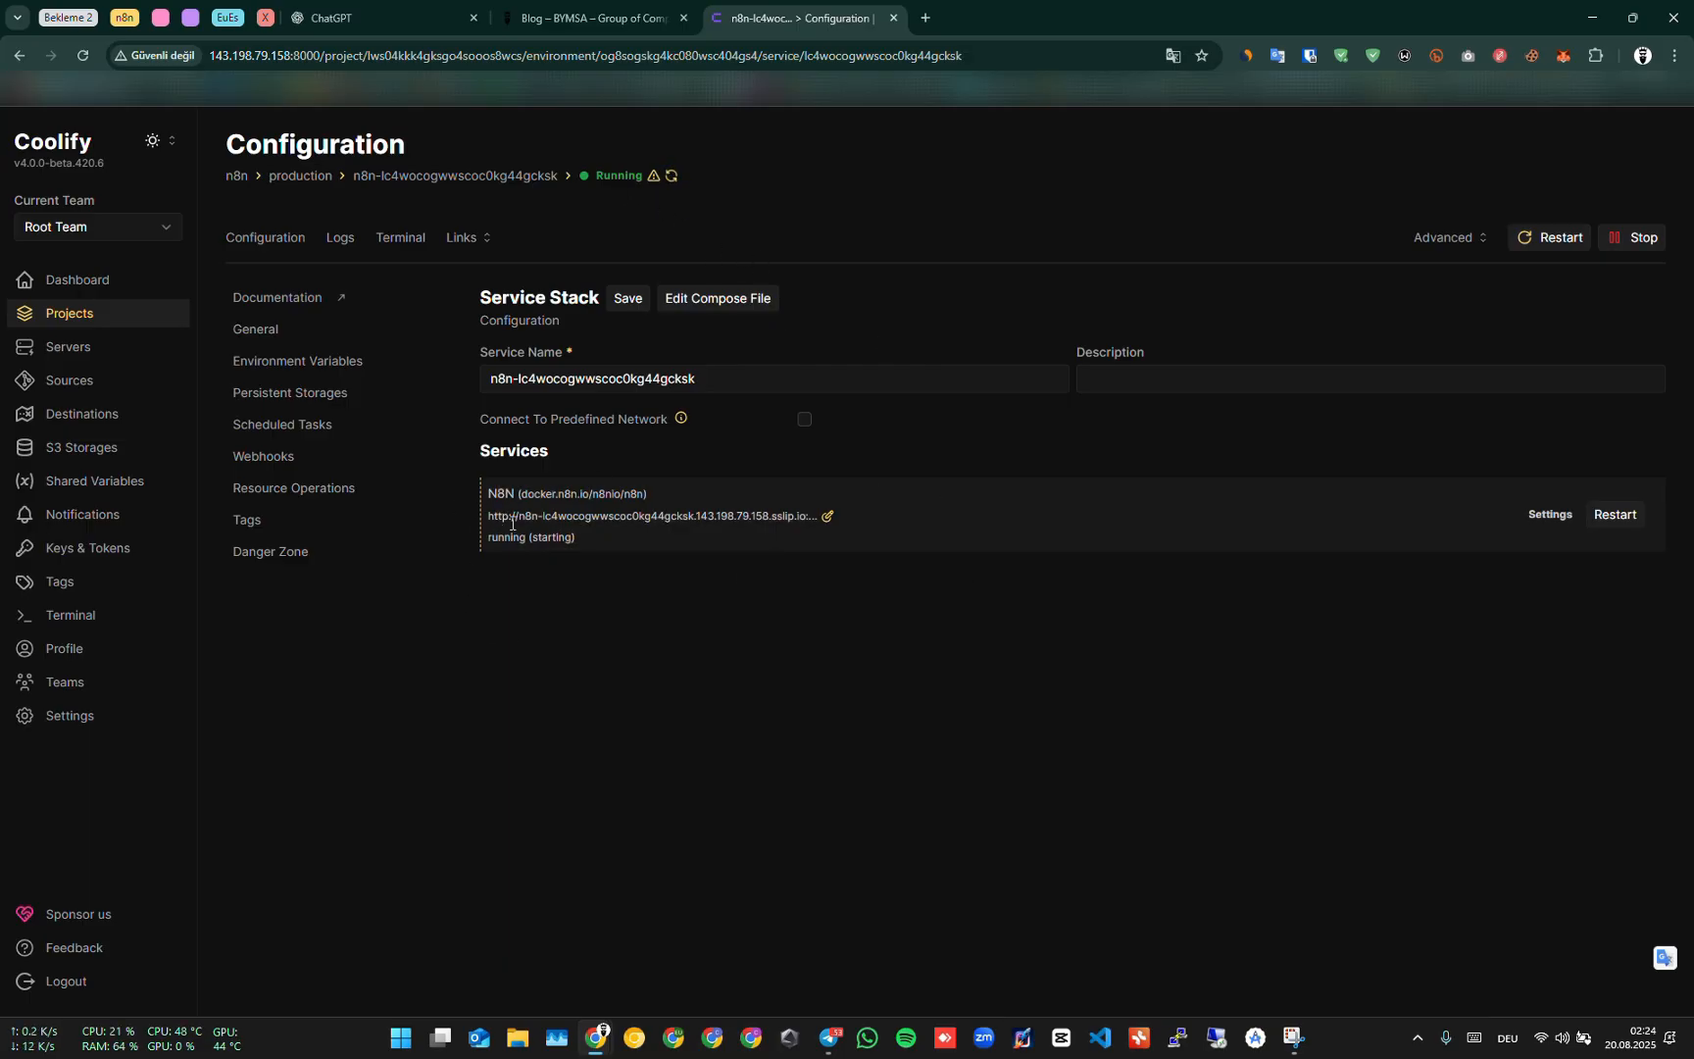
mouse_move(664, 242)
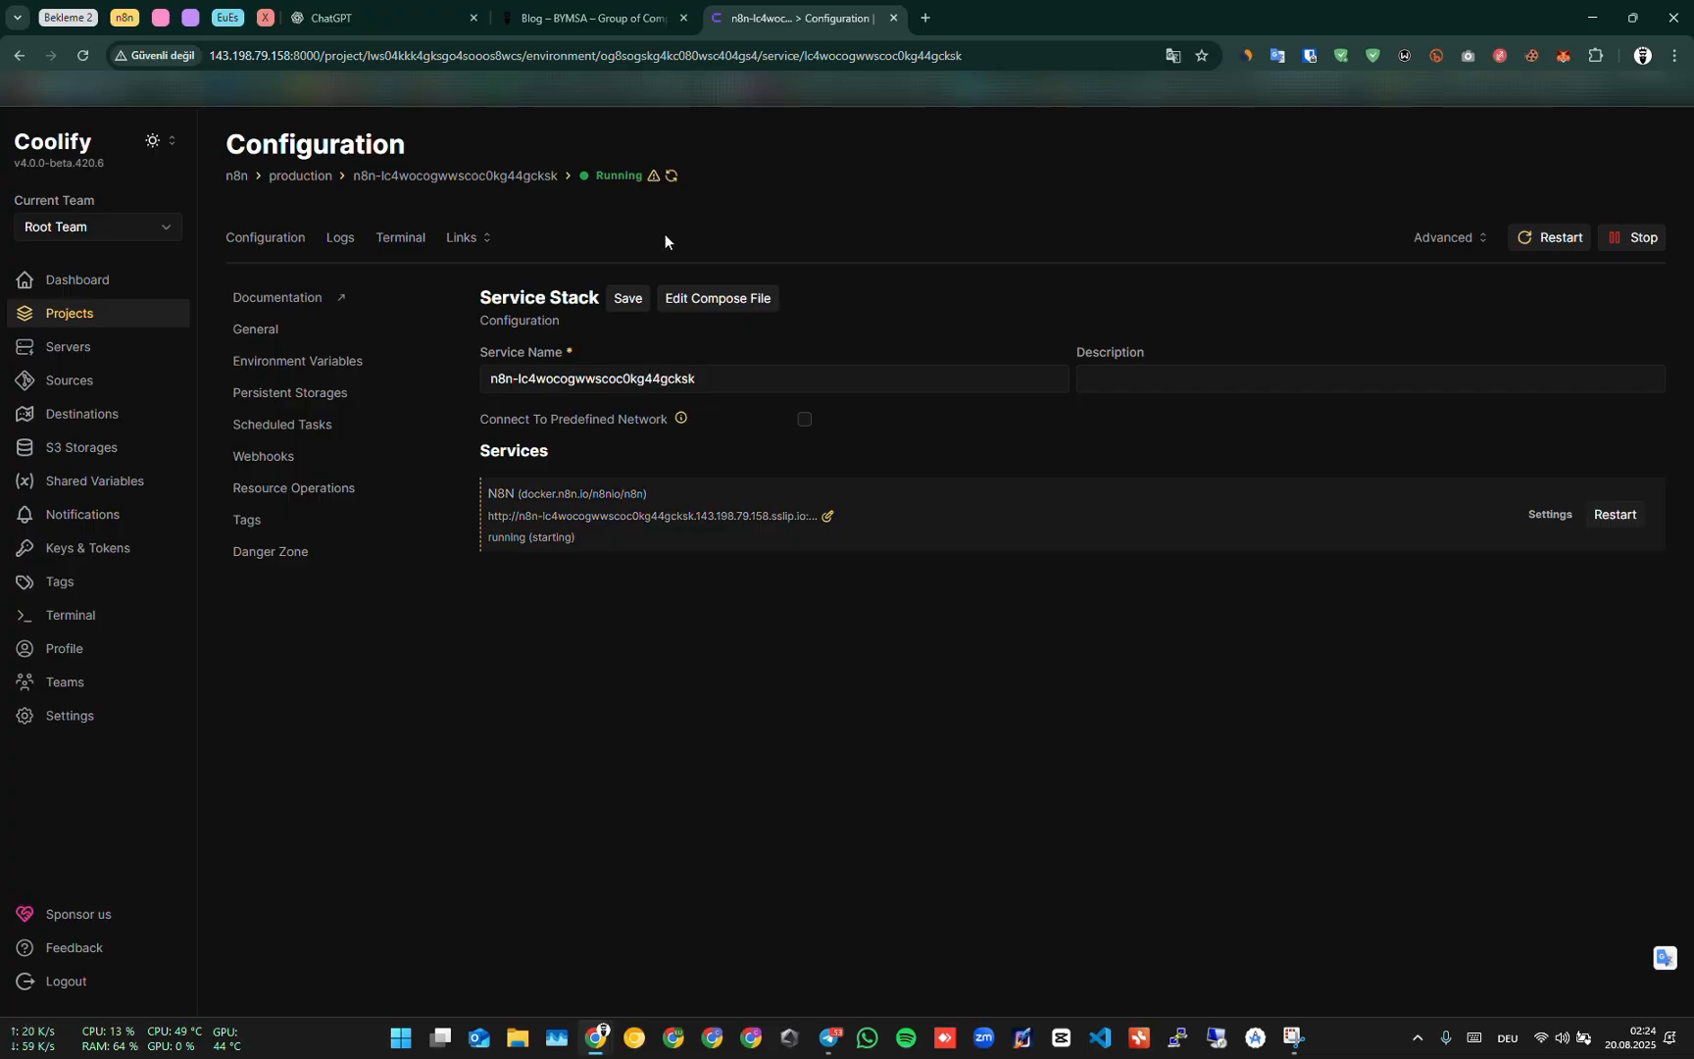
mouse_move(589, 187)
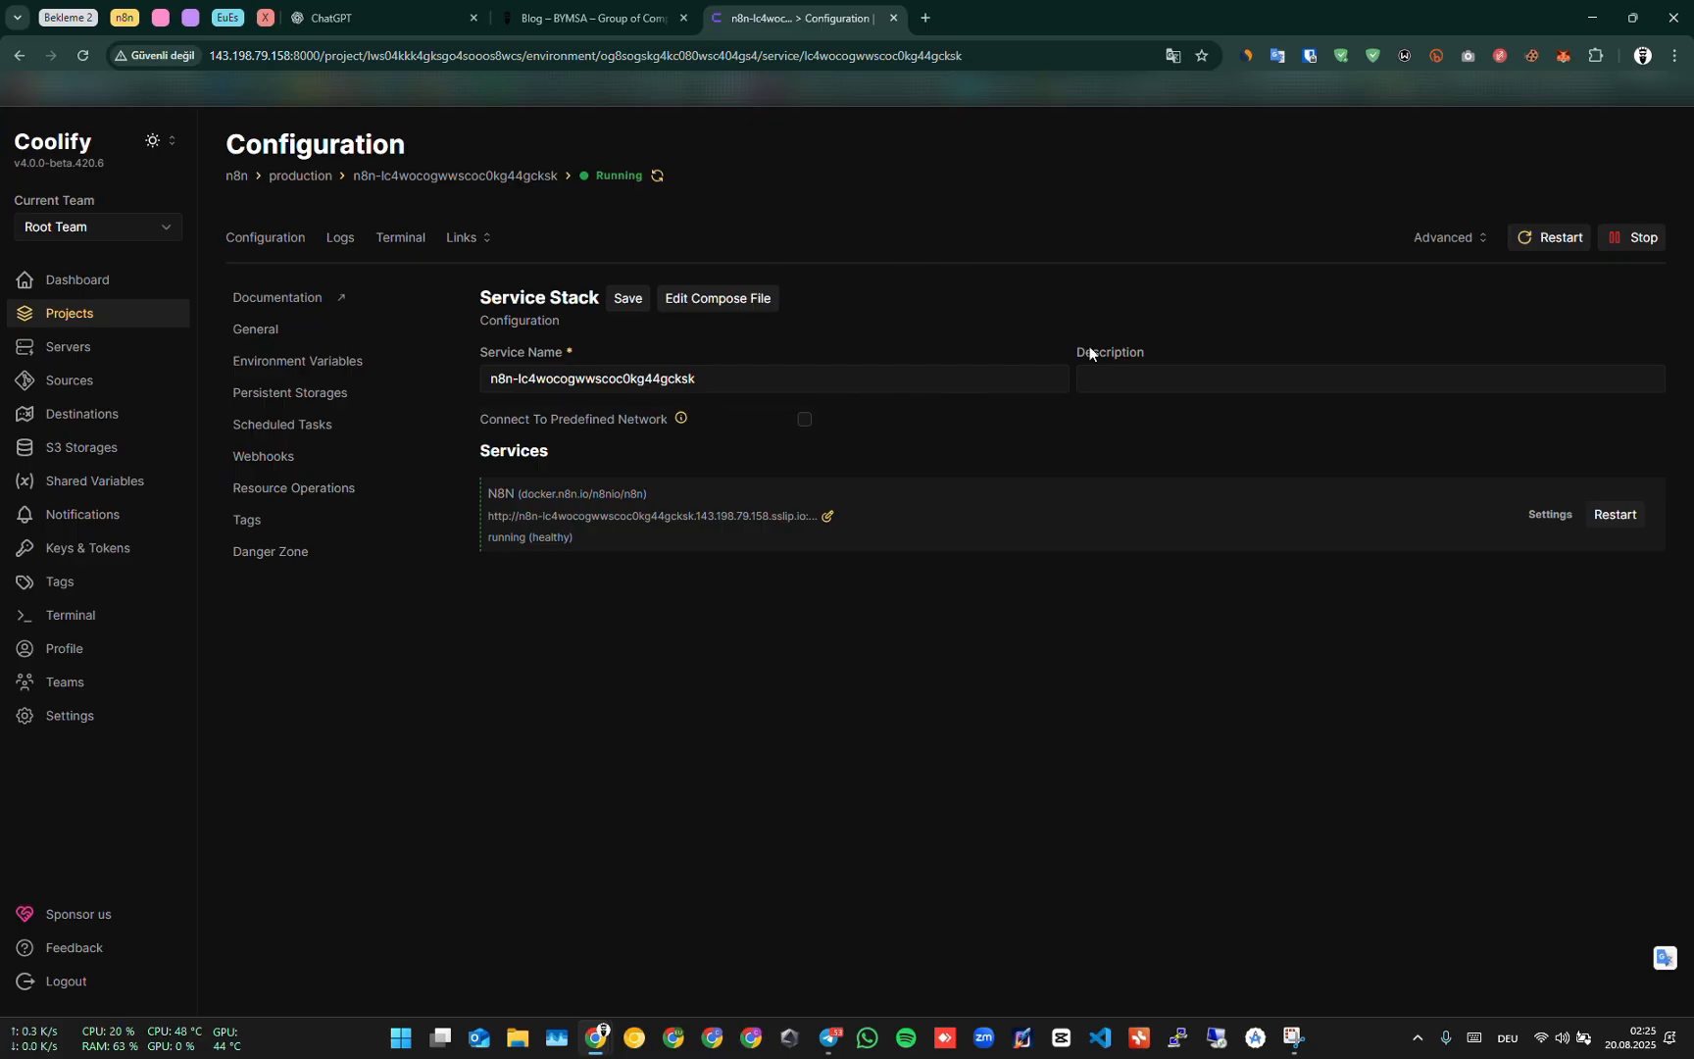
mouse_move(824, 345)
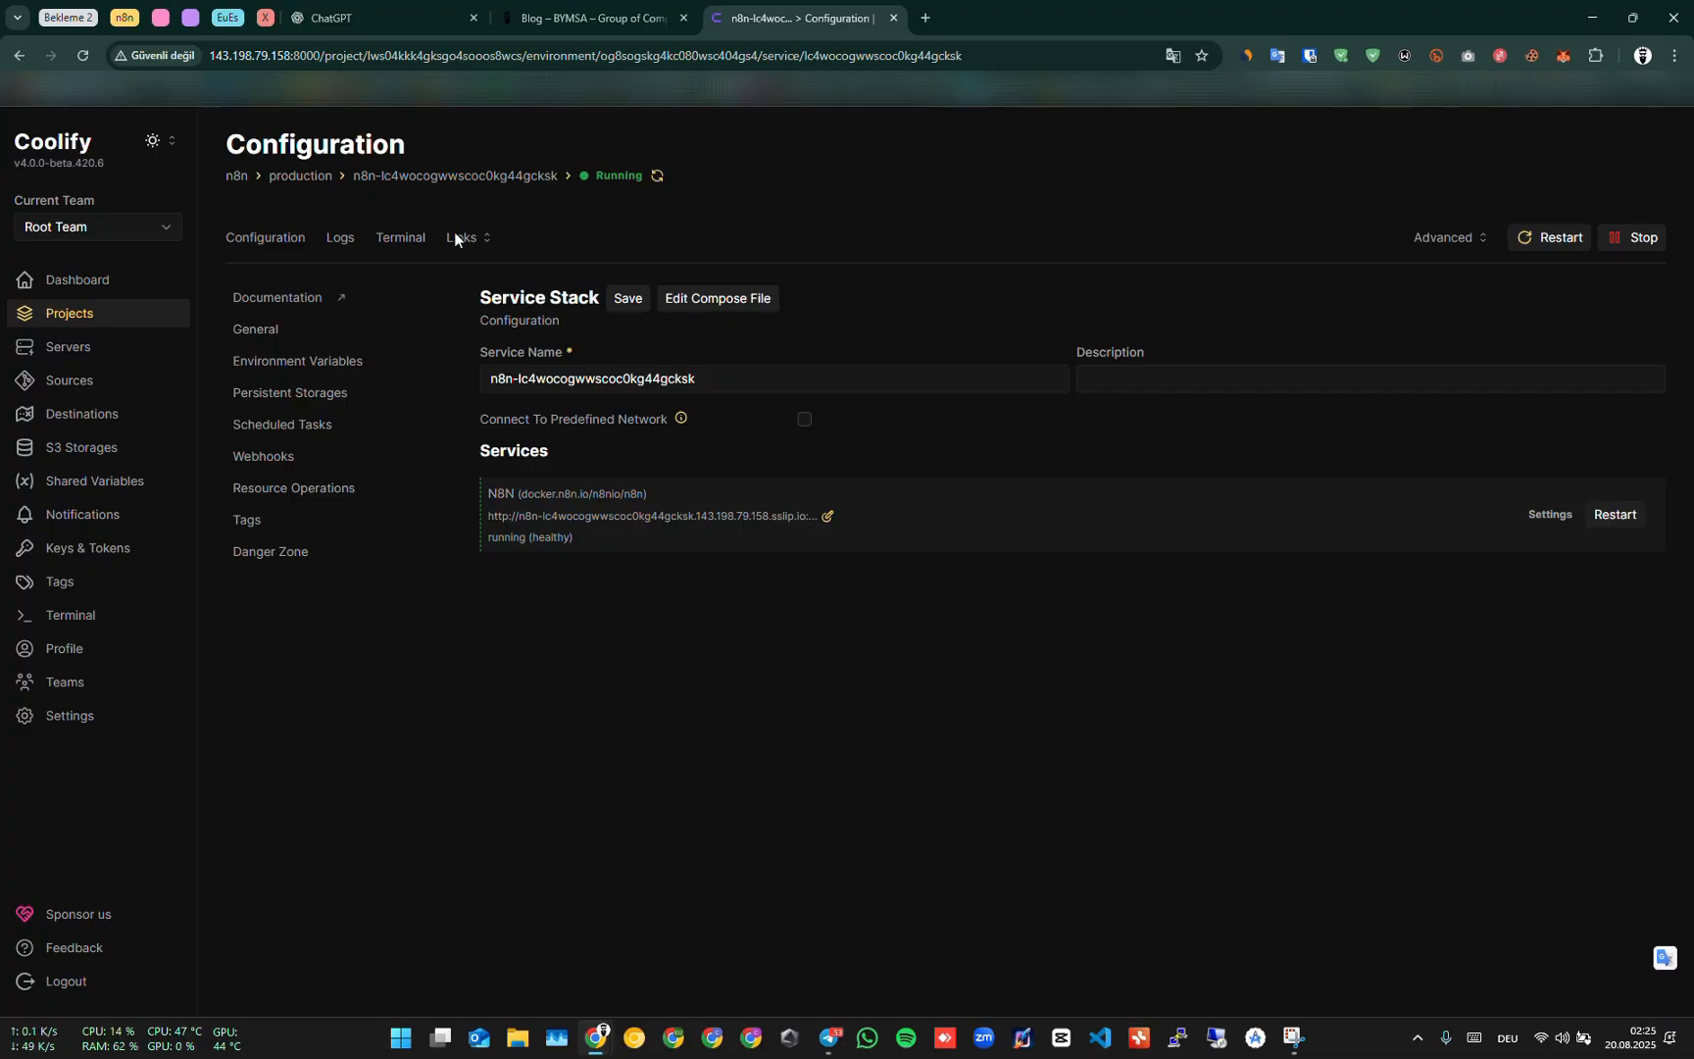
left_click(464, 237)
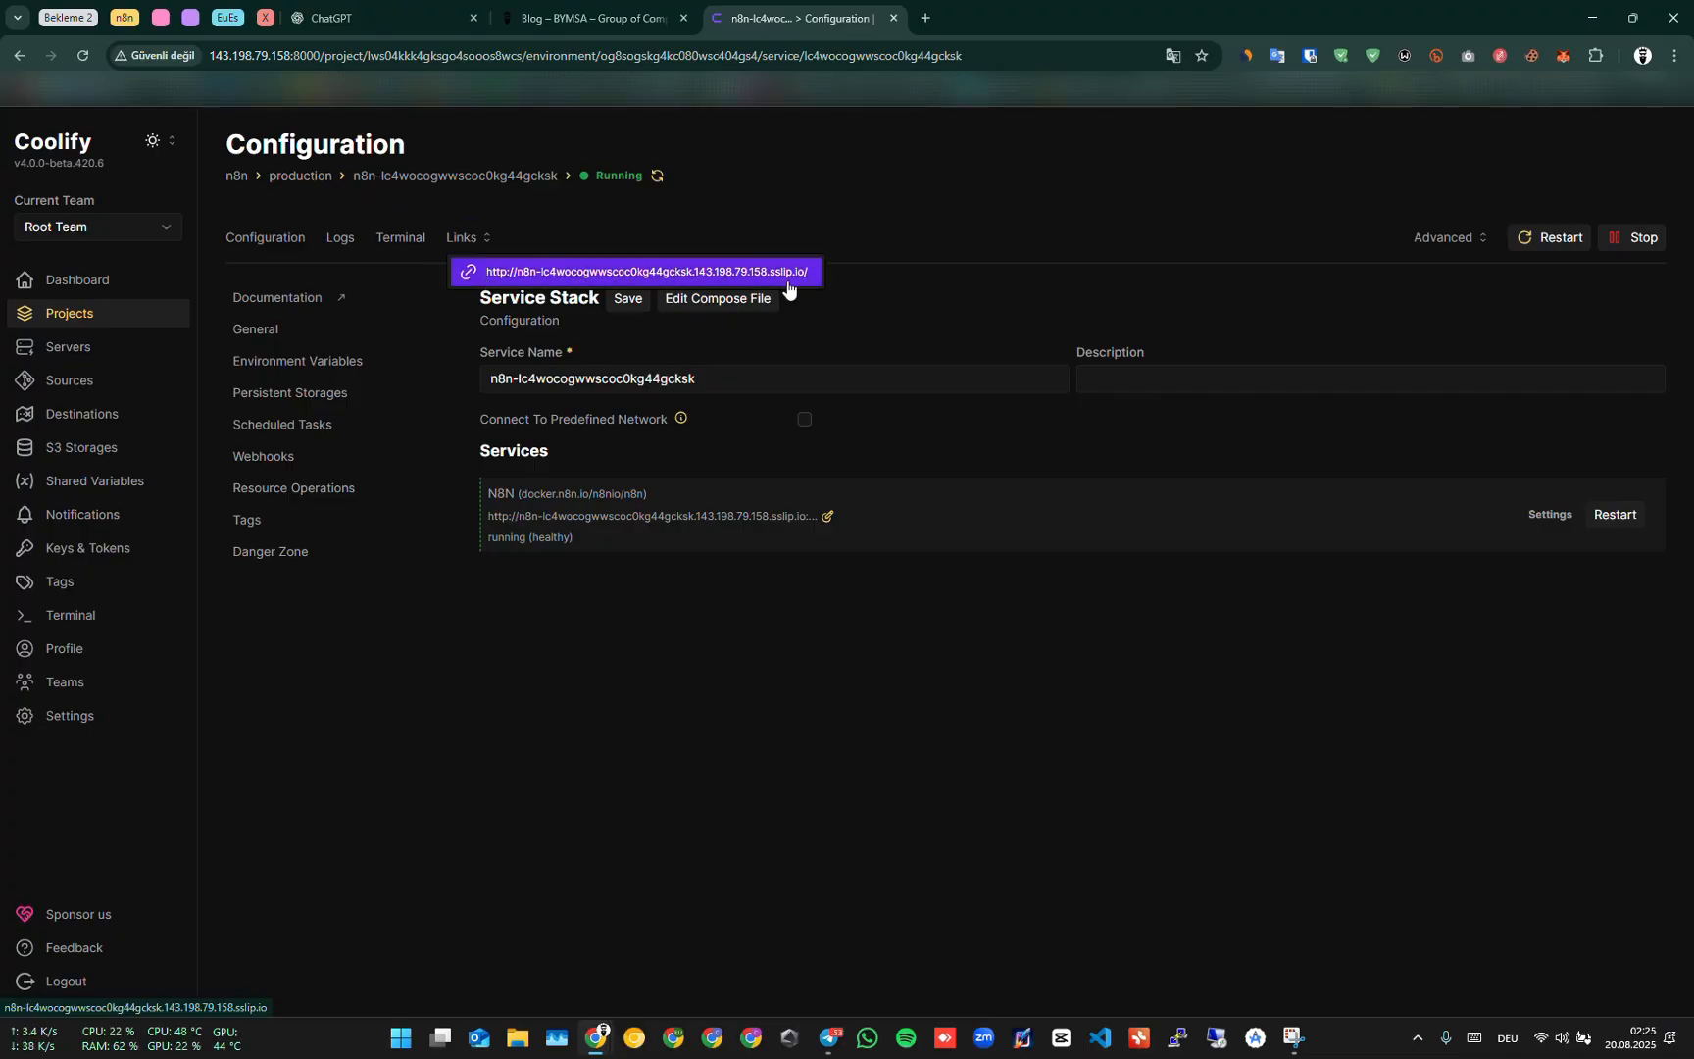
mouse_move(614, 285)
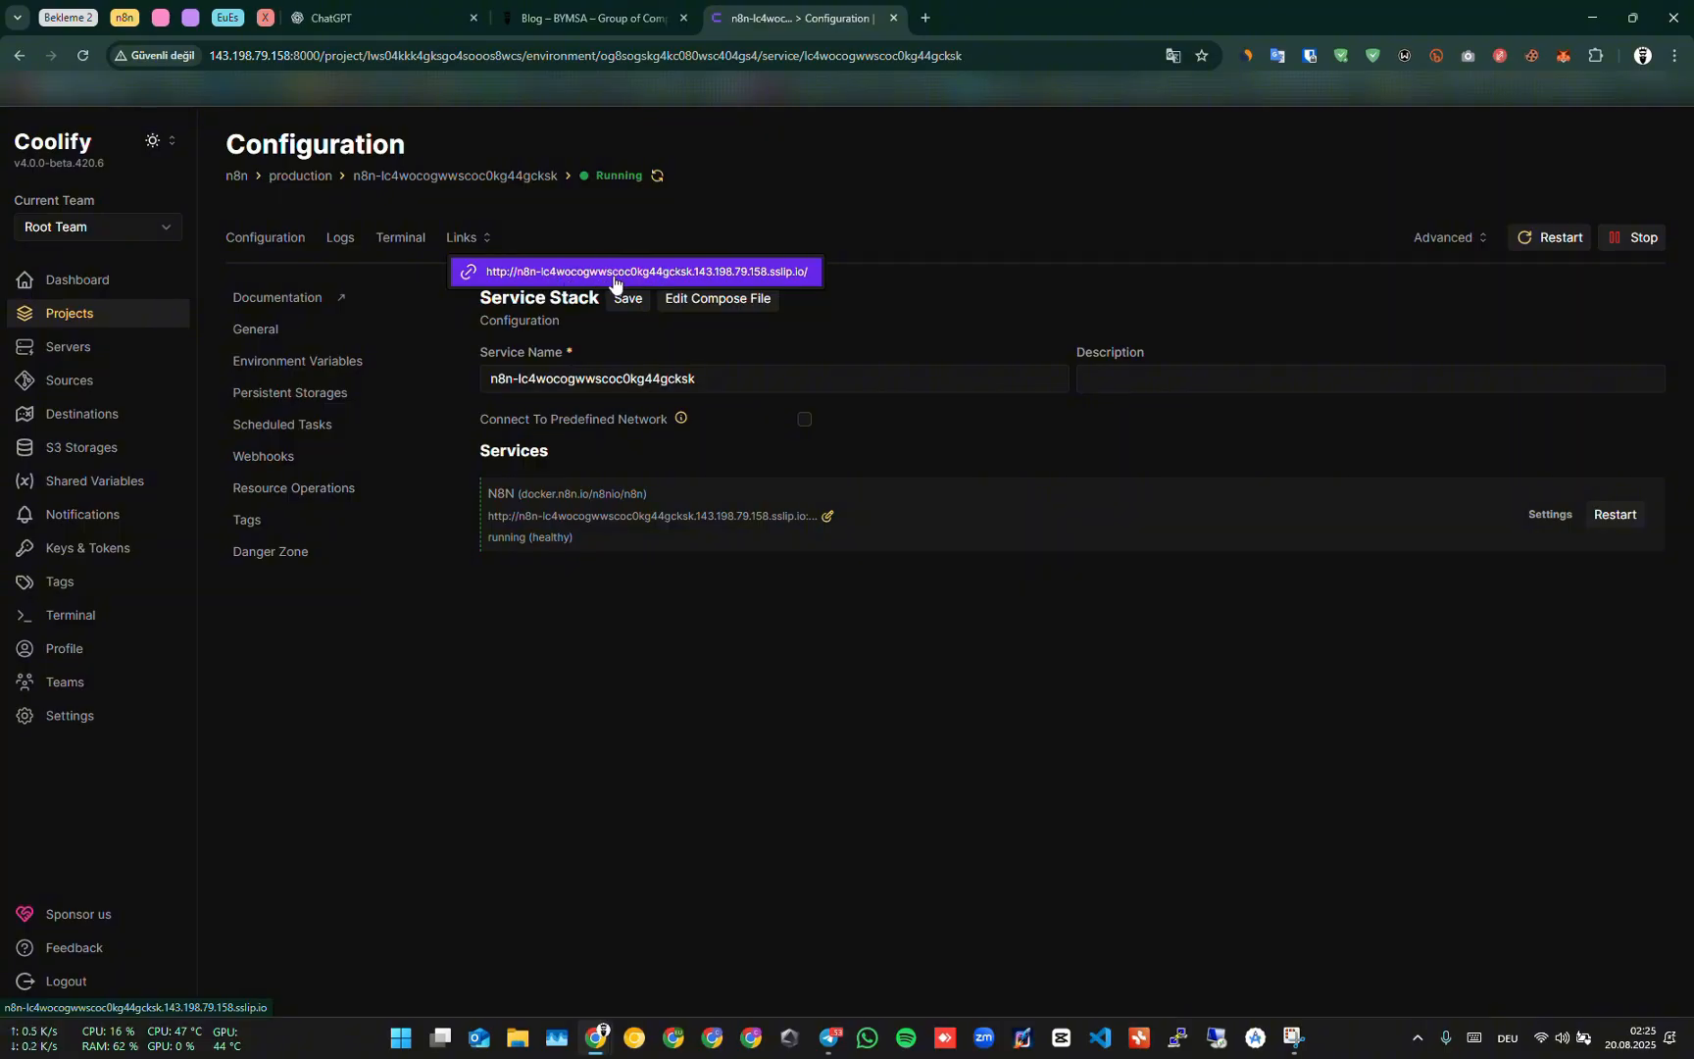
left_click(645, 272)
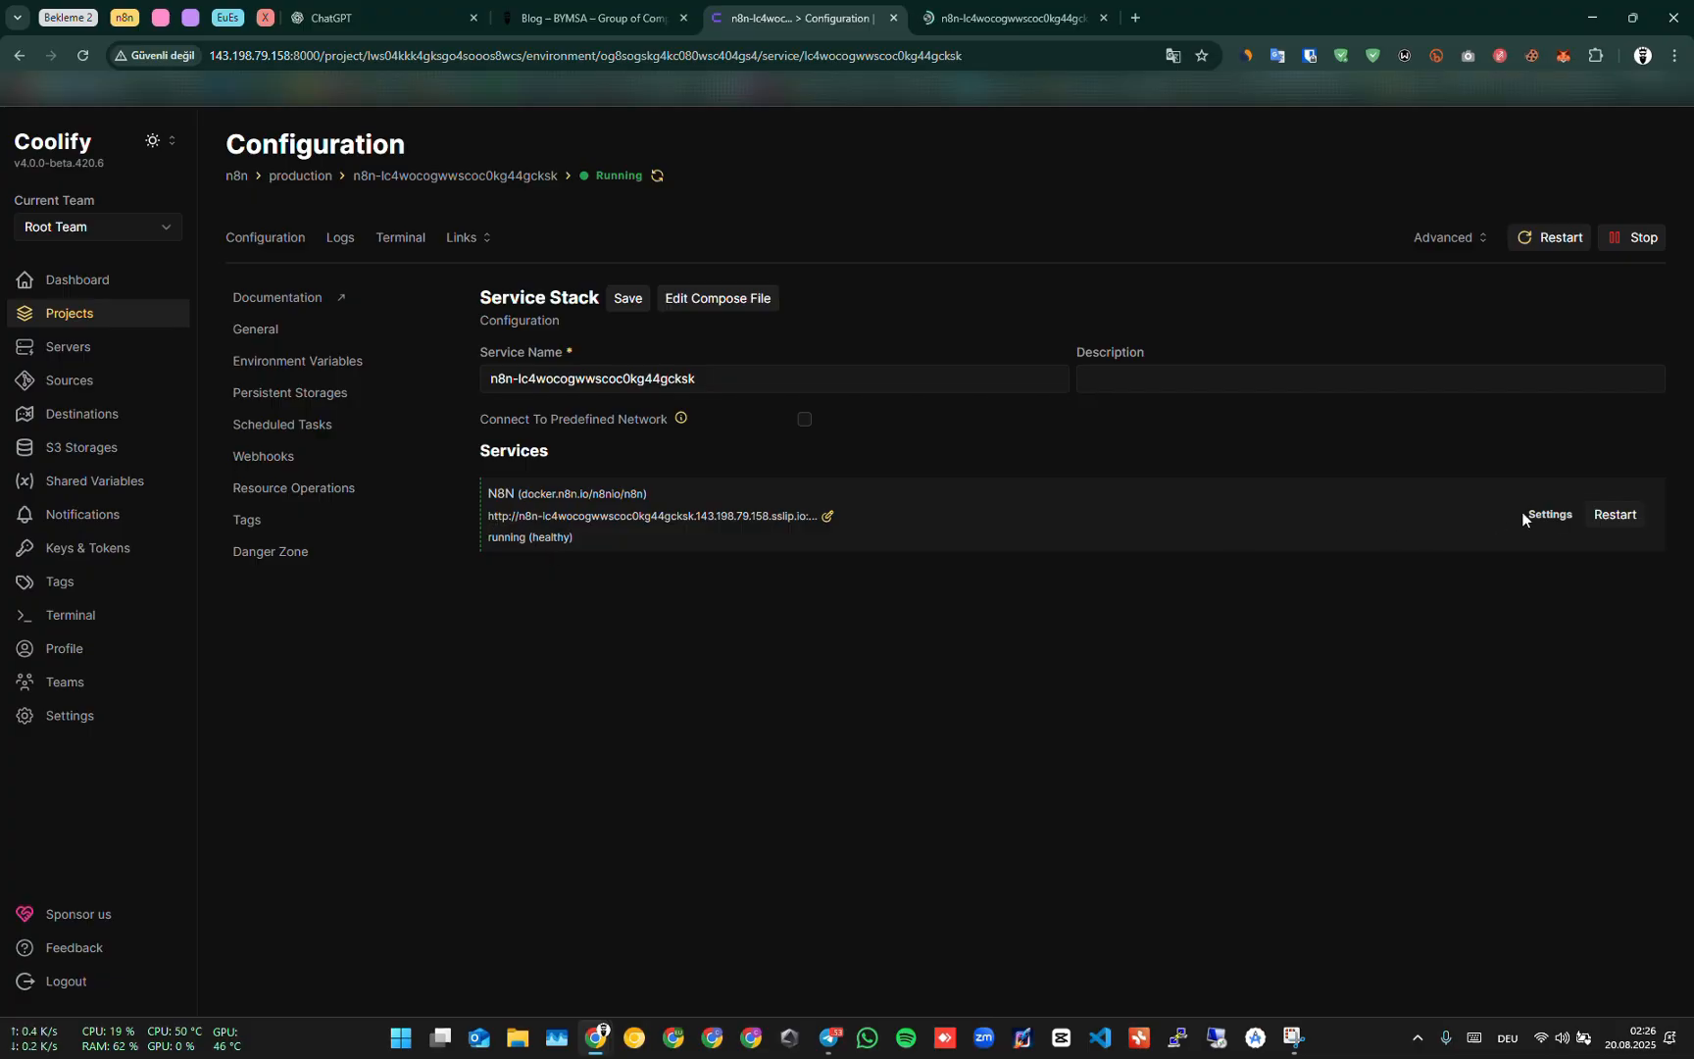
left_click(1548, 515)
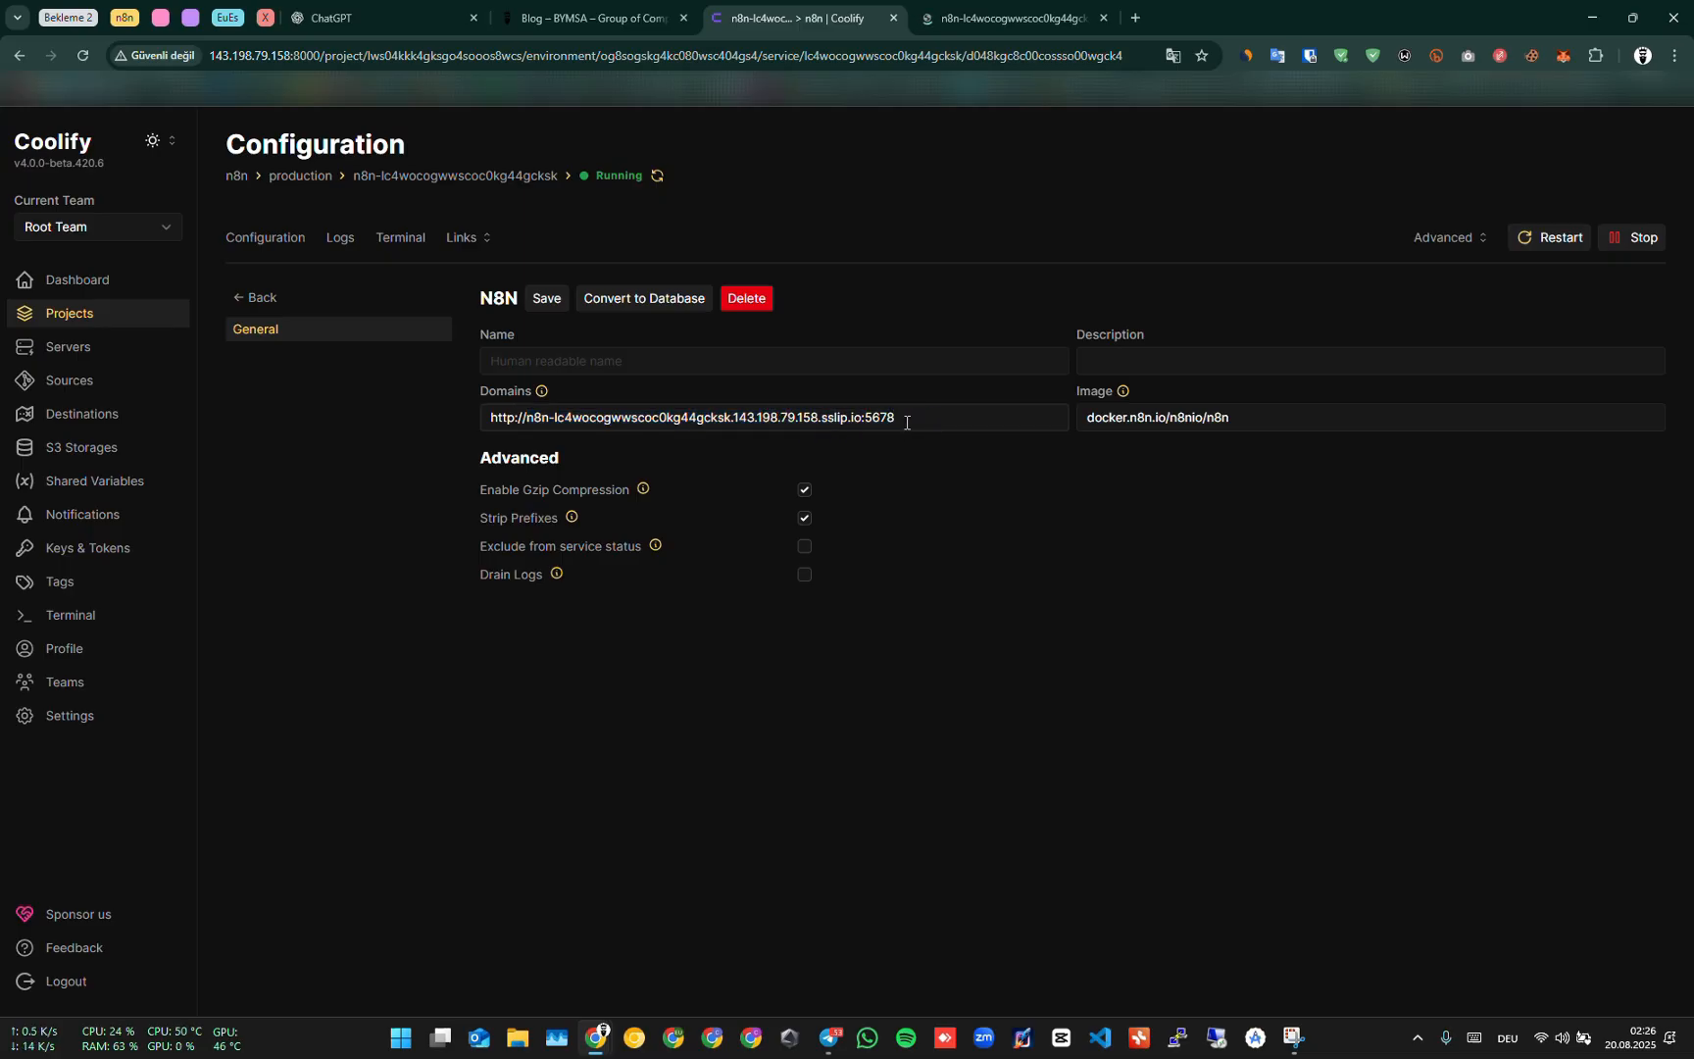
mouse_move(908, 422)
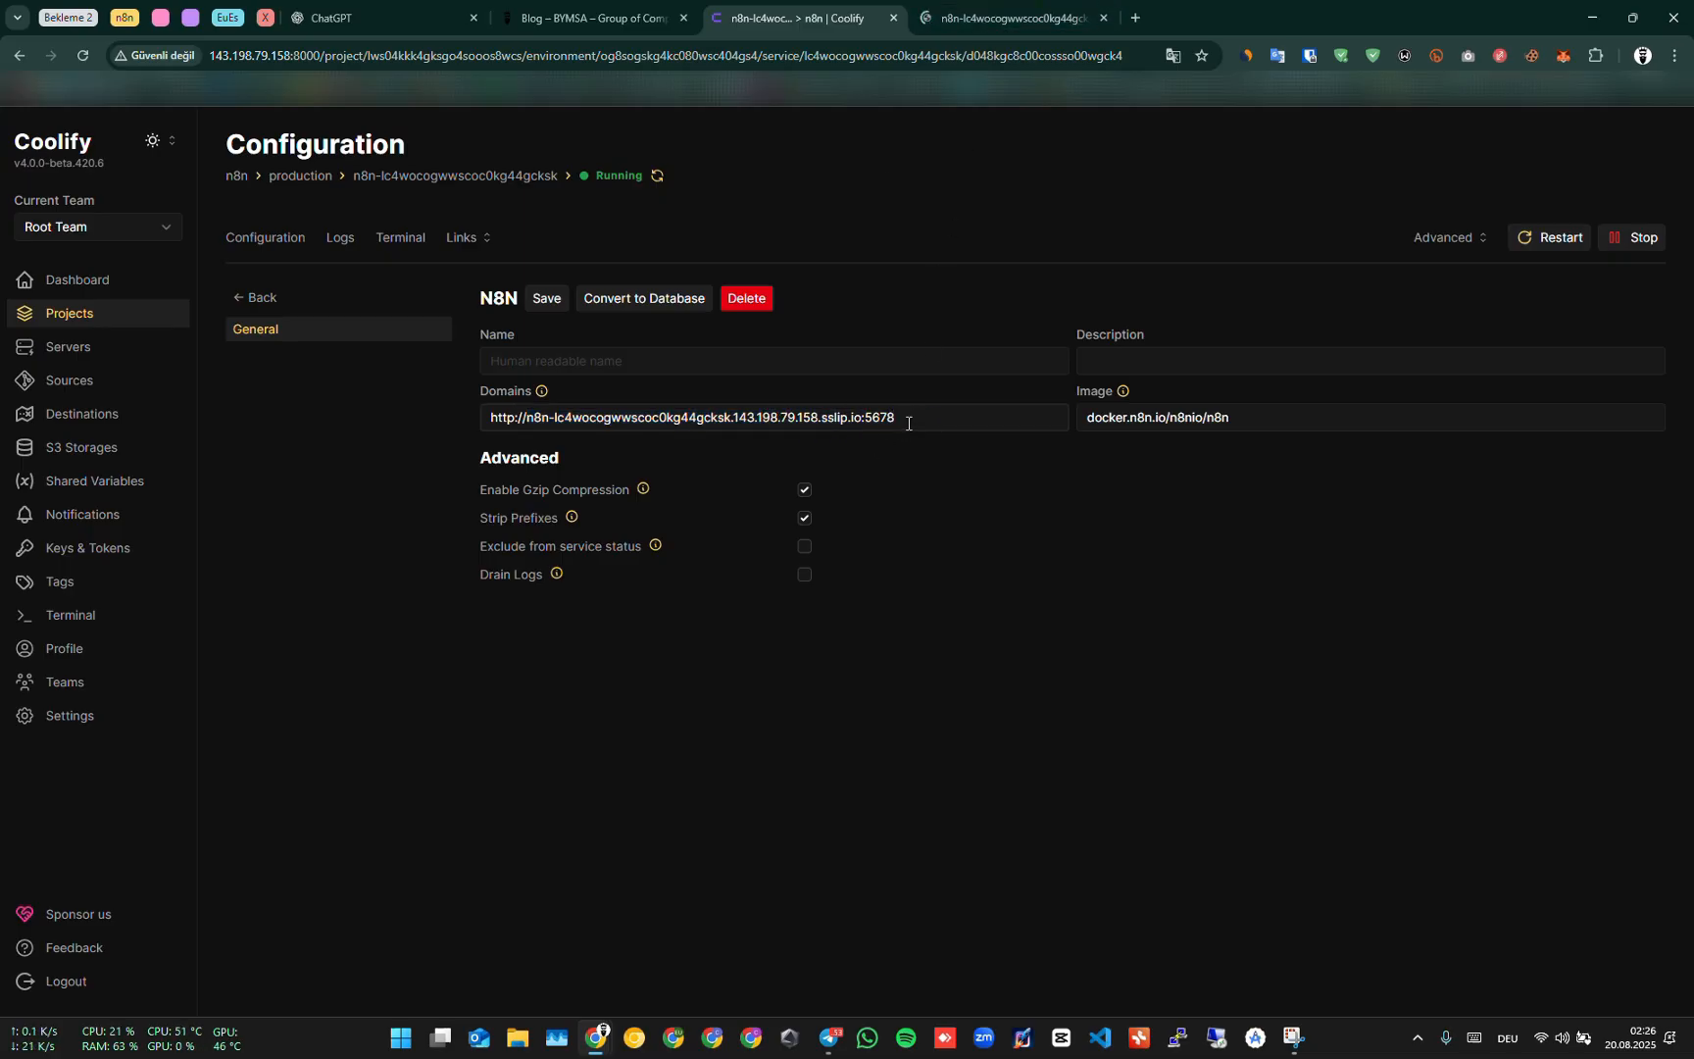
type("https://test.bymsa.org")
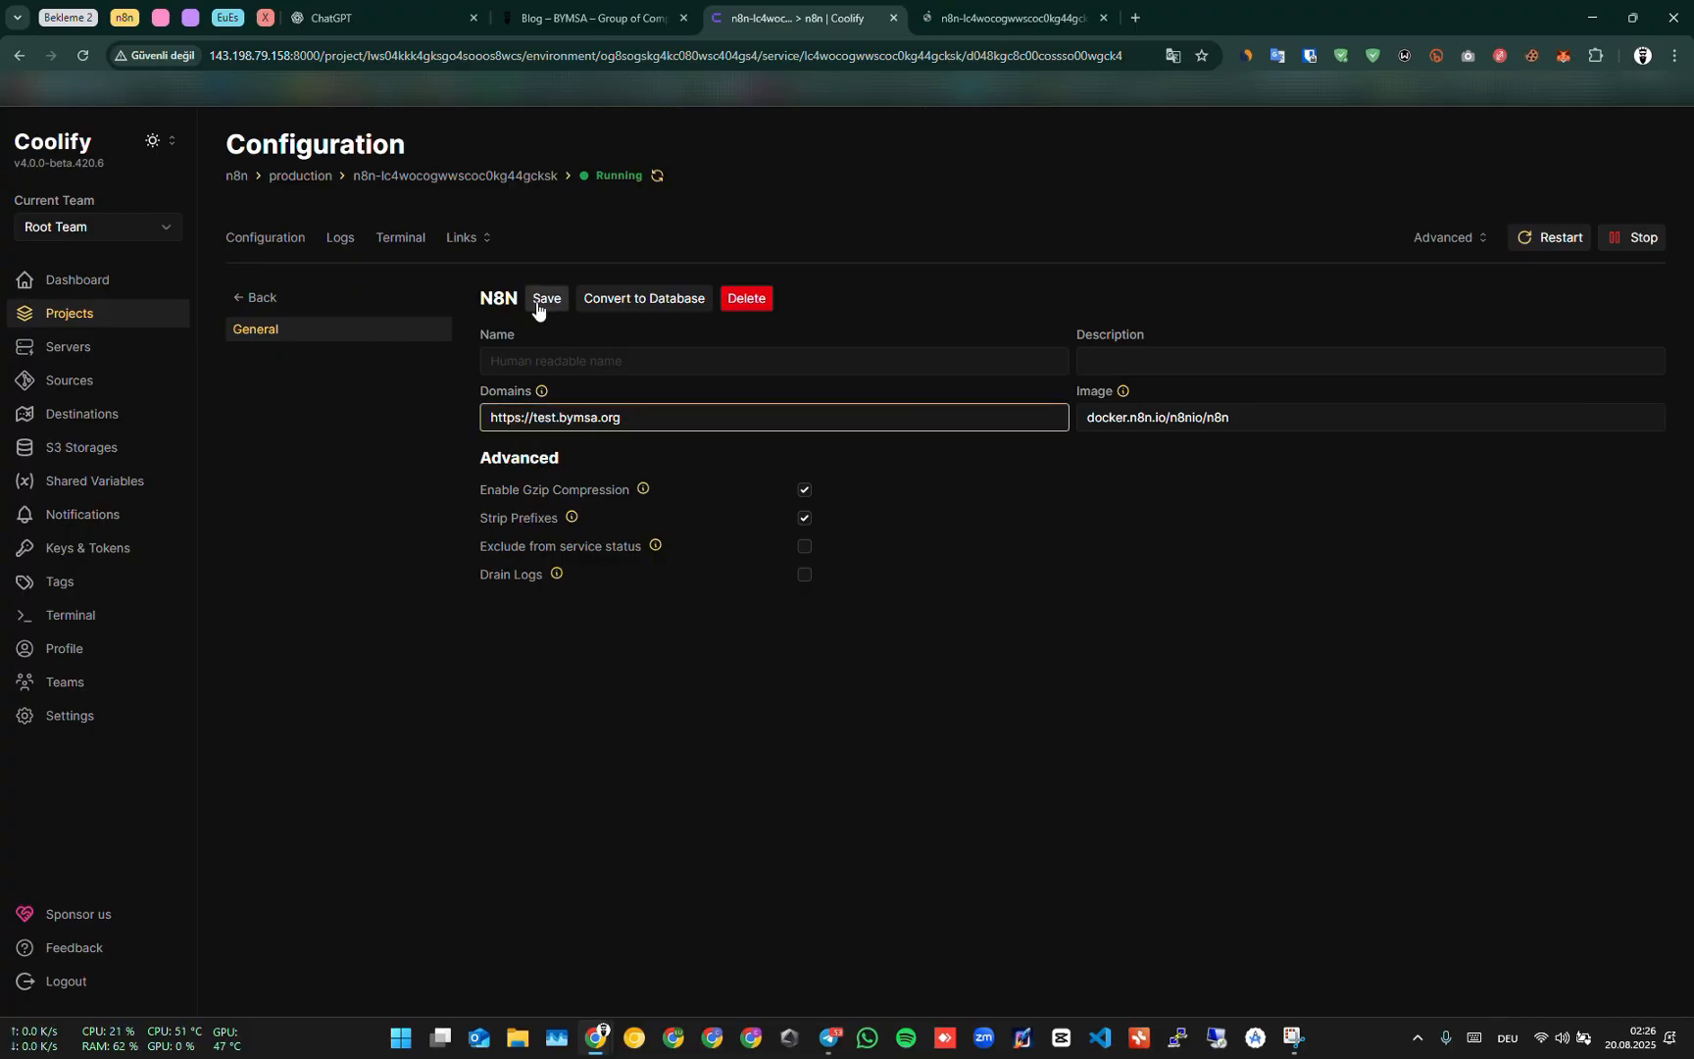
left_click(546, 298)
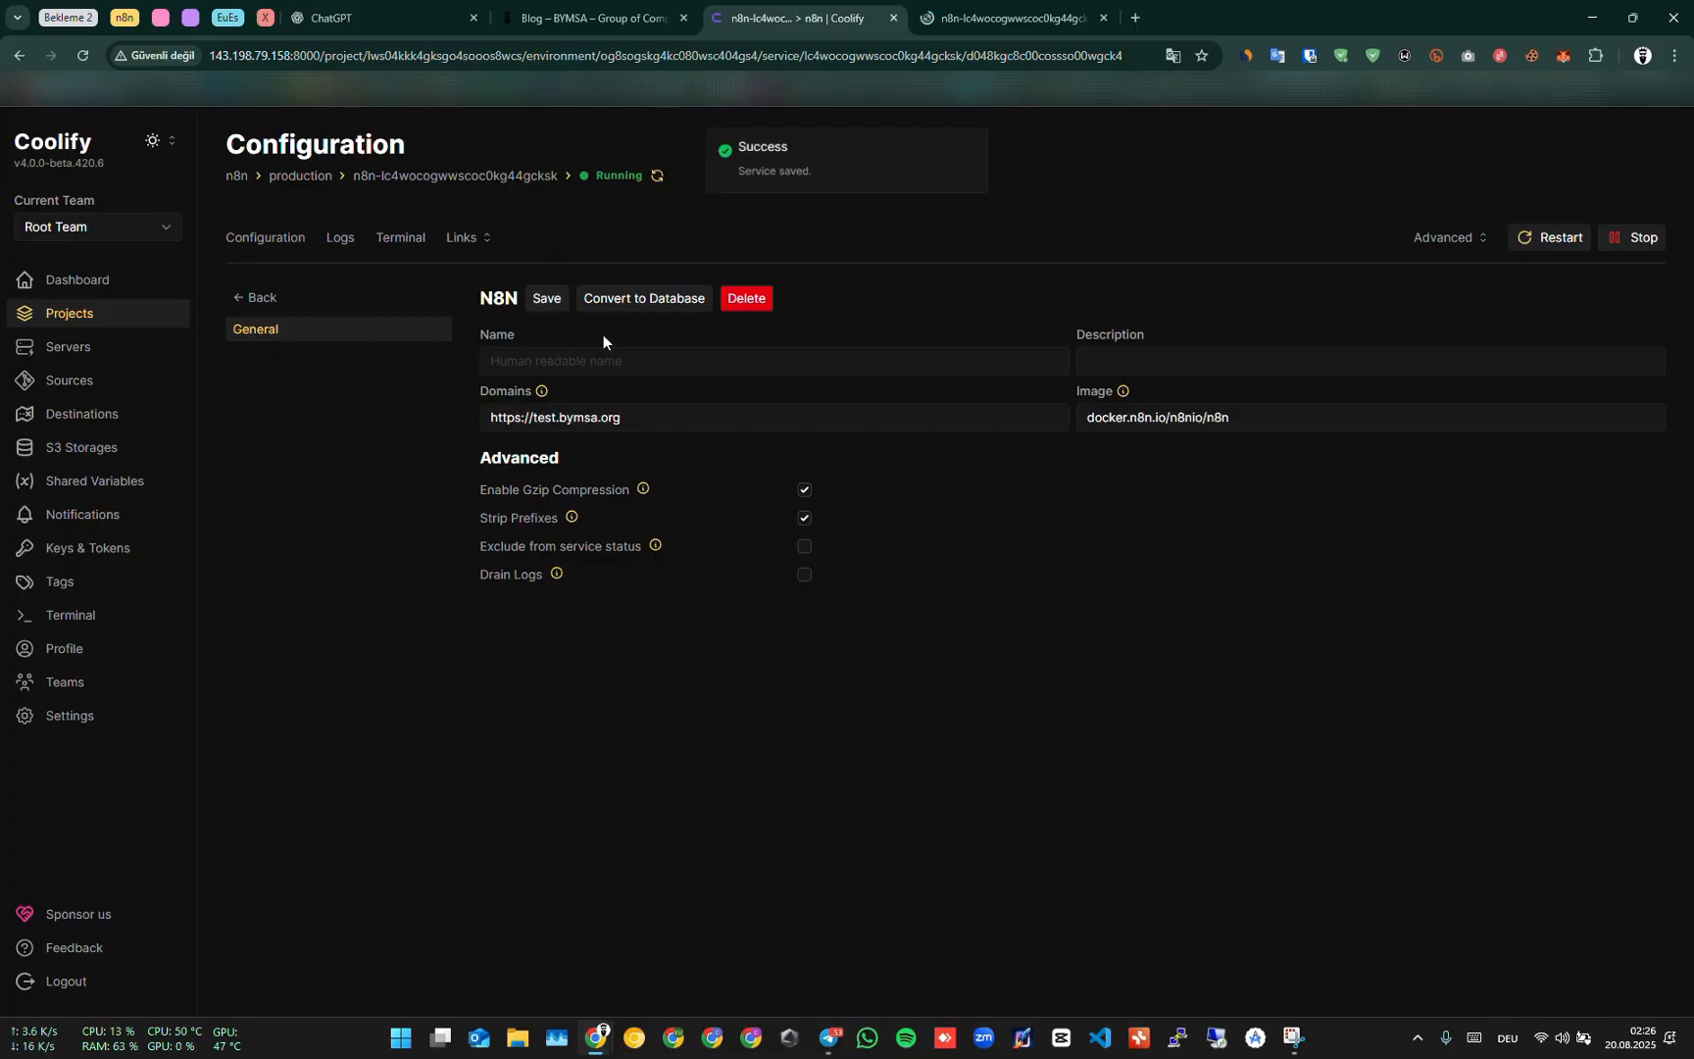
mouse_move(257, 297)
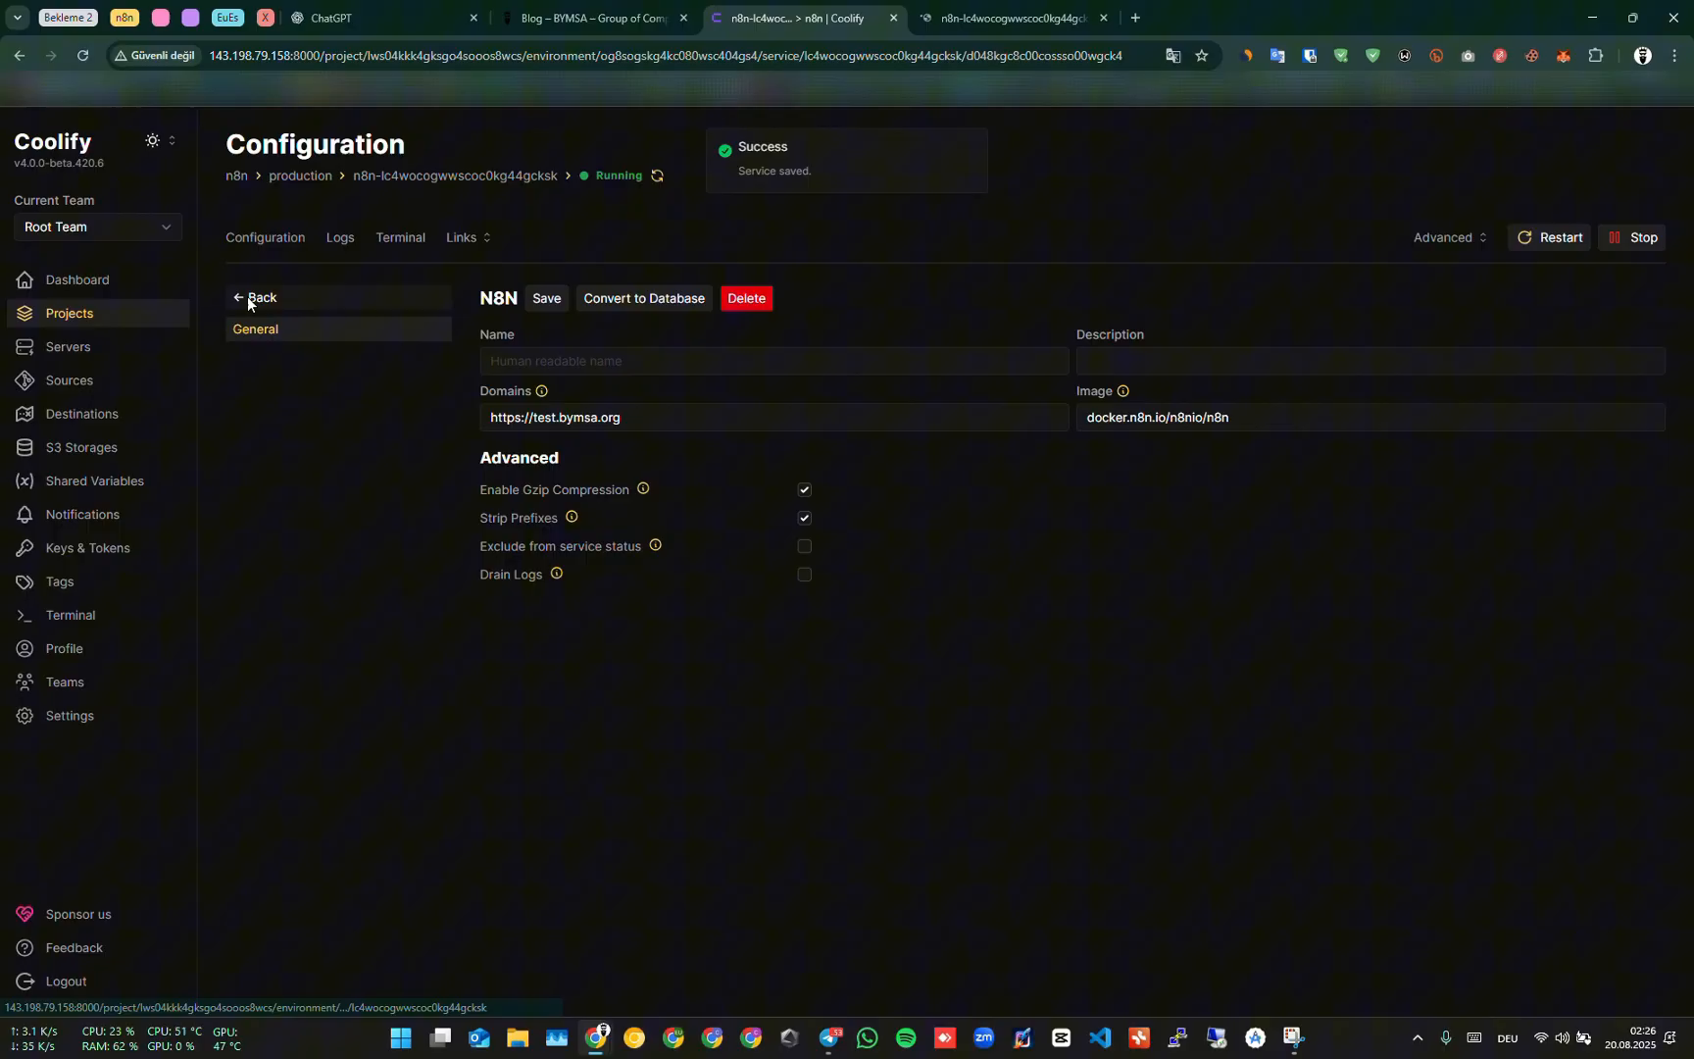
left_click(255, 297)
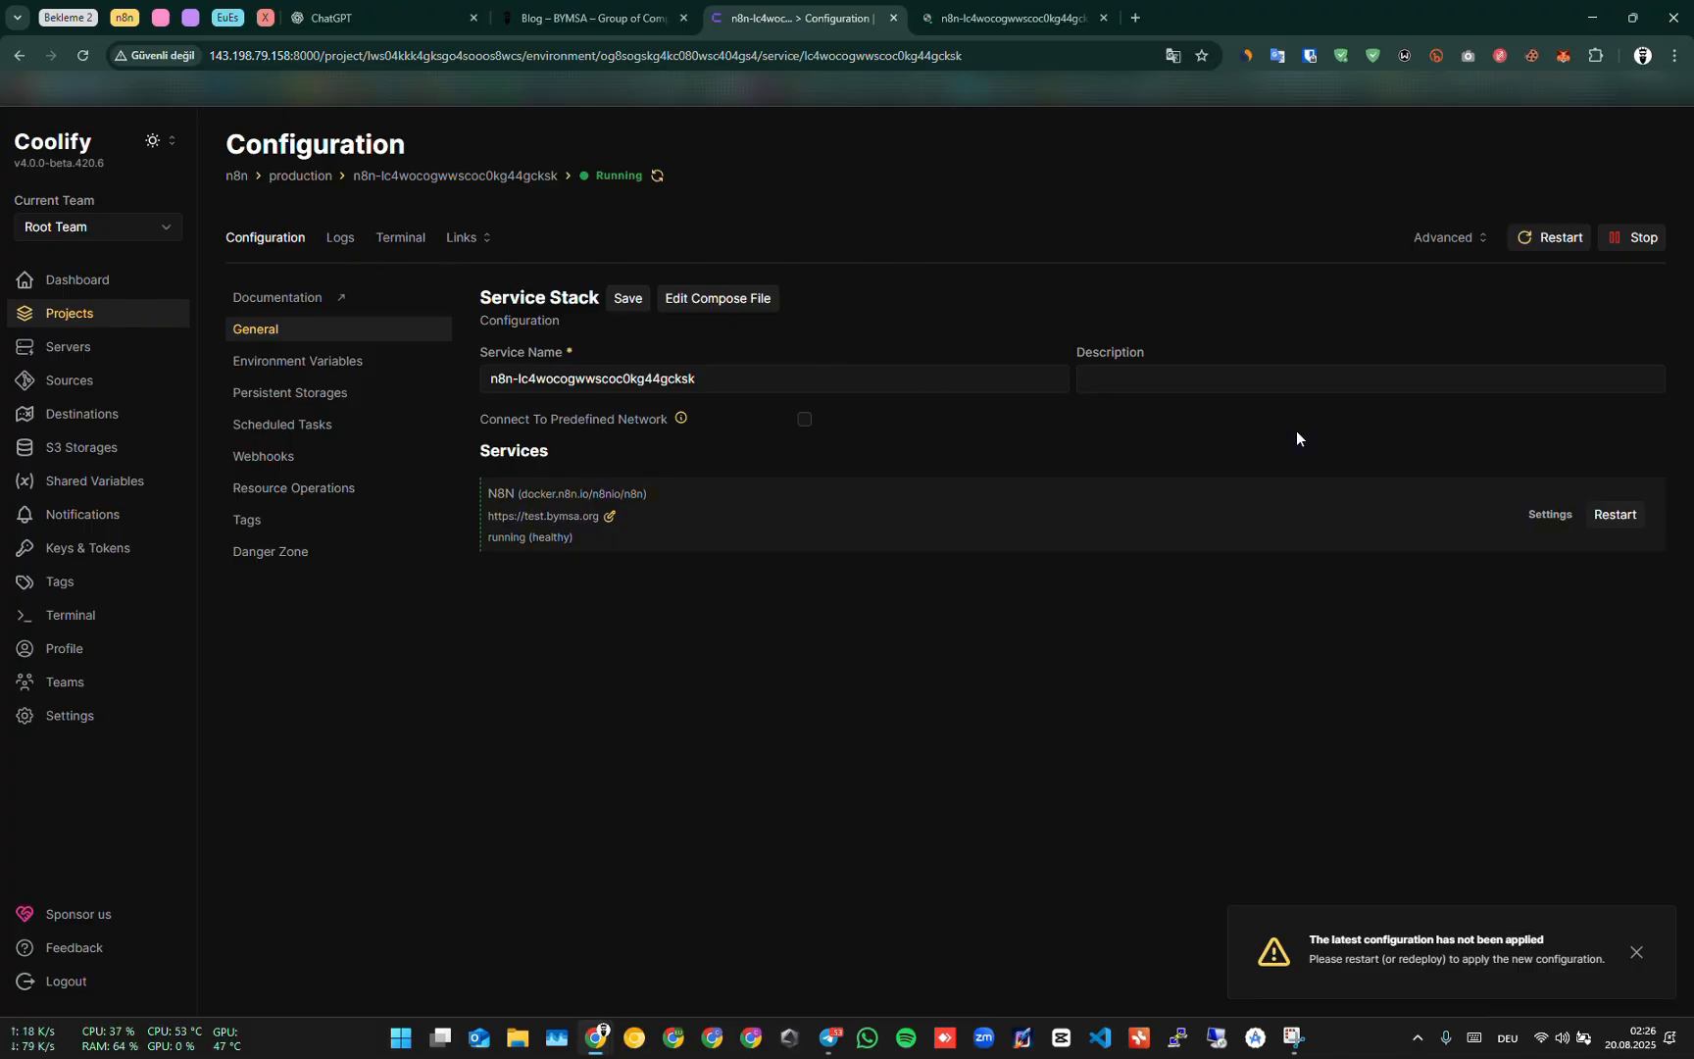
mouse_move(1559, 238)
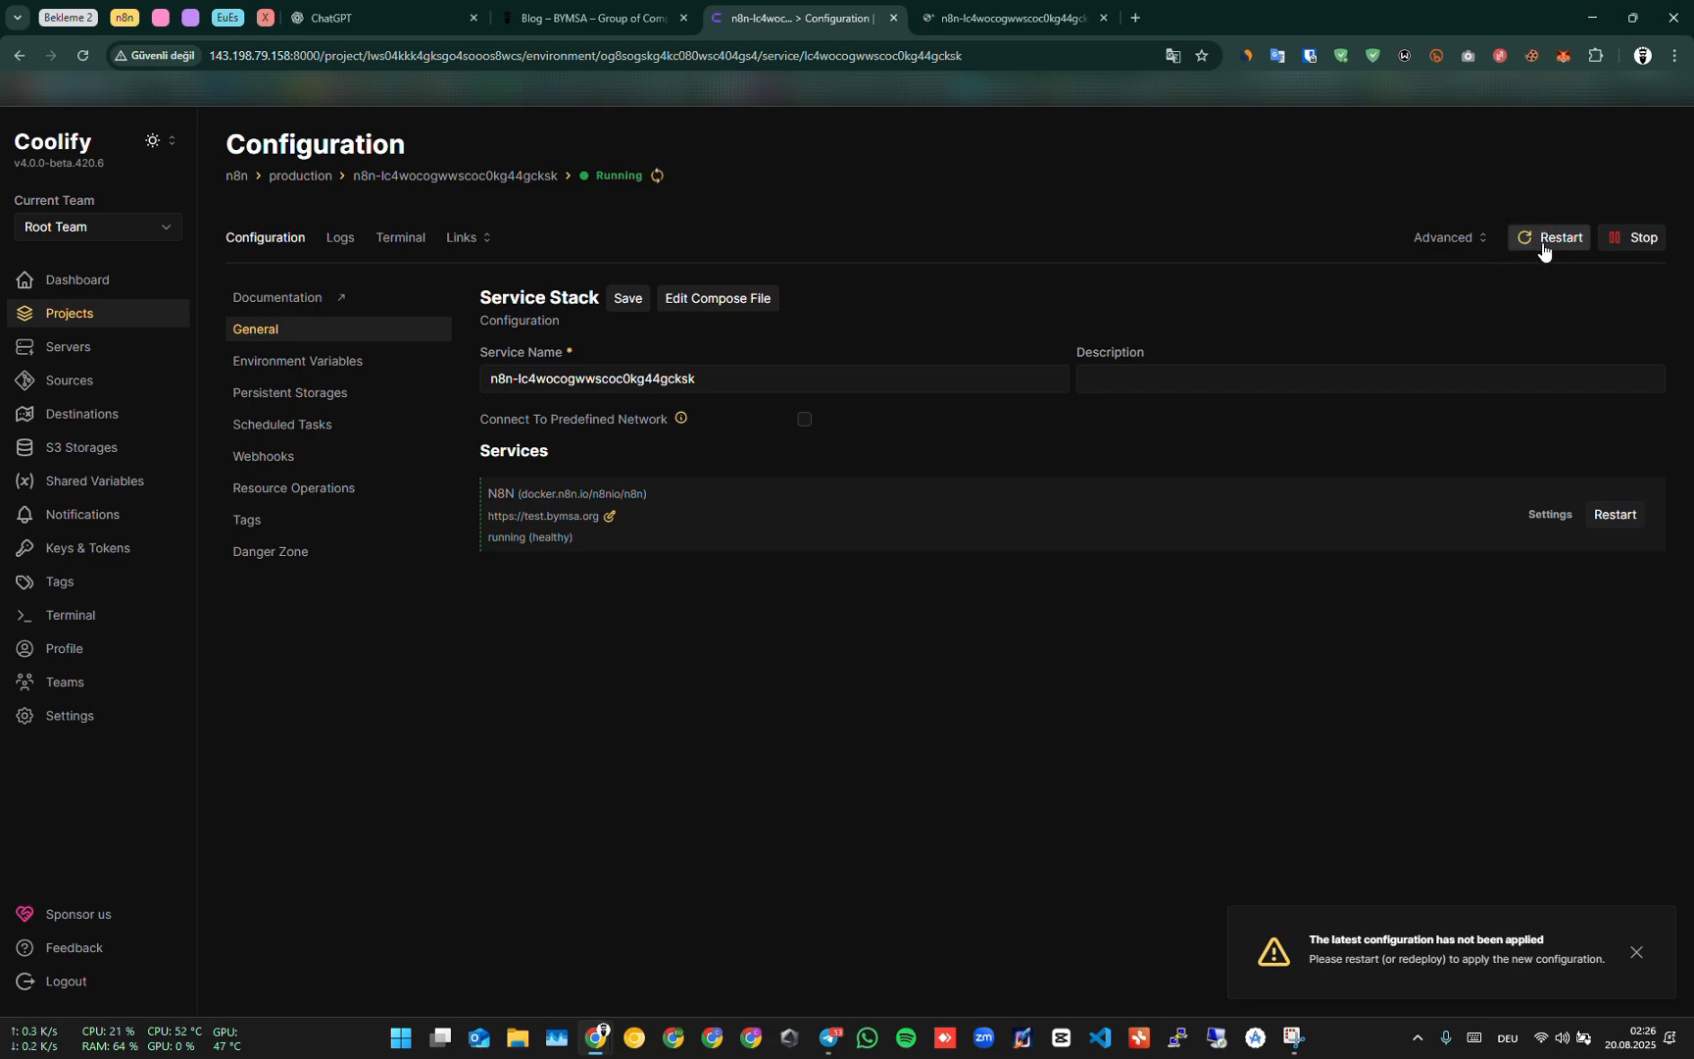
left_click(1556, 238)
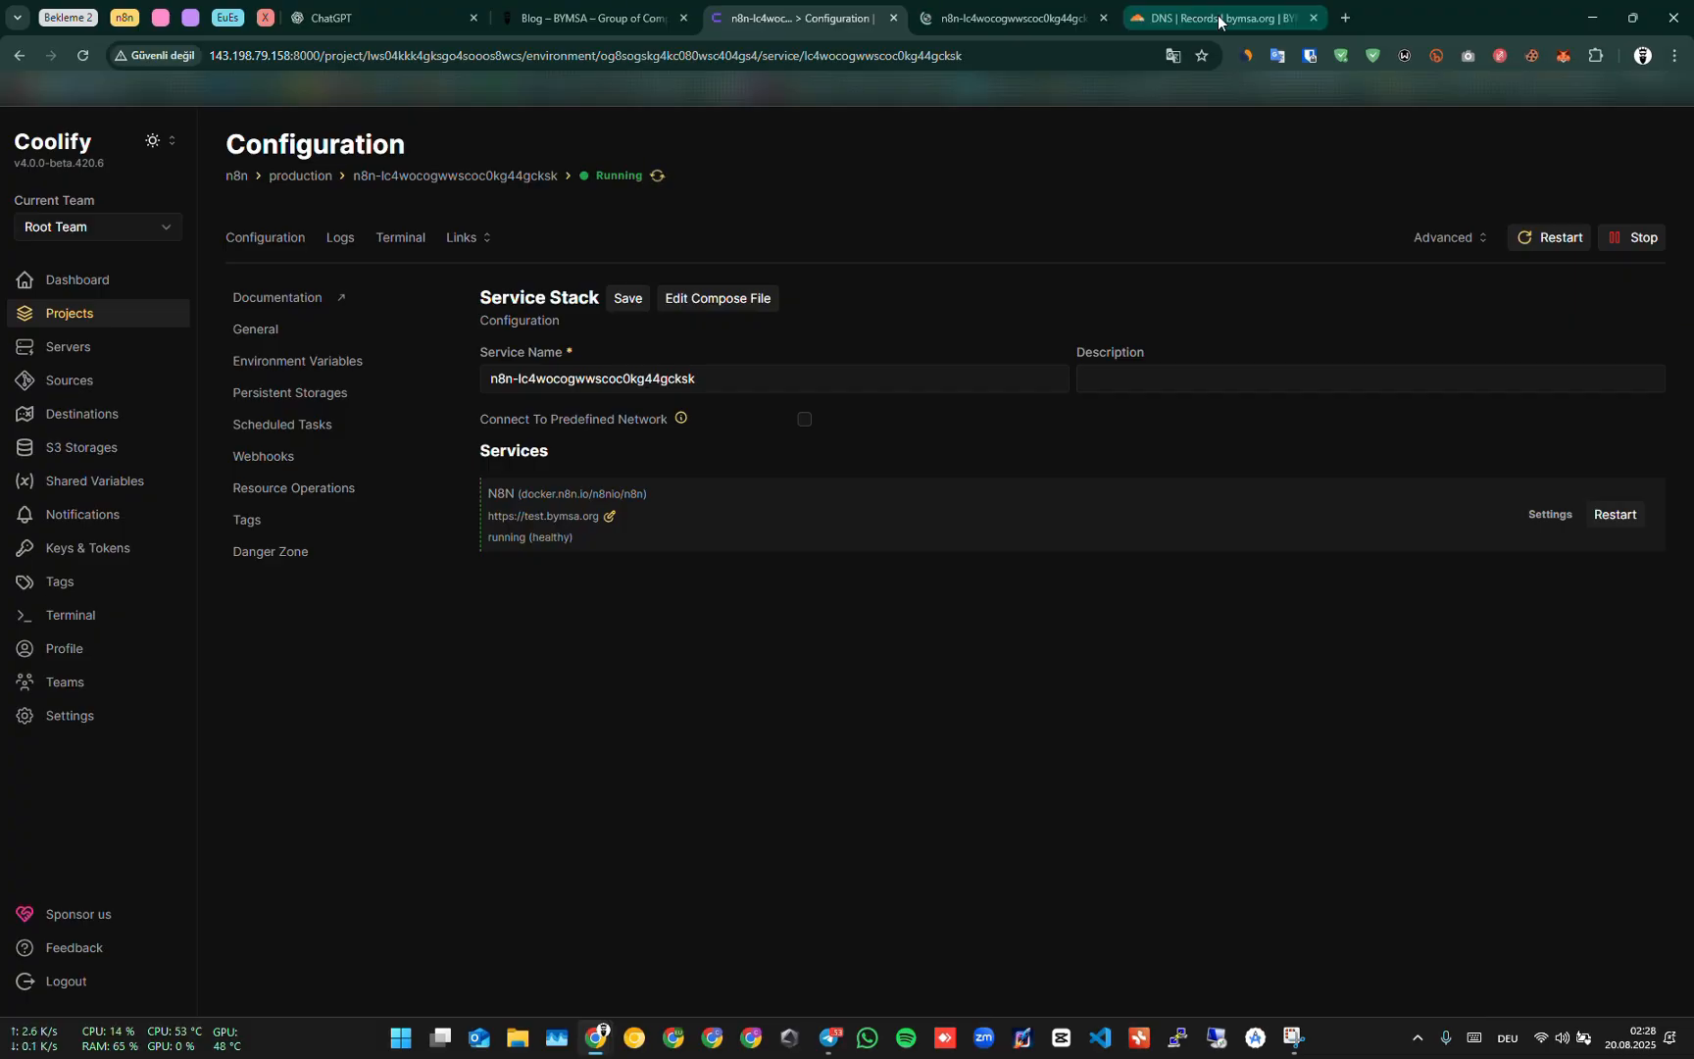
Add a Cloudflare A record 'test' pointing to 143.198.79.158 for bymsa.org
left_click(1216, 18)
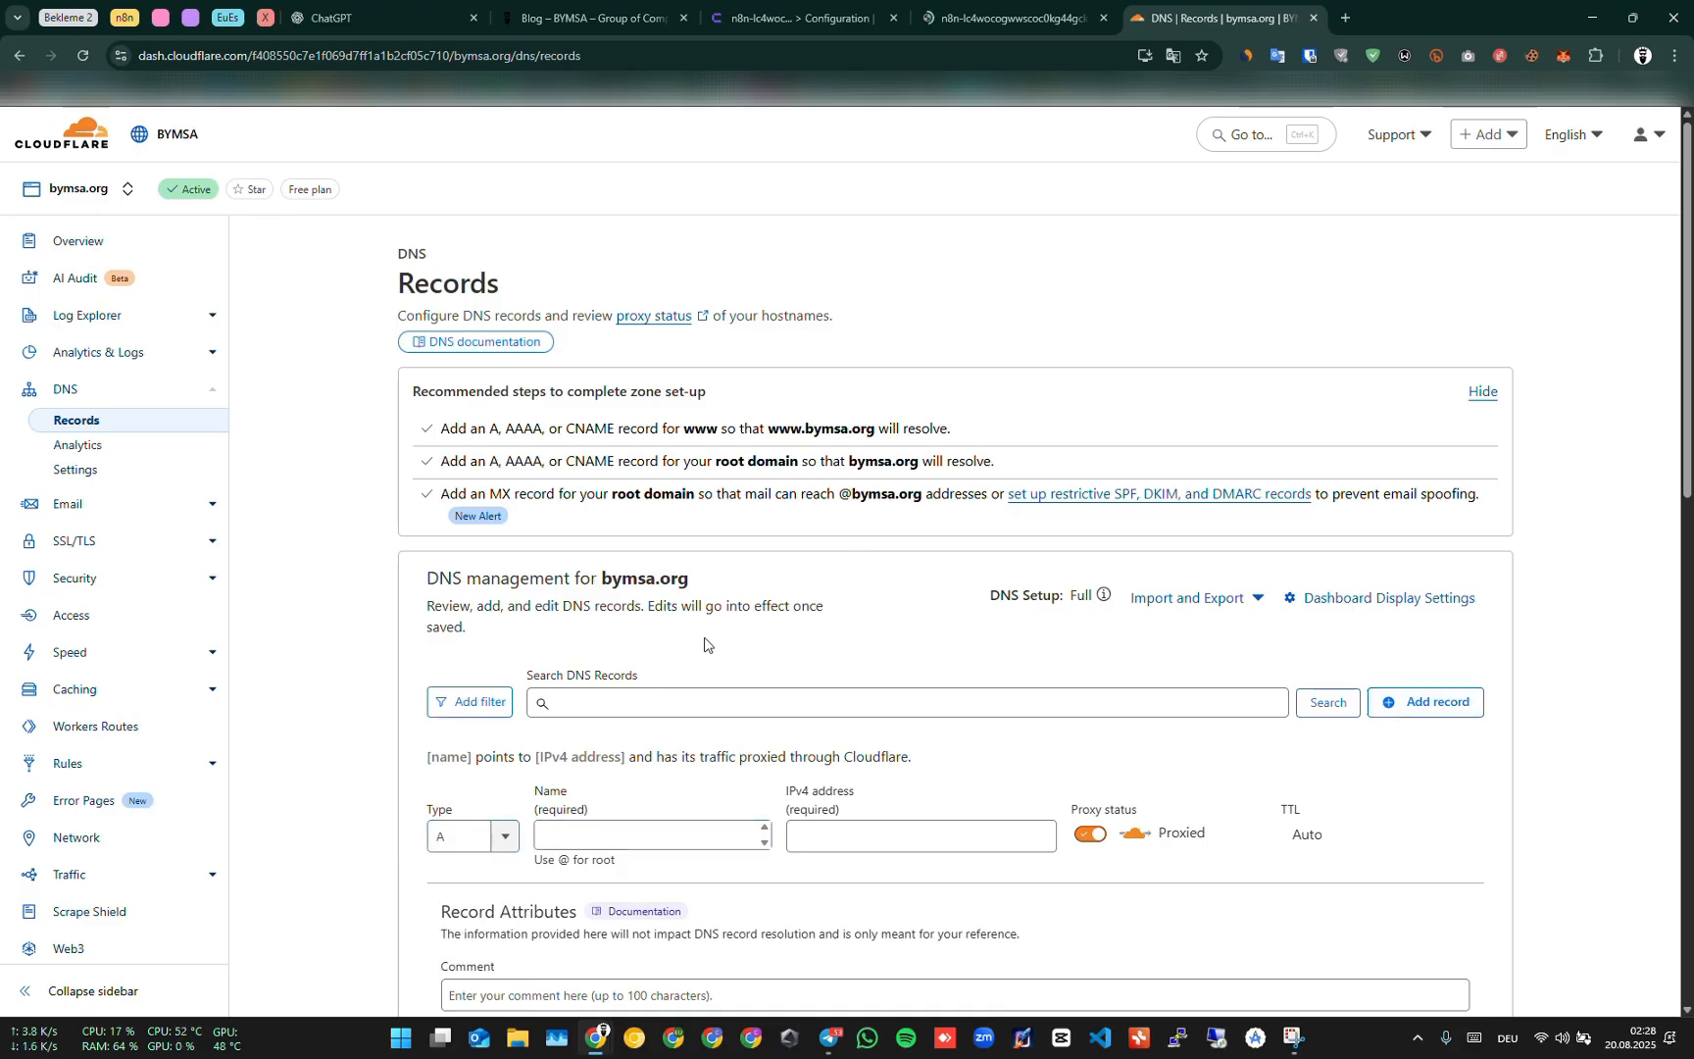
left_click(648, 834)
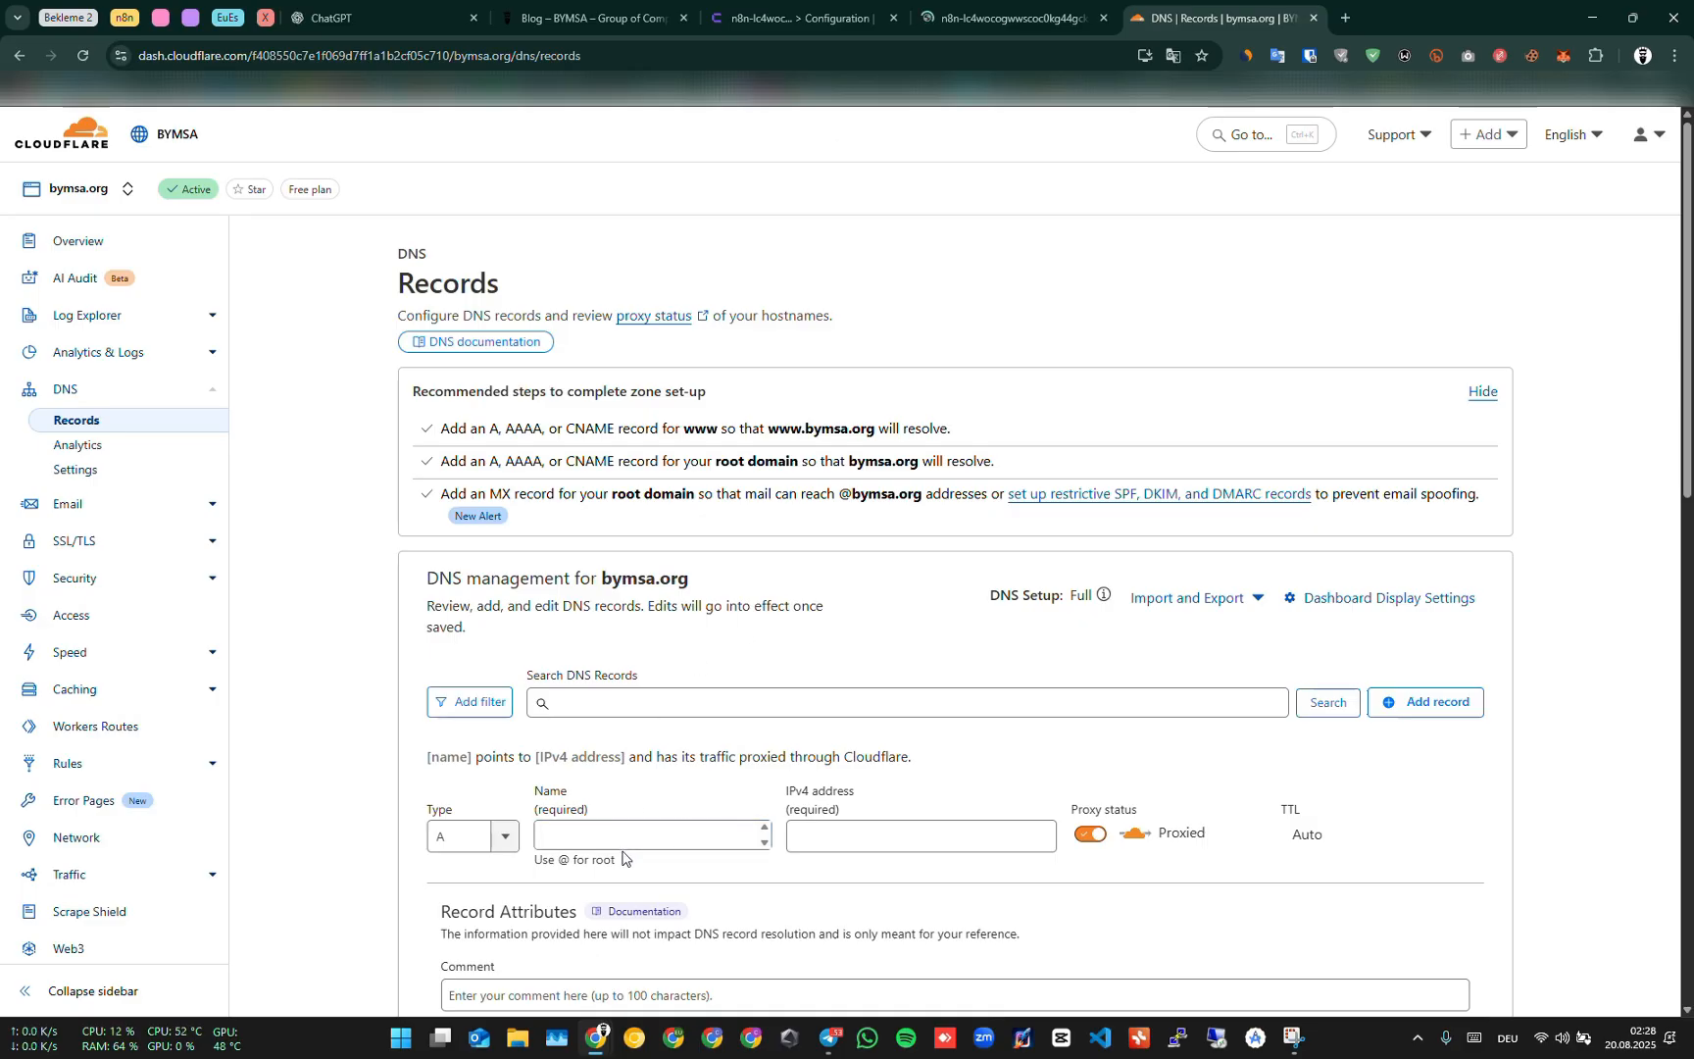
type("test")
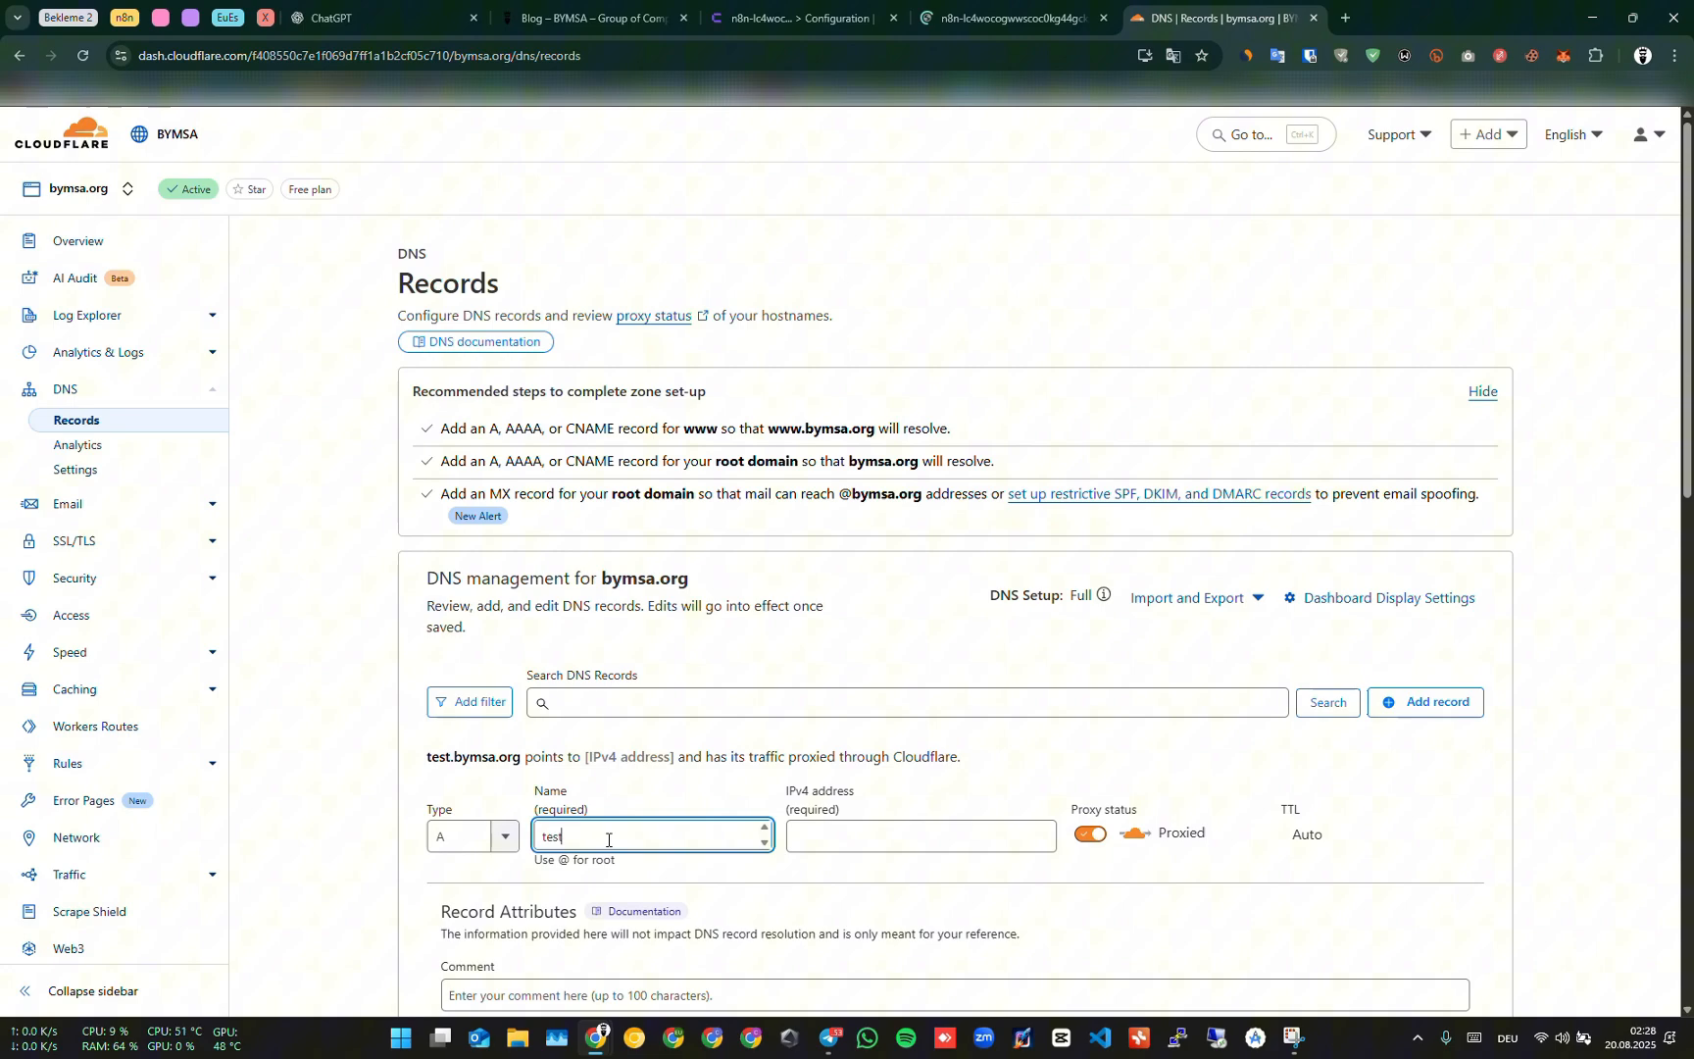
left_click(920, 835)
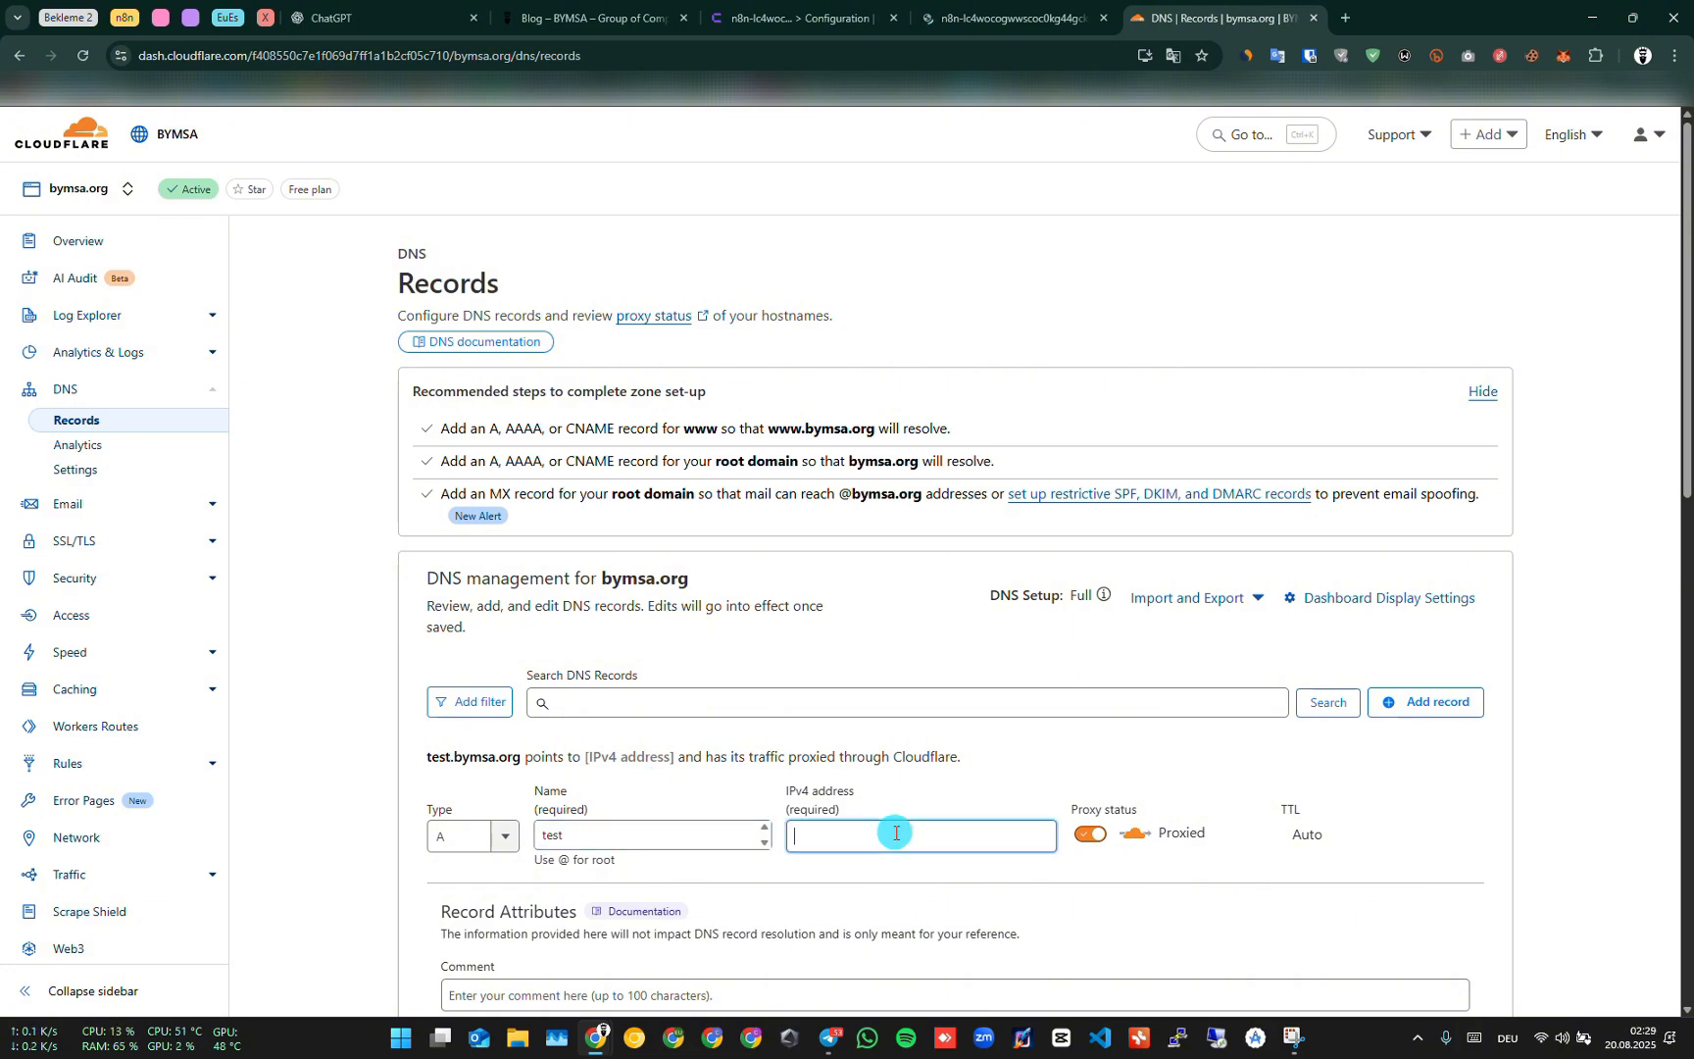
type("143.198.79.158")
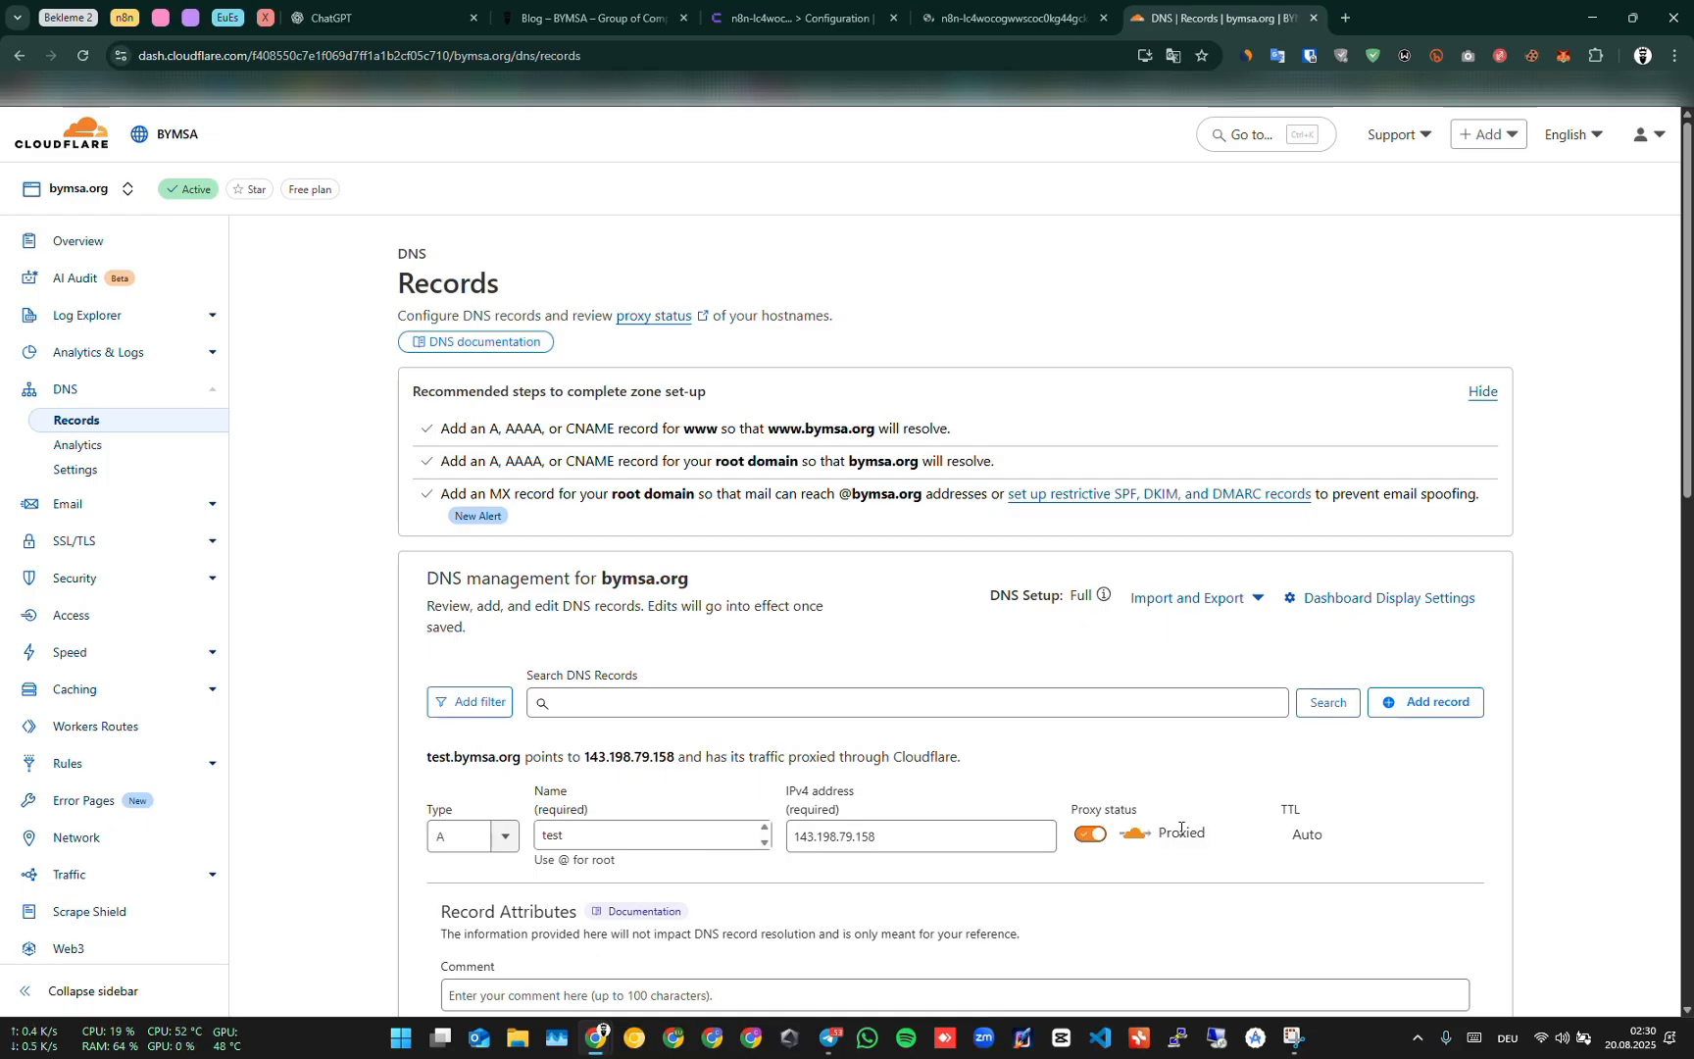
scroll("down", 3)
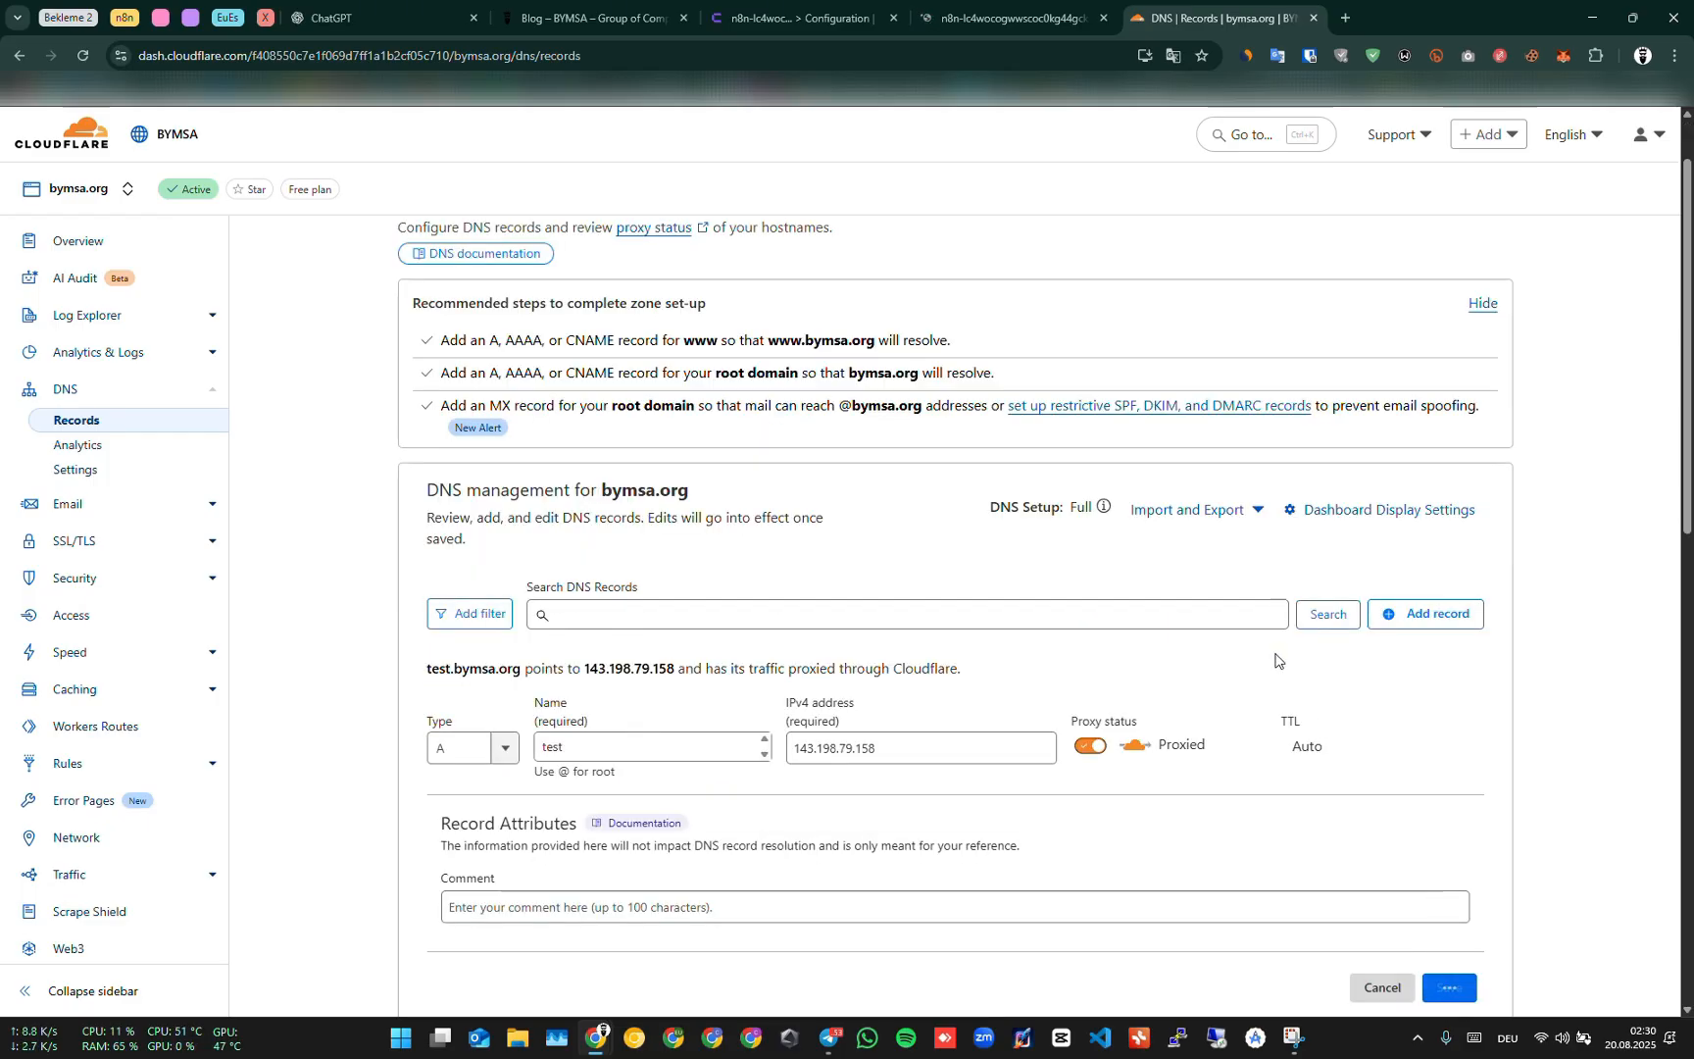
left_click(796, 19)
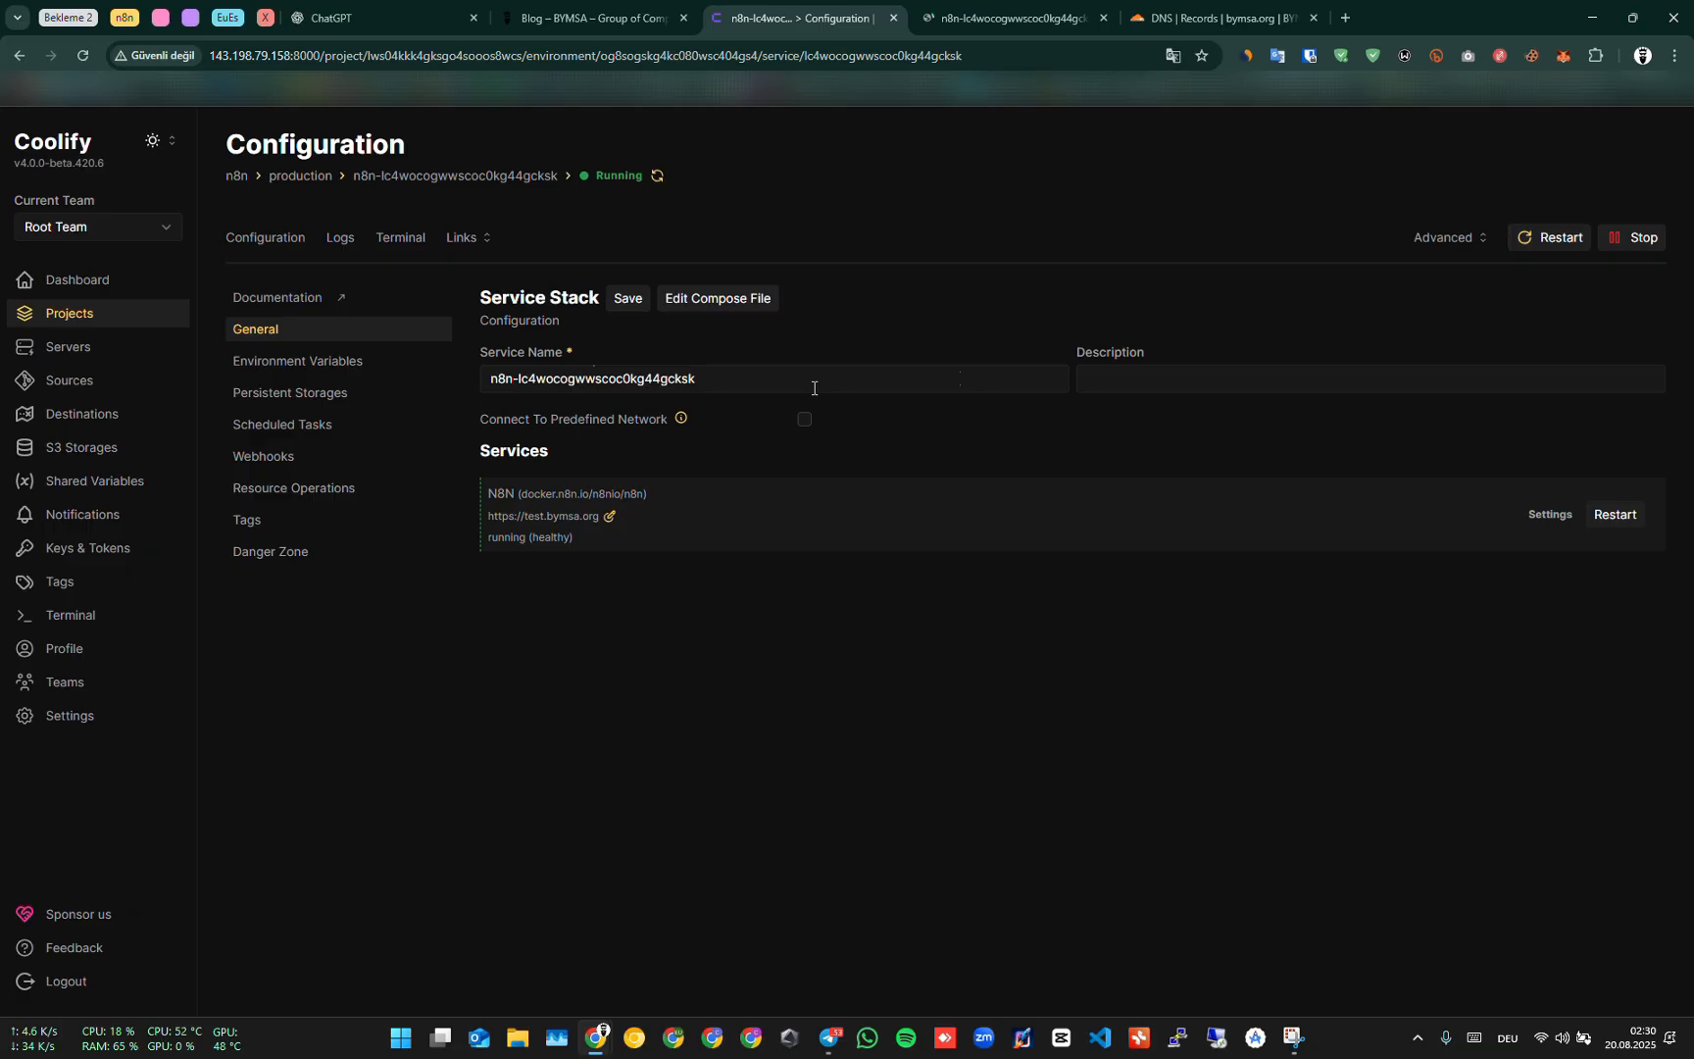
left_click(462, 237)
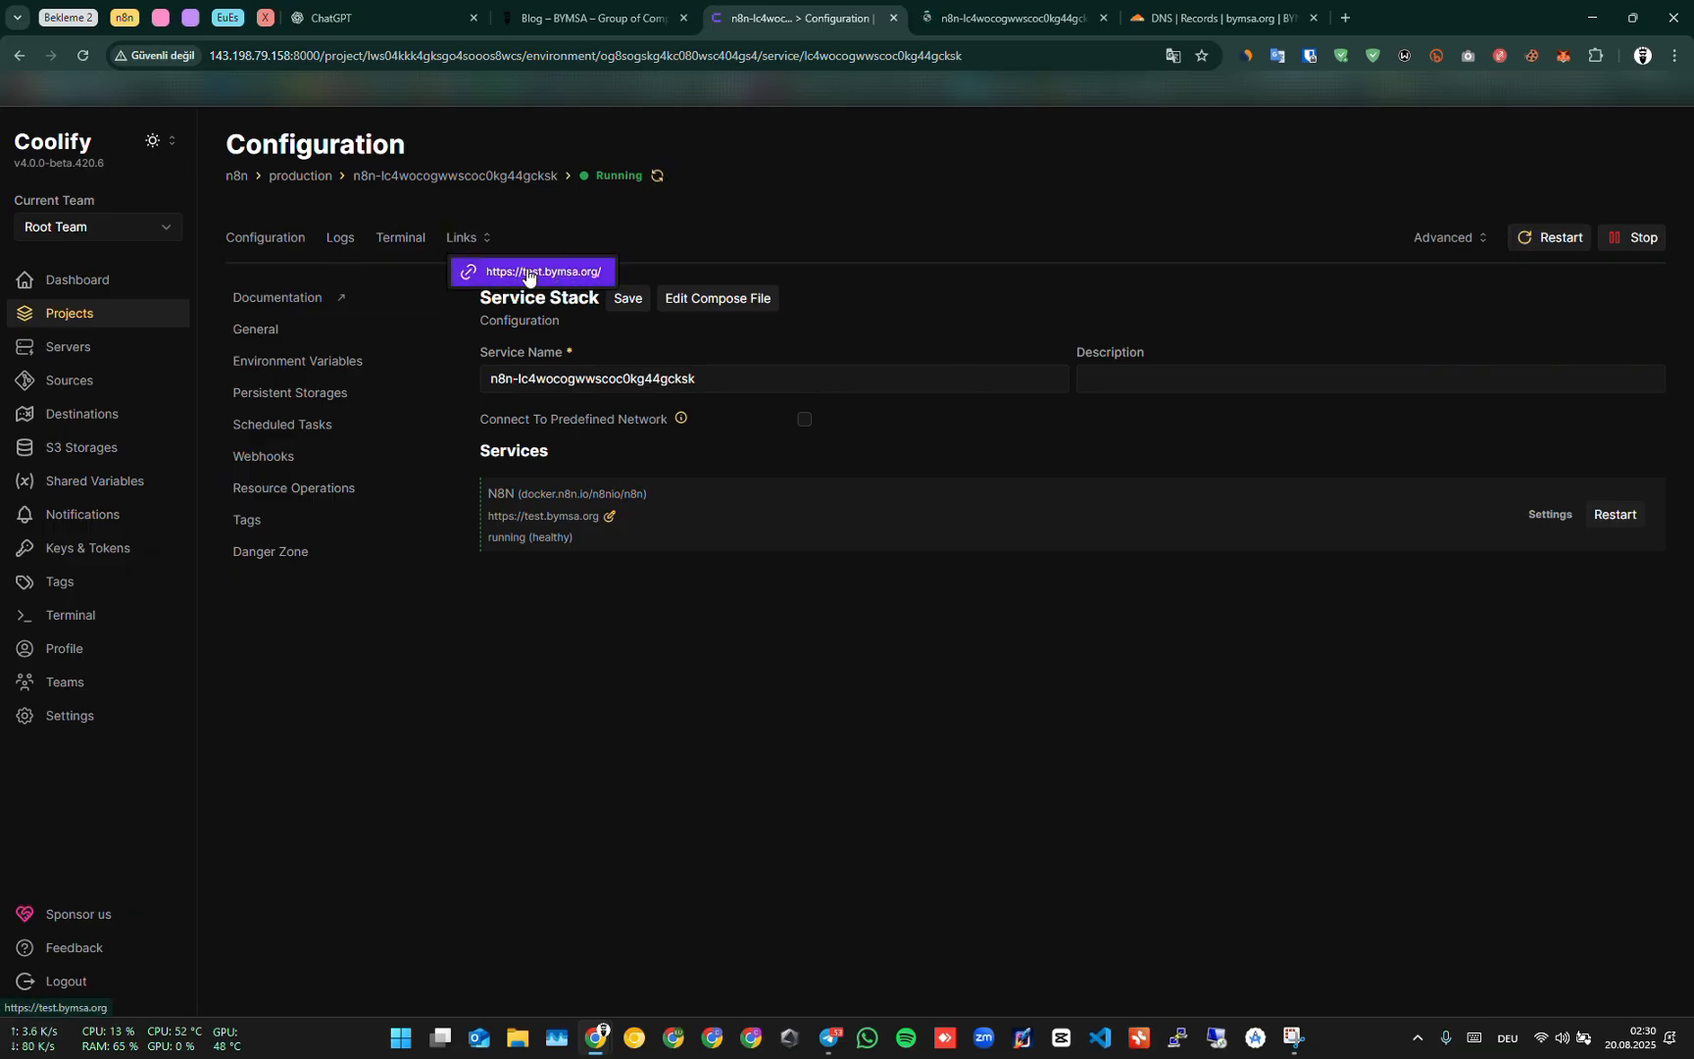
left_click(545, 272)
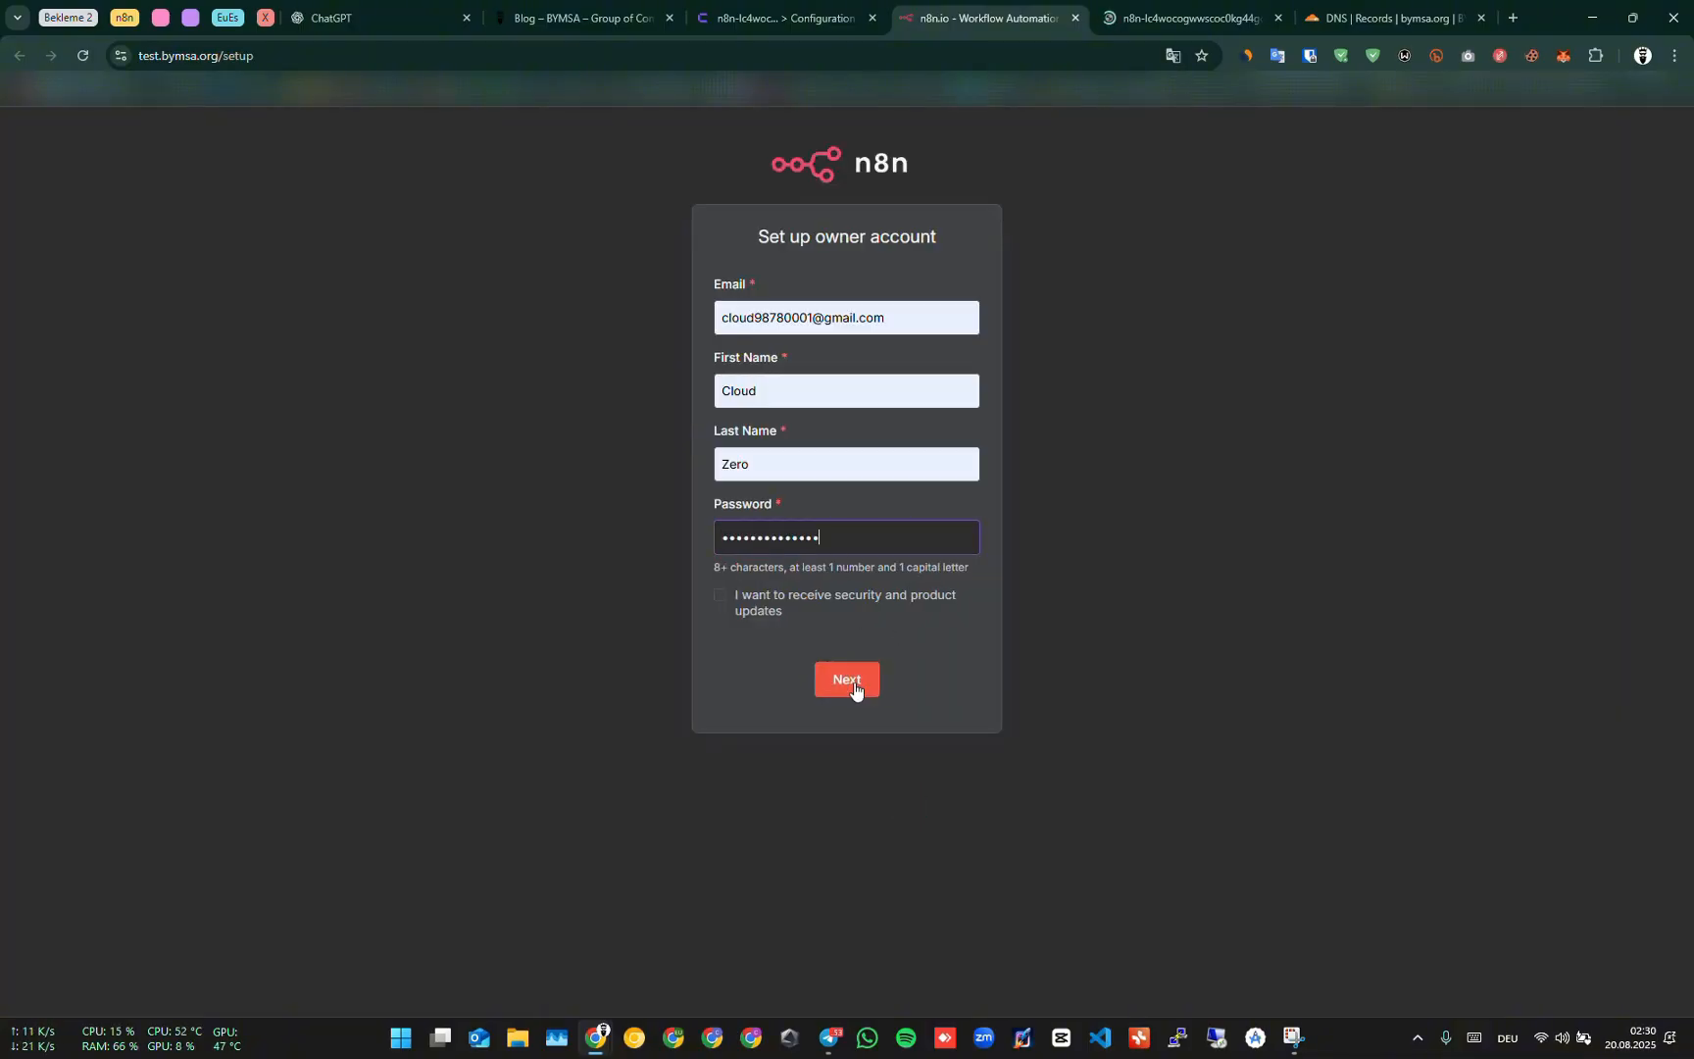
Submit the n8n owner account form and request a free license key by email
left_click(720, 594)
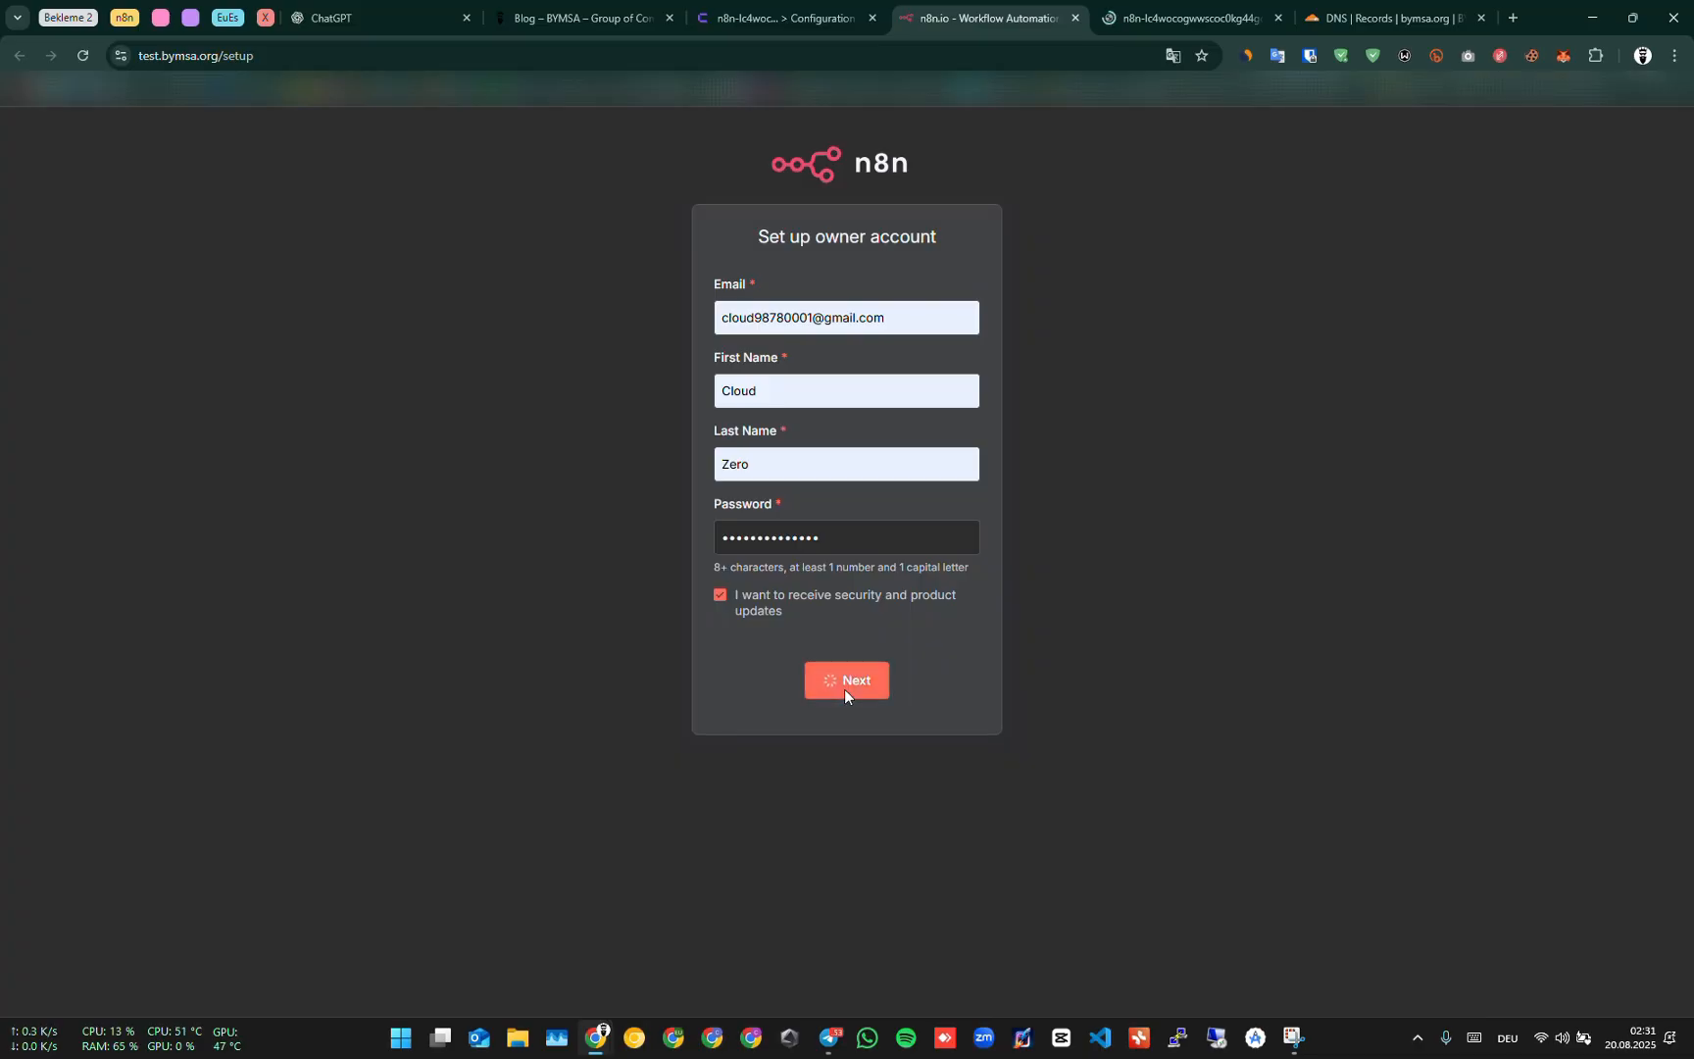
left_click(846, 679)
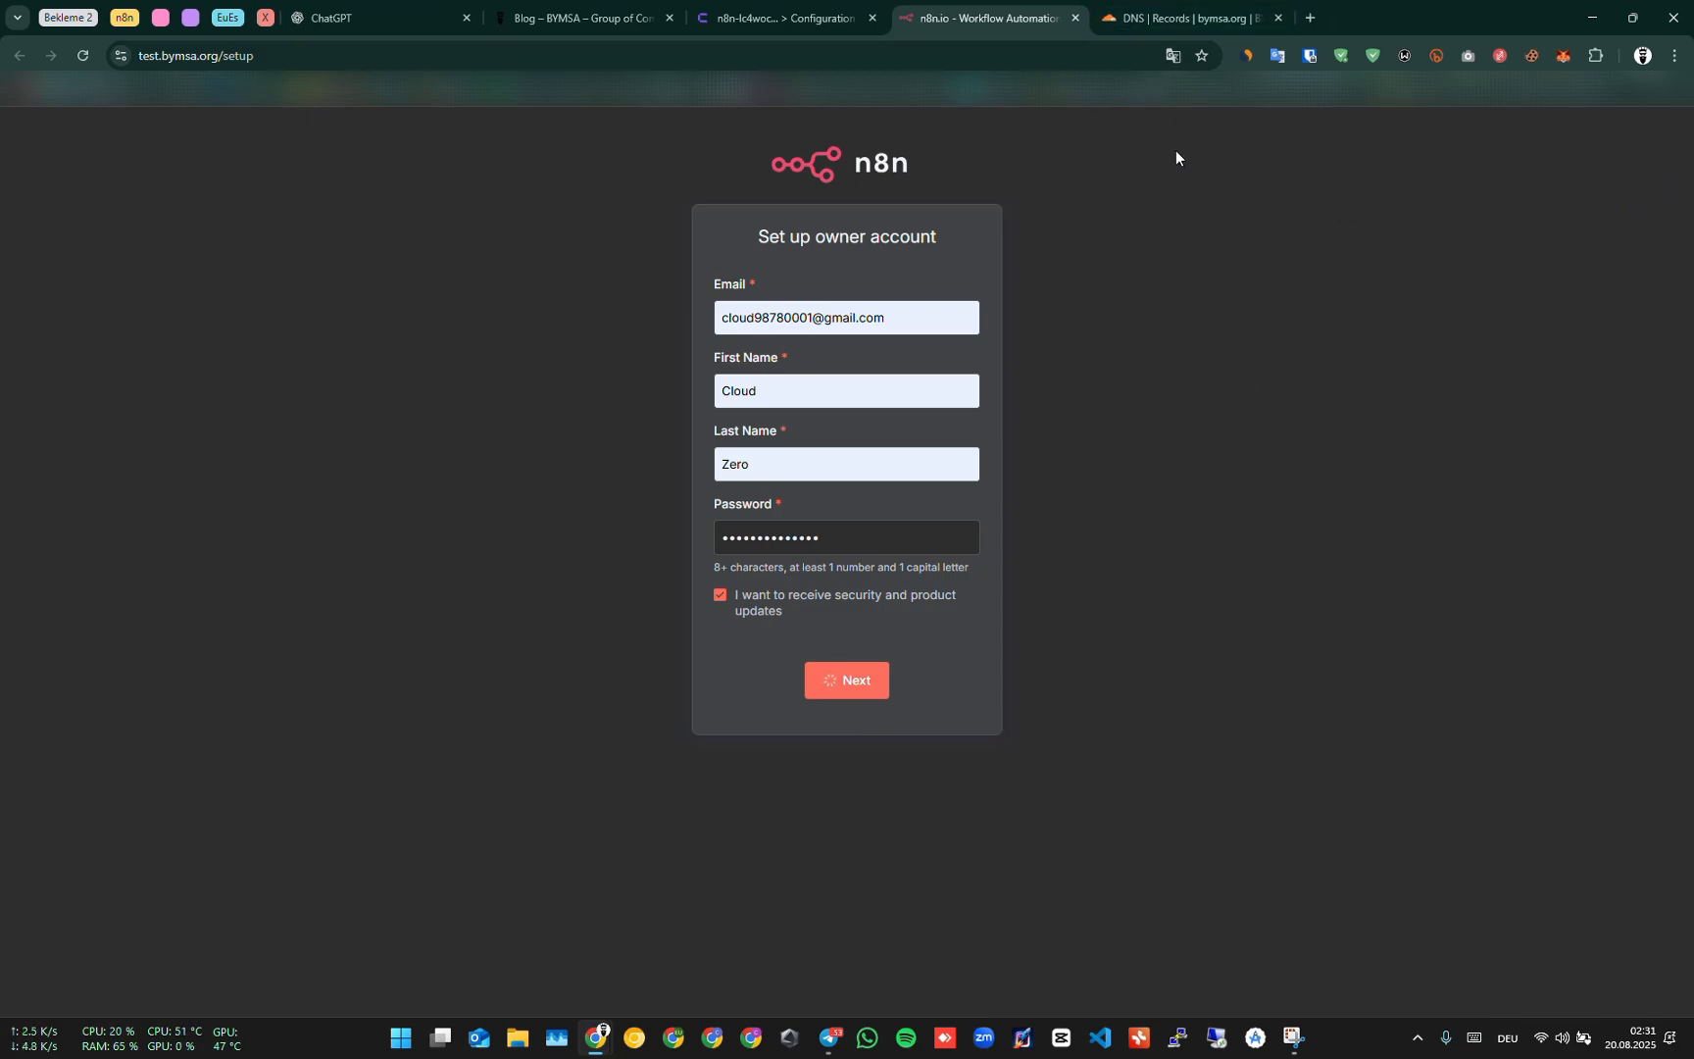
left_click(846, 680)
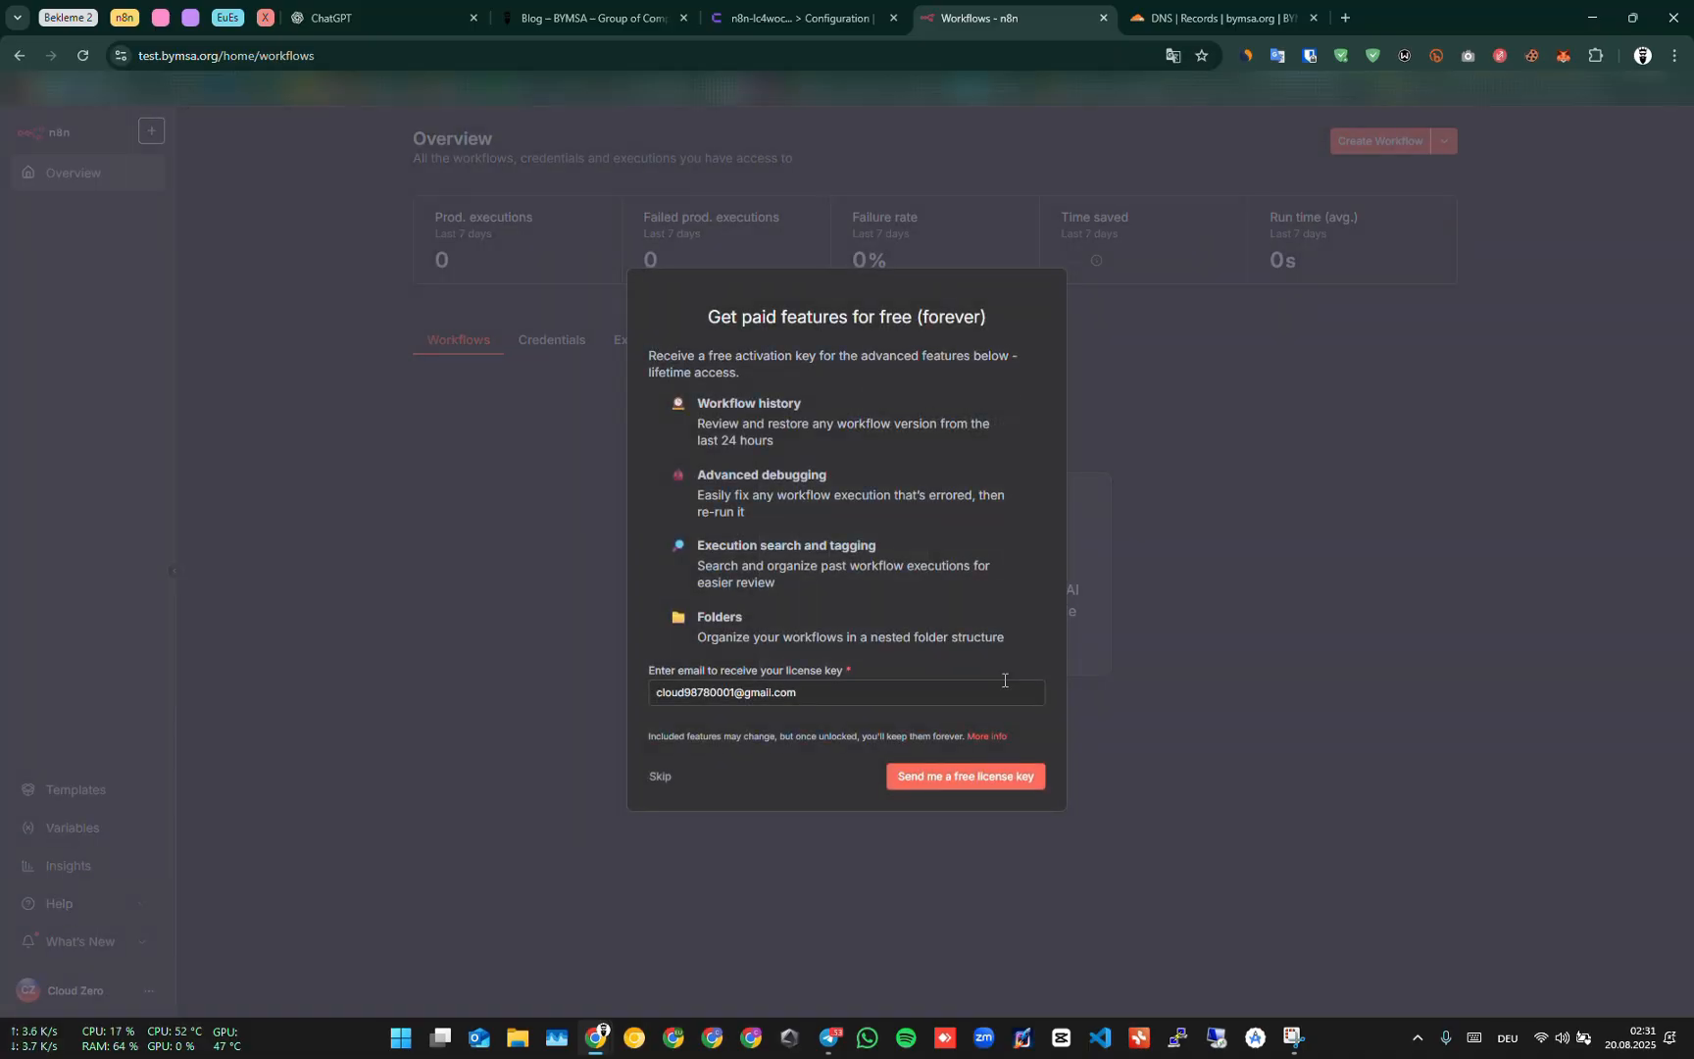
triple_click(738, 692)
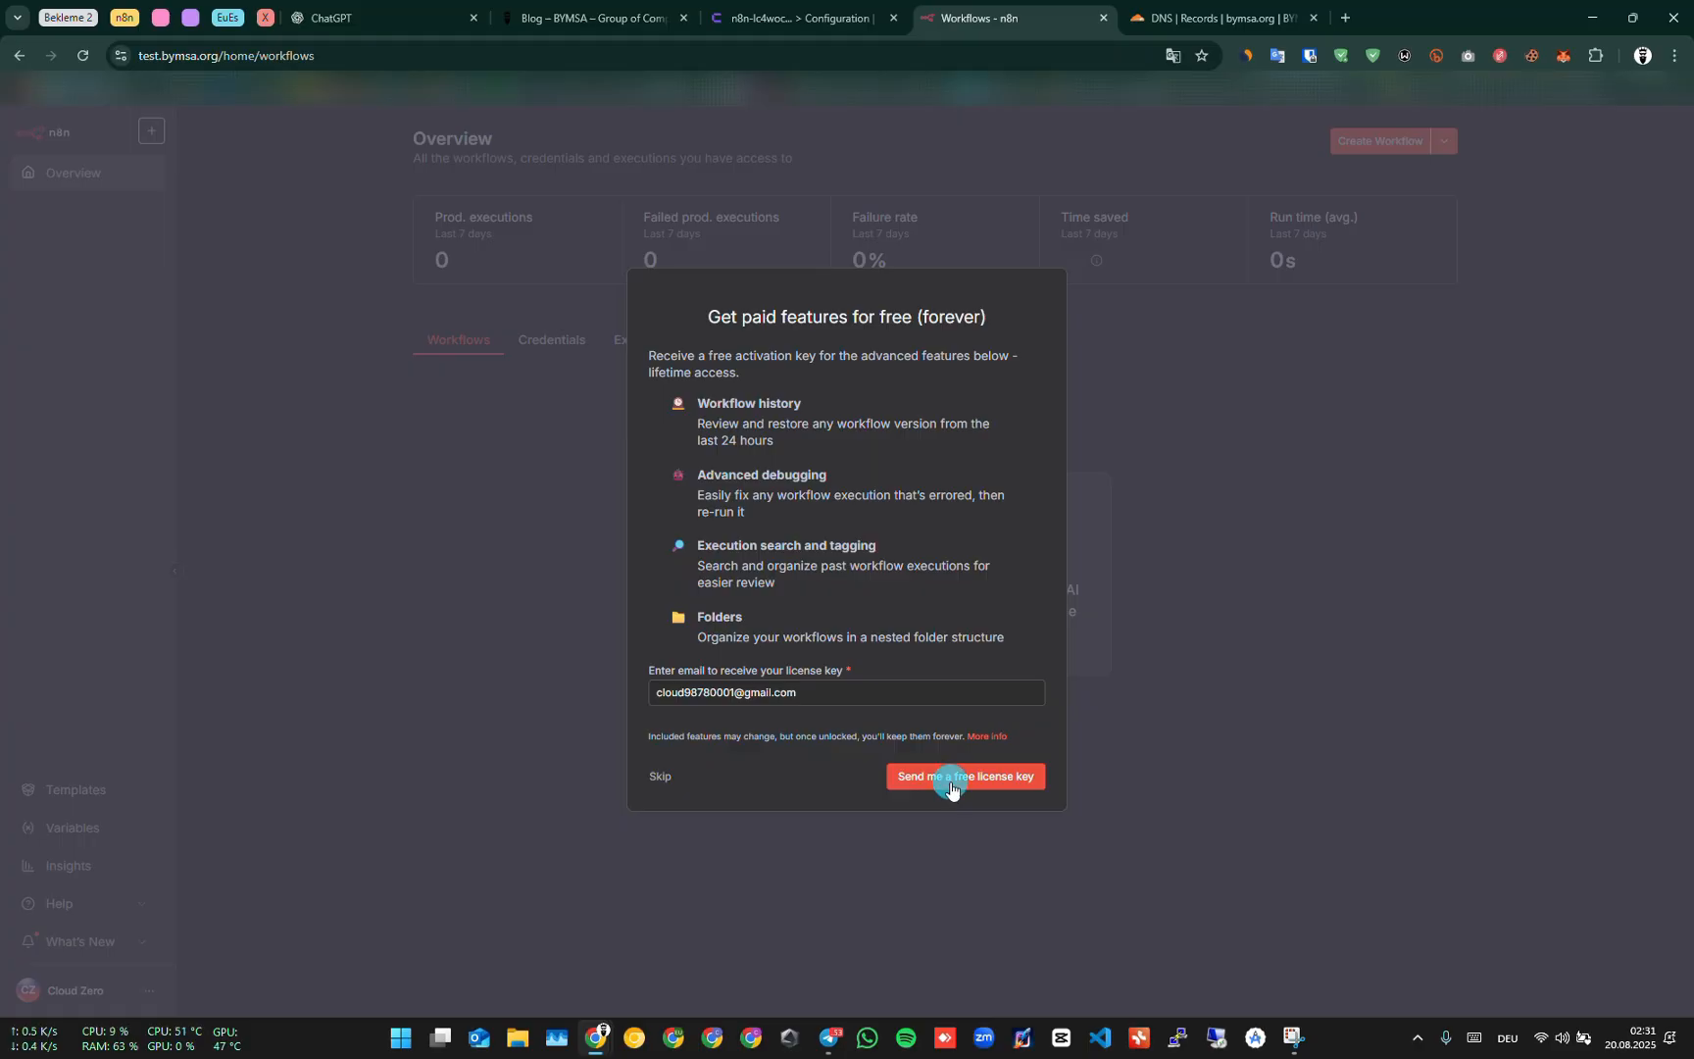
left_click(964, 776)
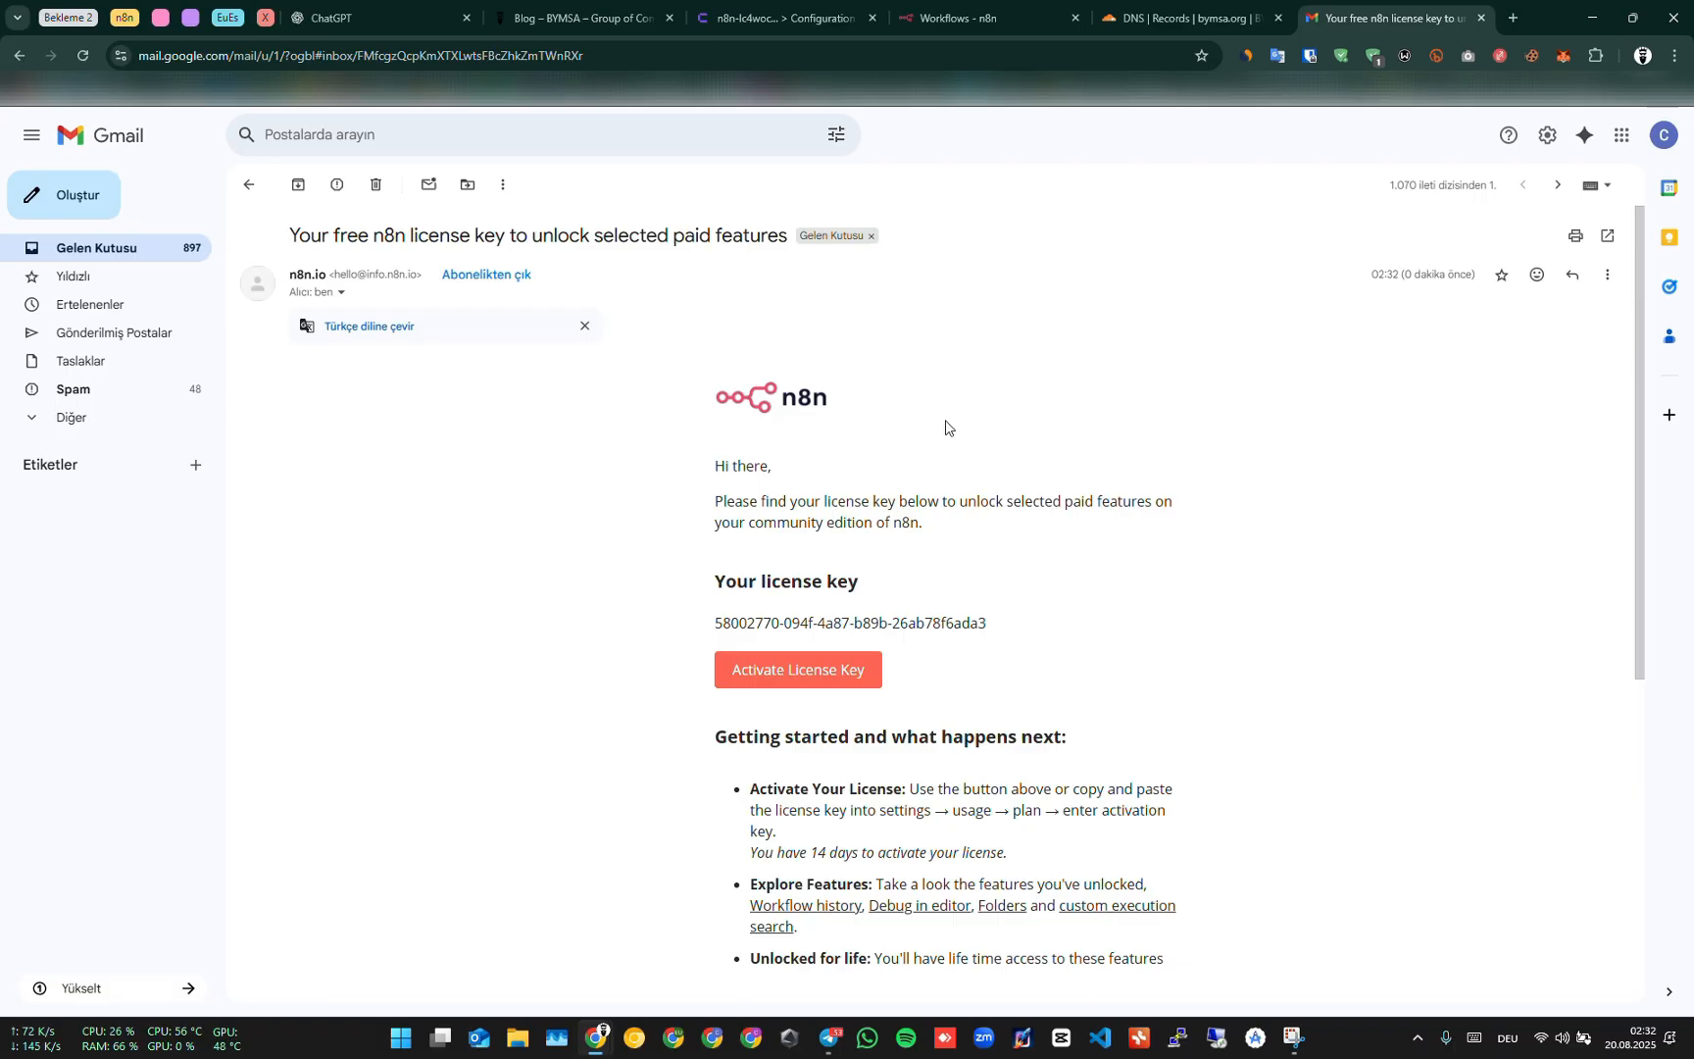
Activate the emailed license key in n8n and return to the workflows overview
scroll("down", 3)
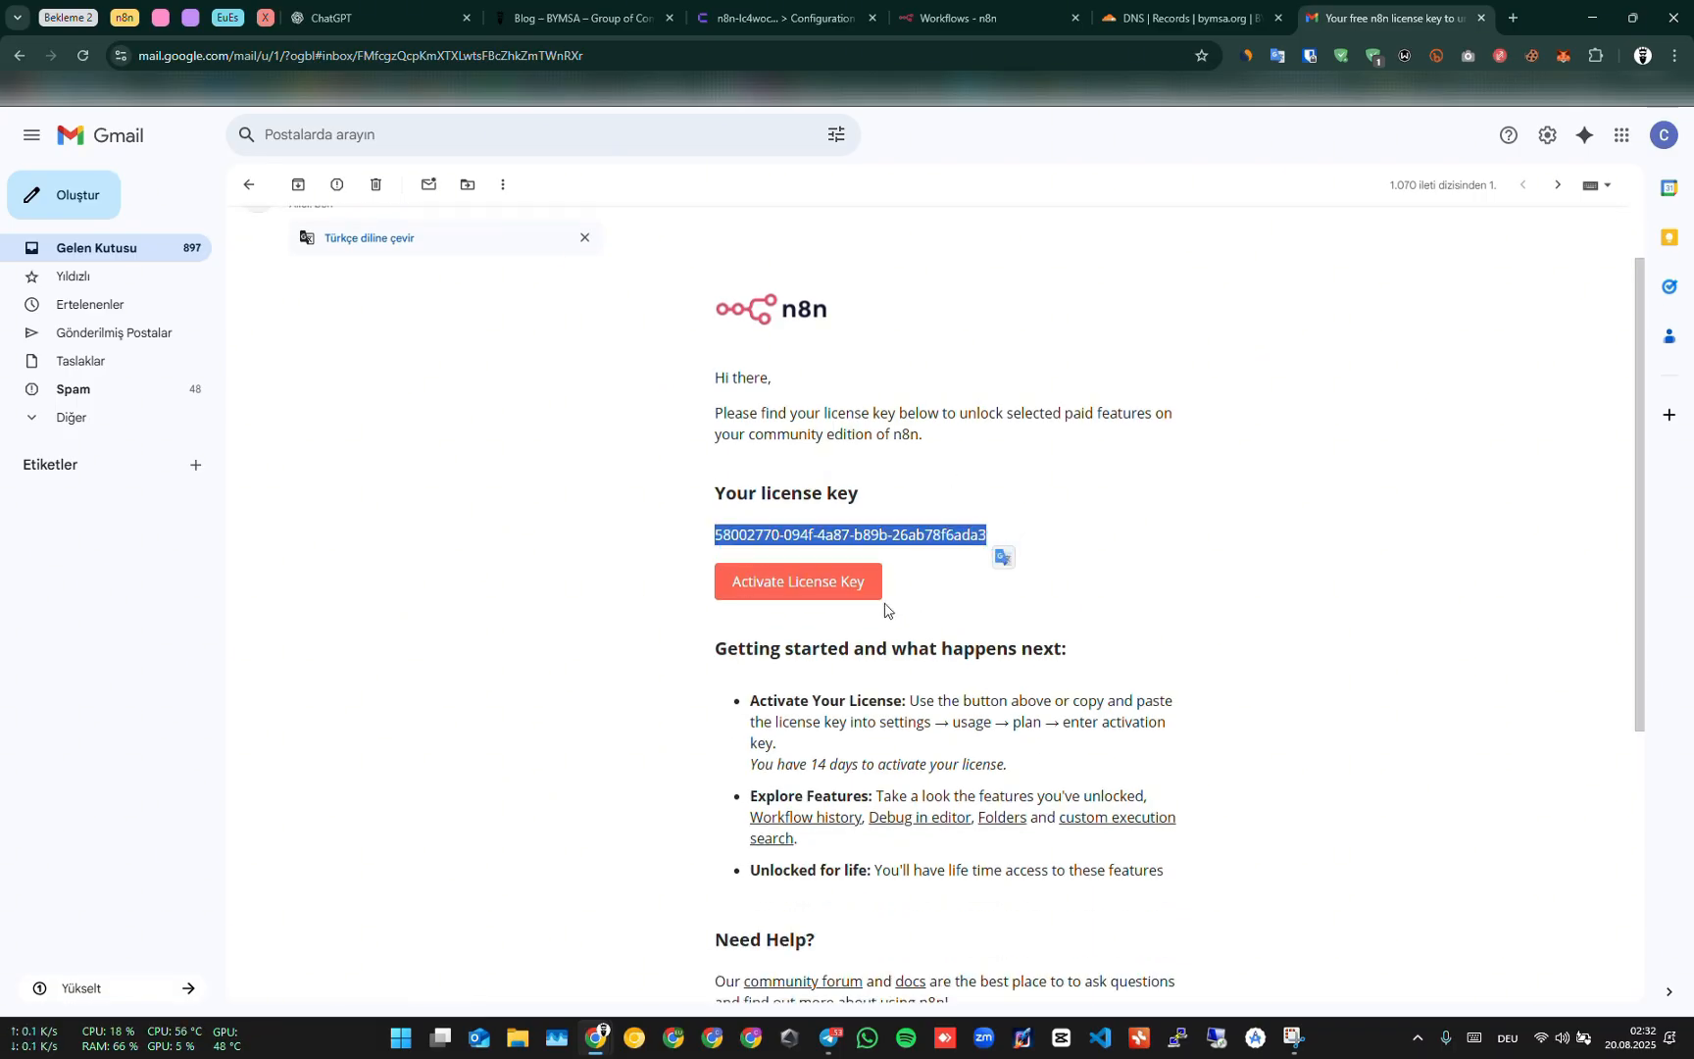
left_click(1405, 18)
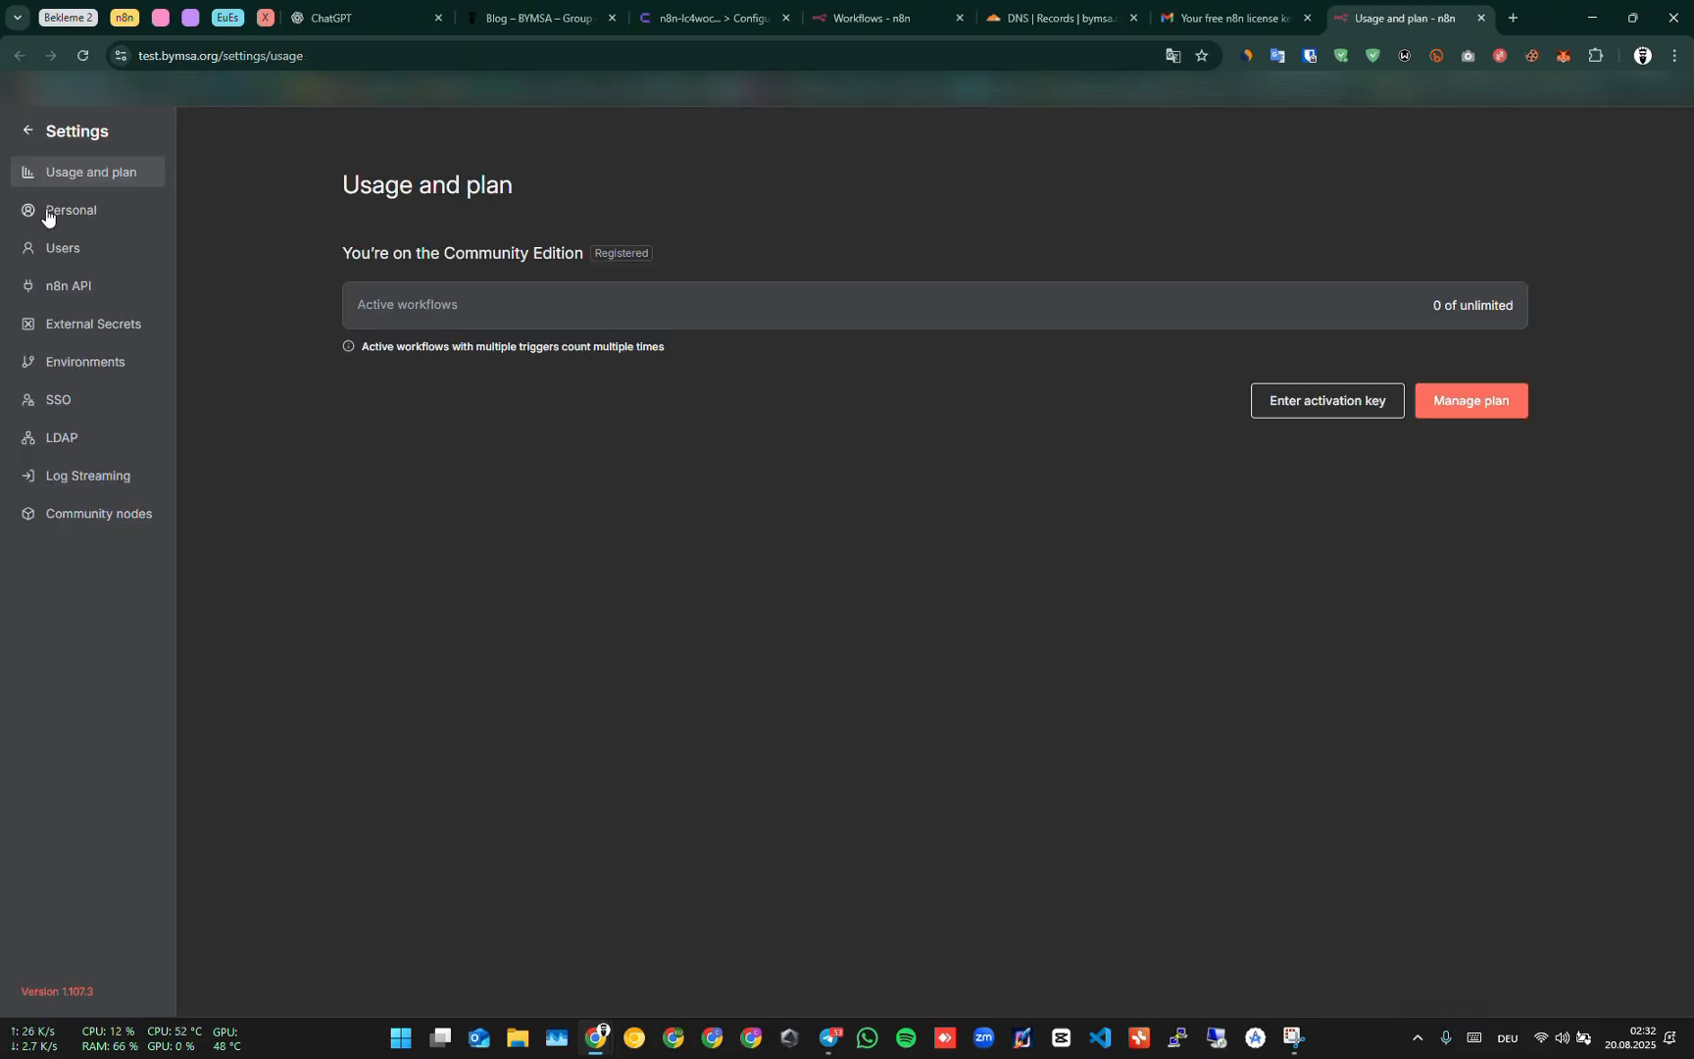
left_click(27, 130)
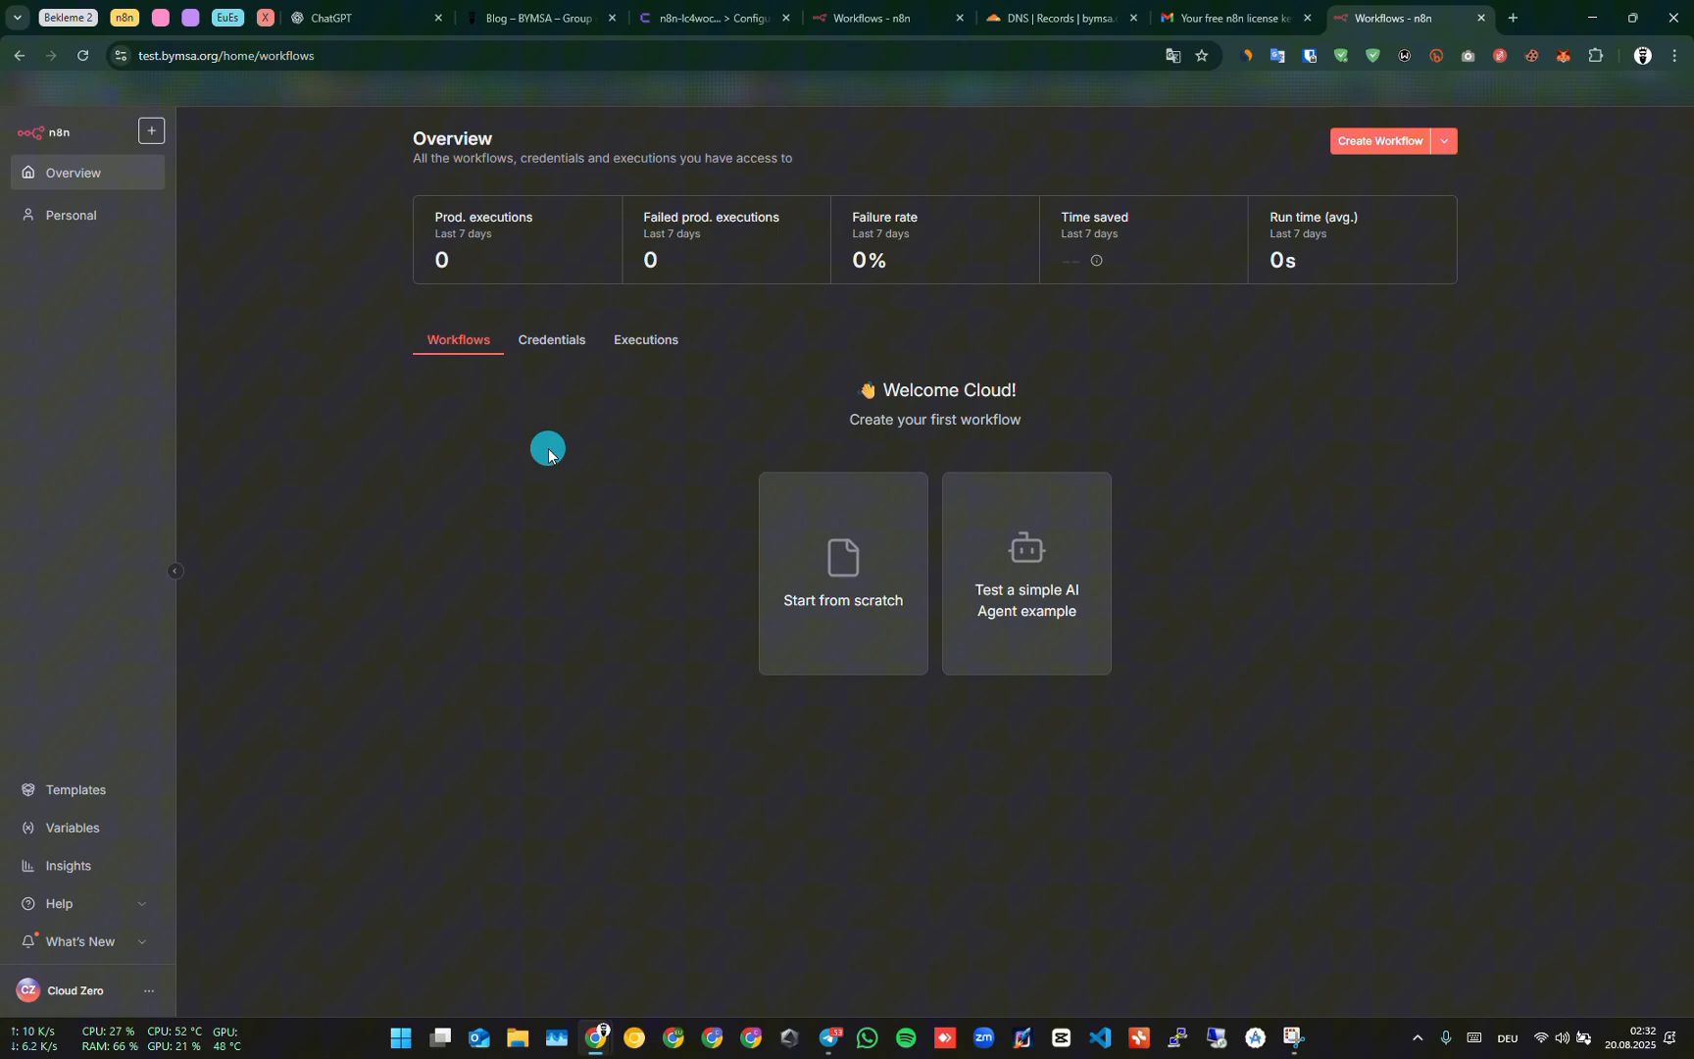
left_click(708, 18)
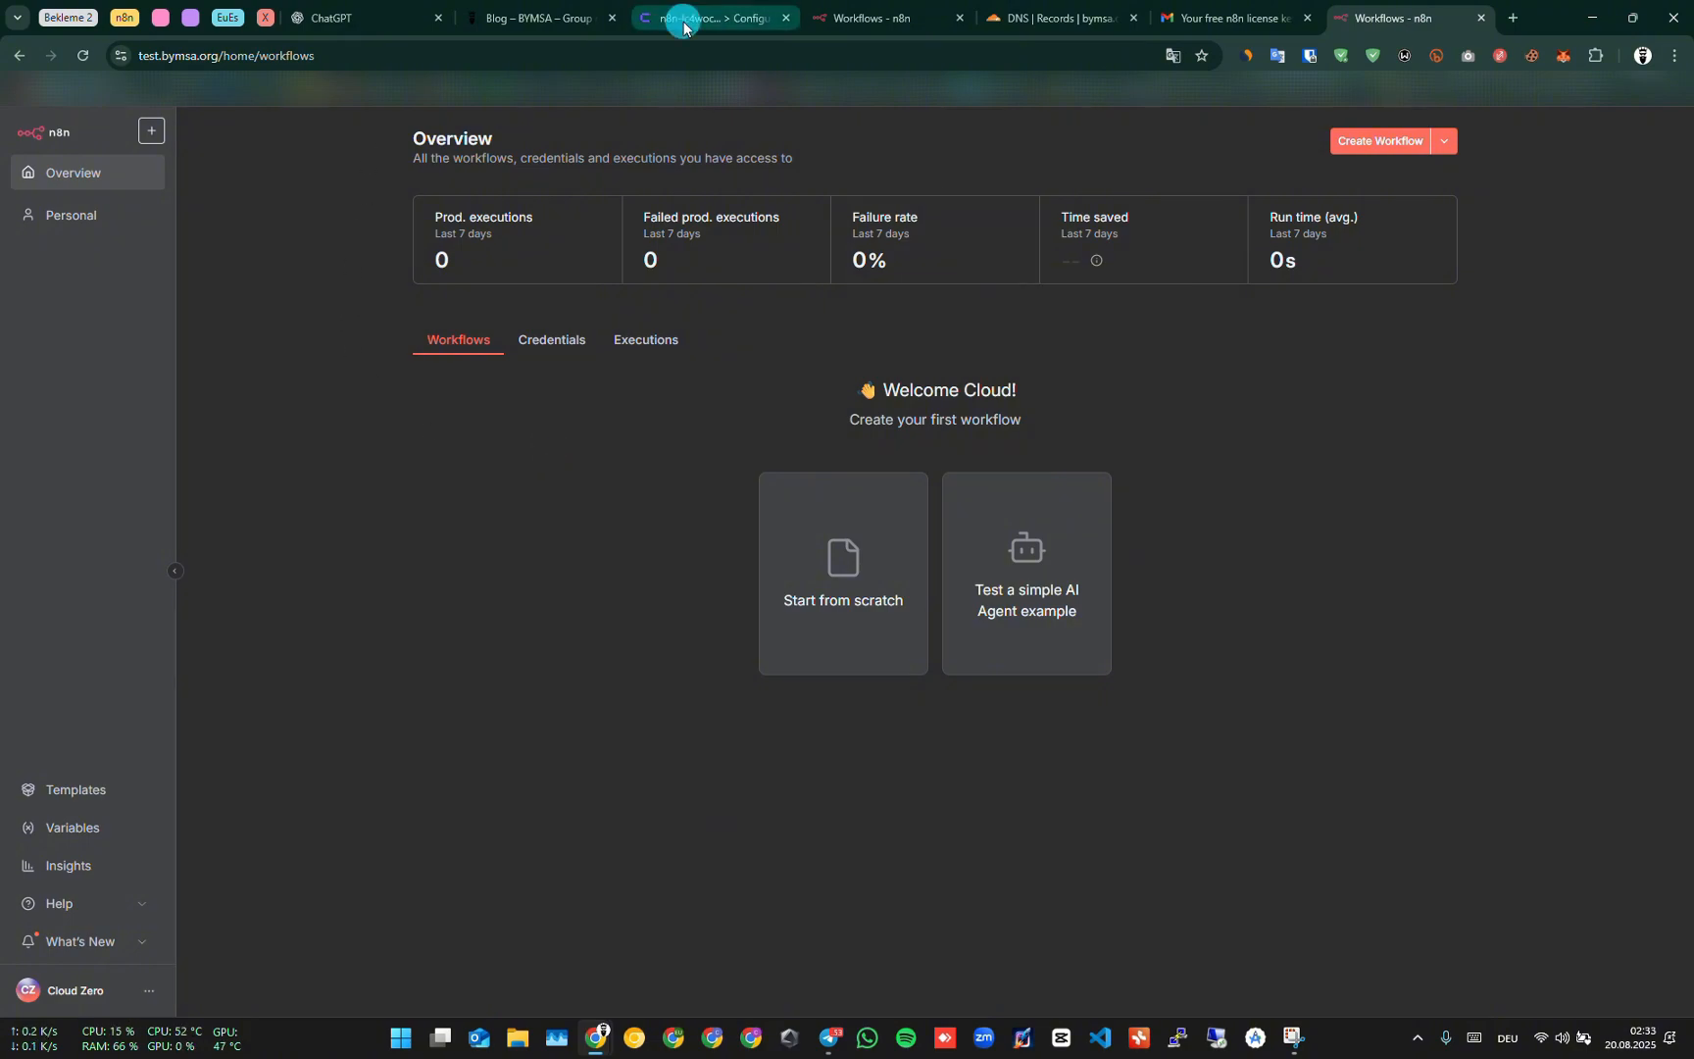
Back in Coolify, create the 'SupaBase' project and search new resources for 'supa'
left_click(711, 17)
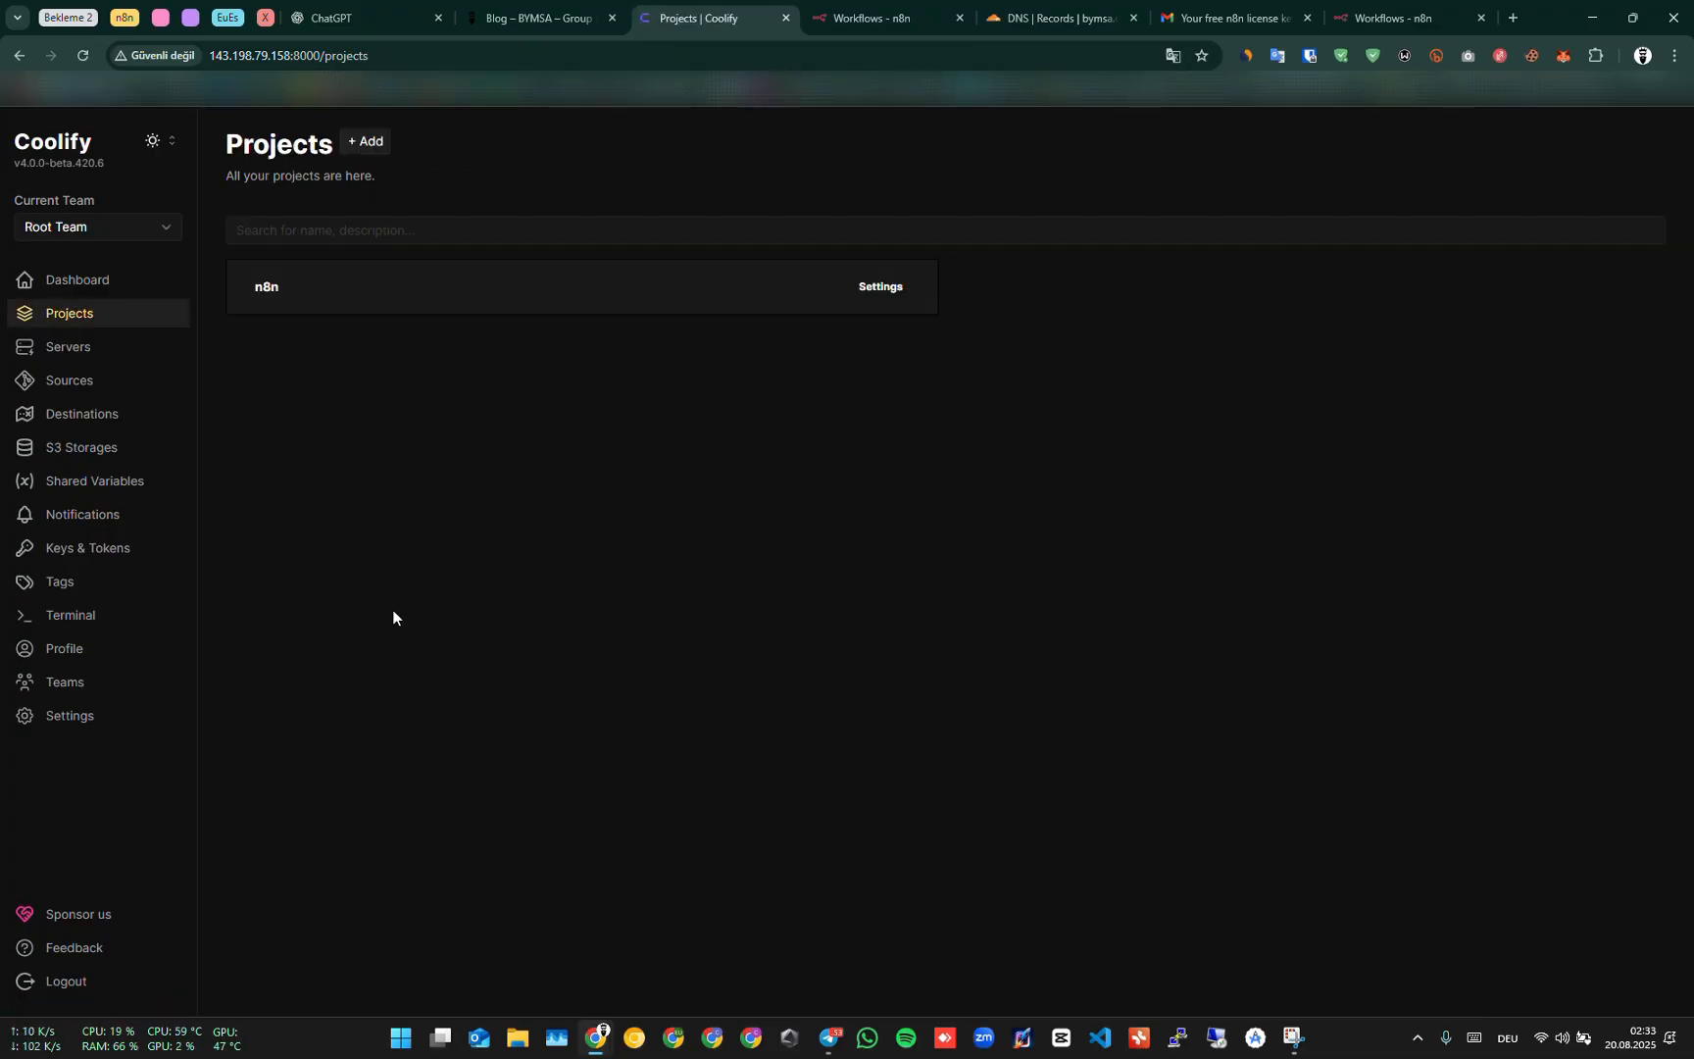
left_click(363, 141)
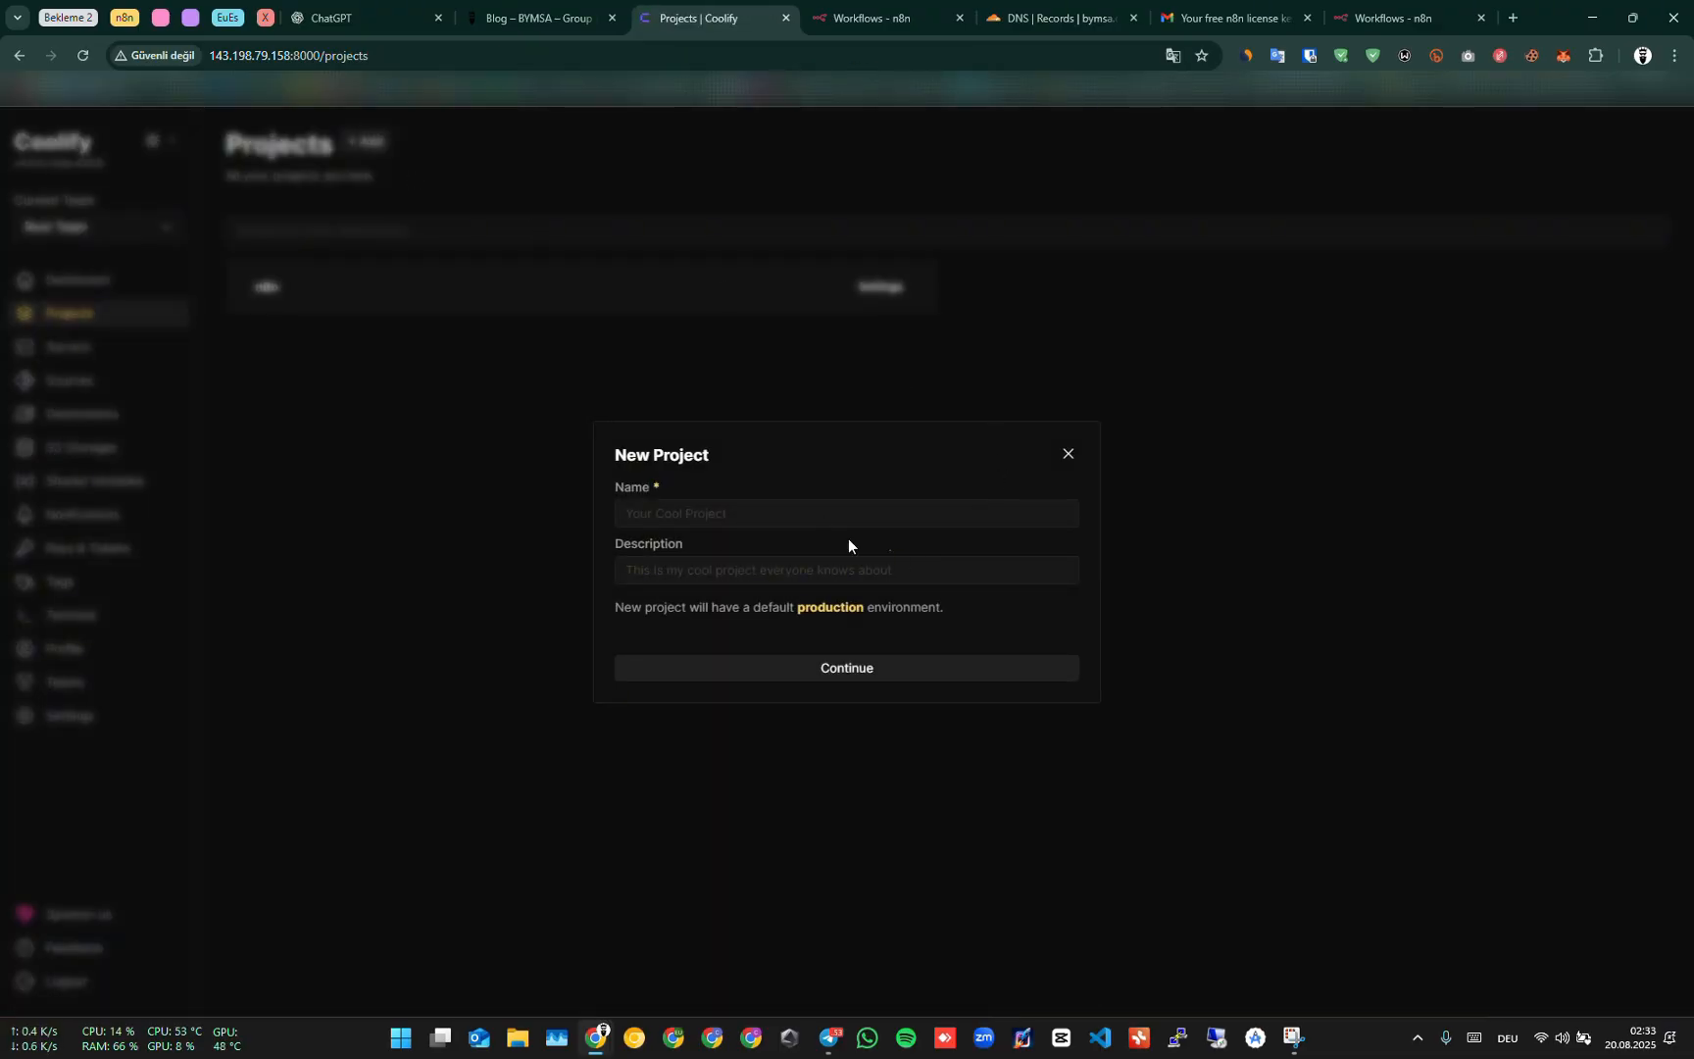
type("Suüp")
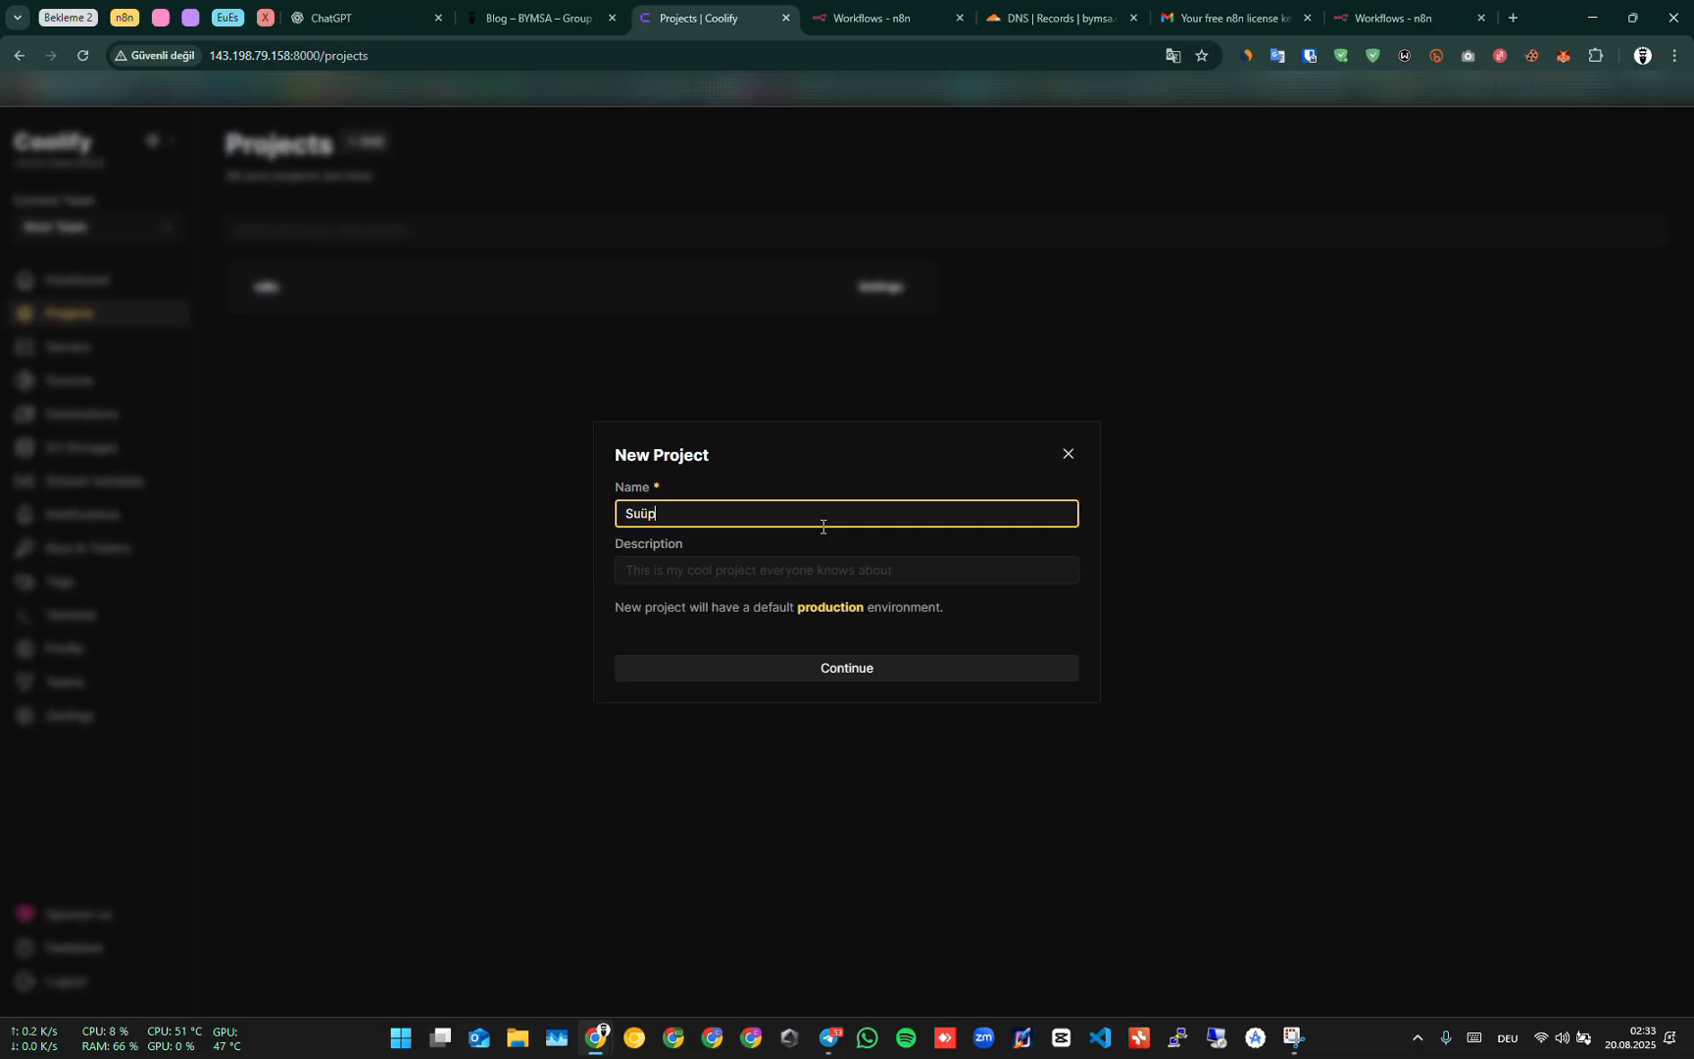
type("SupaBase")
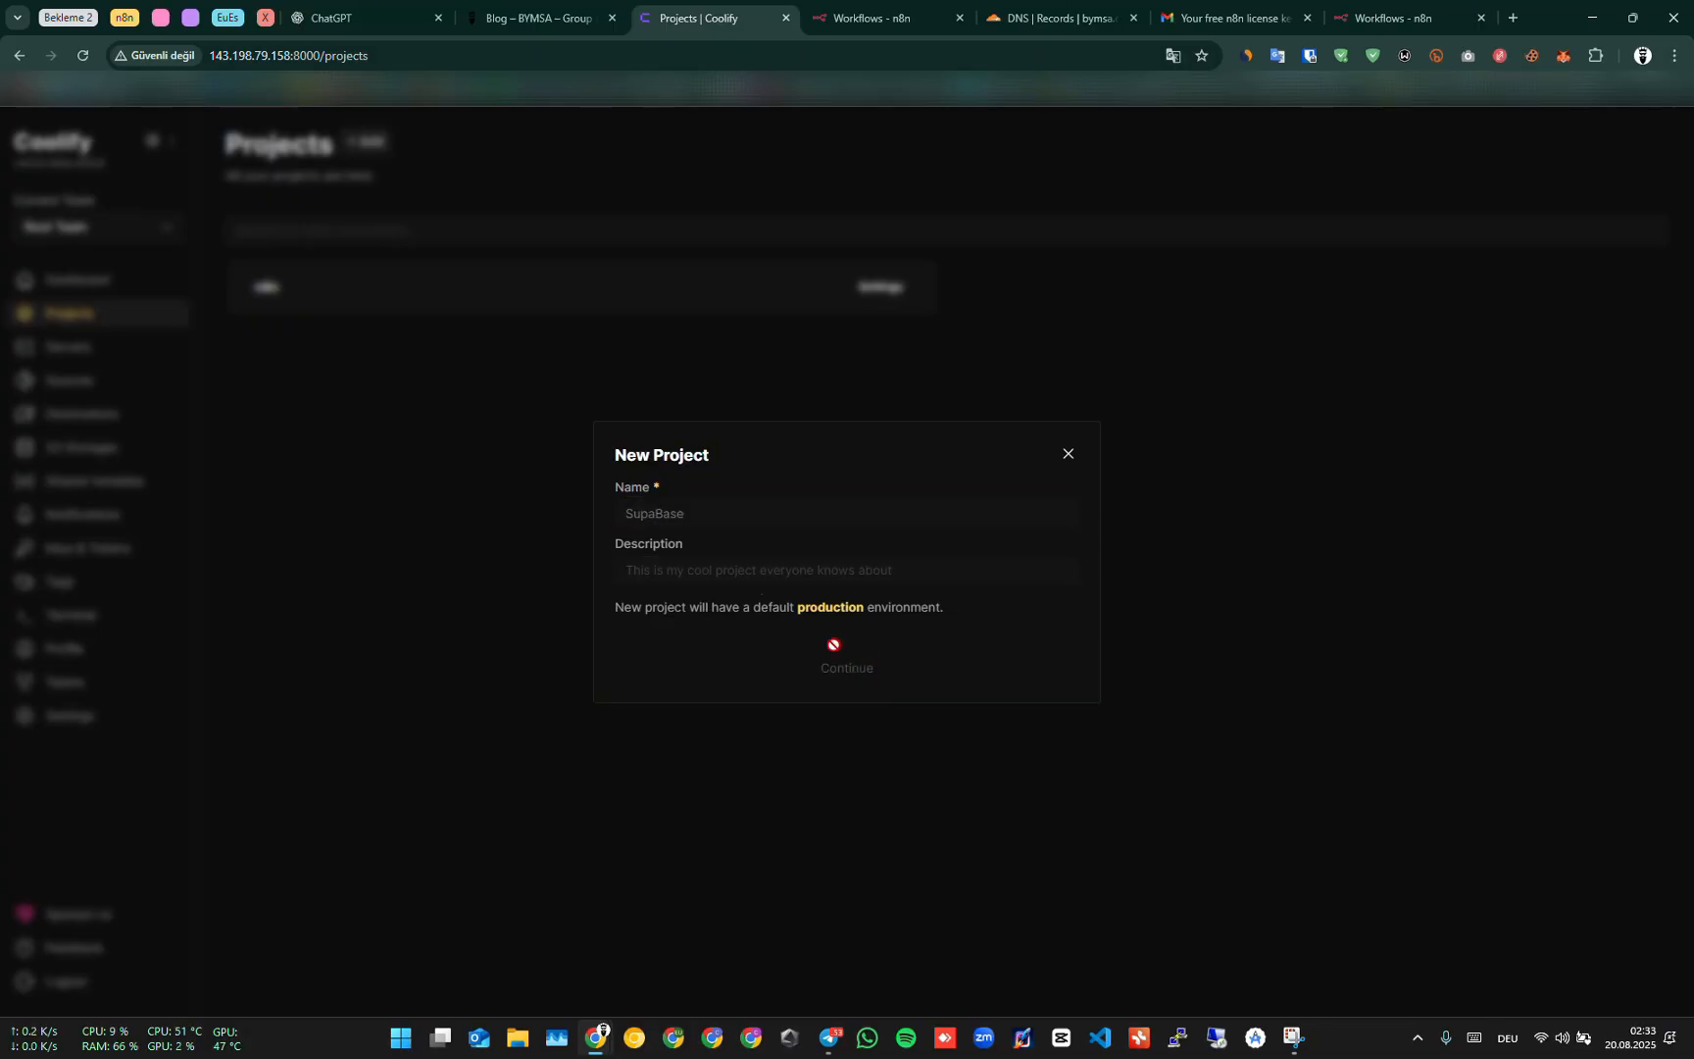
left_click(846, 667)
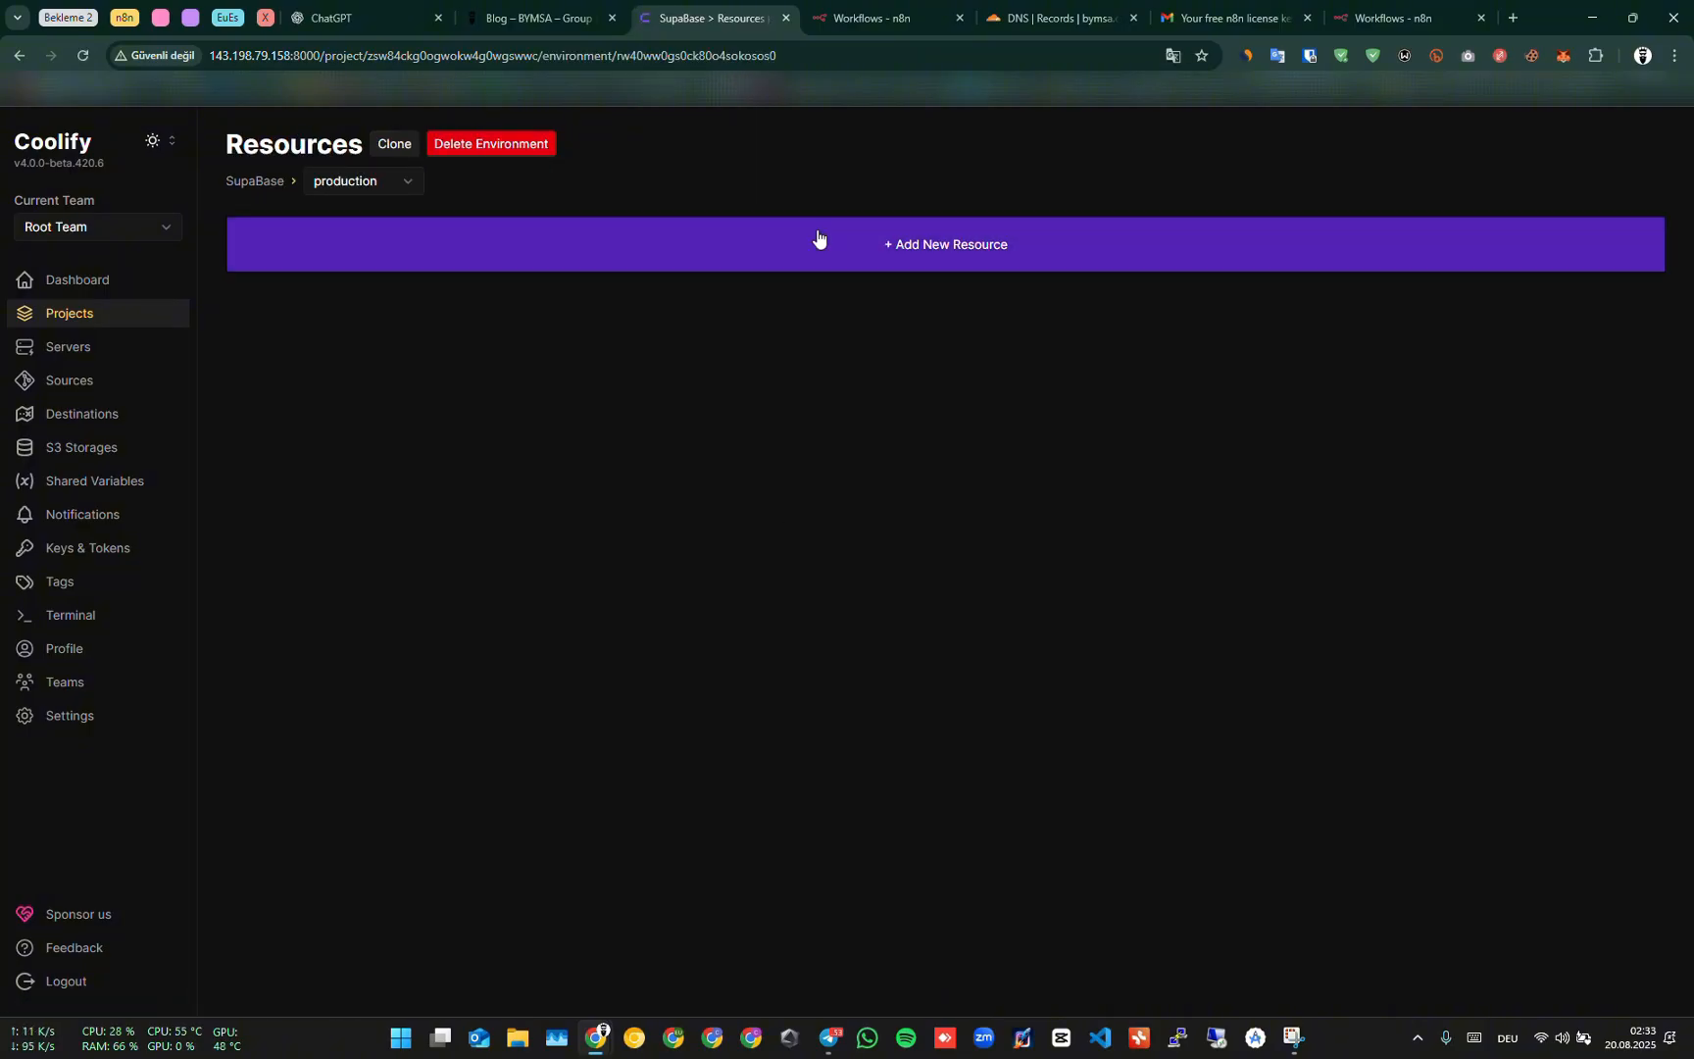
left_click(954, 246)
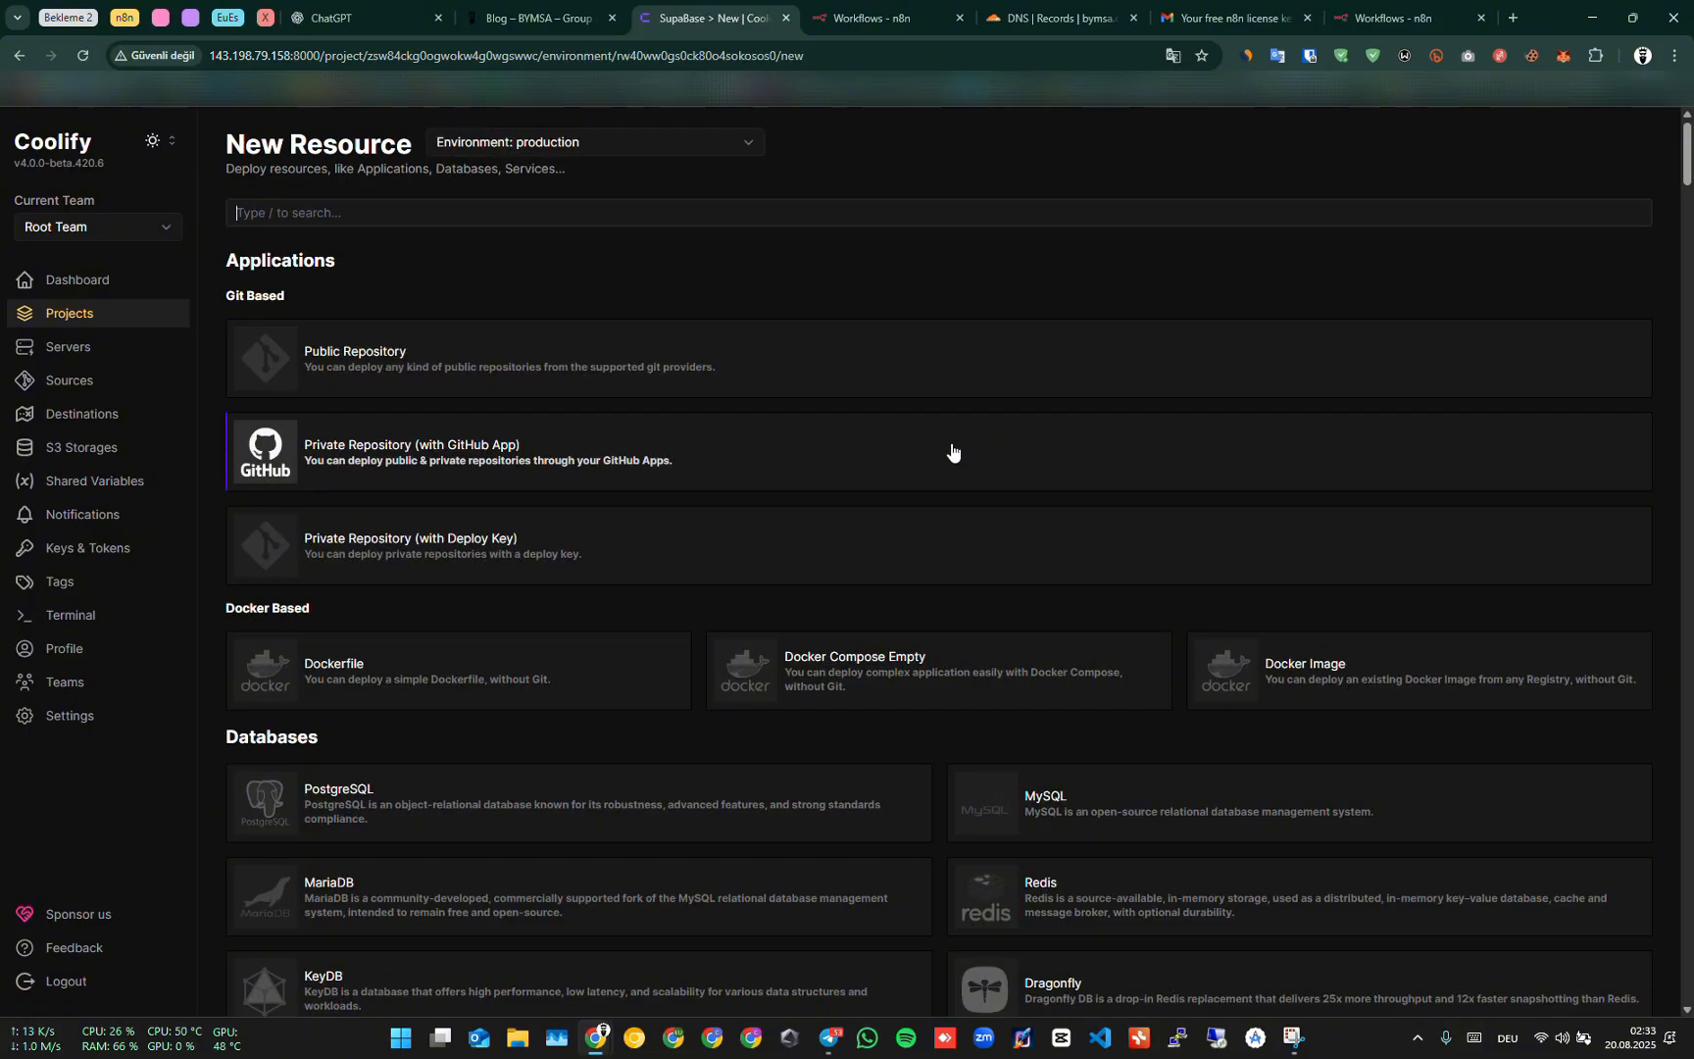
mouse_move(702, 357)
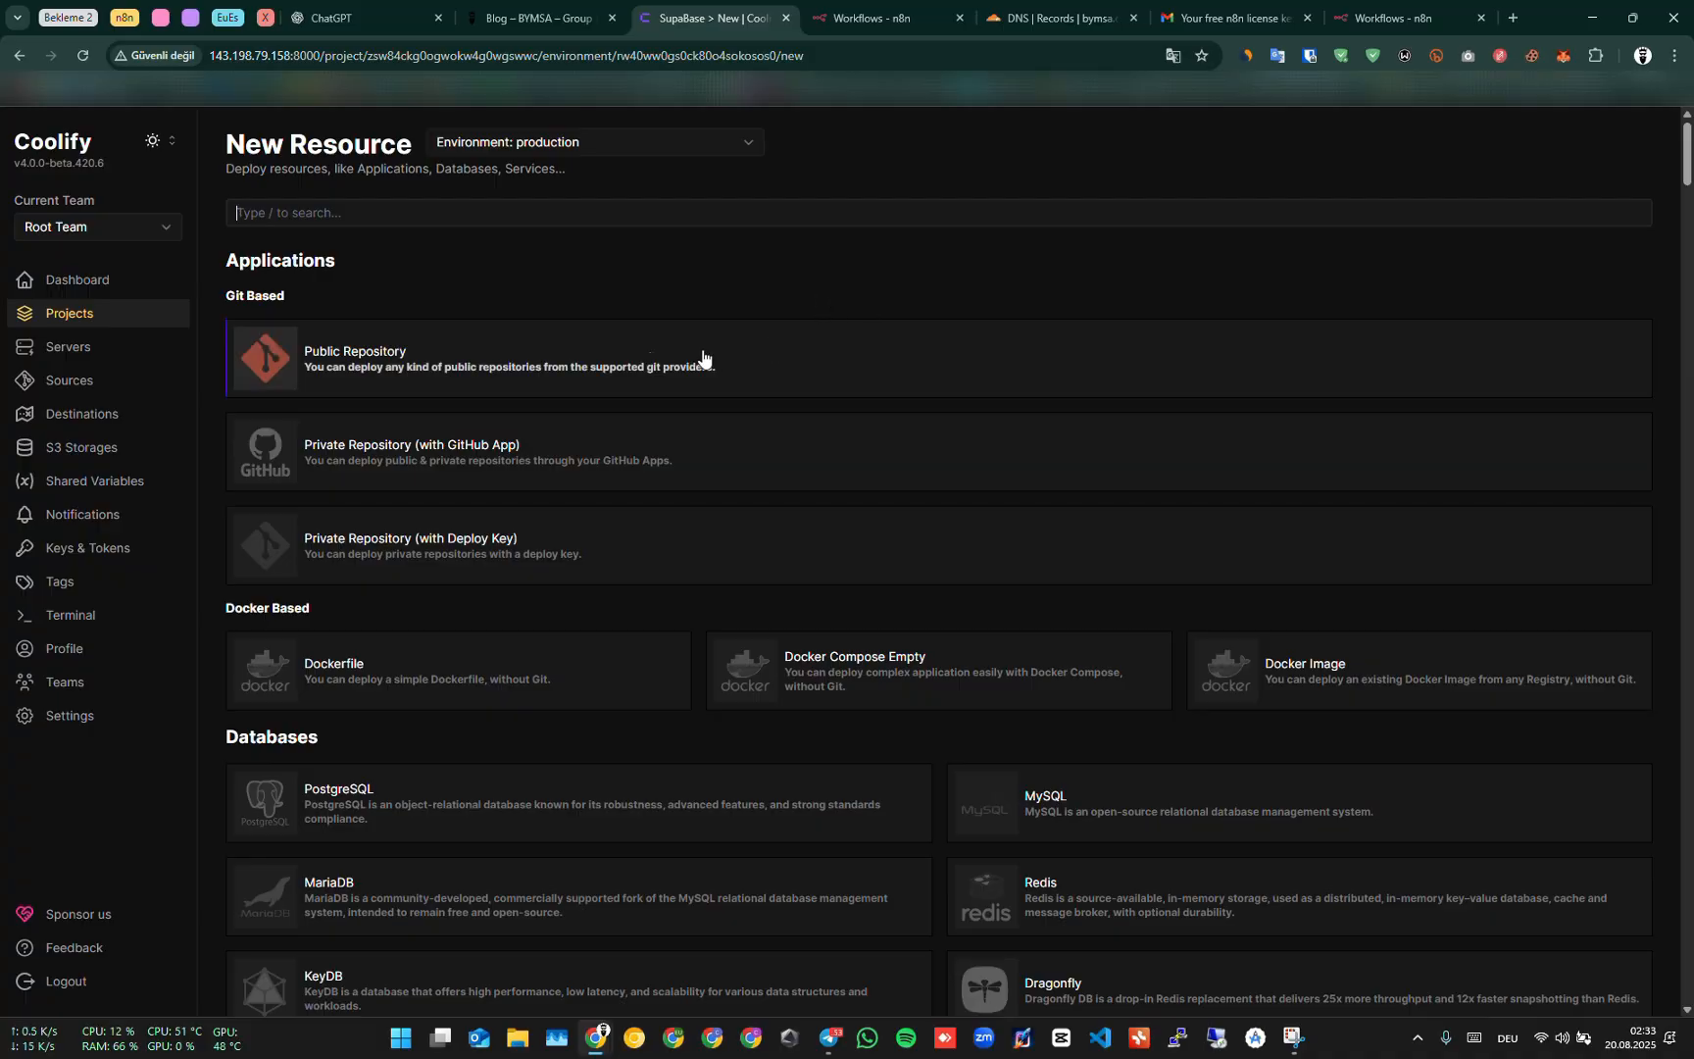
type("supa")
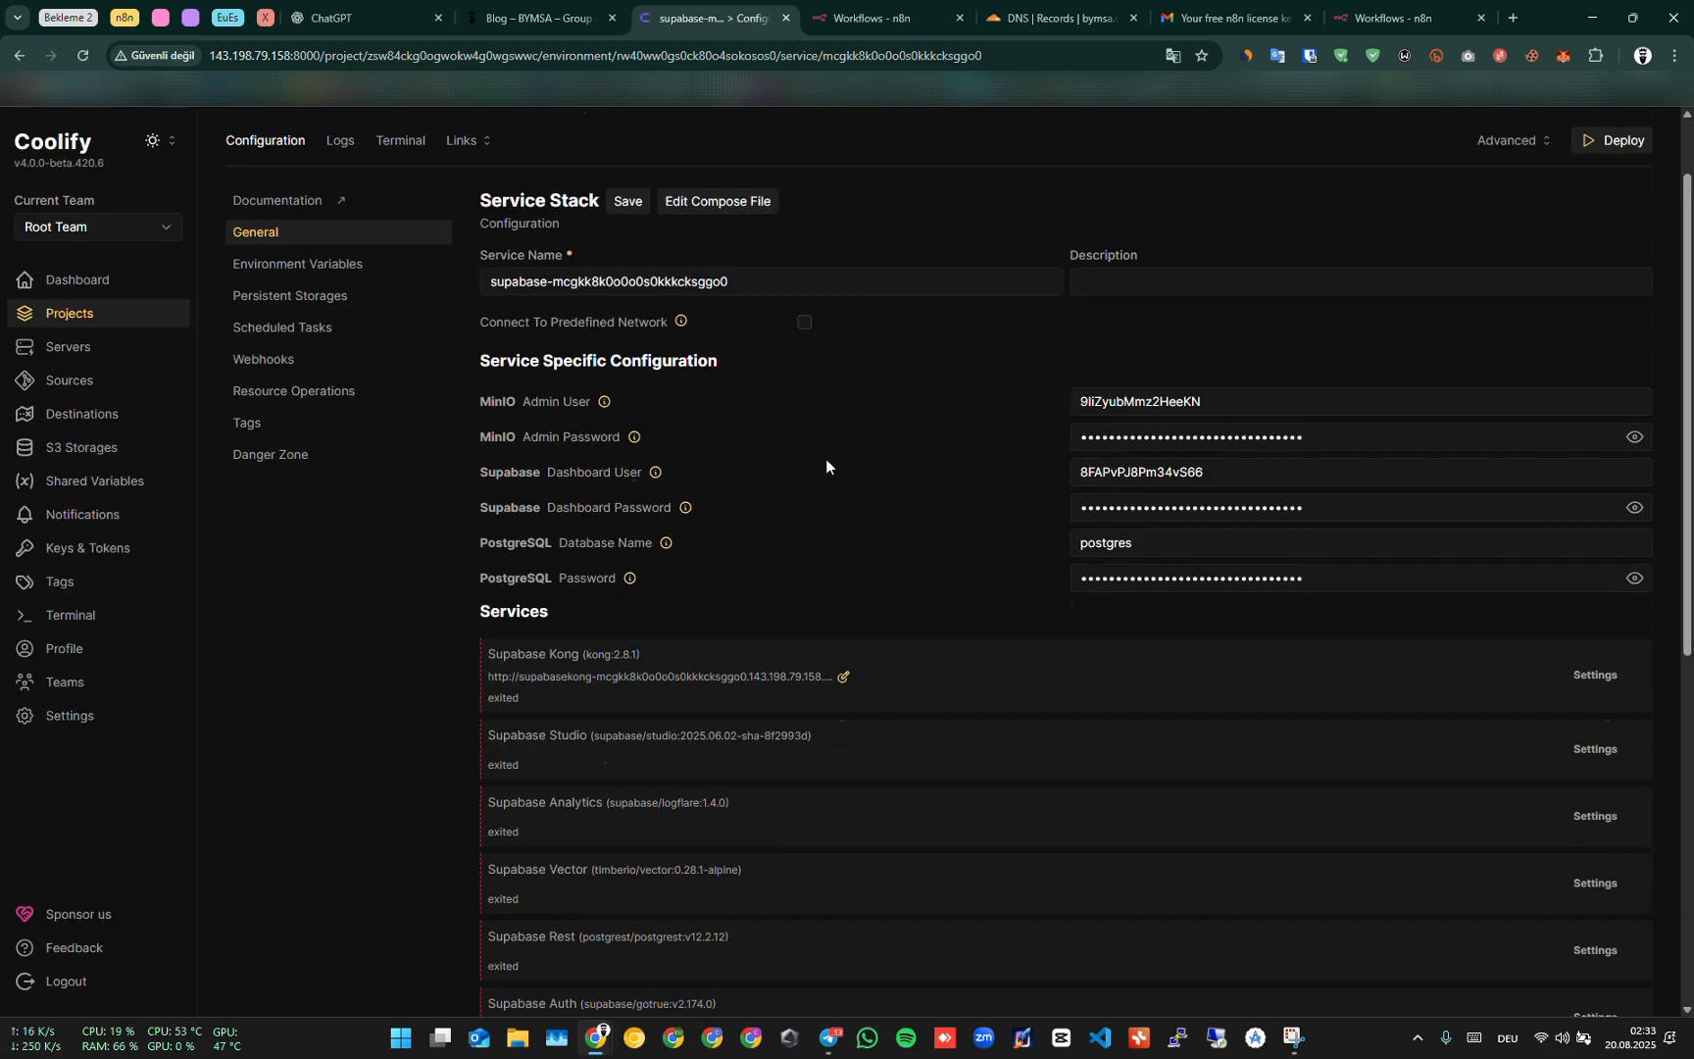
scroll("down", 3)
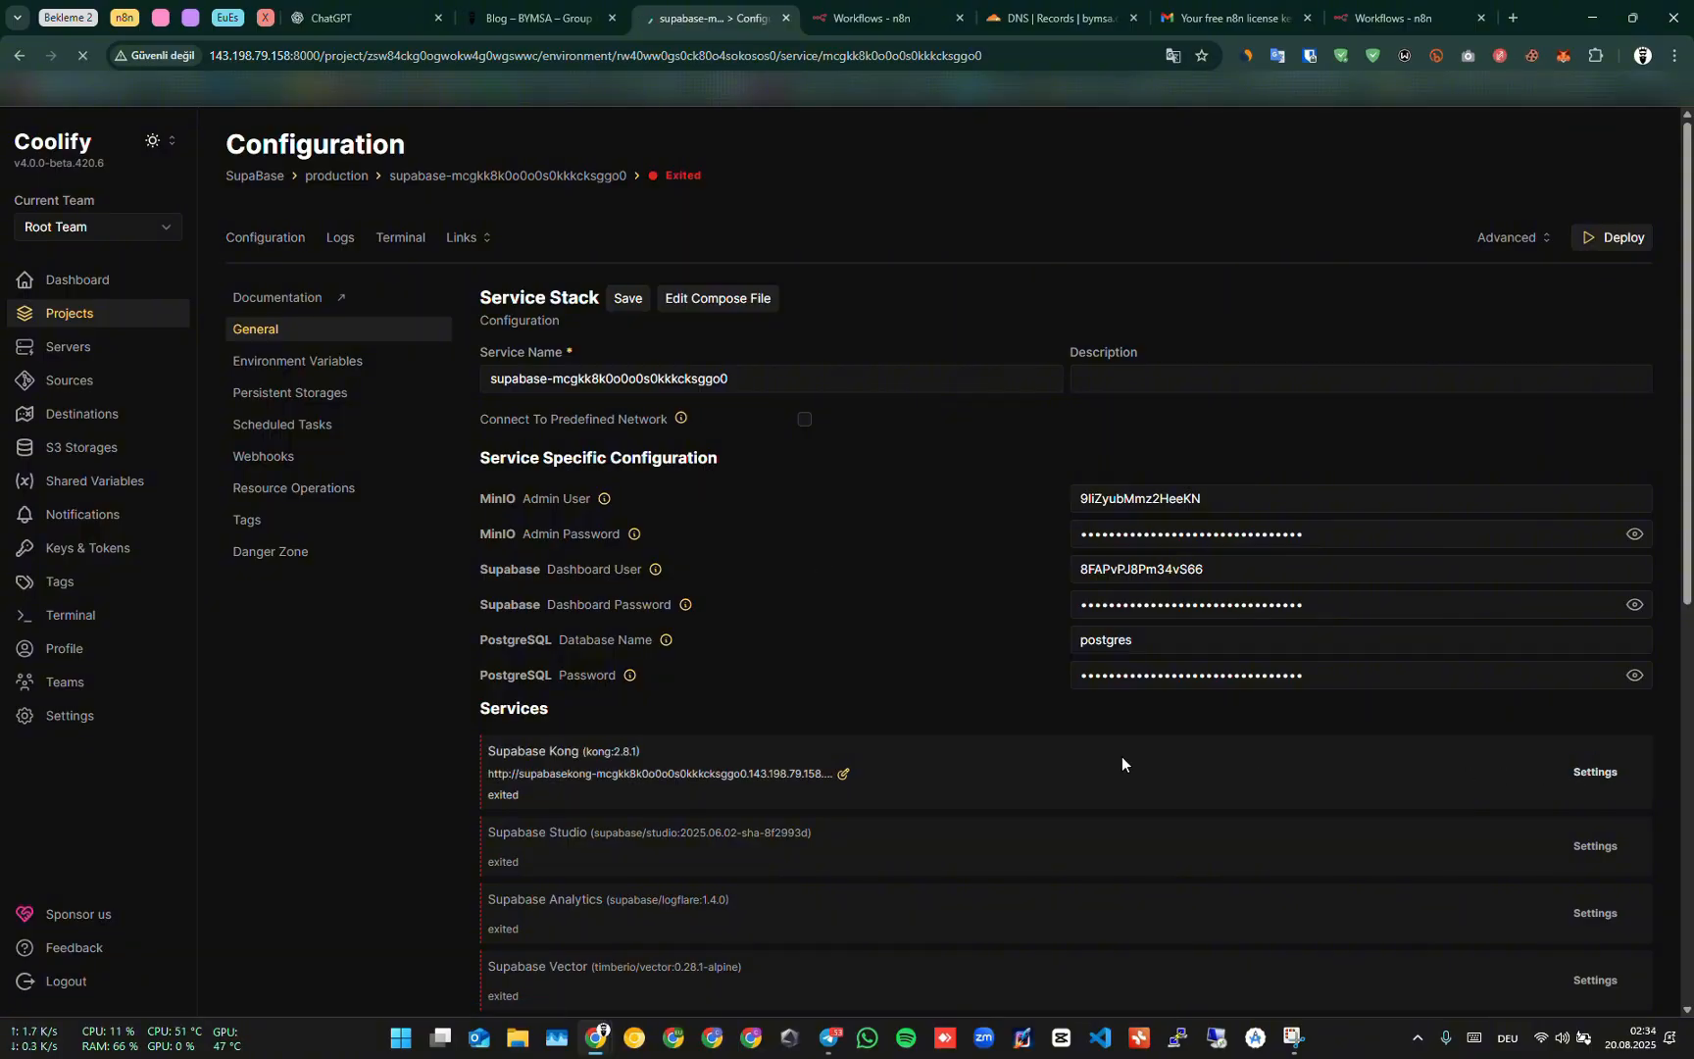
left_click(1594, 772)
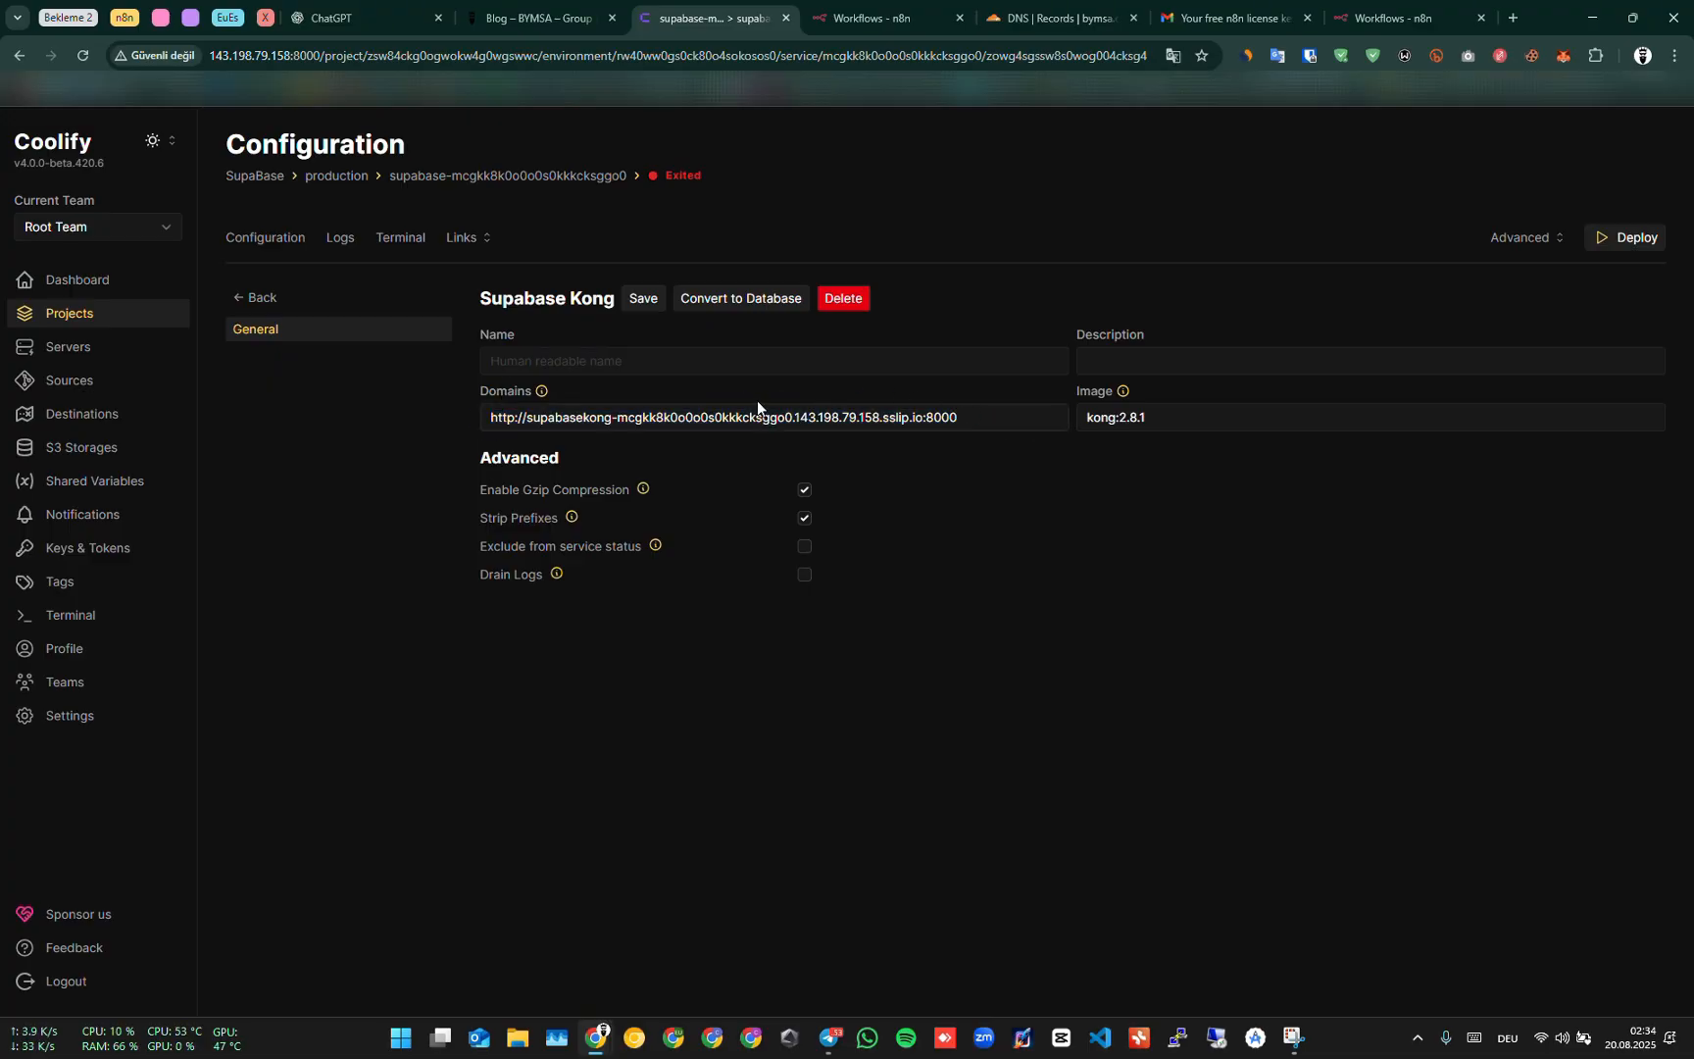
triple_click(722, 417)
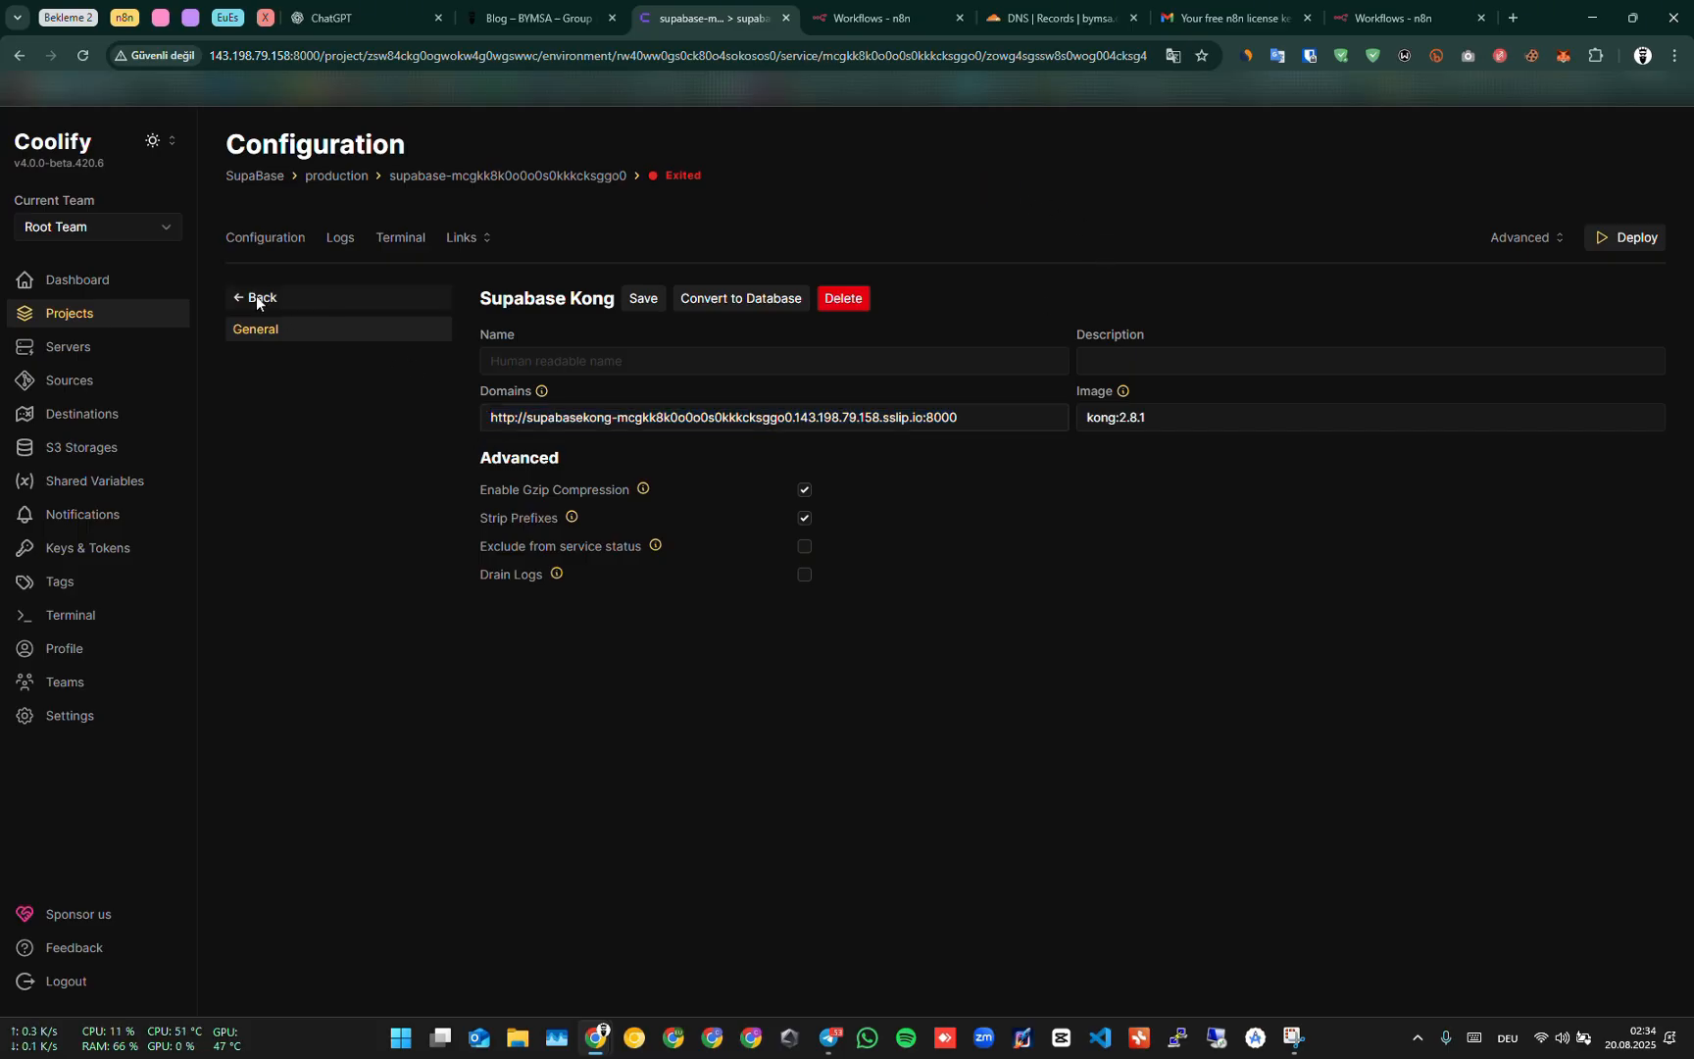
left_click(256, 297)
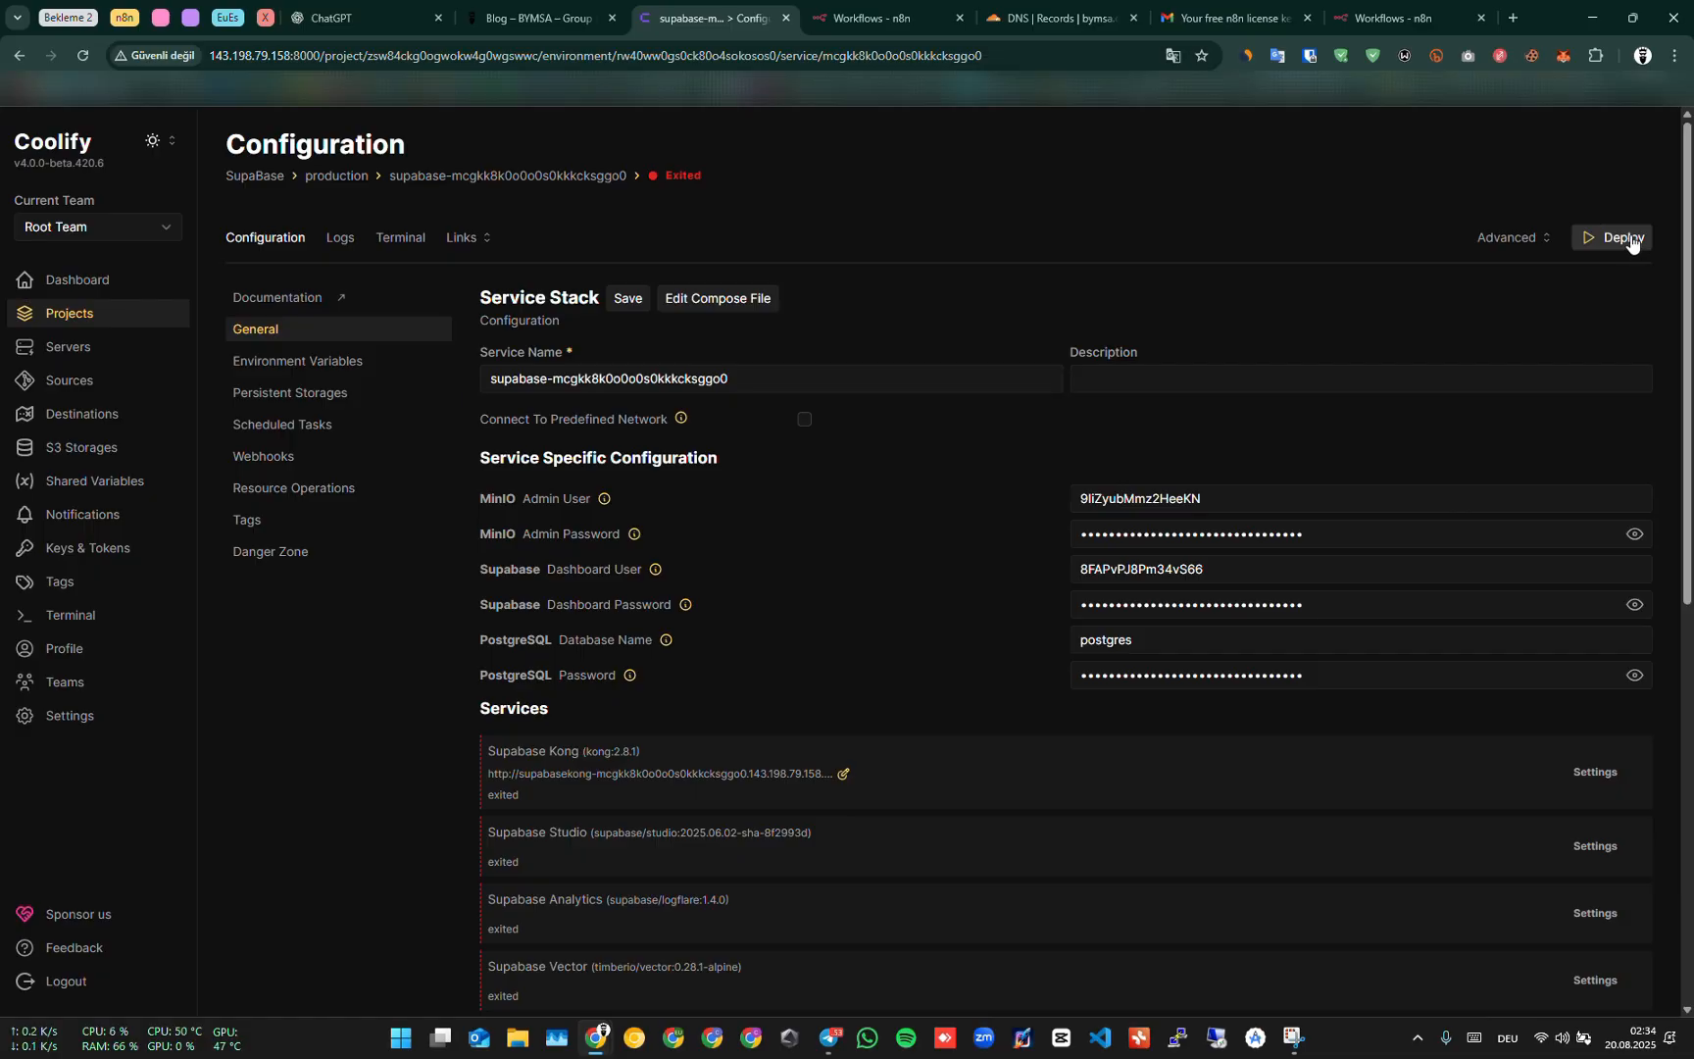
Deploy the Supabase service stack
left_click(1618, 241)
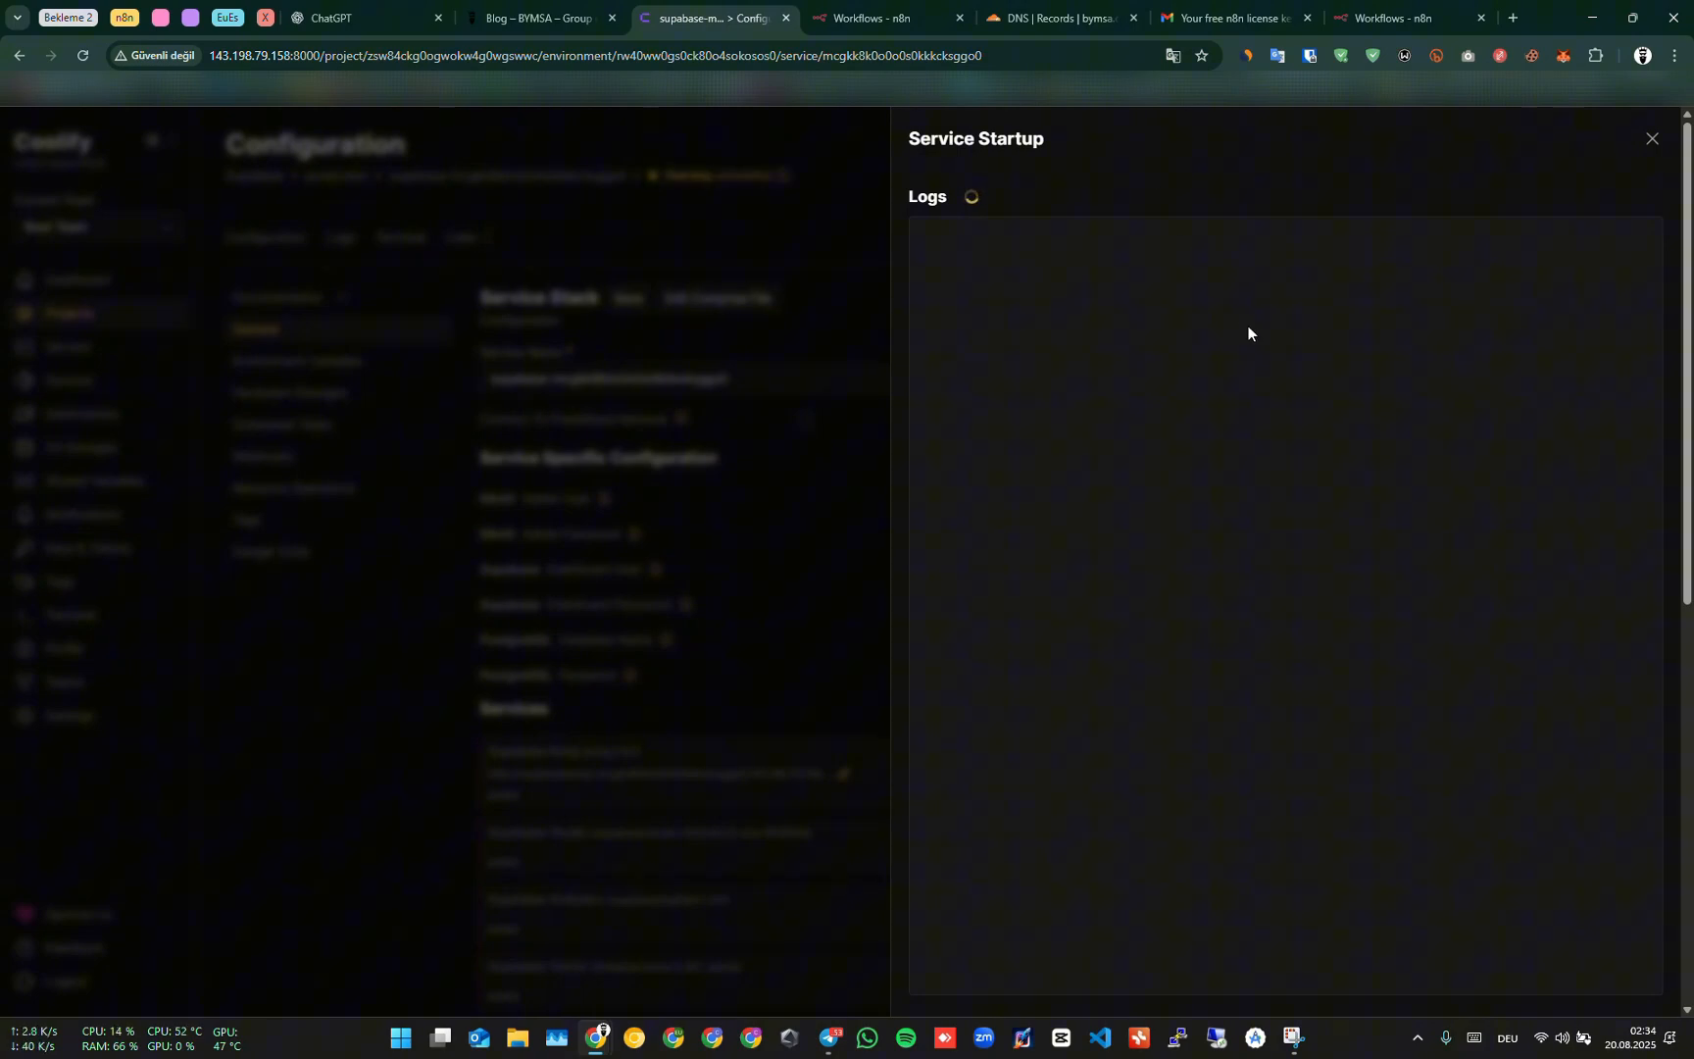
mouse_move(1246, 329)
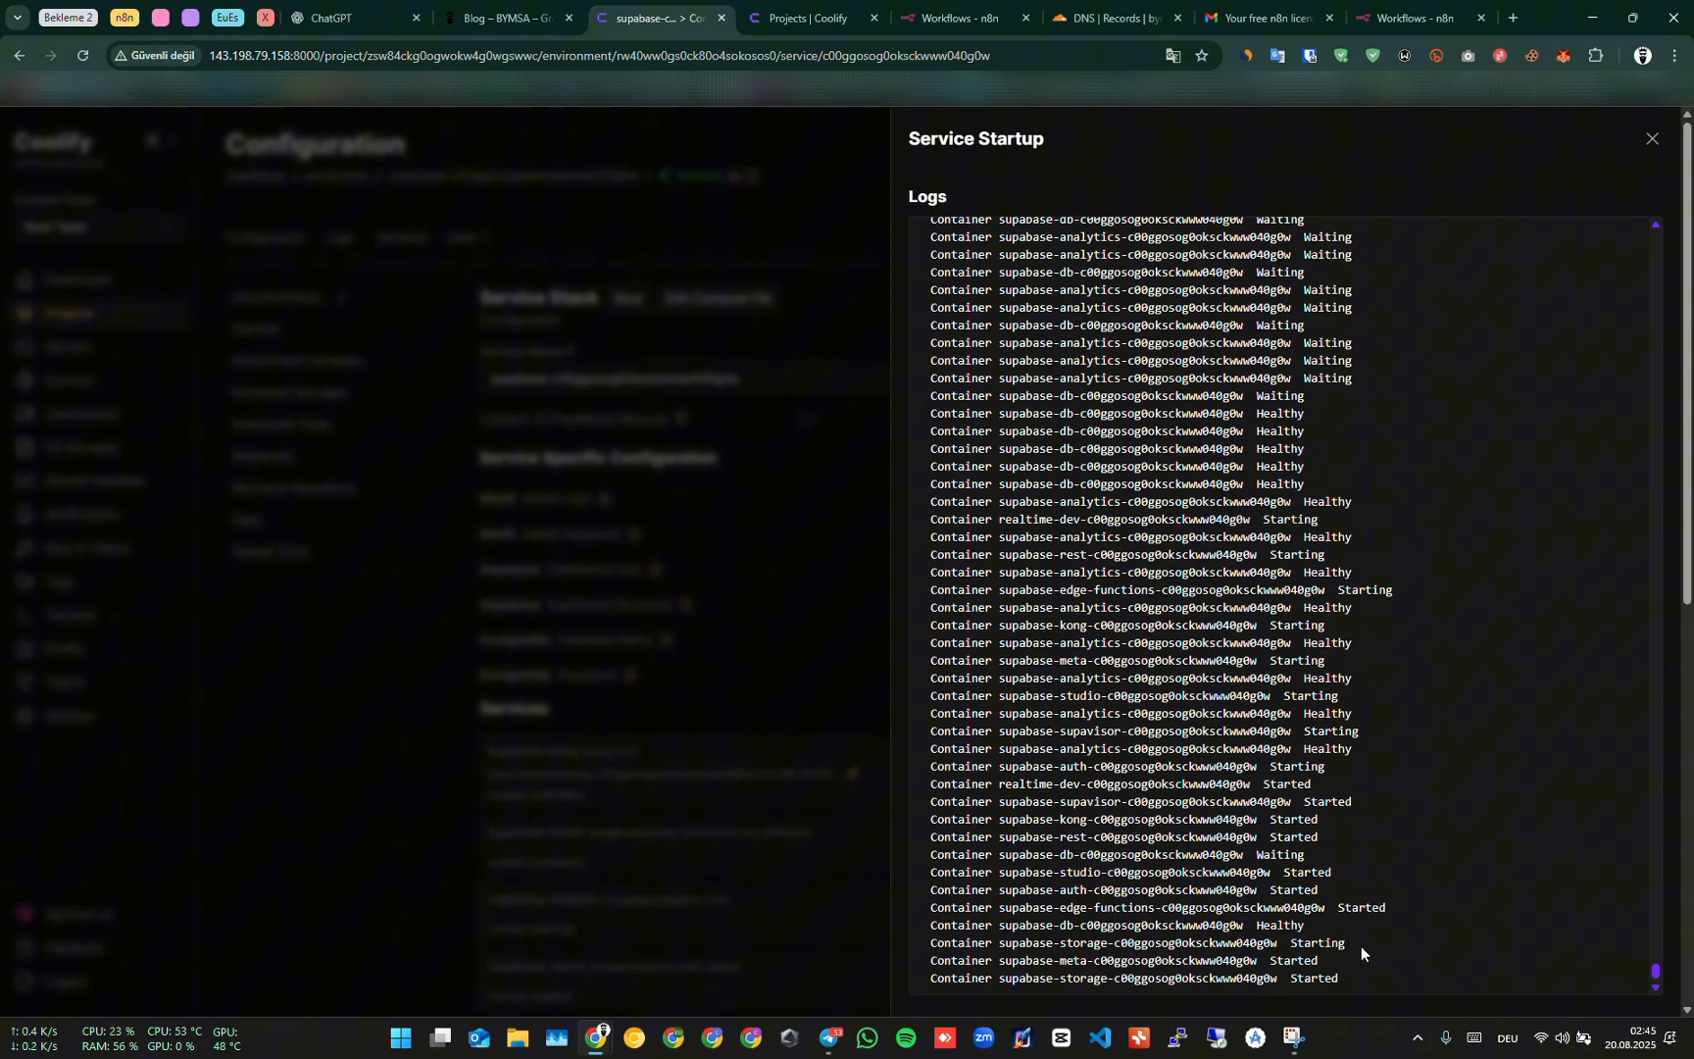
mouse_move(981, 586)
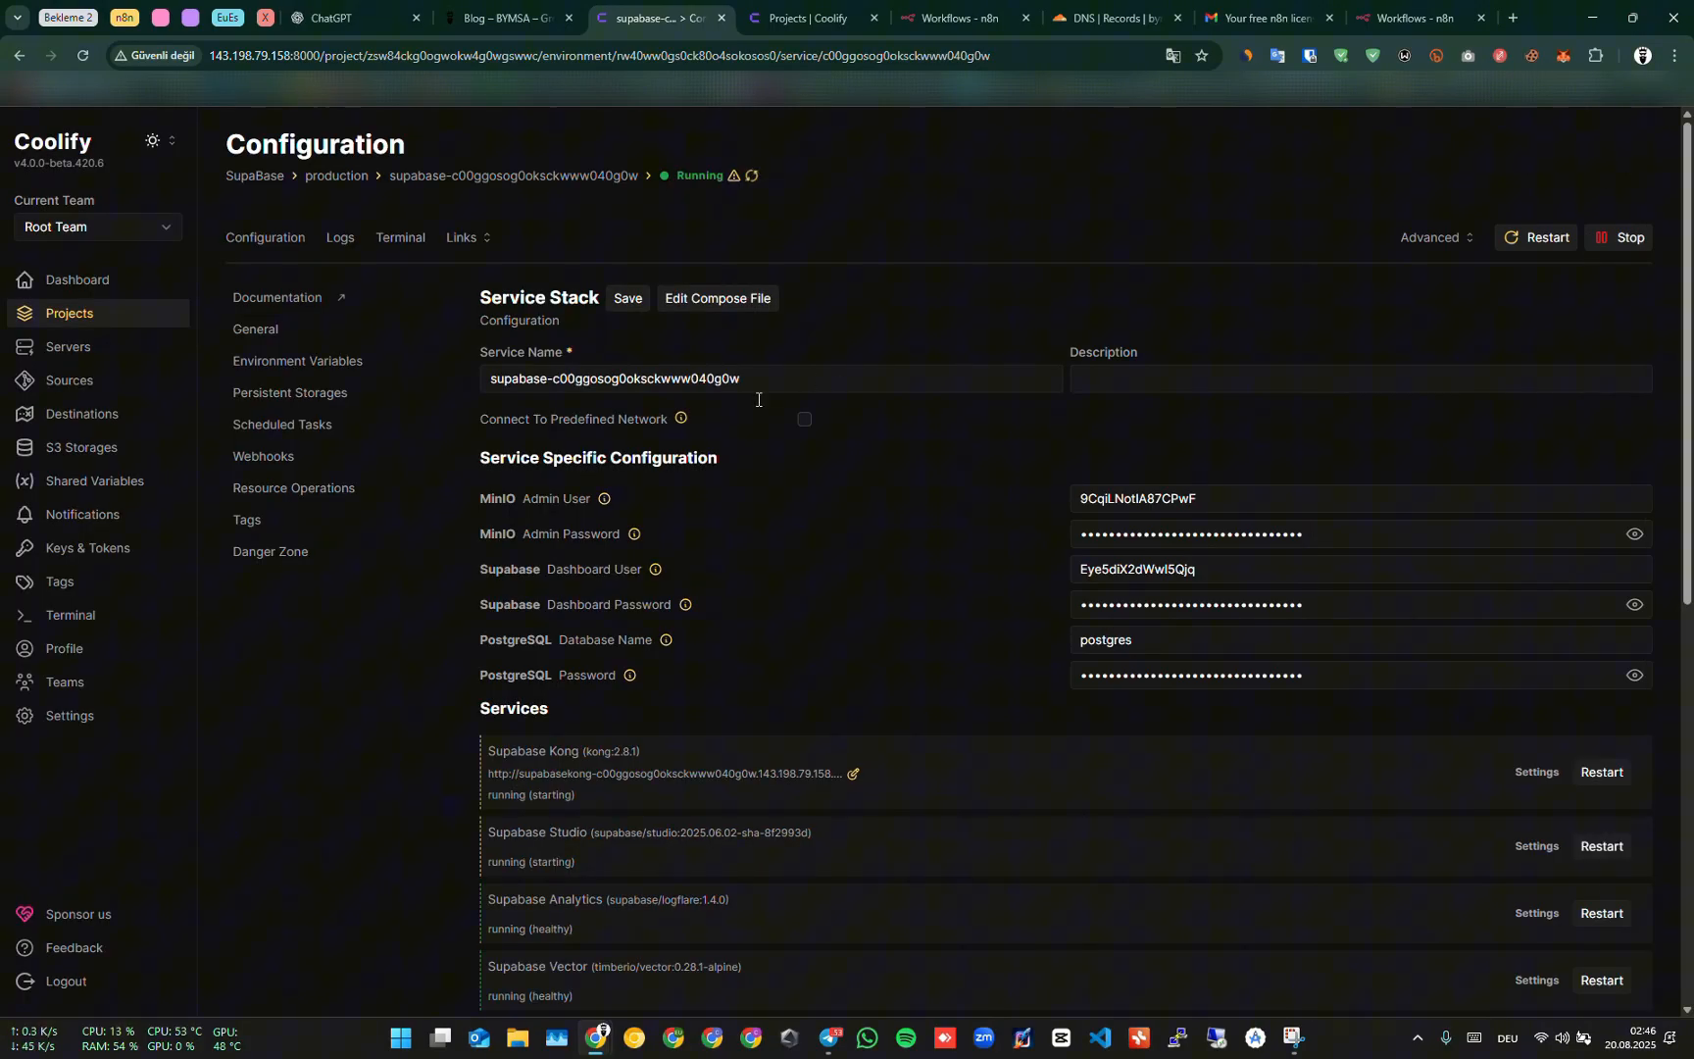
scroll("down", 3)
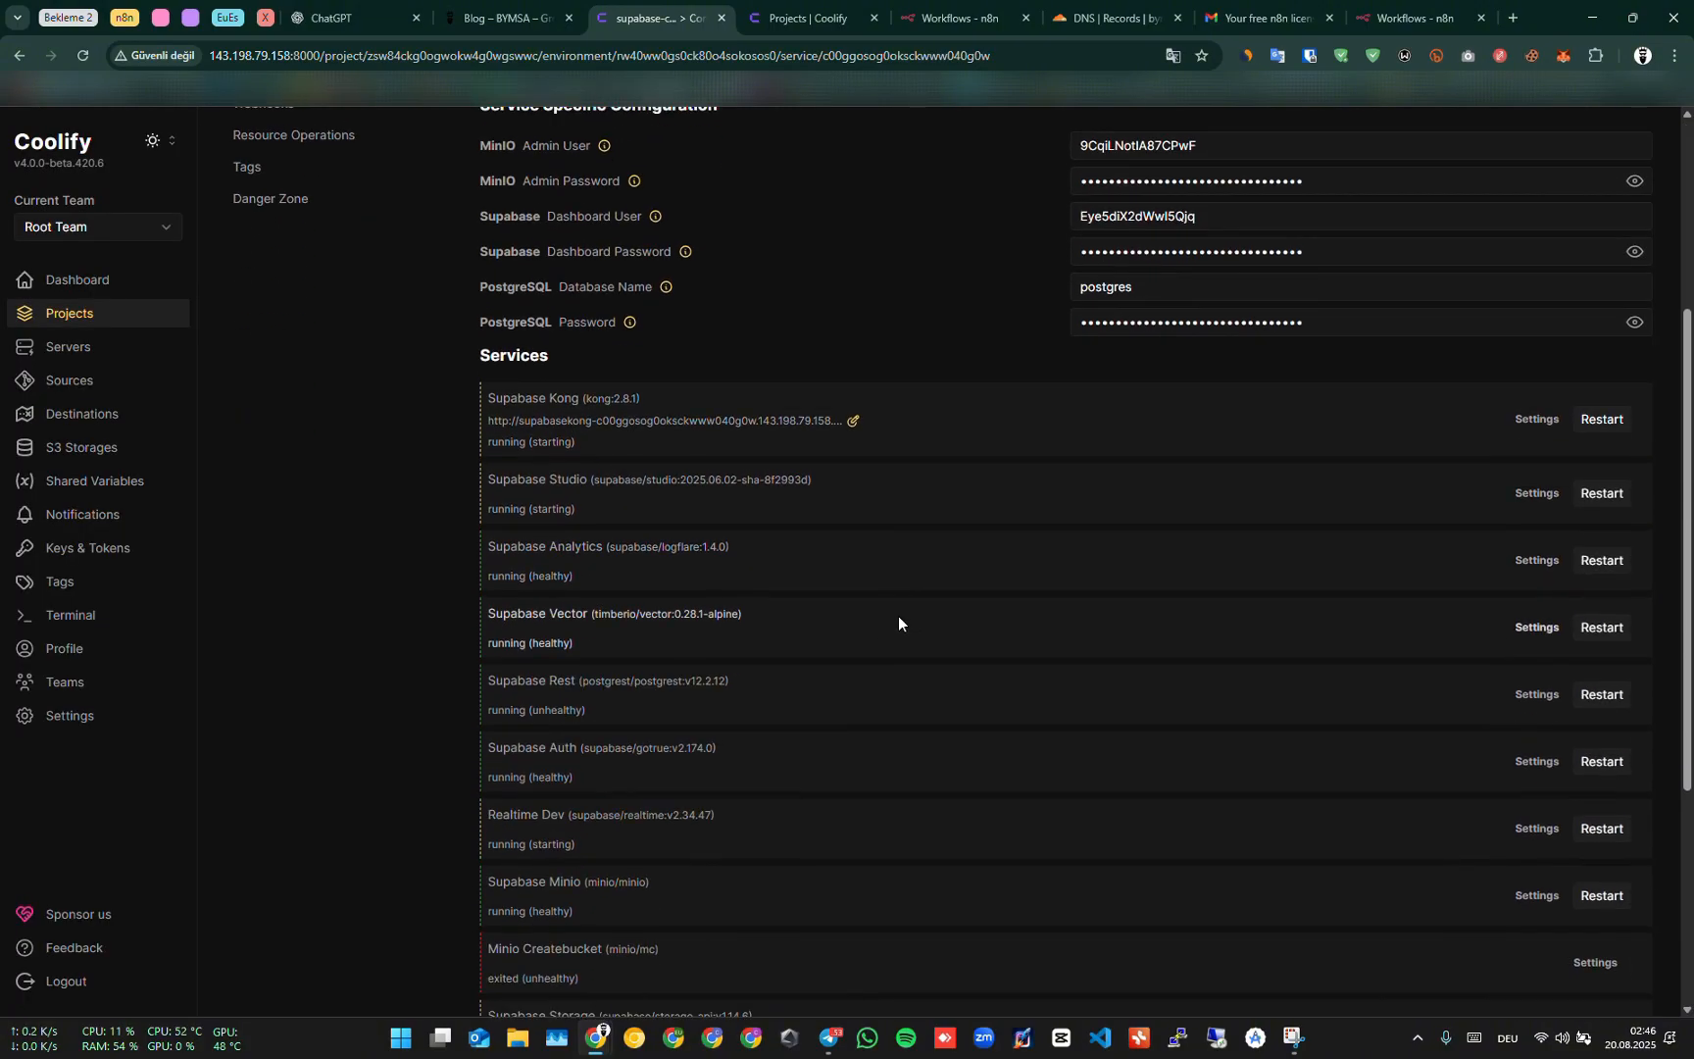
scroll("down", 3)
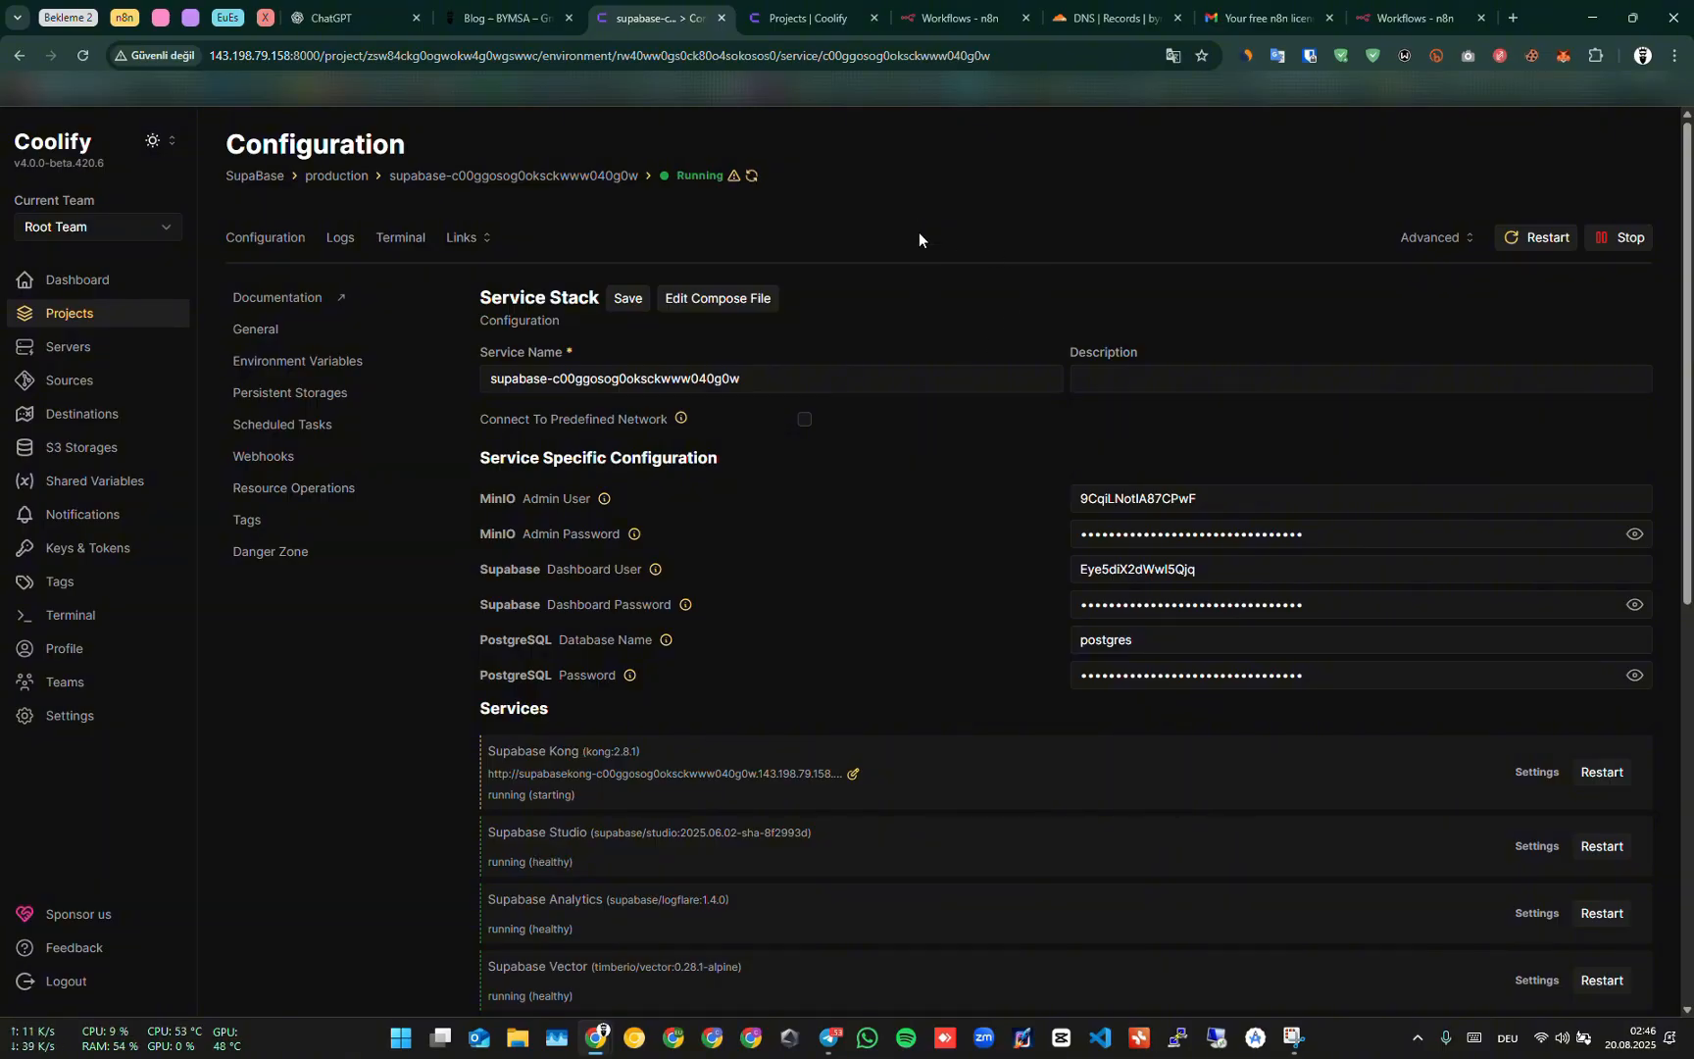
mouse_move(443, 655)
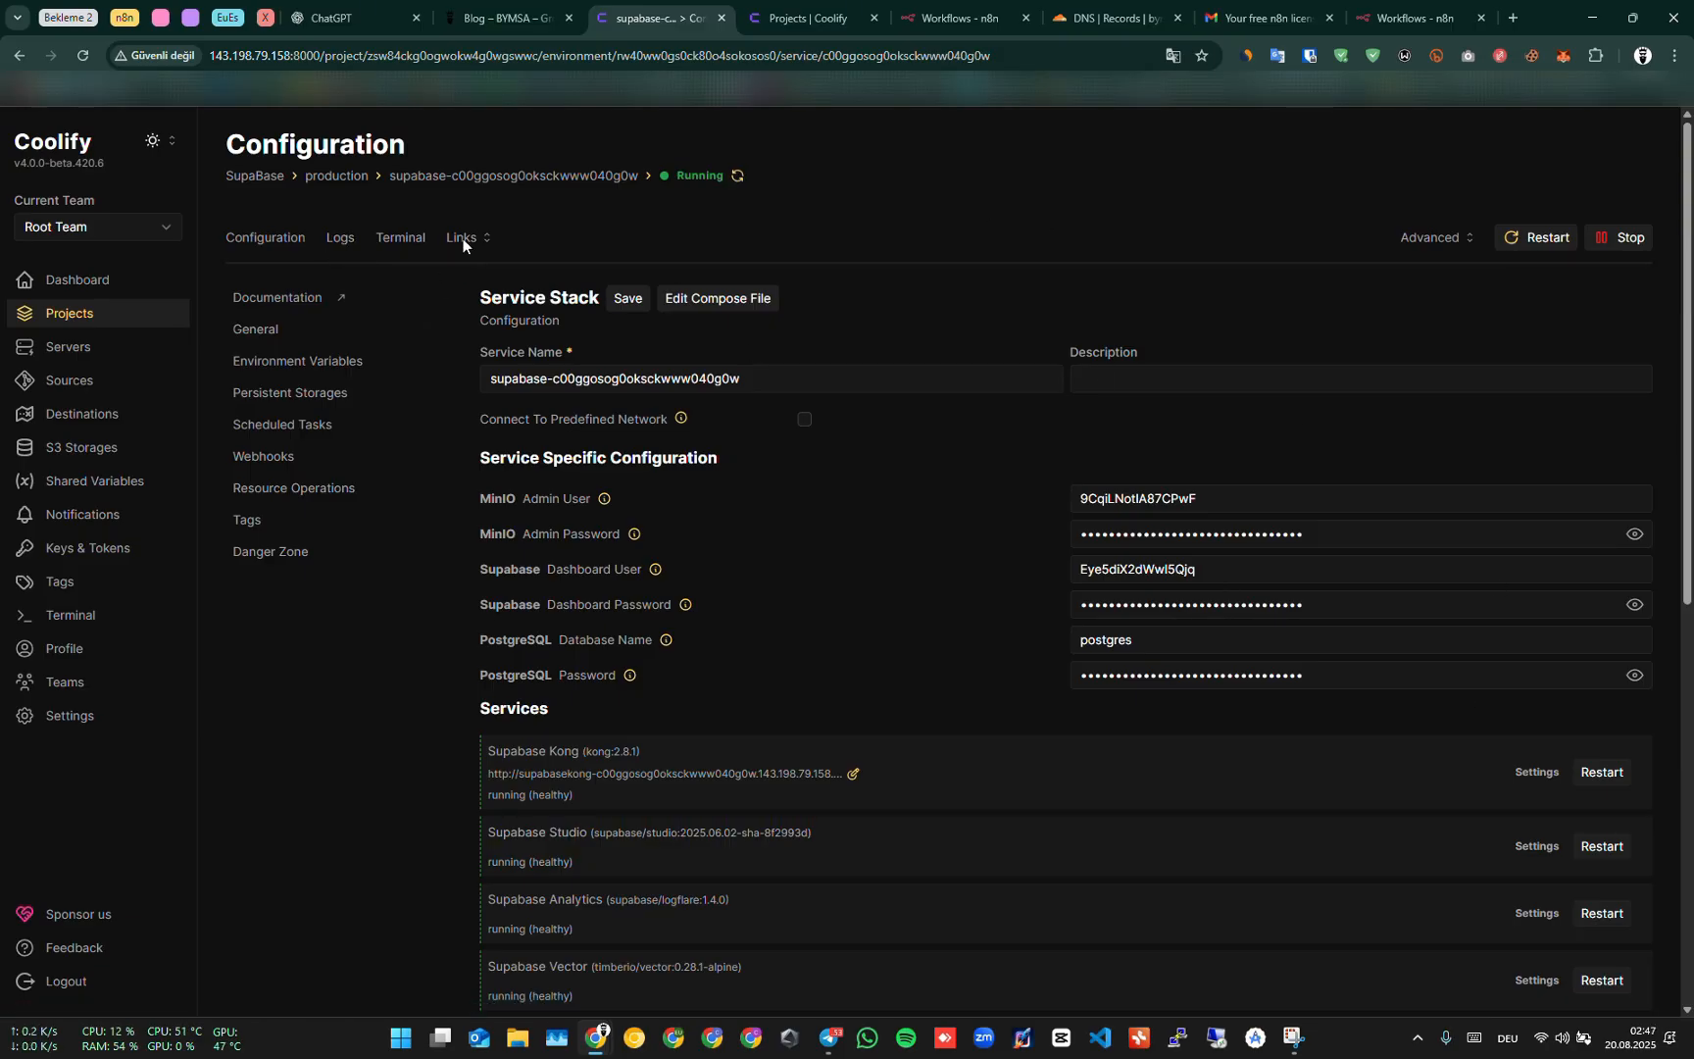
left_click(463, 236)
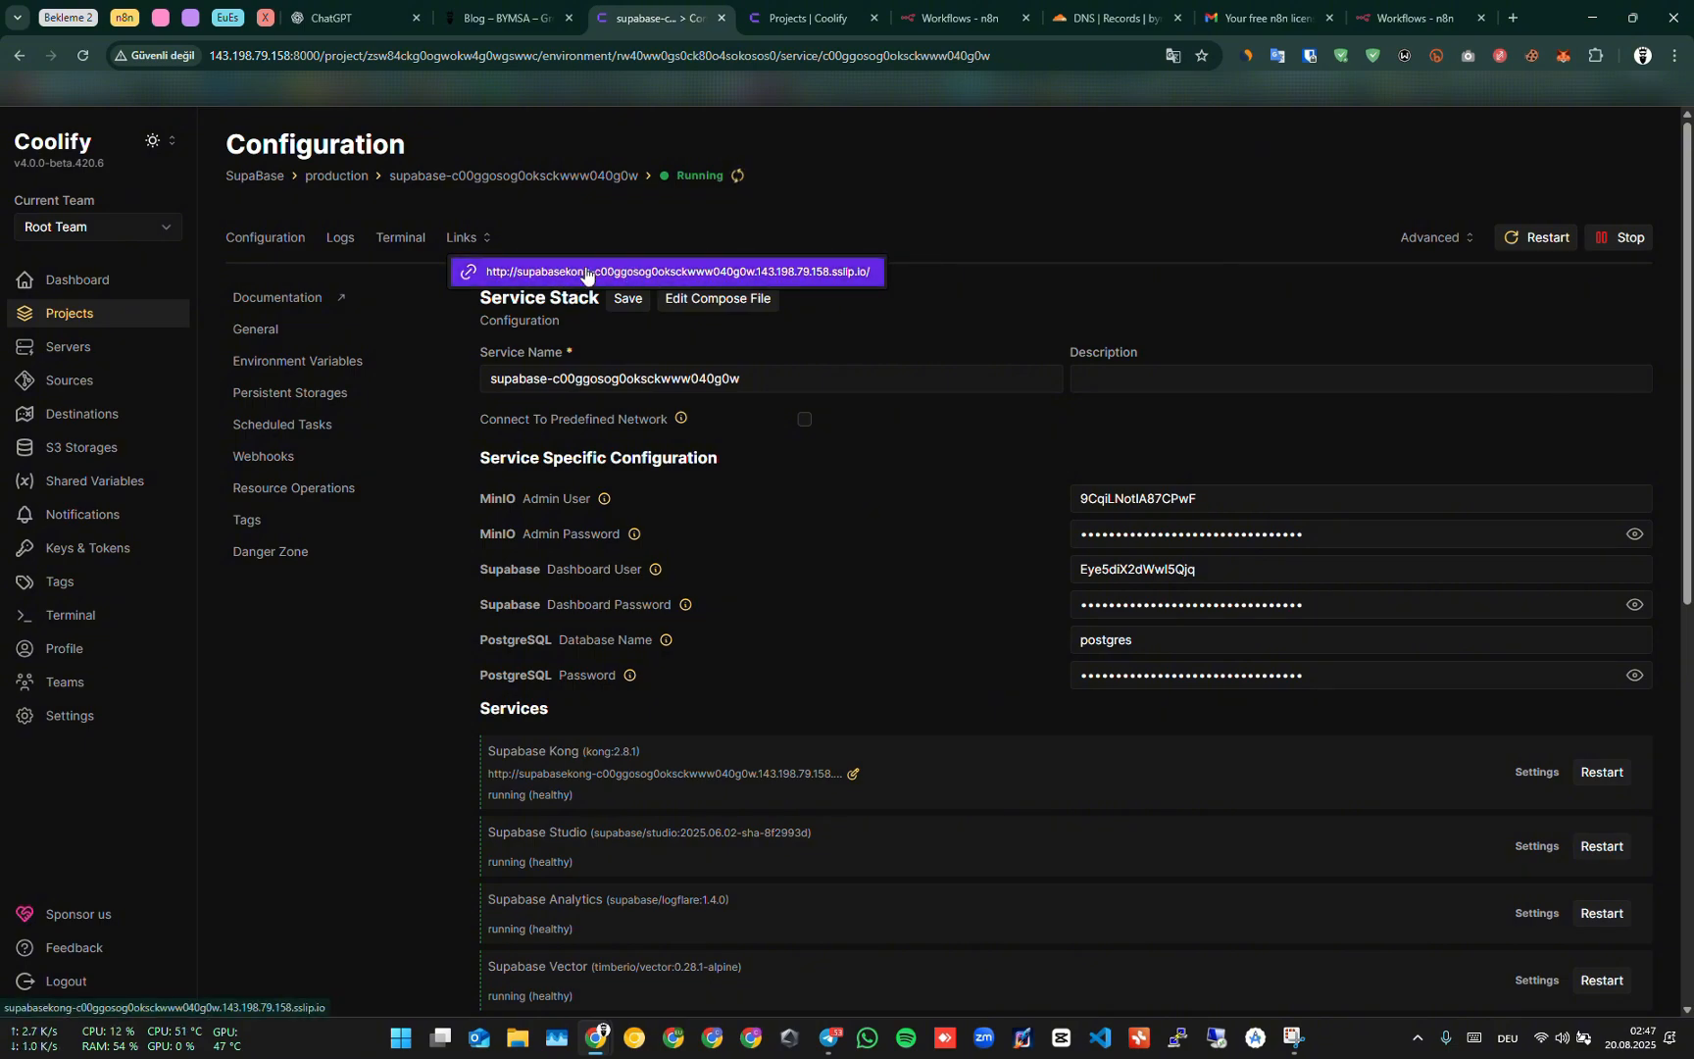
left_click(661, 272)
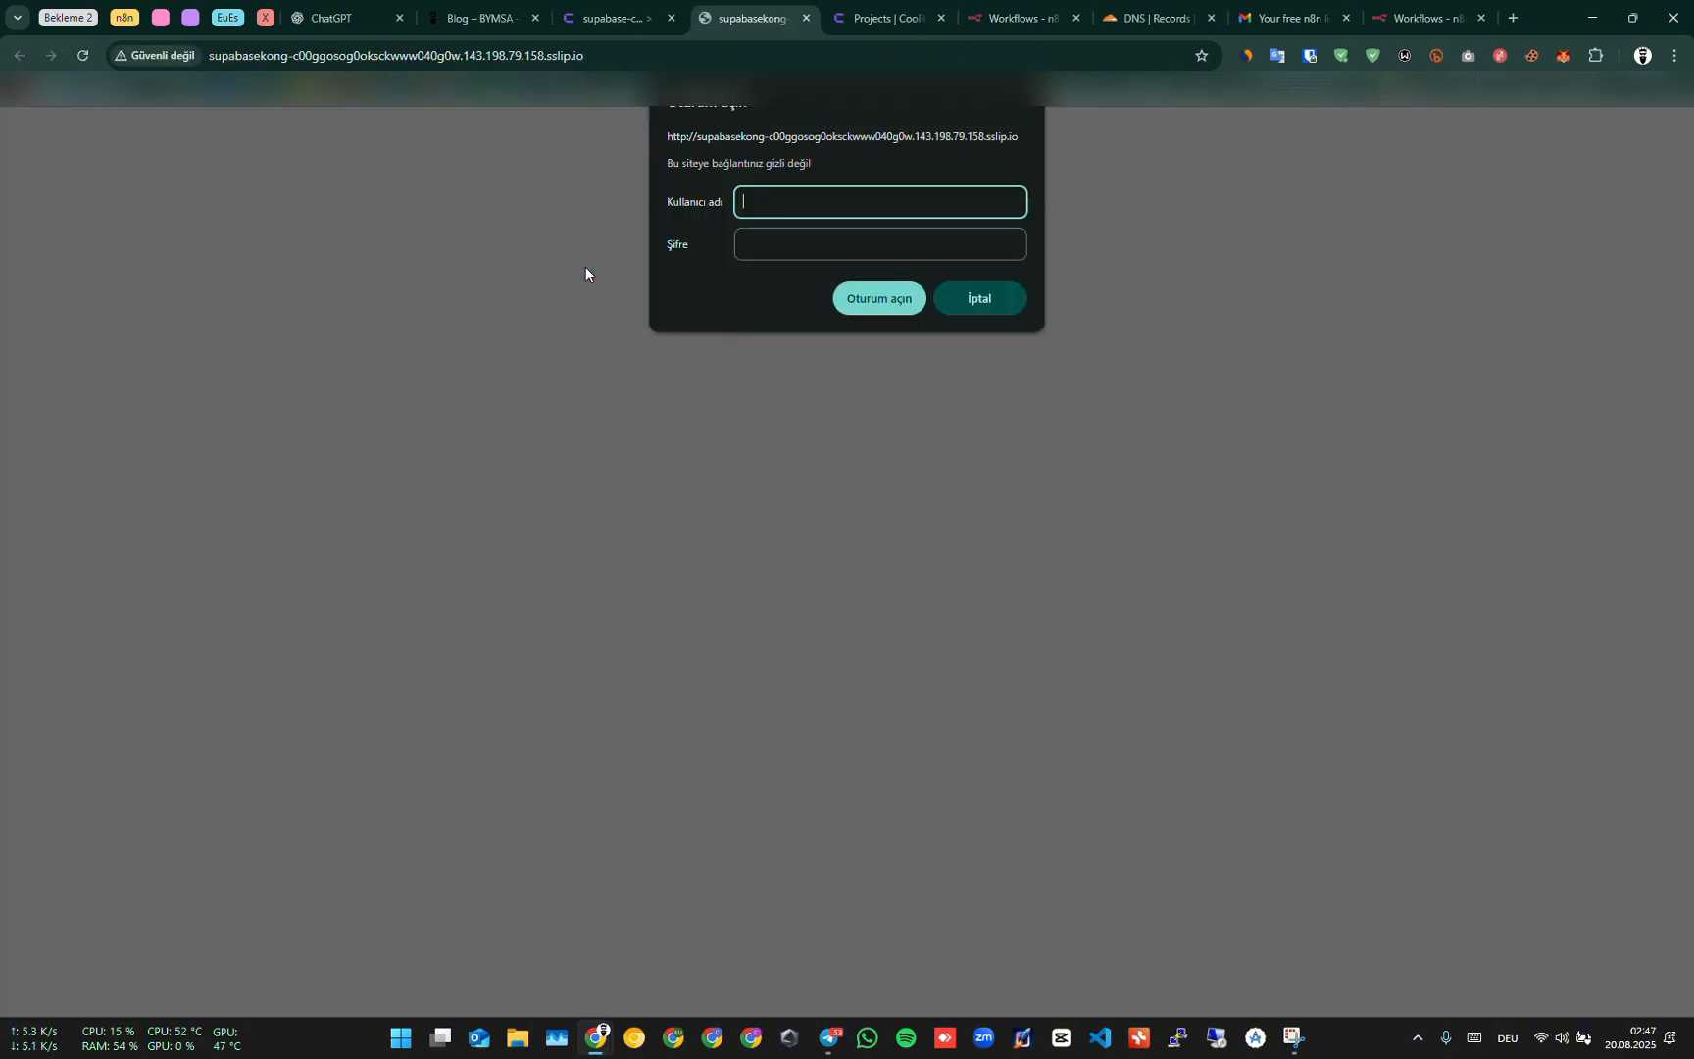
mouse_move(632, 119)
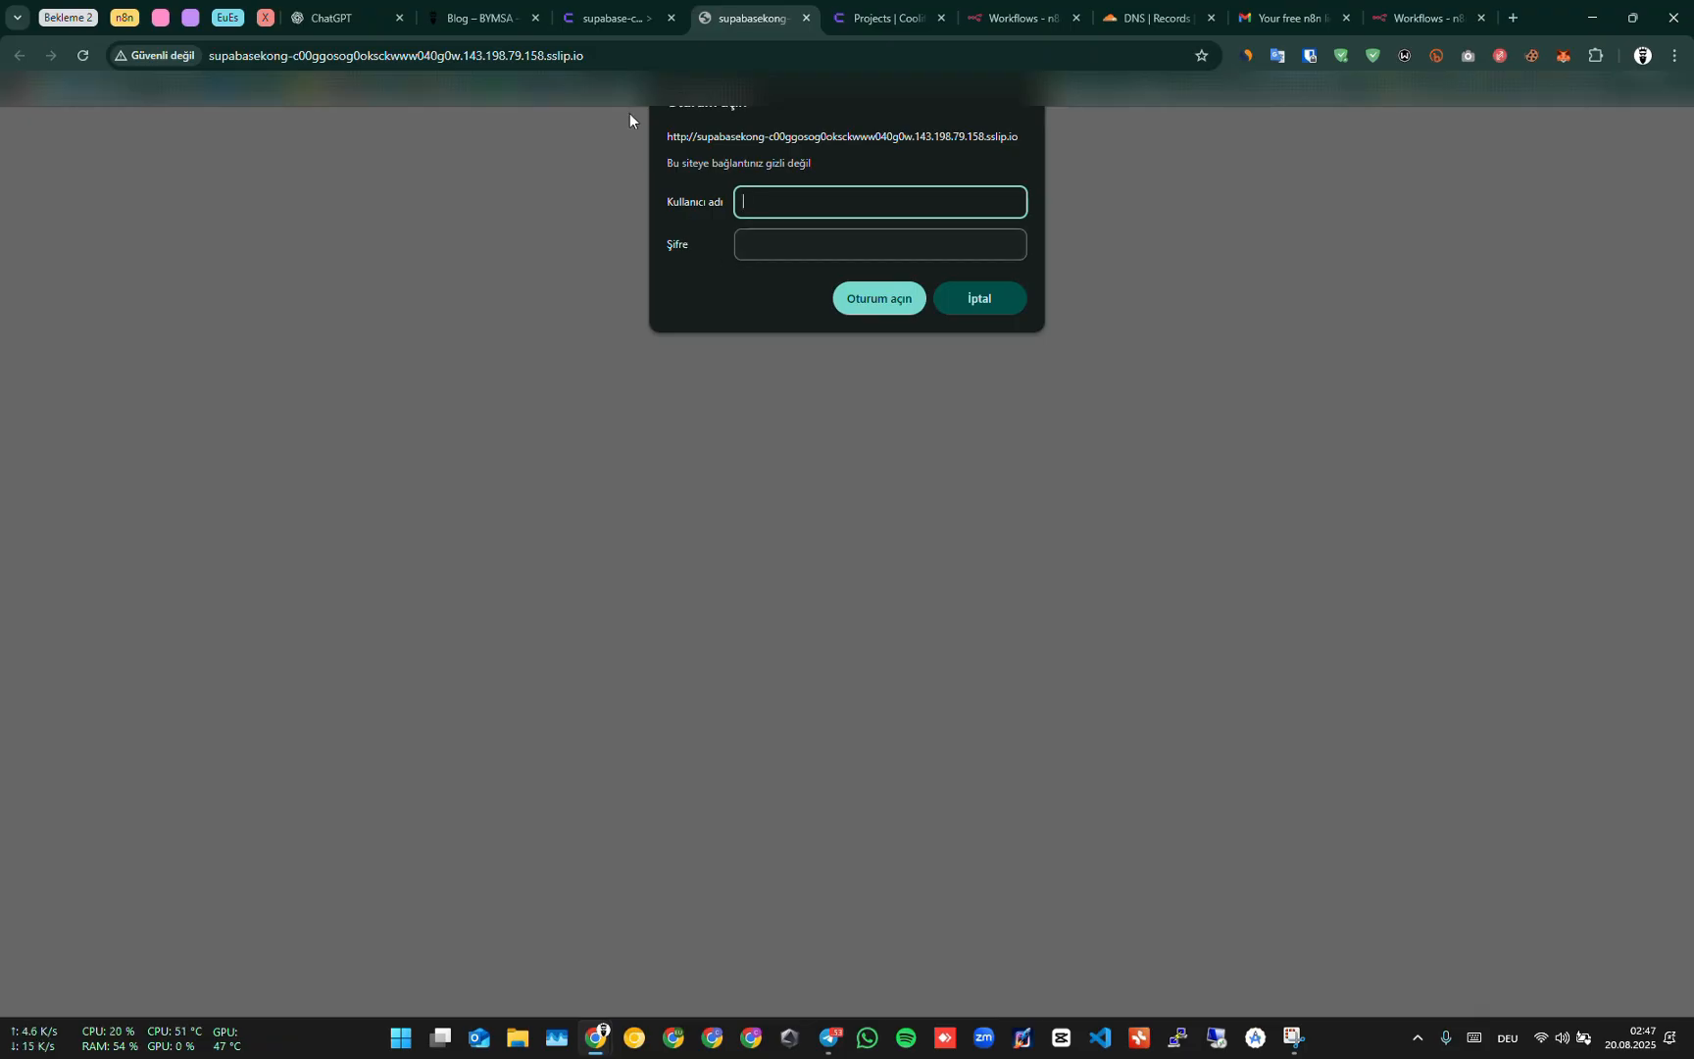
left_click(611, 19)
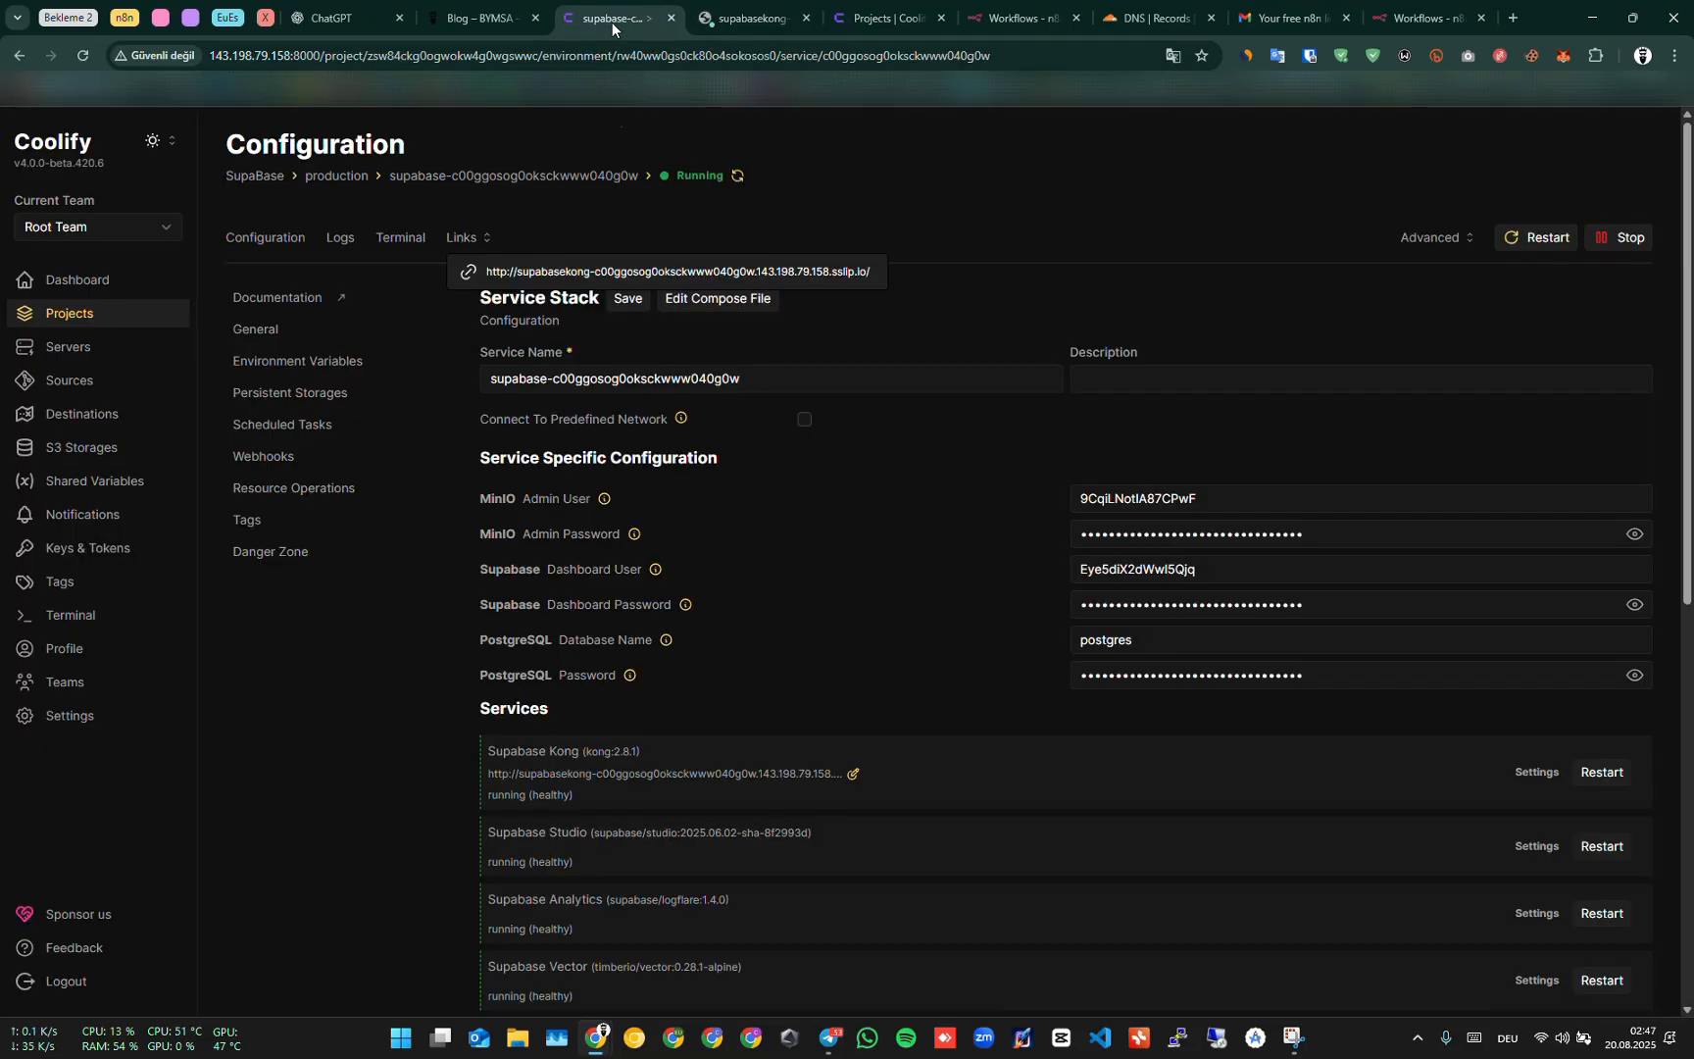
double_click(546, 579)
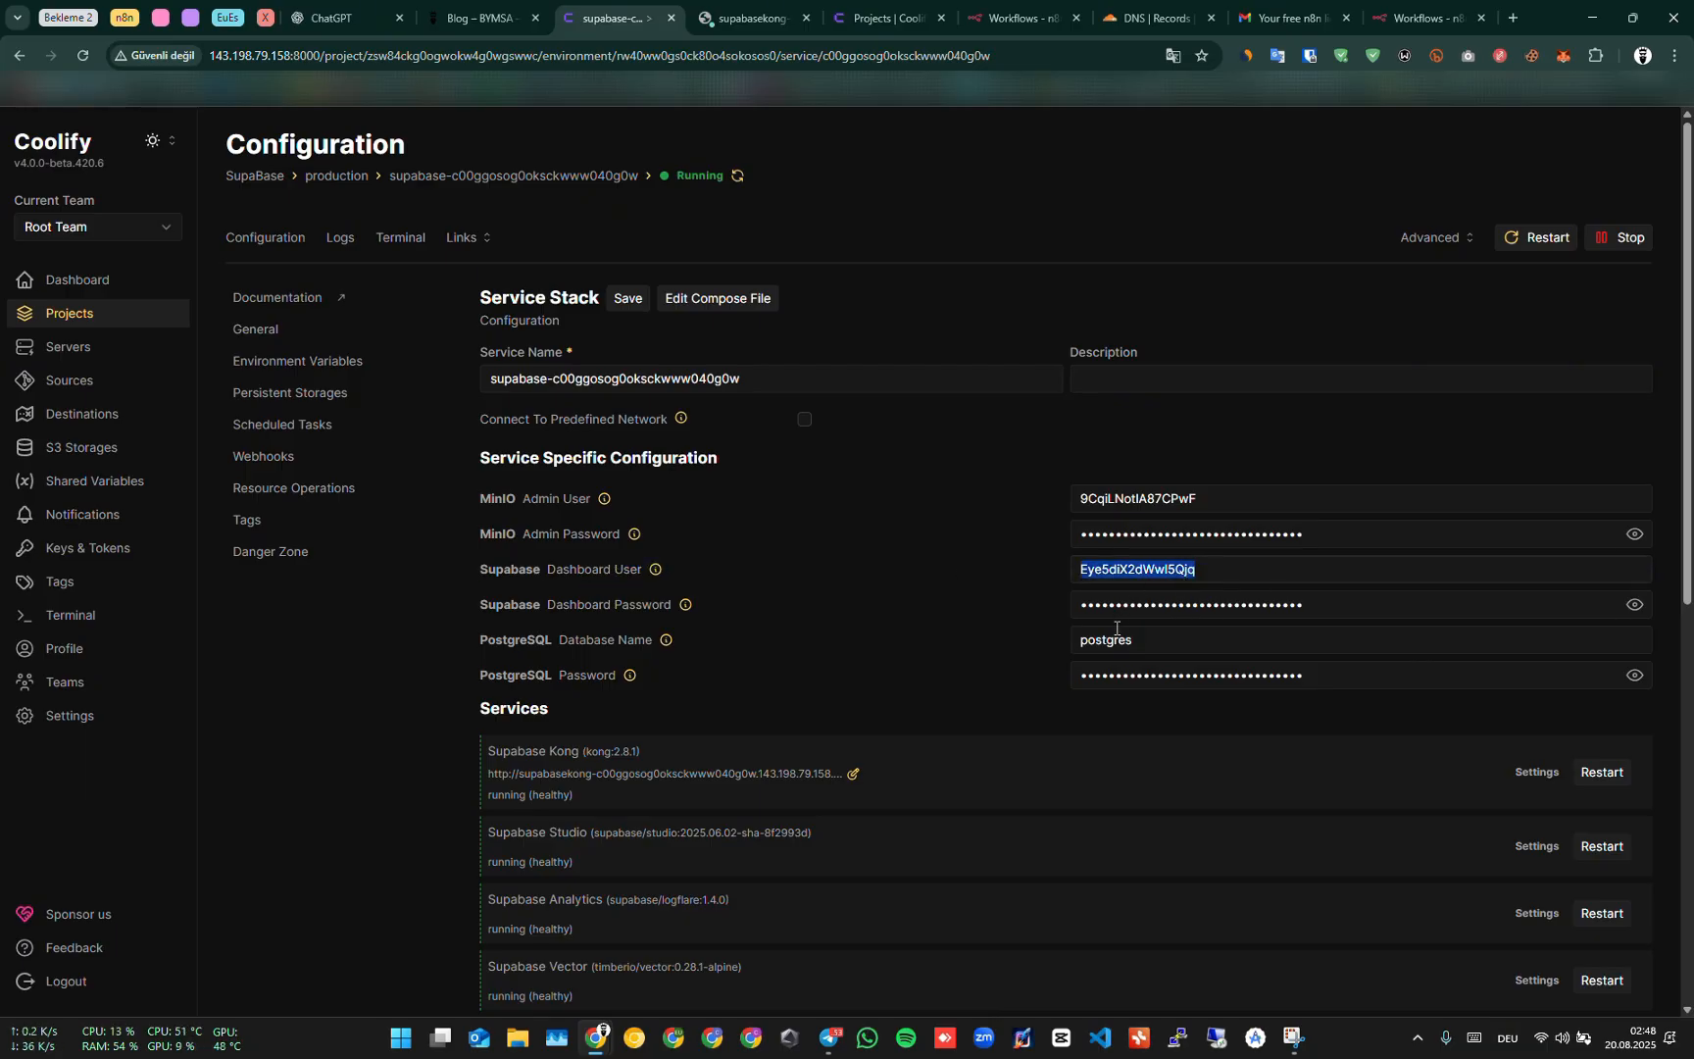
left_click(744, 17)
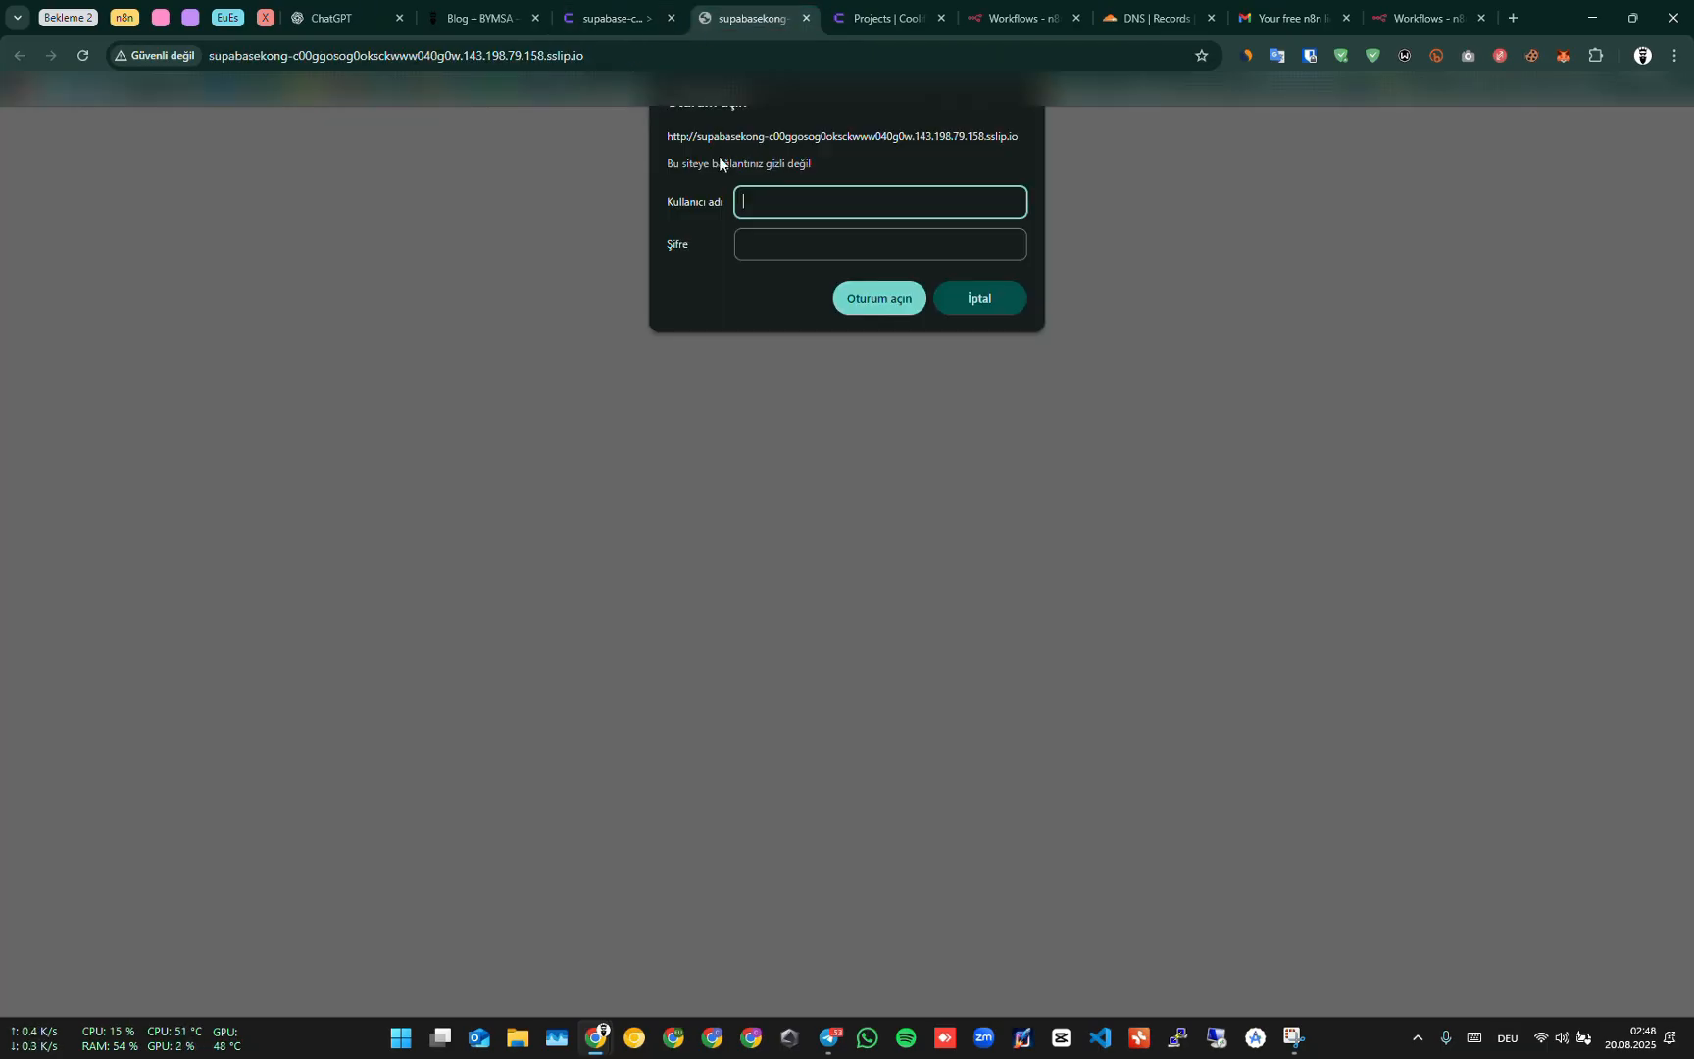
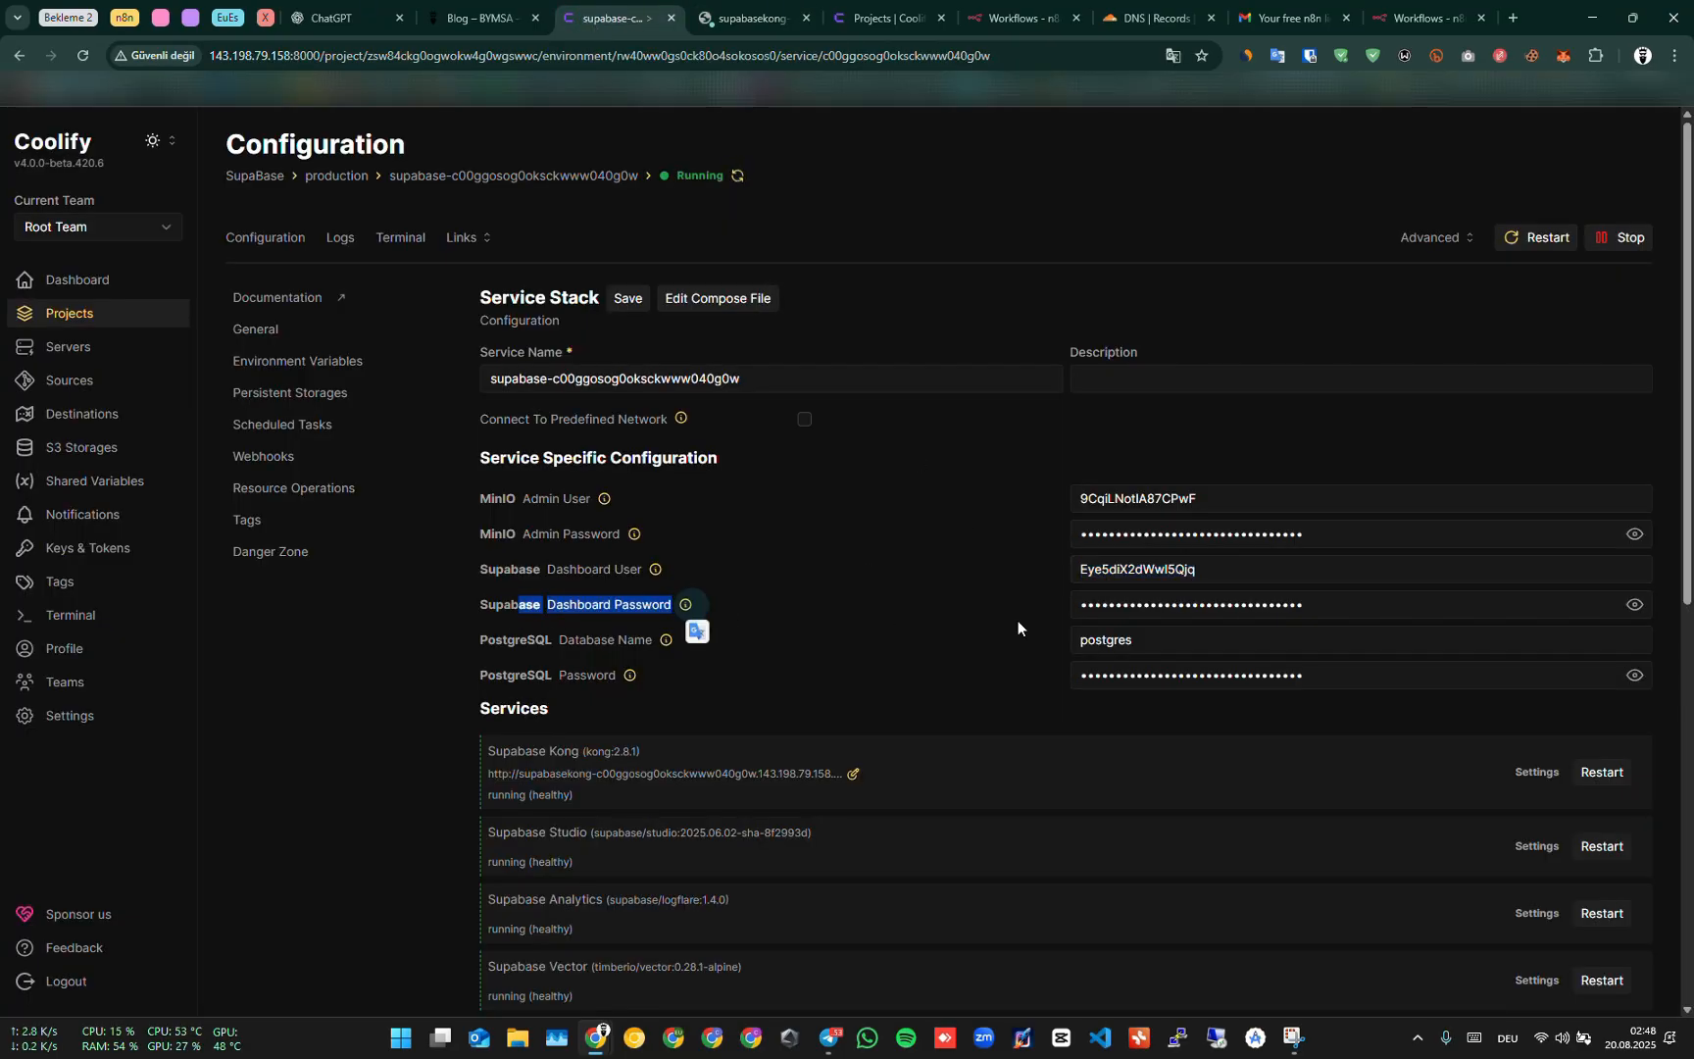
left_click(1634, 604)
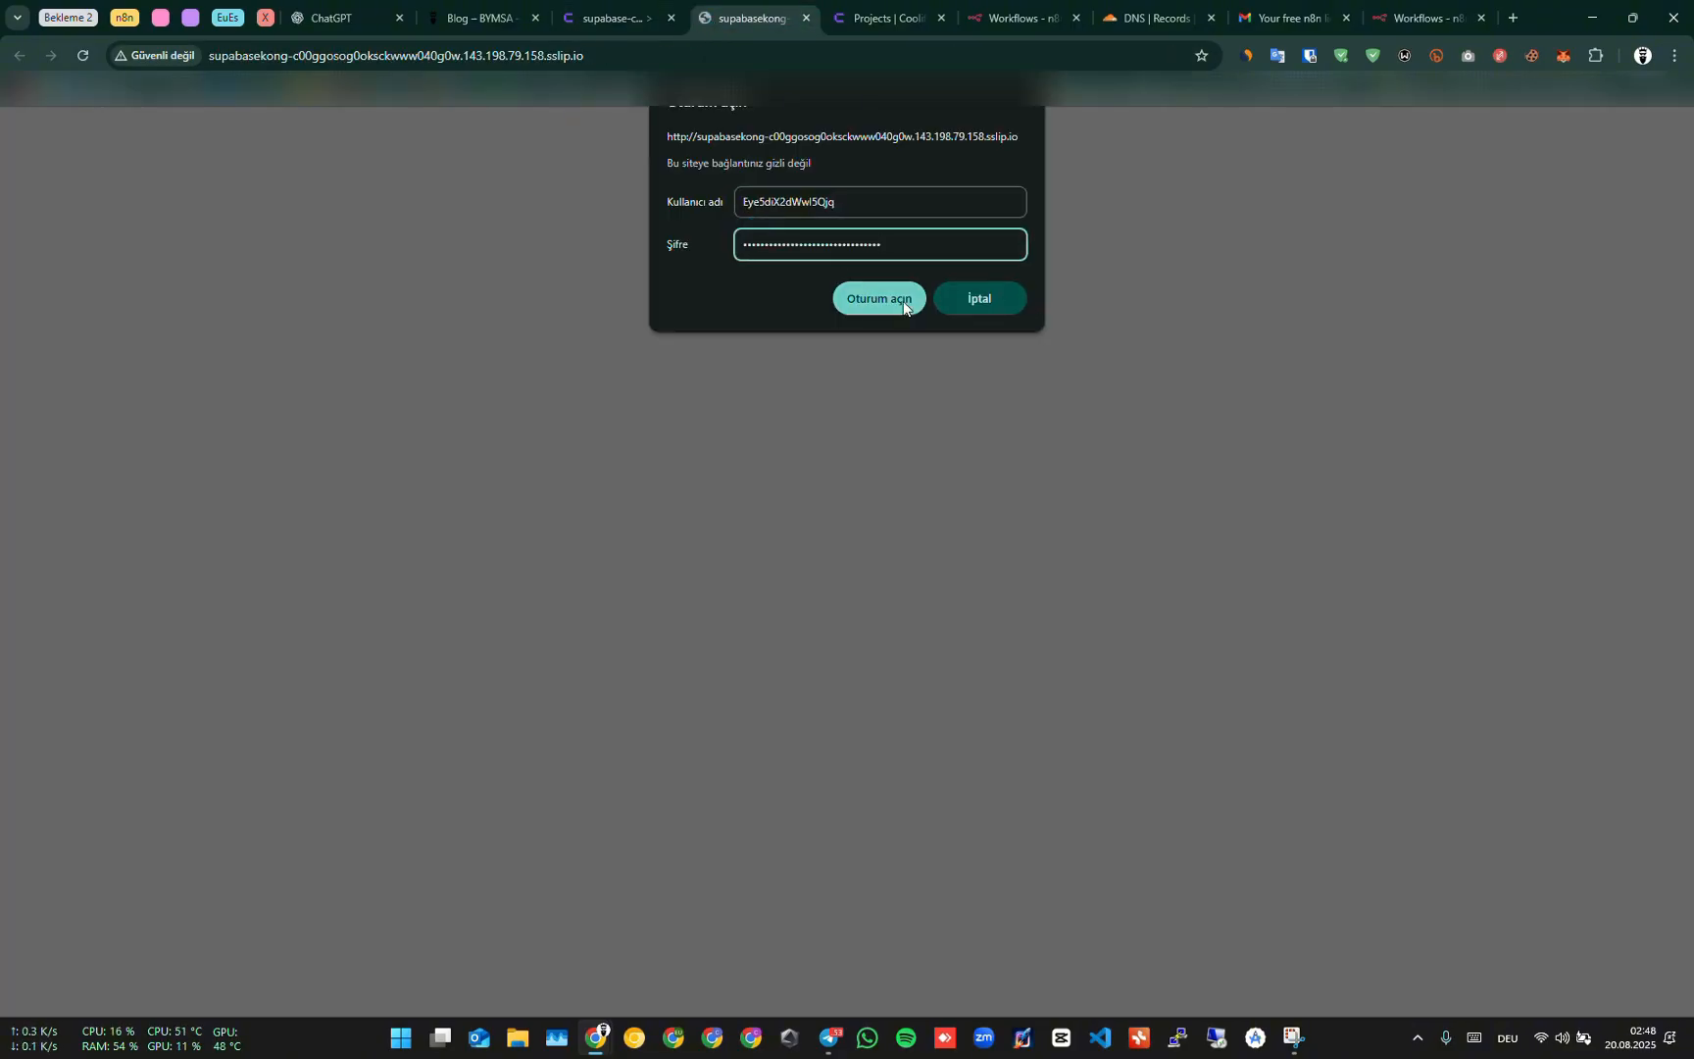
left_click(879, 298)
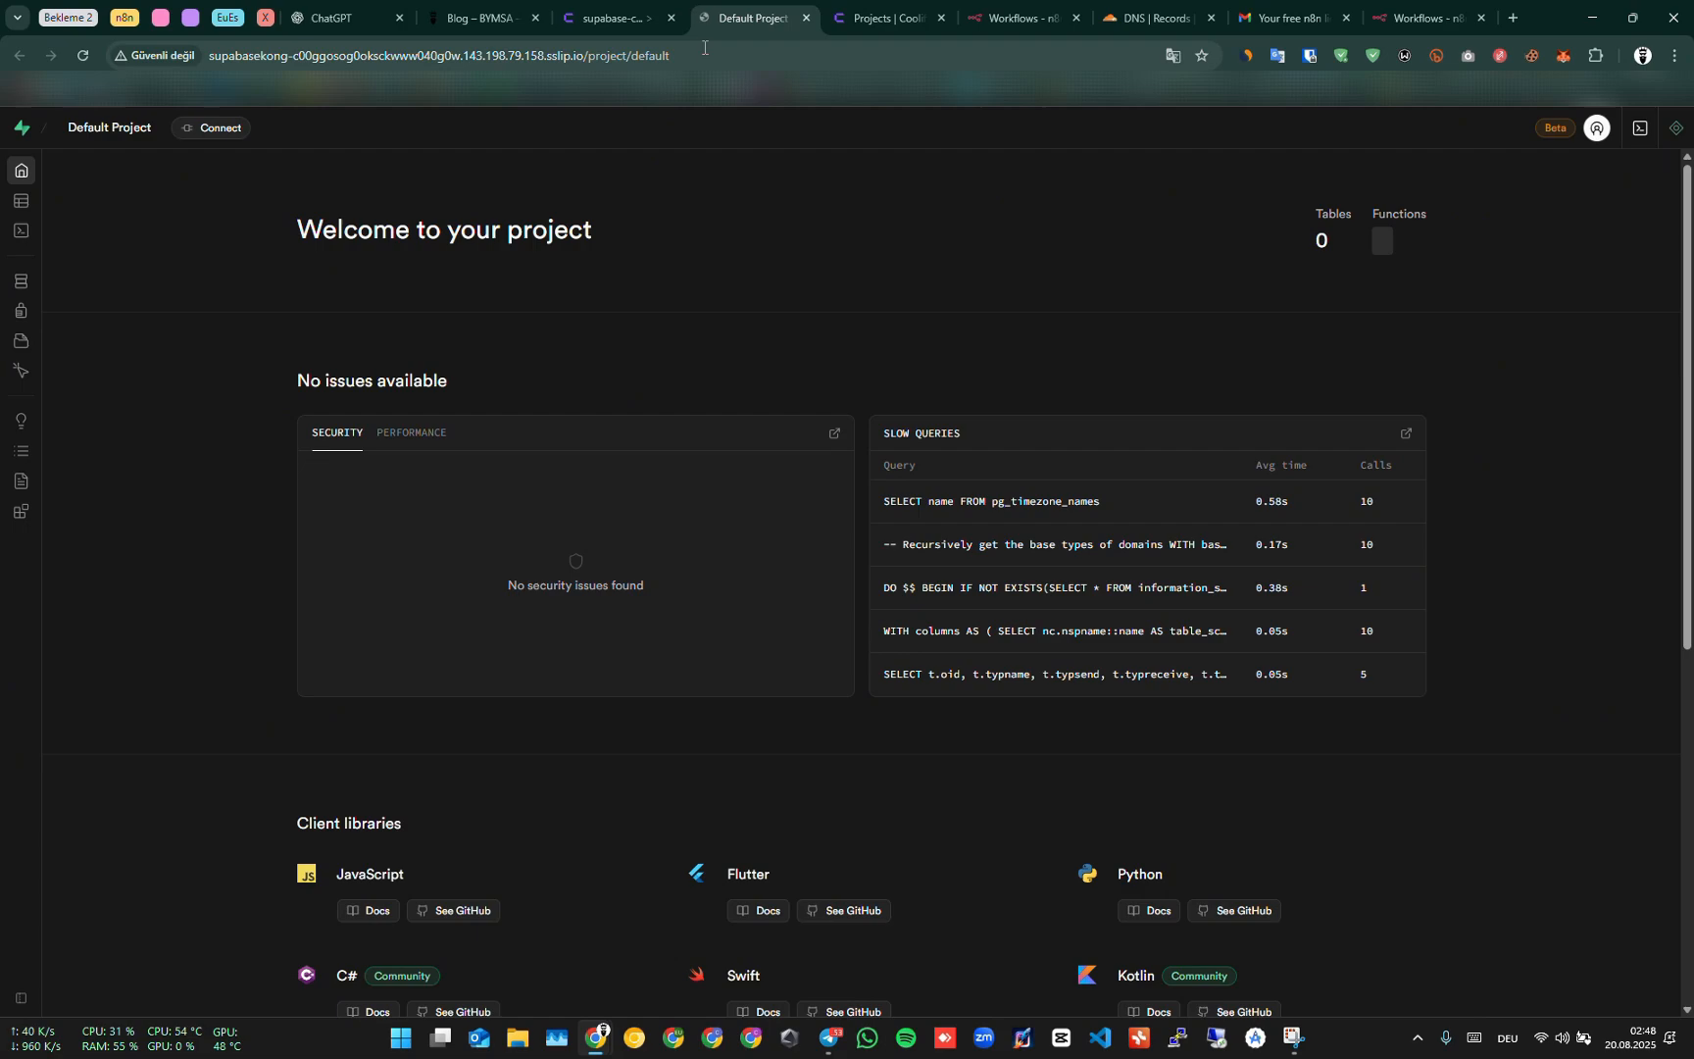
mouse_move(748, 18)
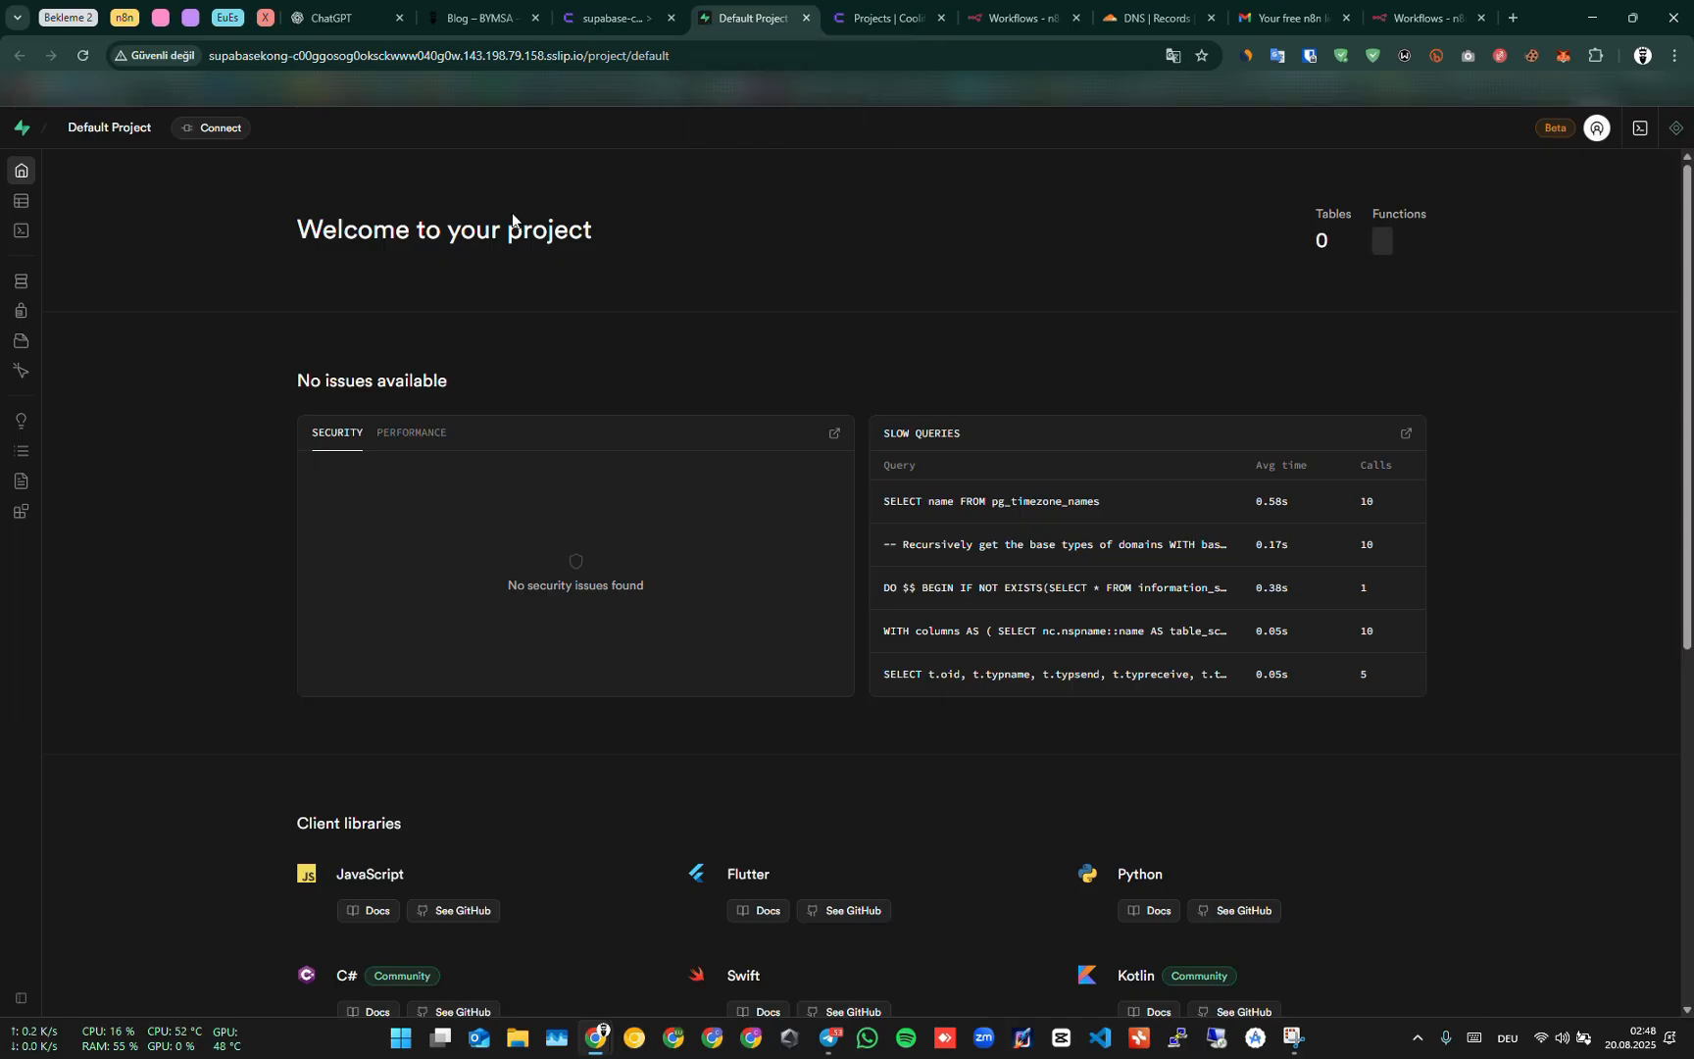
Open the Table Editor to see the Default Project's empty public schema
left_click(21, 201)
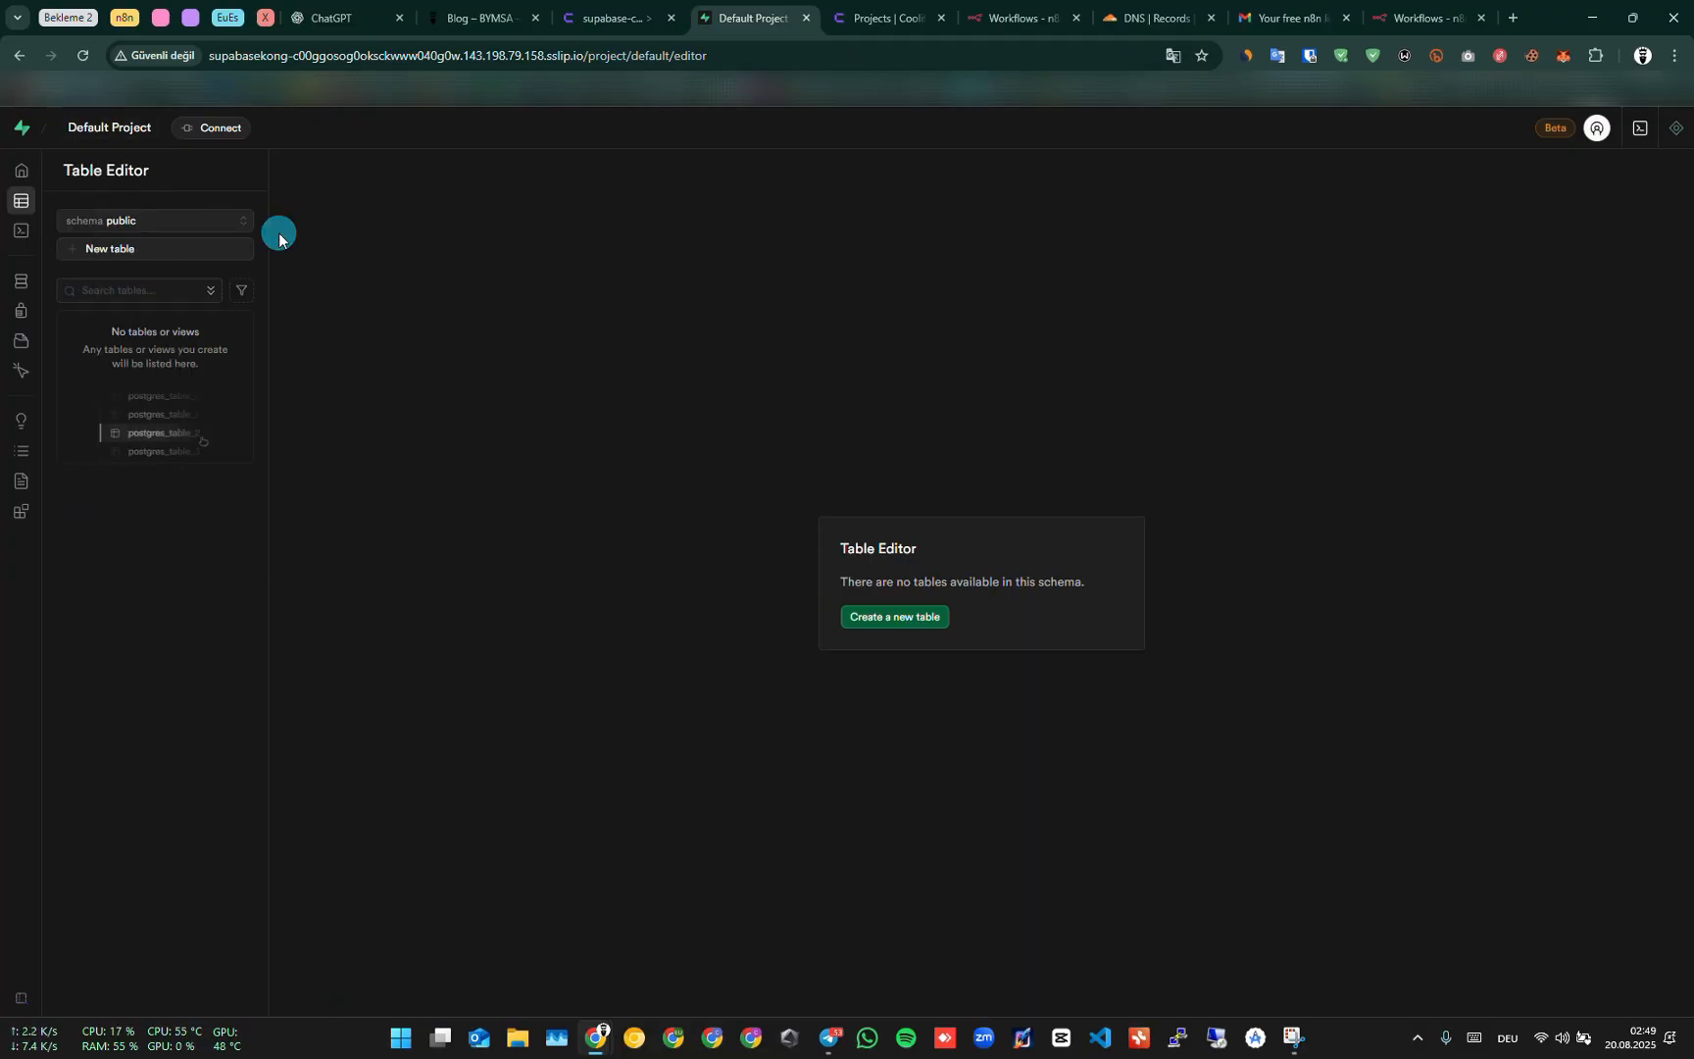
mouse_move(338, 271)
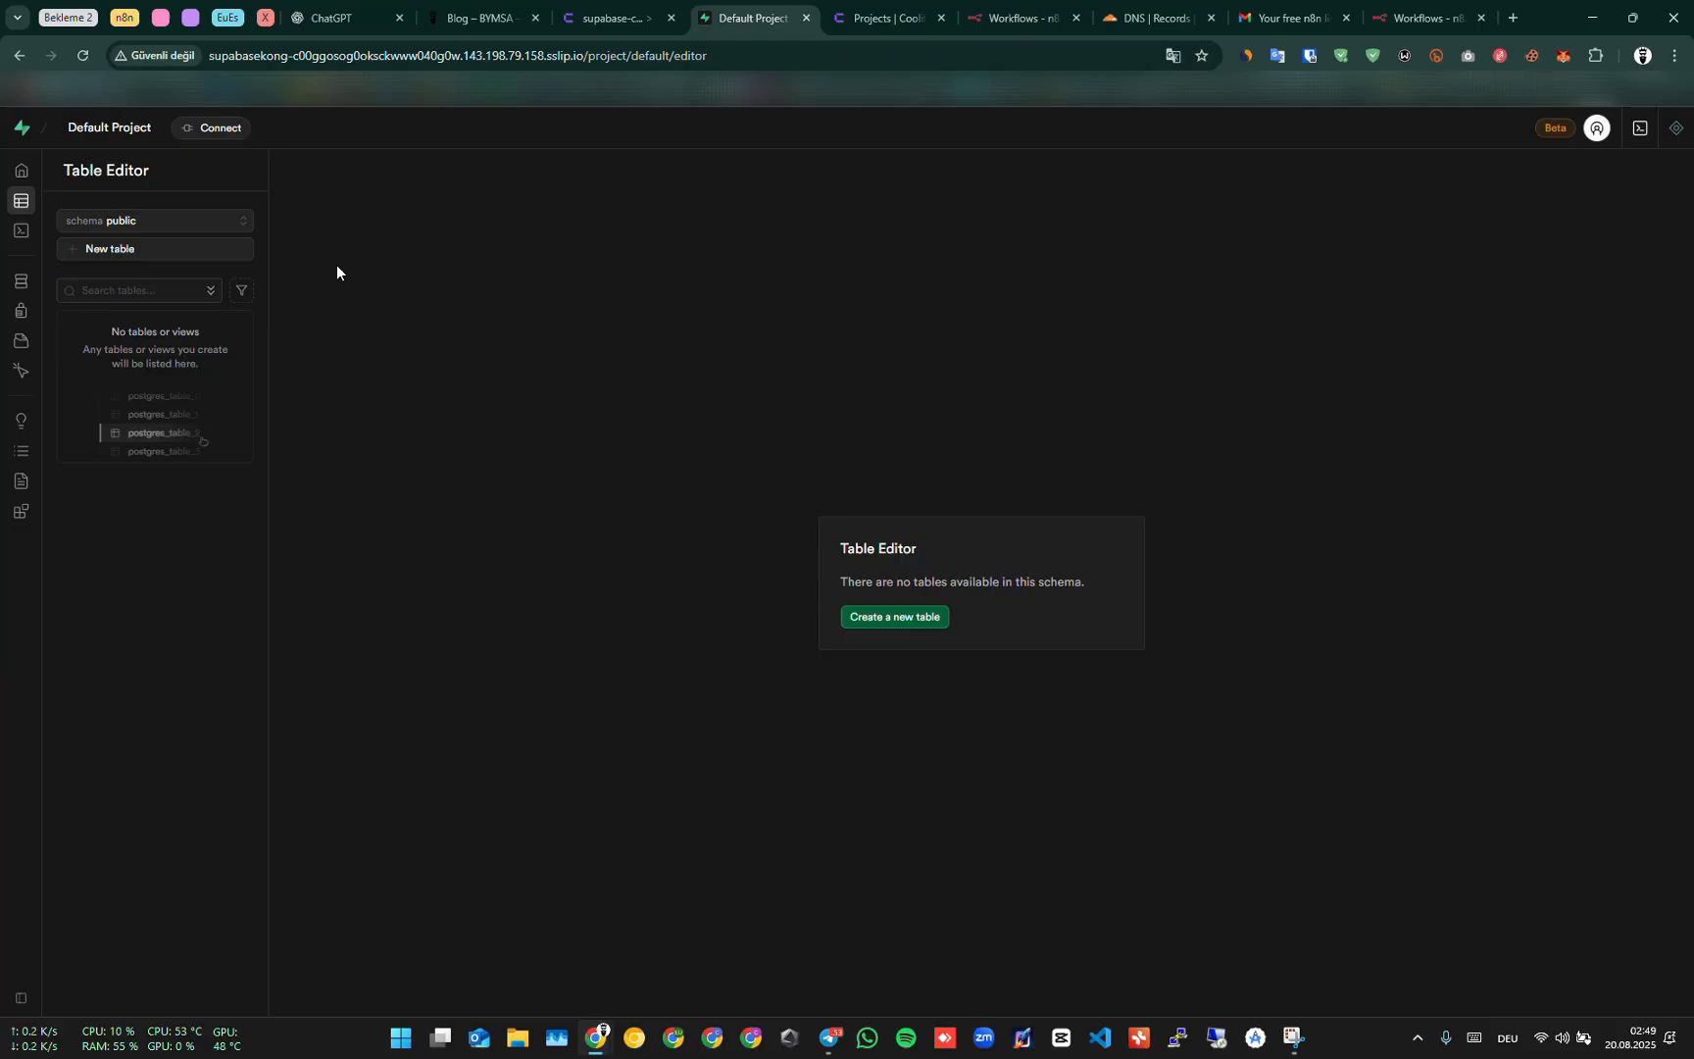
mouse_move(473, 297)
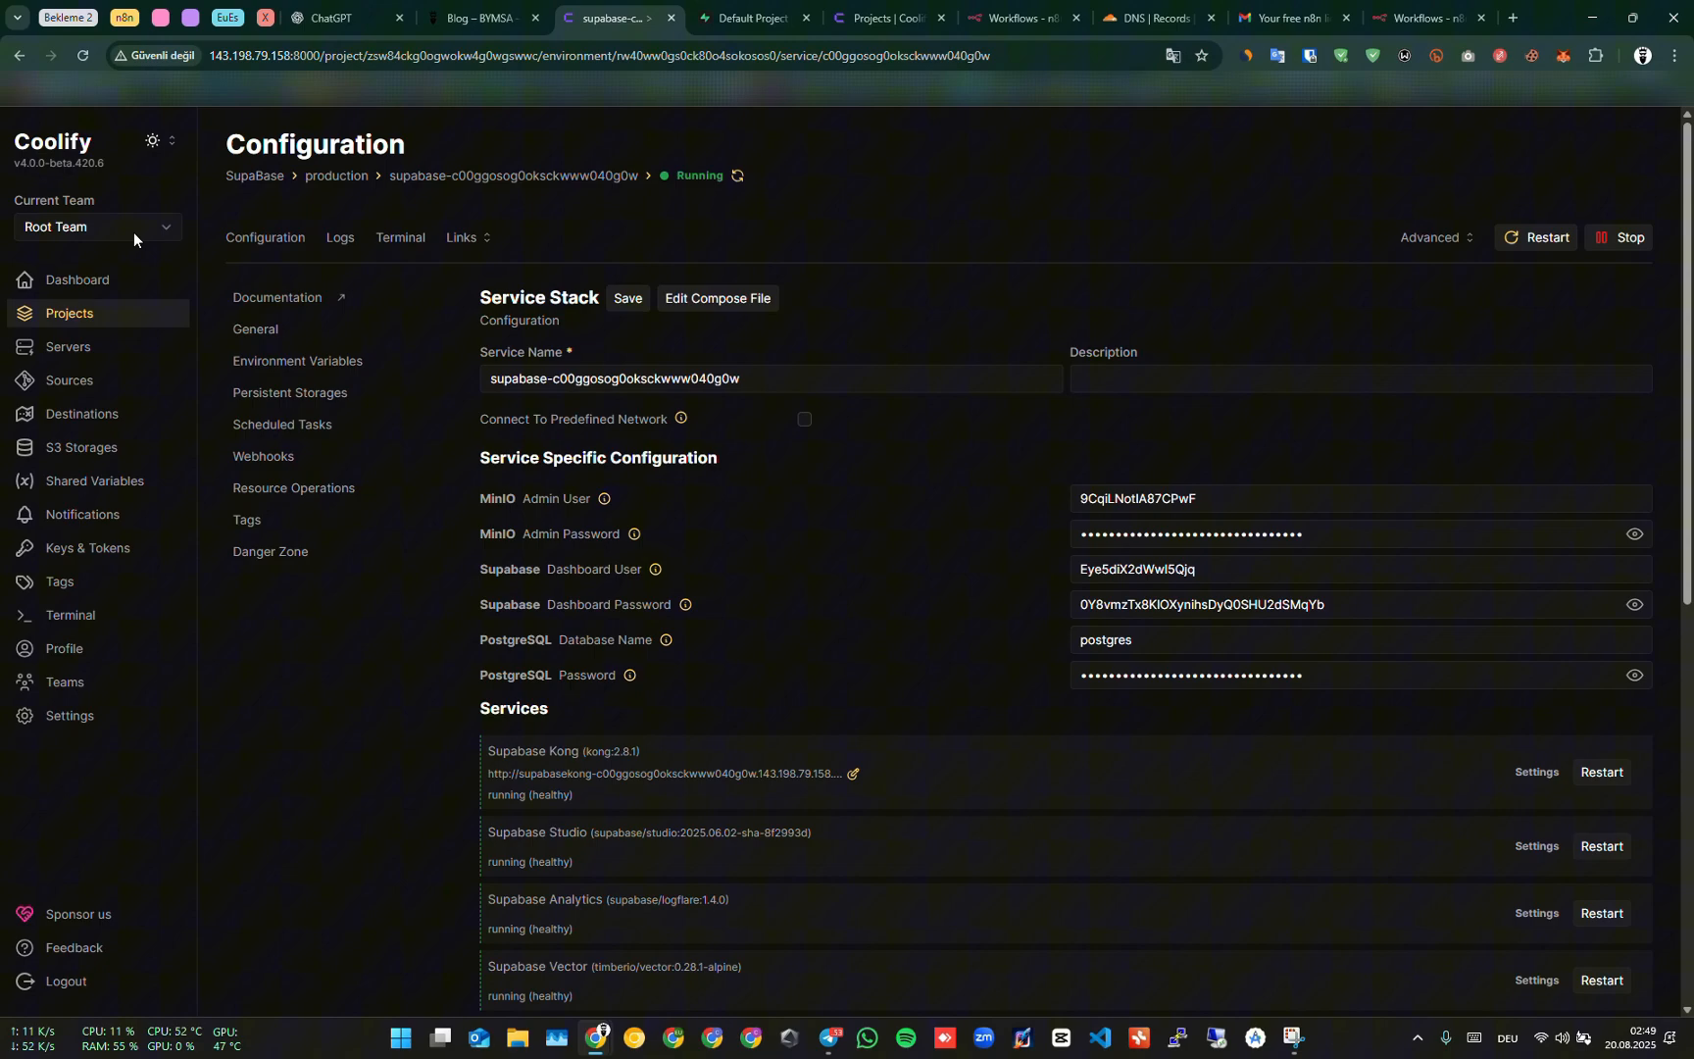
Go to the Coolify Projects overview showing the n8n and SupaBase projects
left_click(67, 314)
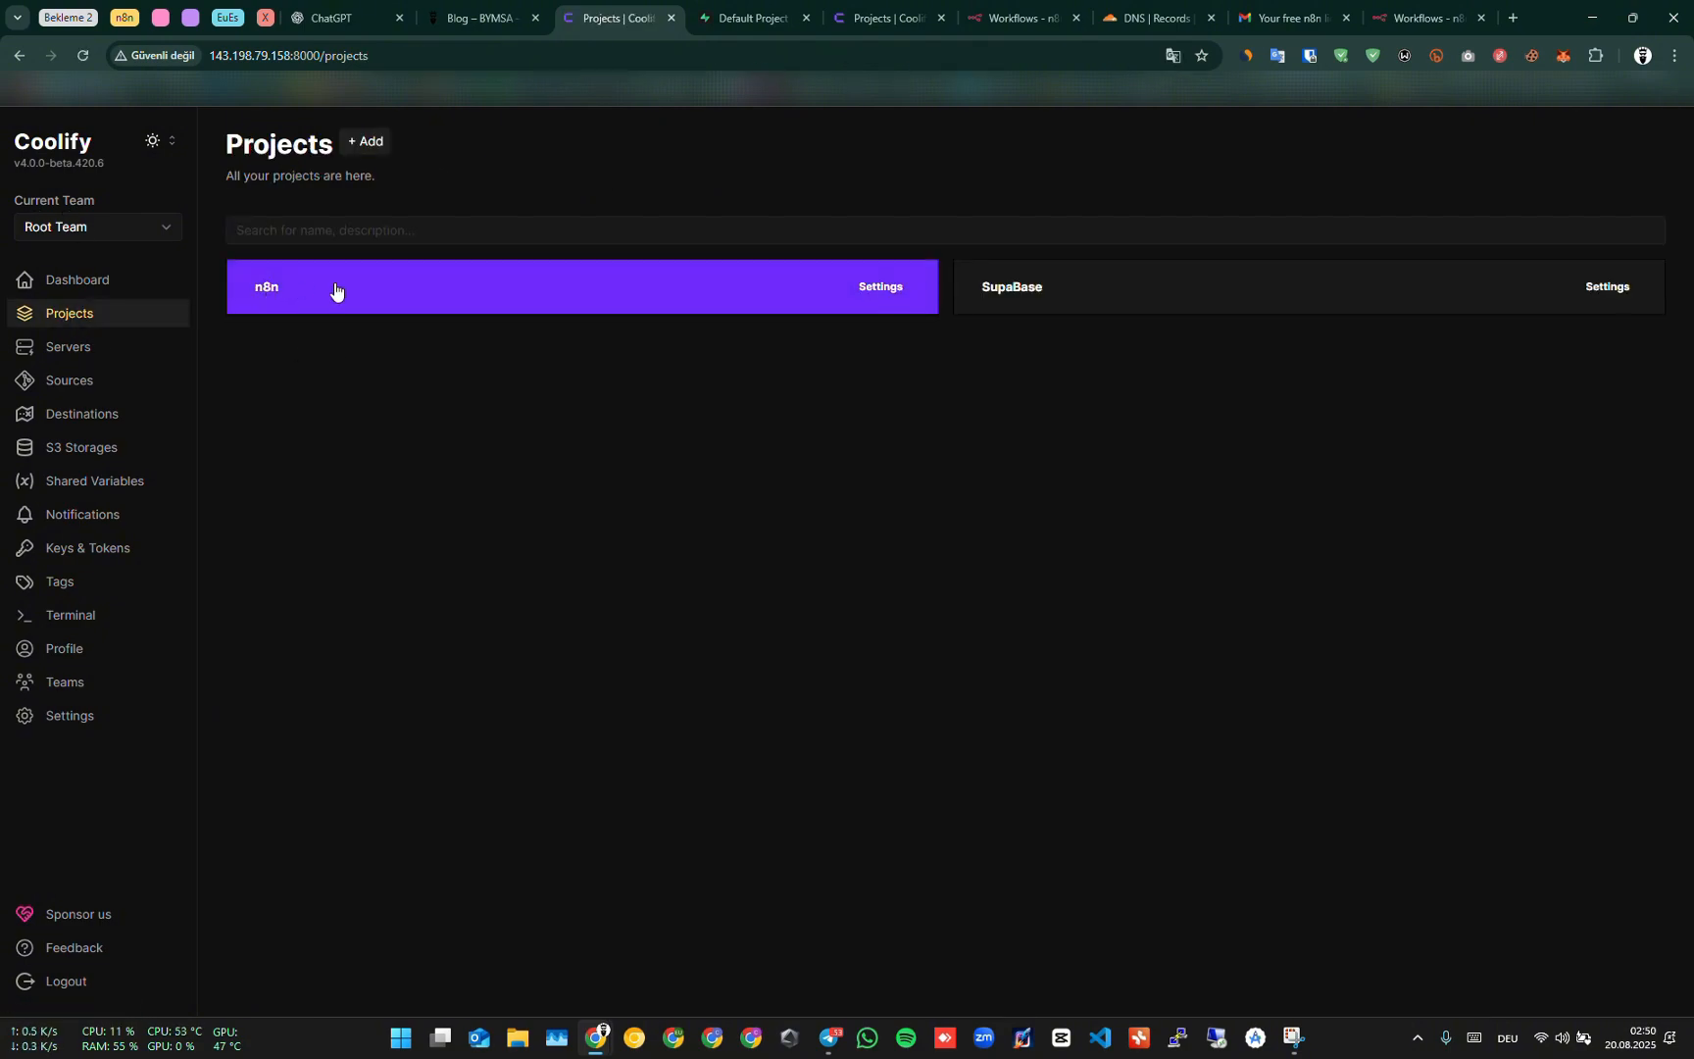
mouse_move(269, 304)
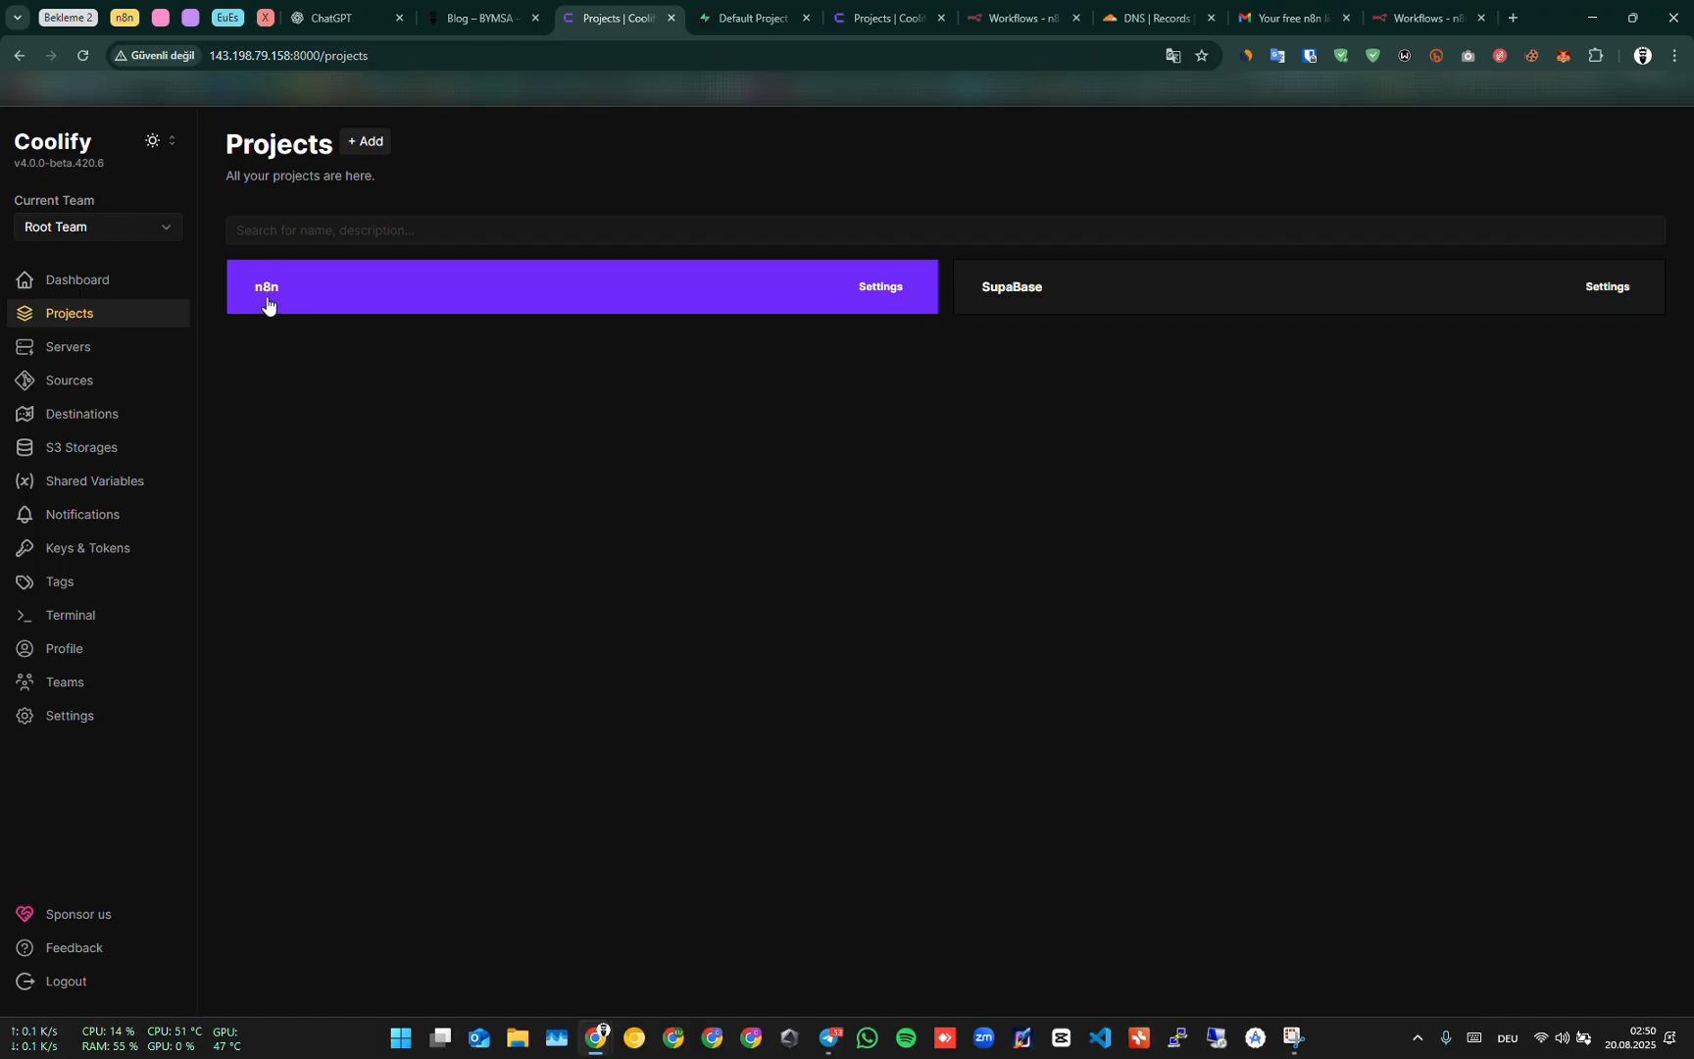
mouse_move(306, 296)
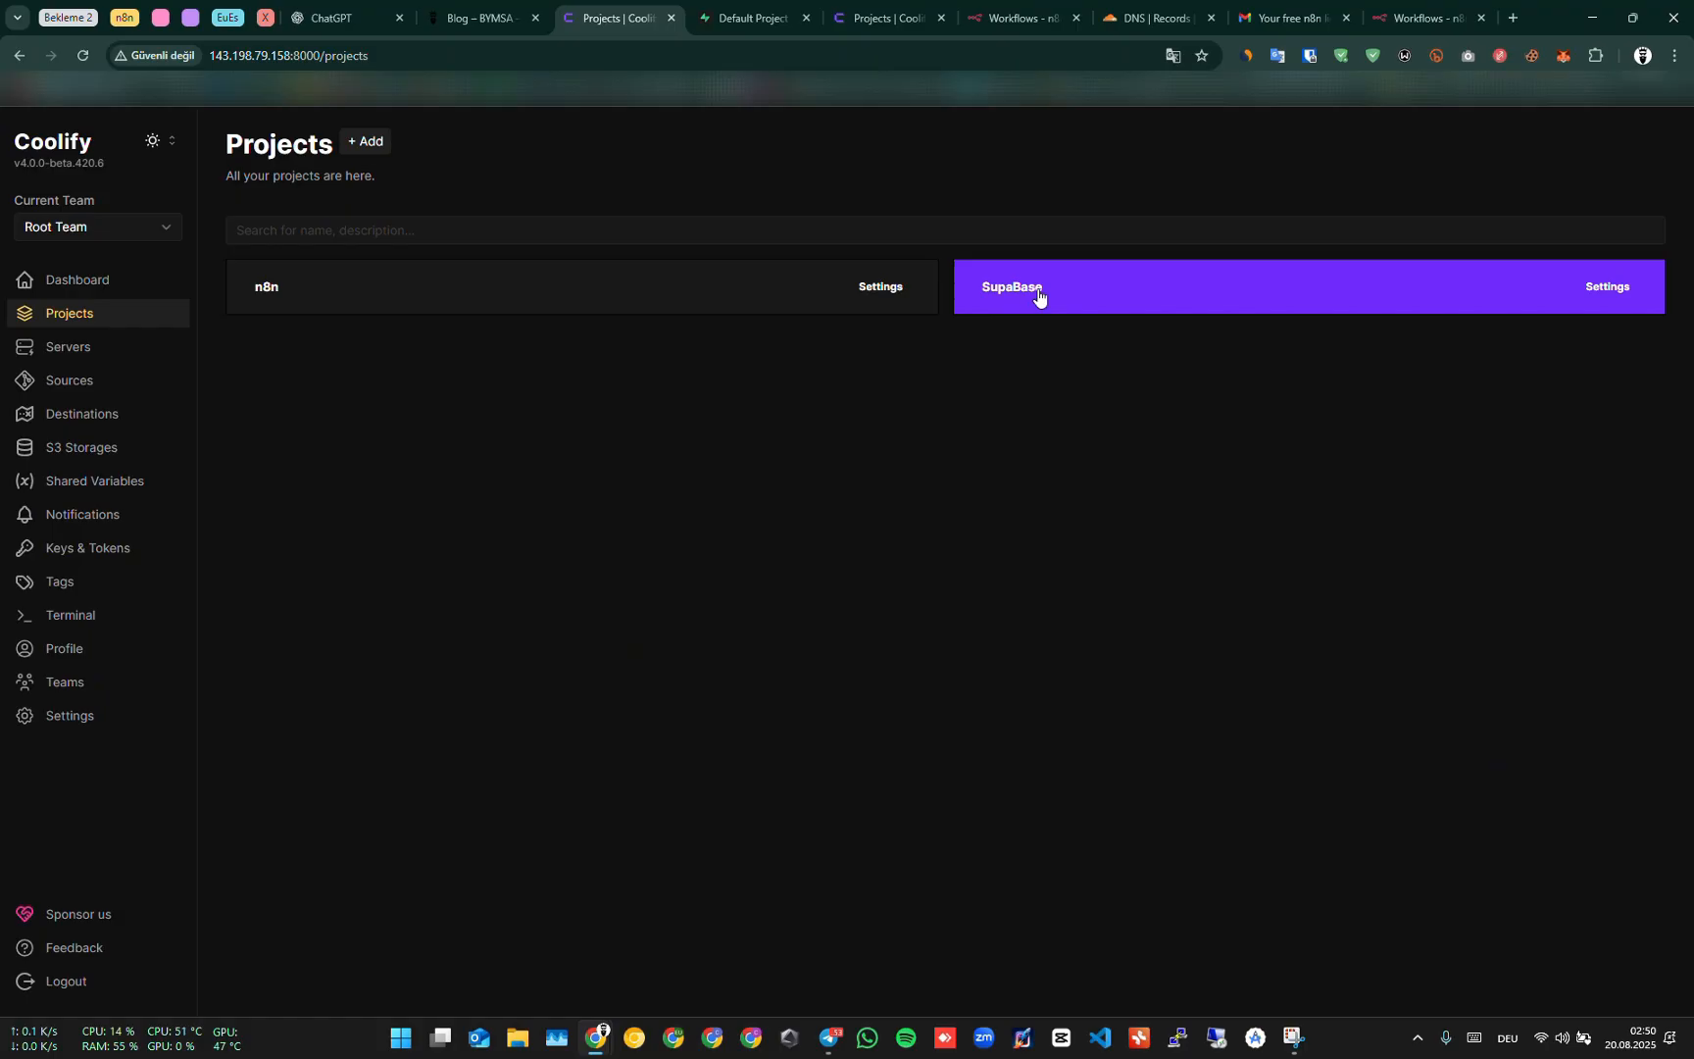
mouse_move(1016, 323)
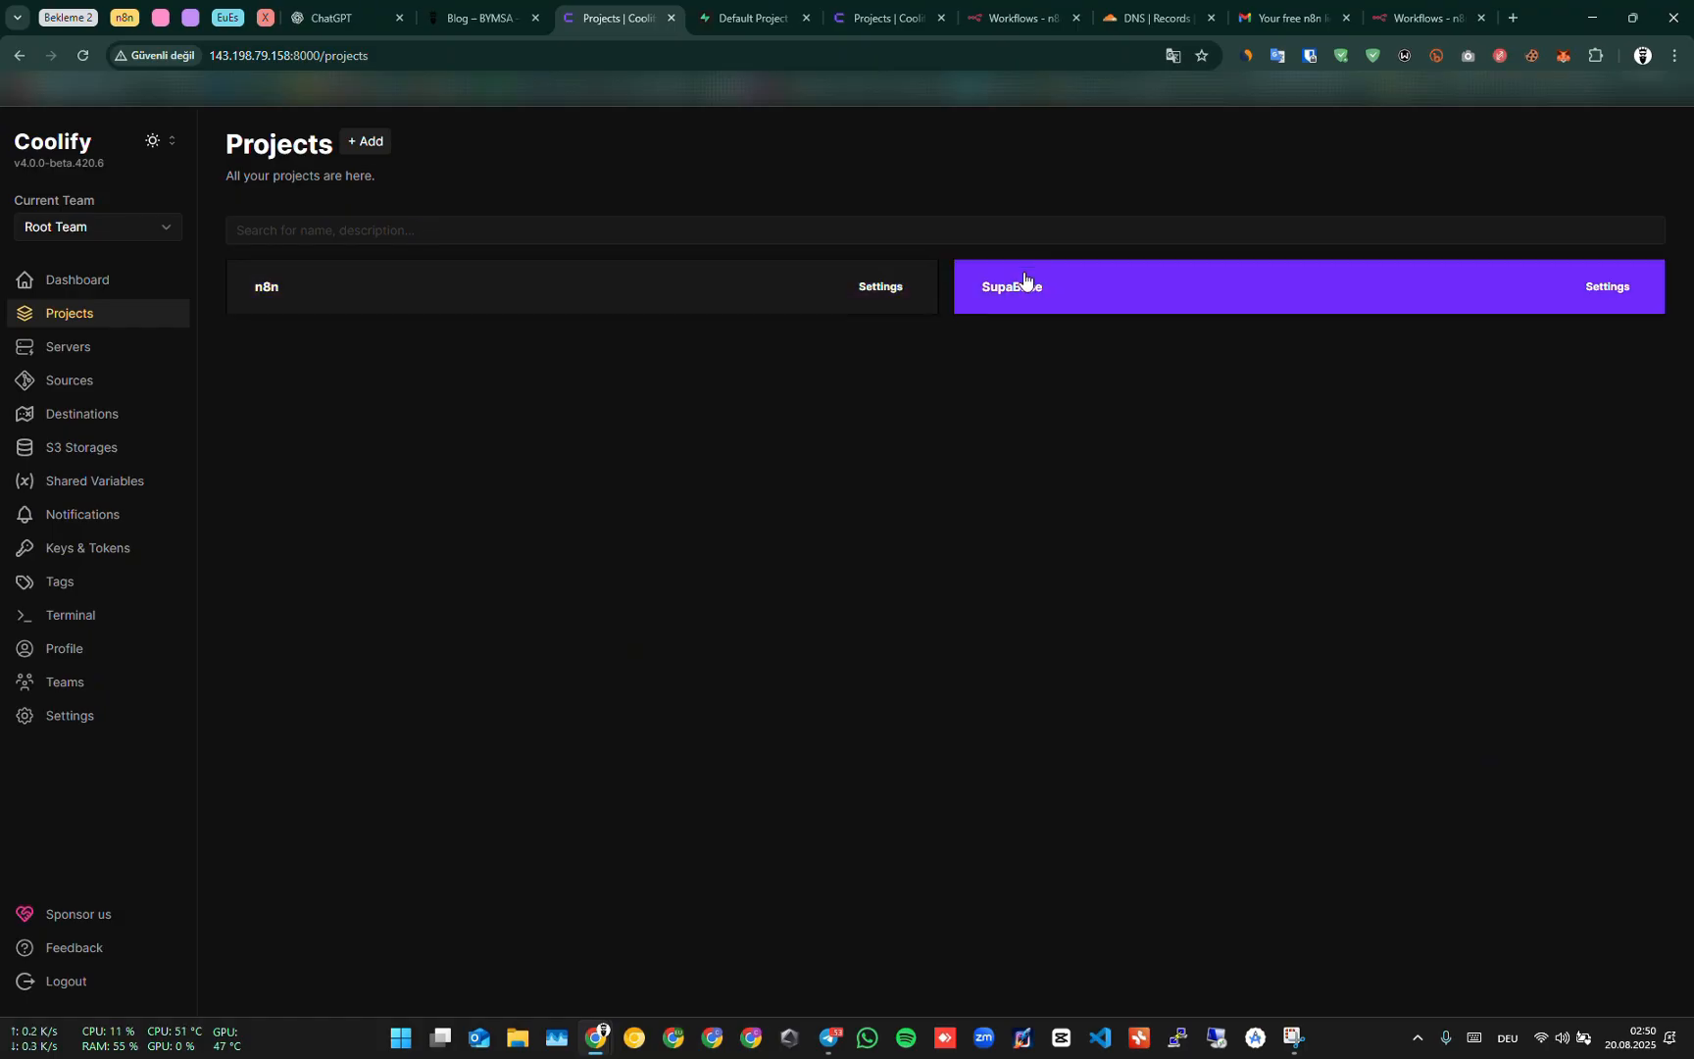
mouse_move(1094, 289)
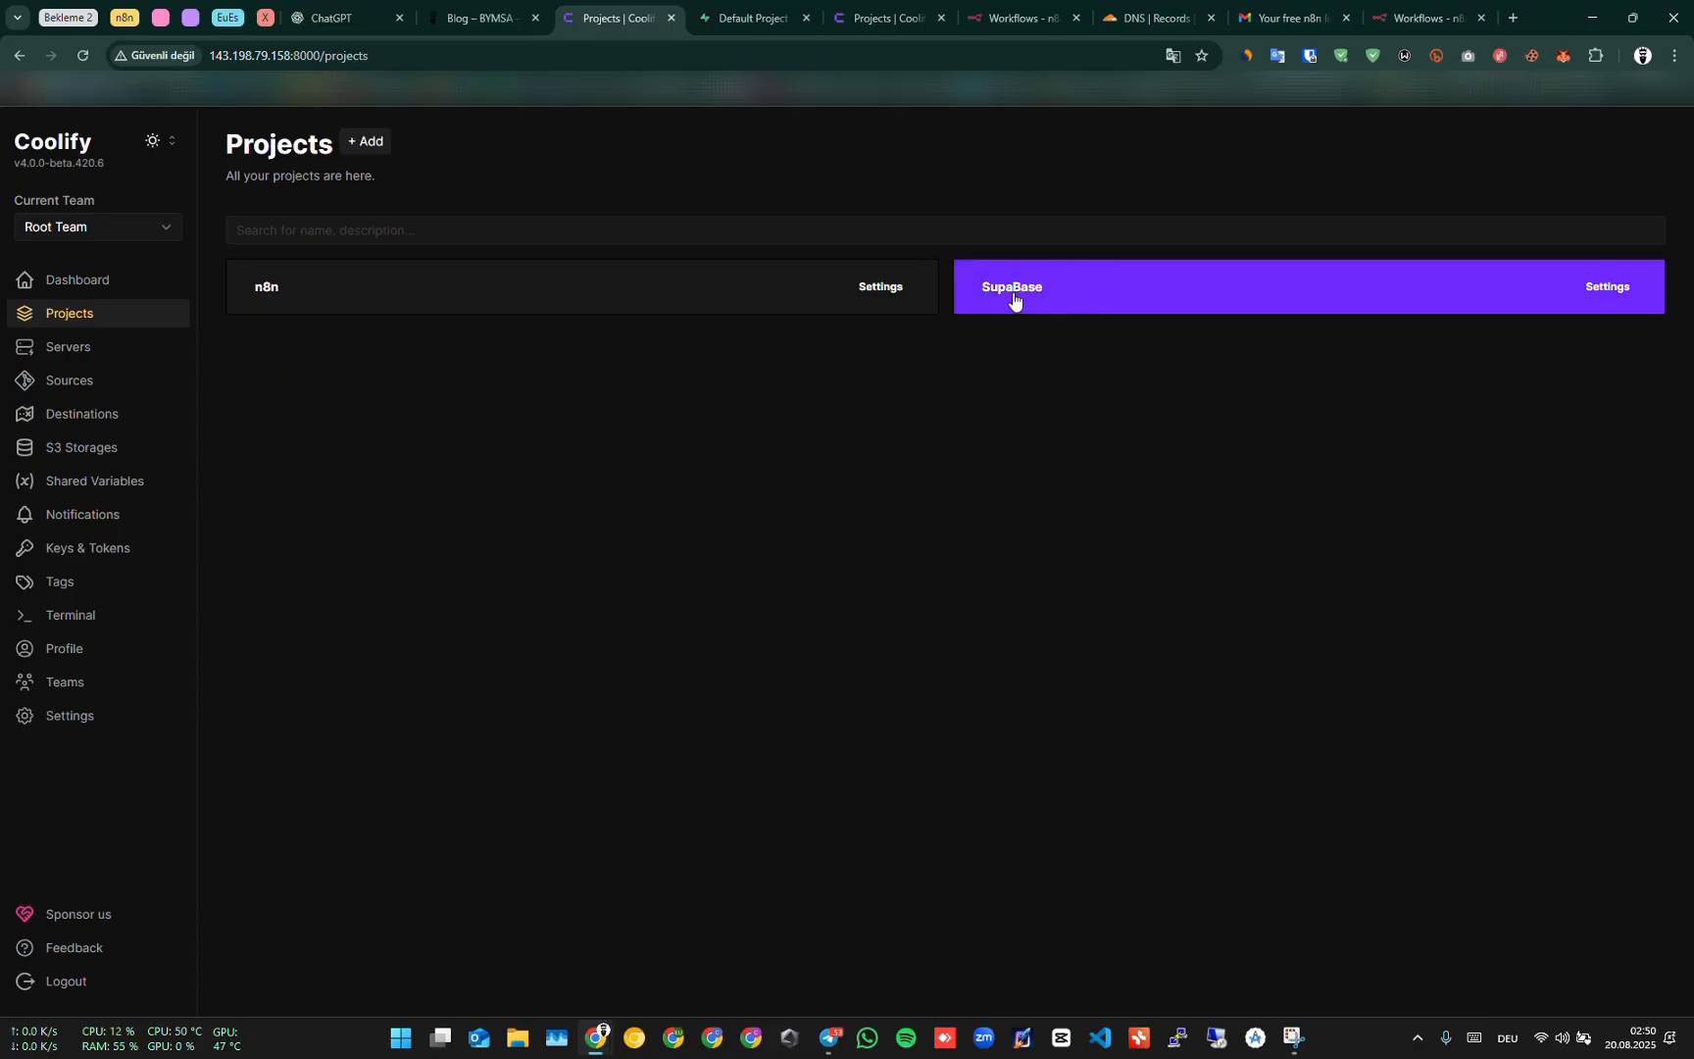
mouse_move(1040, 303)
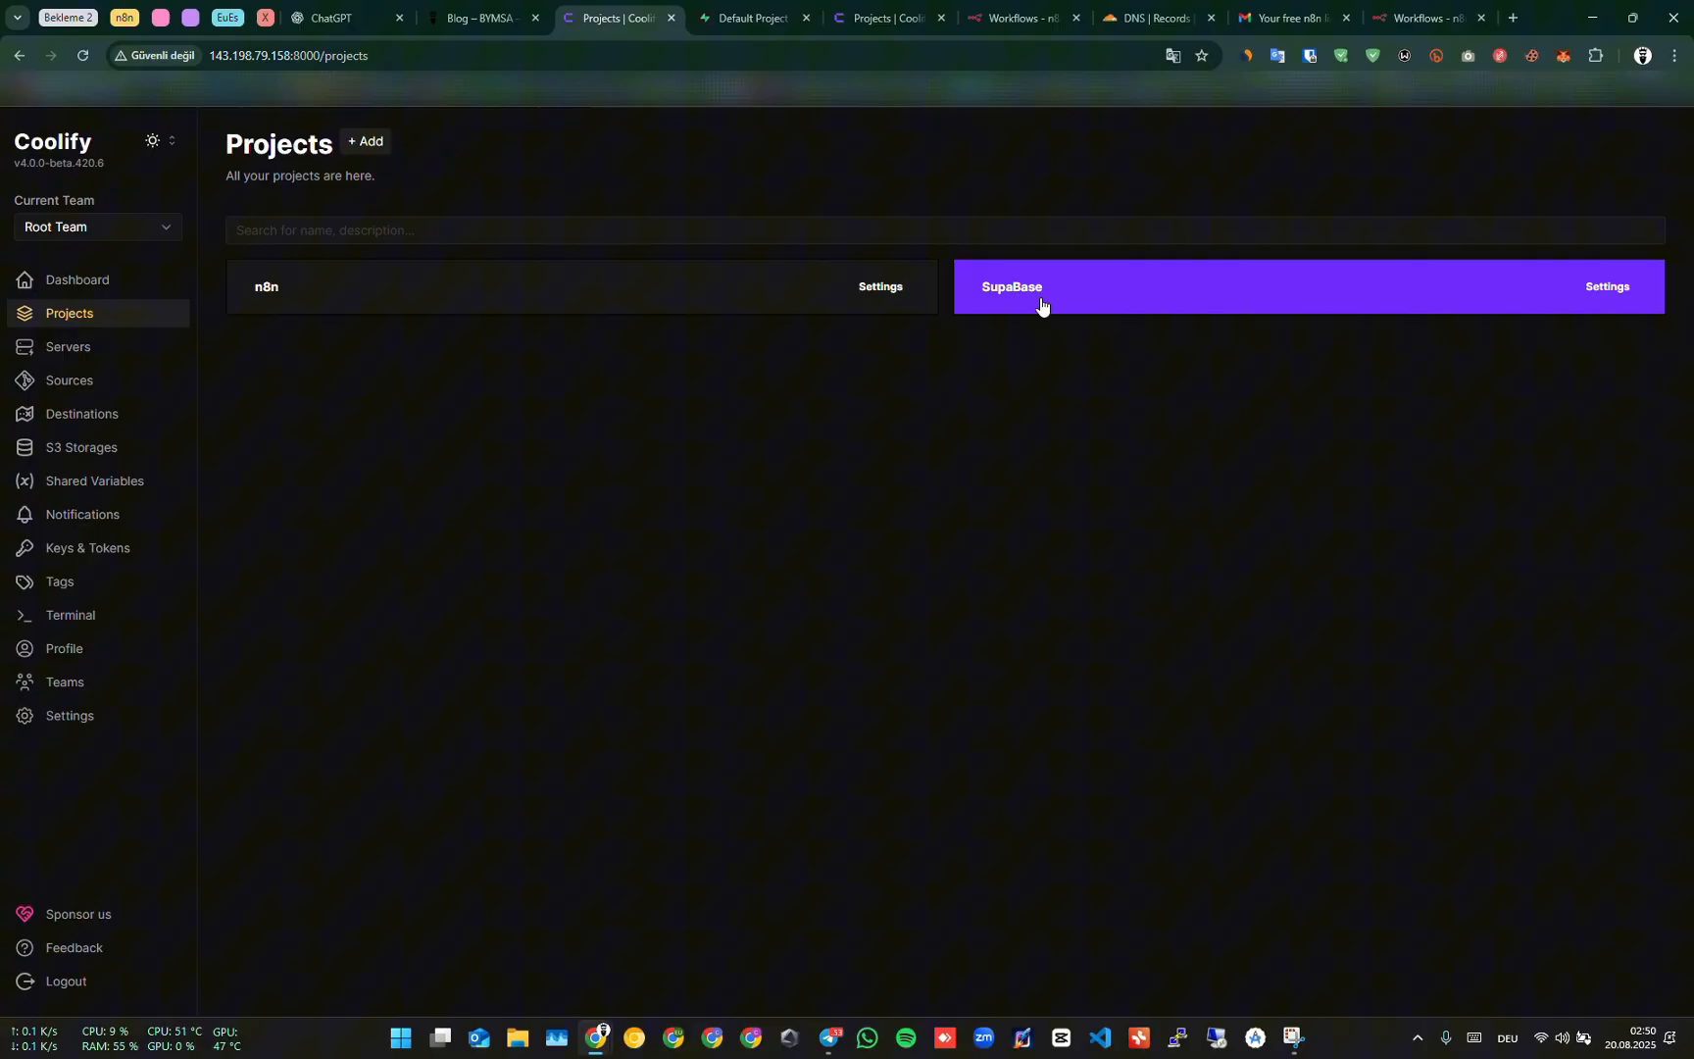
mouse_move(995, 442)
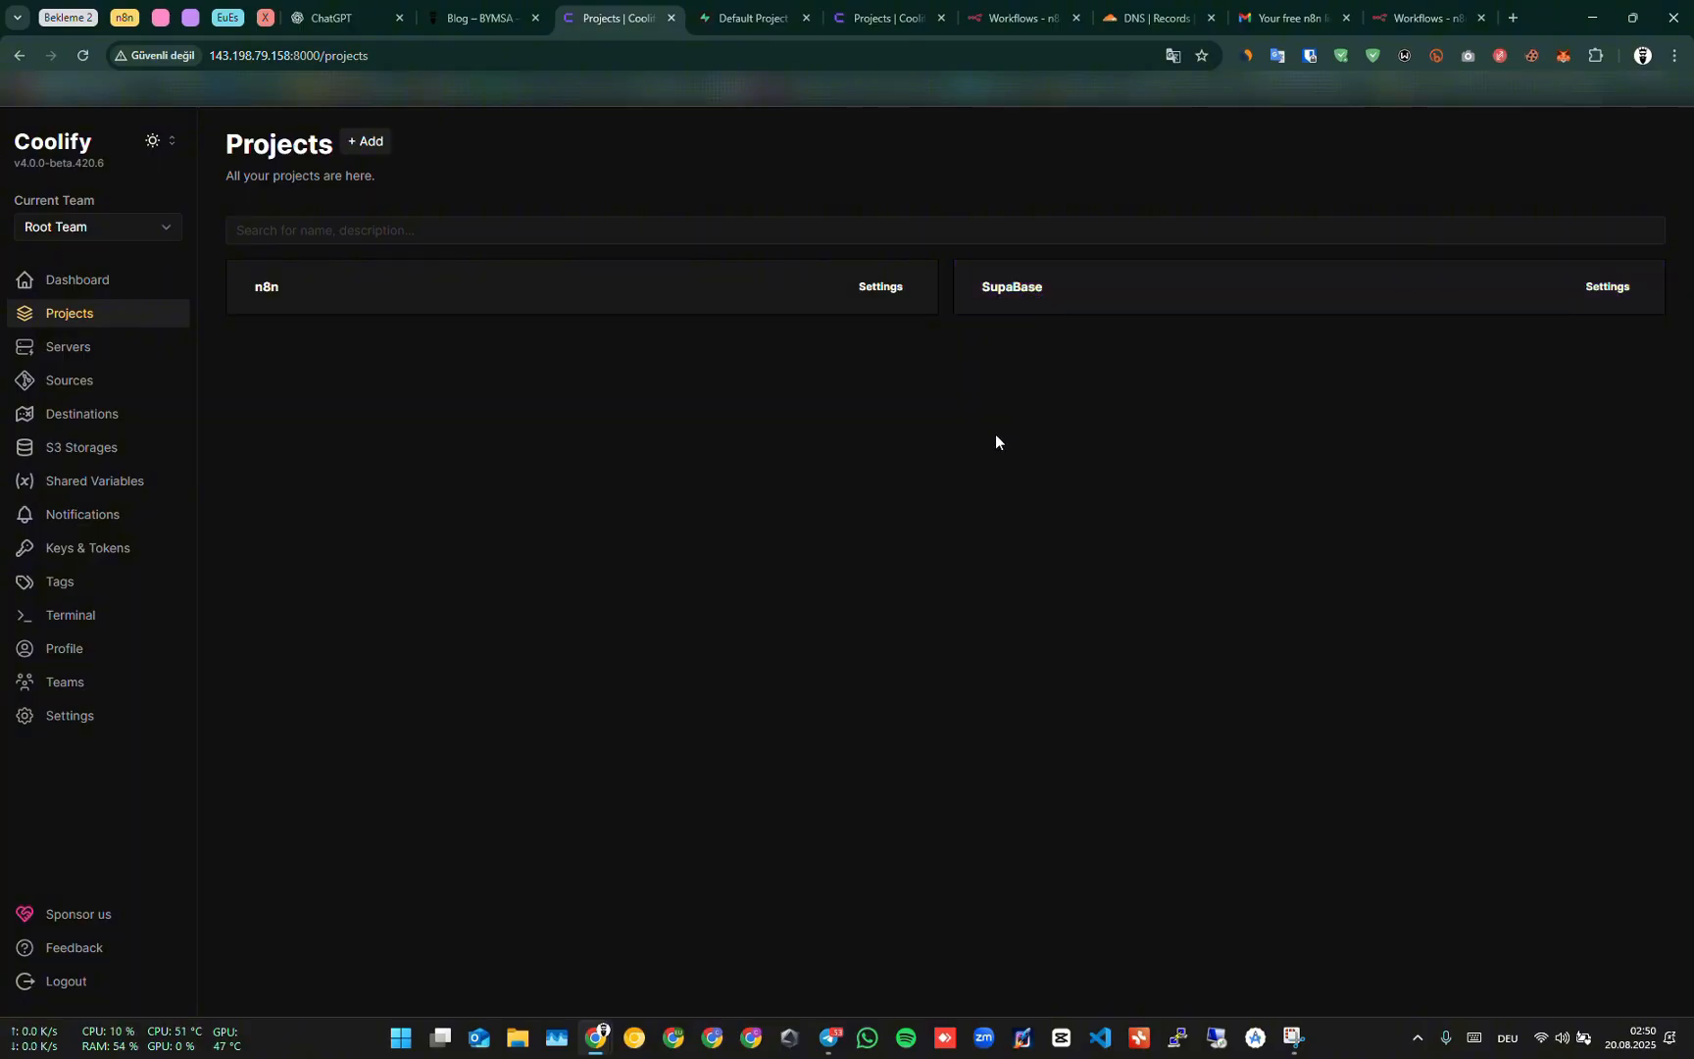
mouse_move(956, 391)
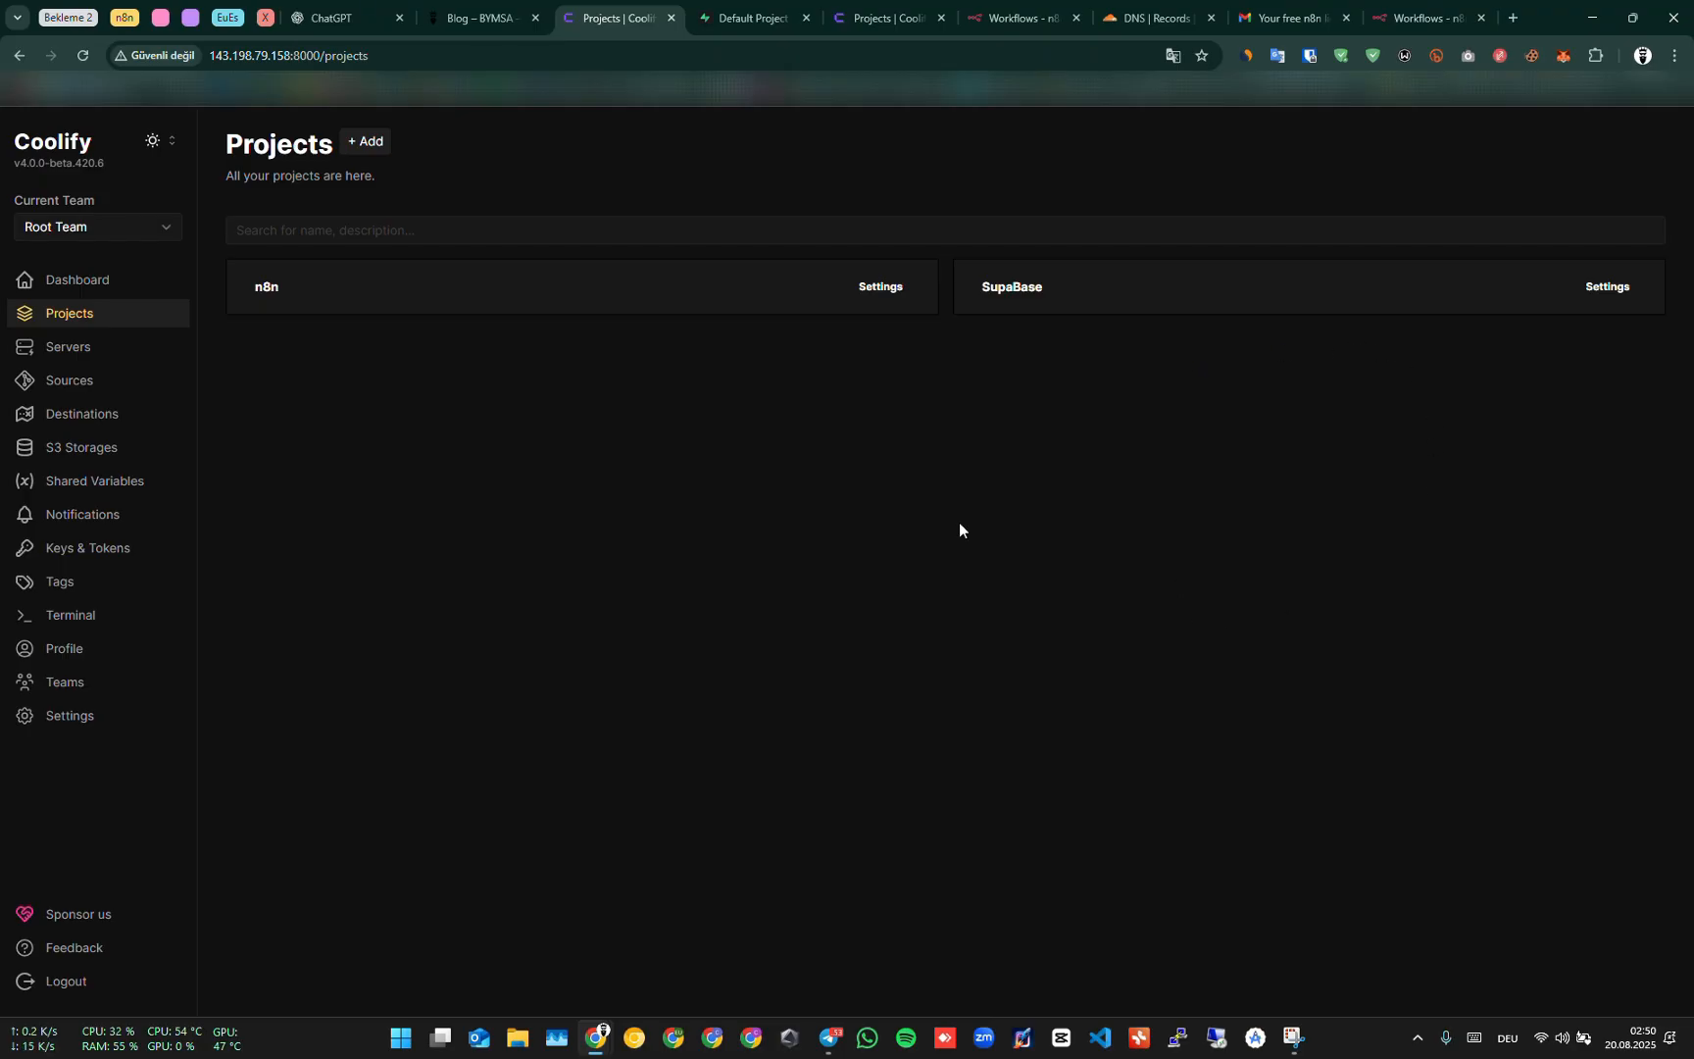
mouse_move(954, 356)
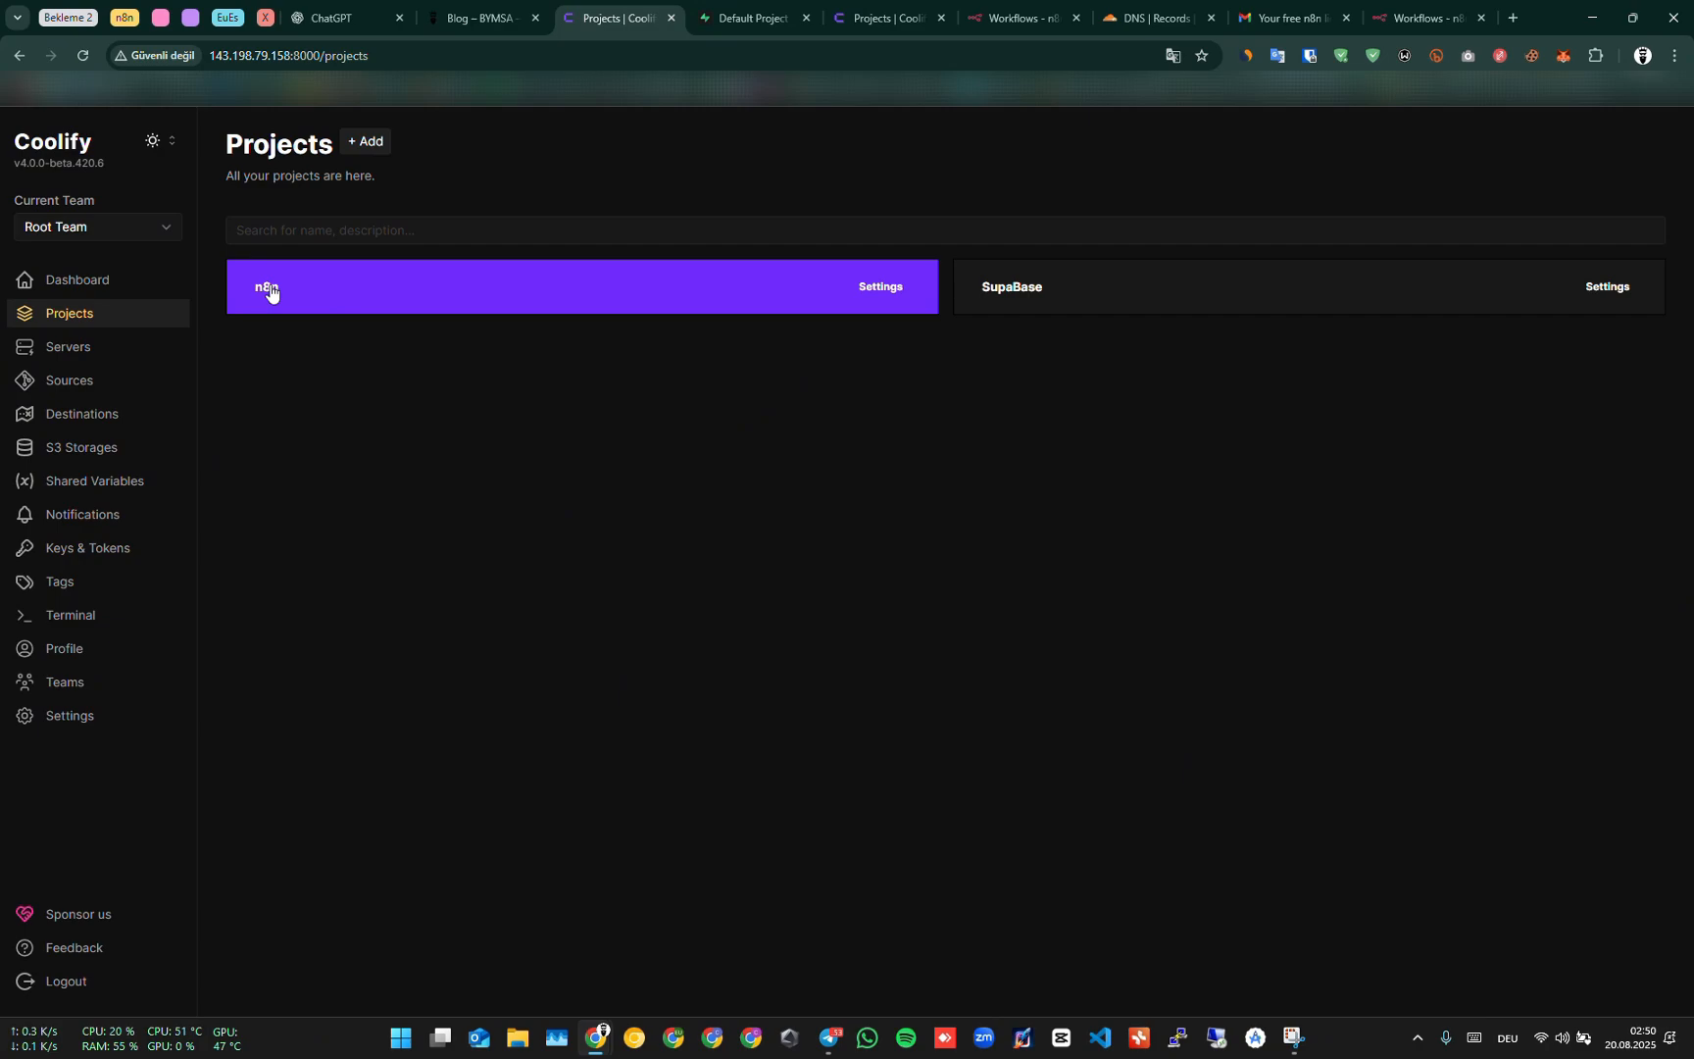
mouse_move(305, 292)
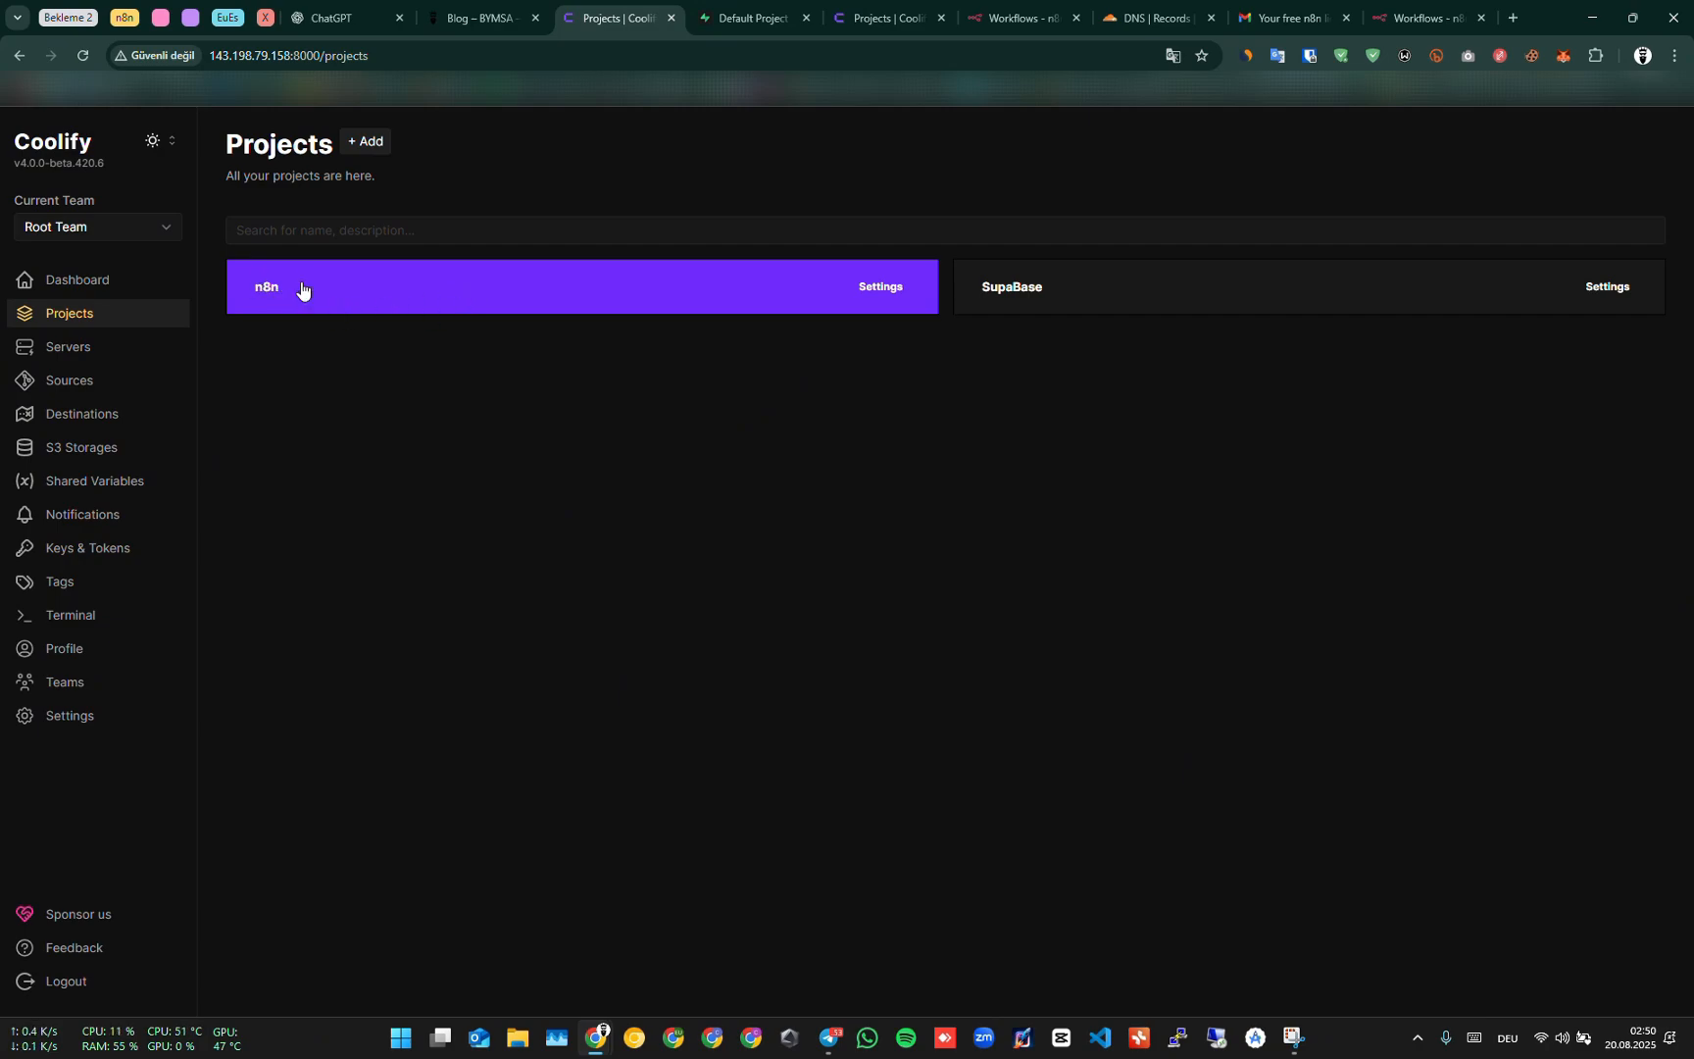
mouse_move(1066, 333)
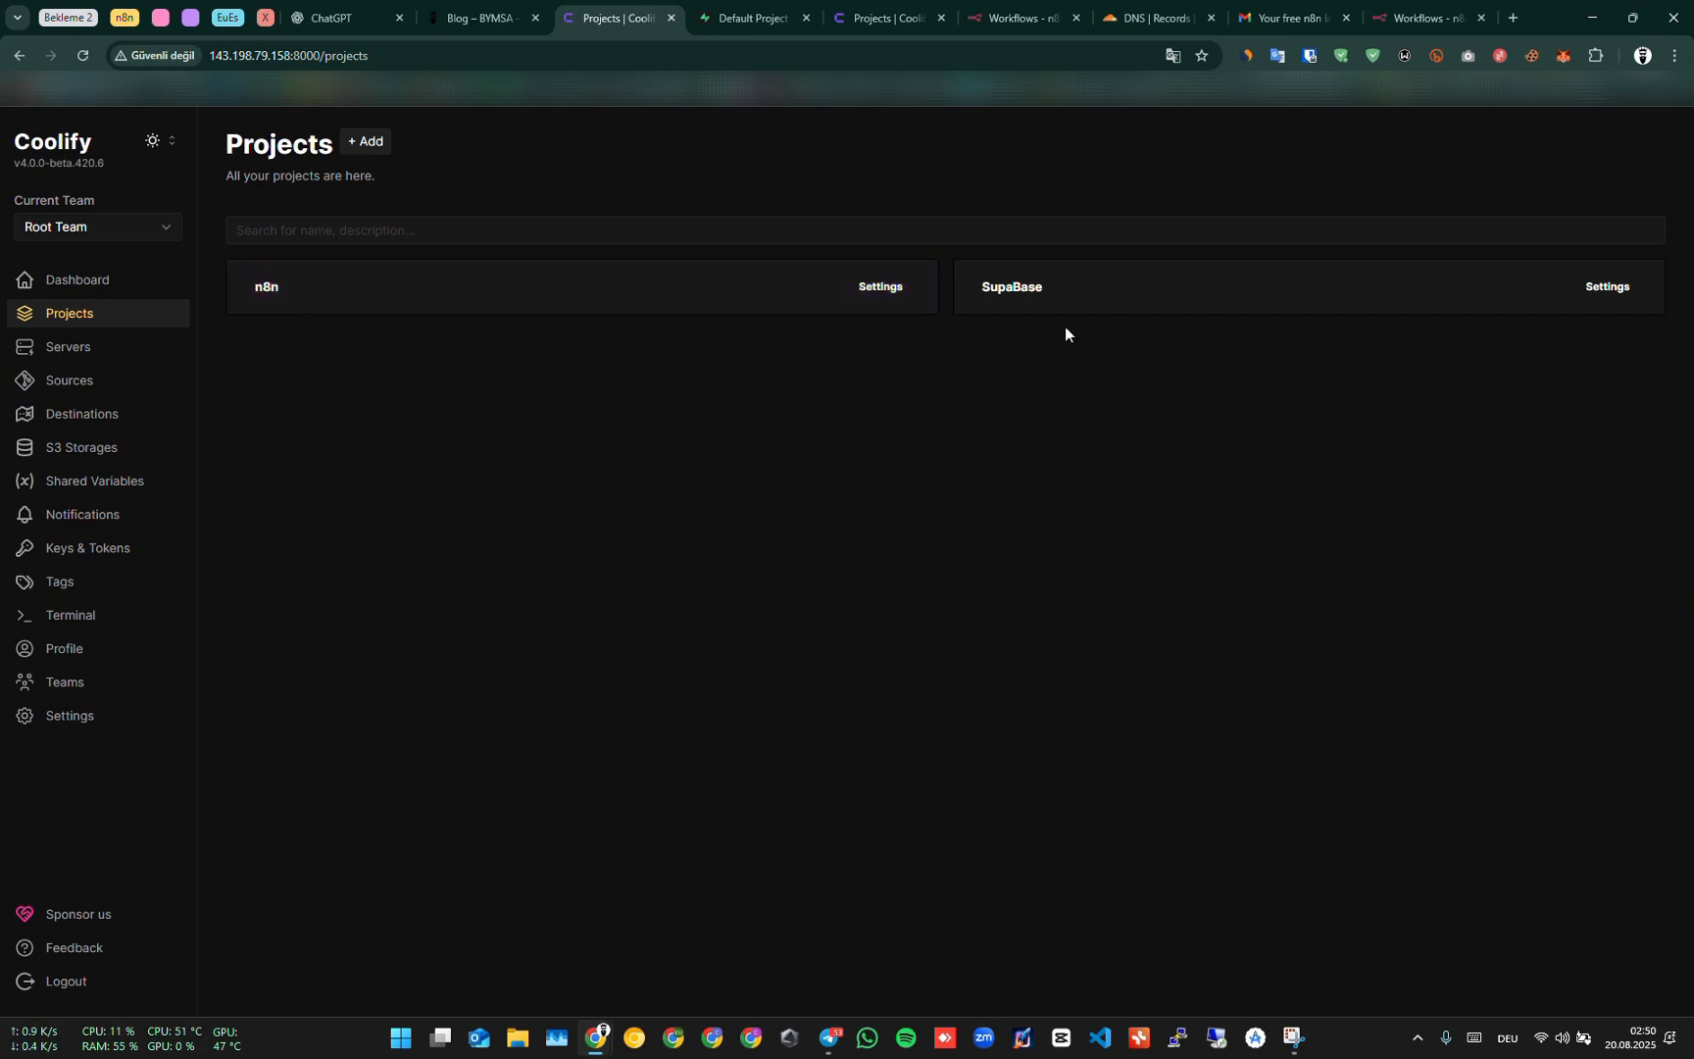
mouse_move(1093, 292)
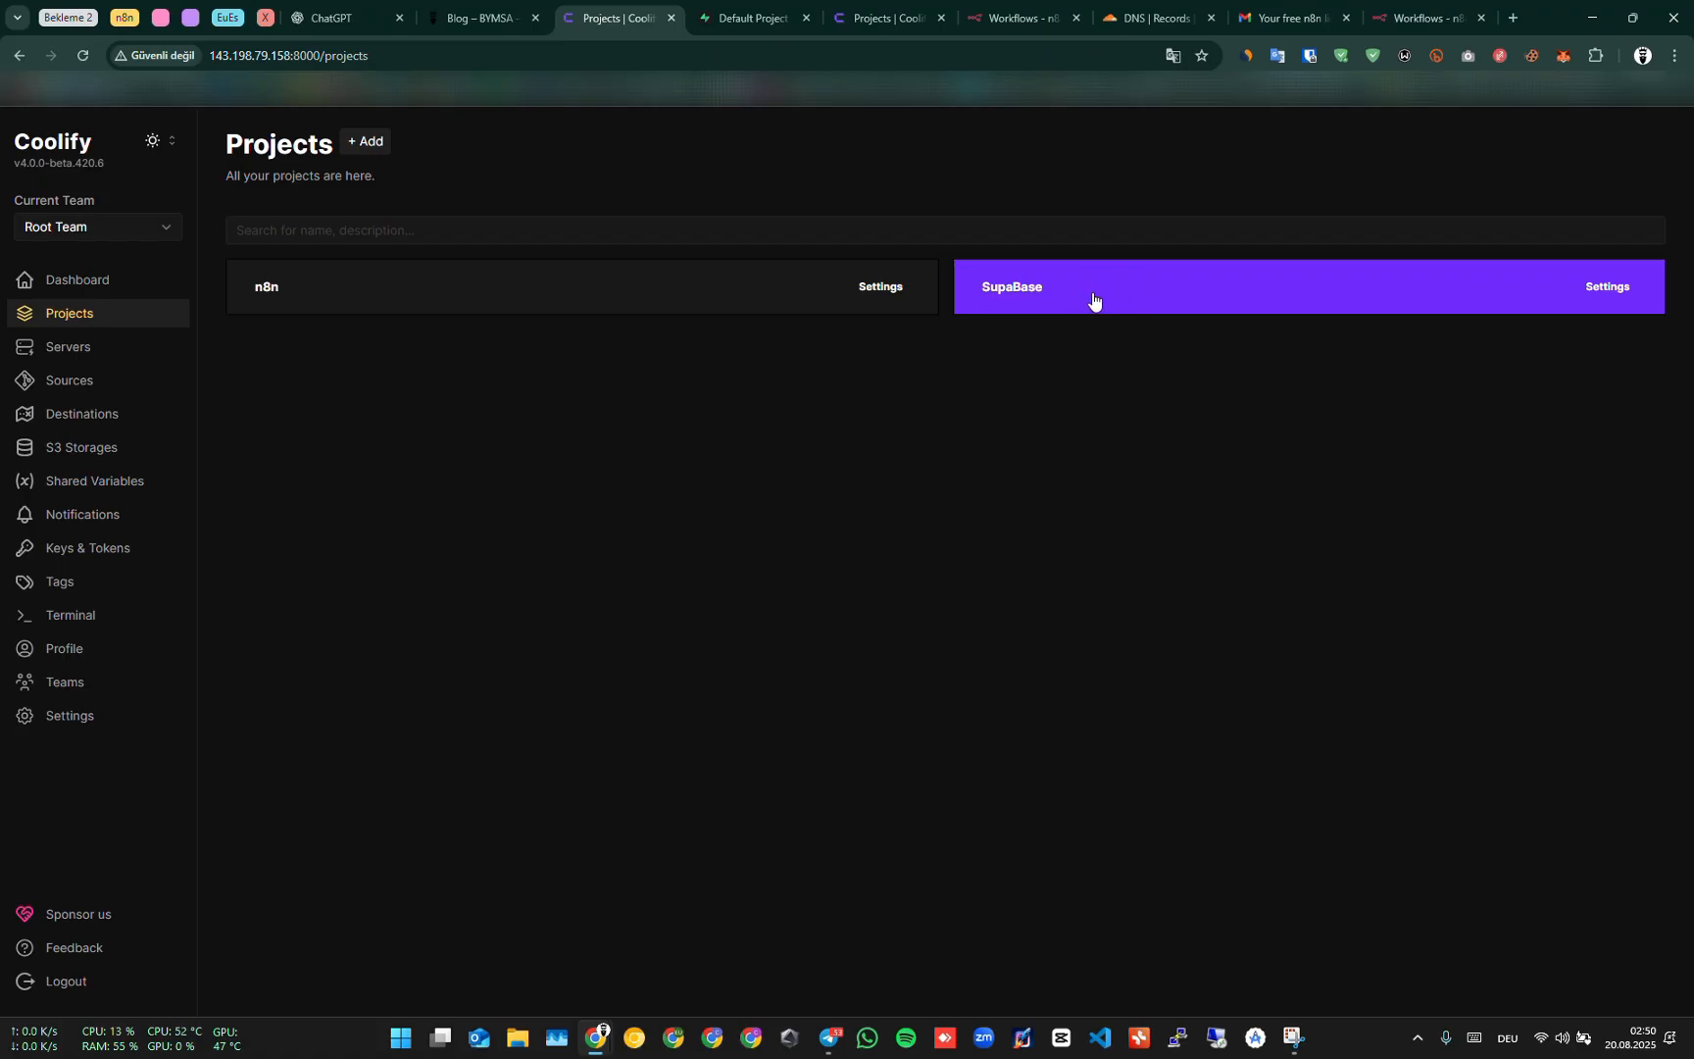
mouse_move(832, 360)
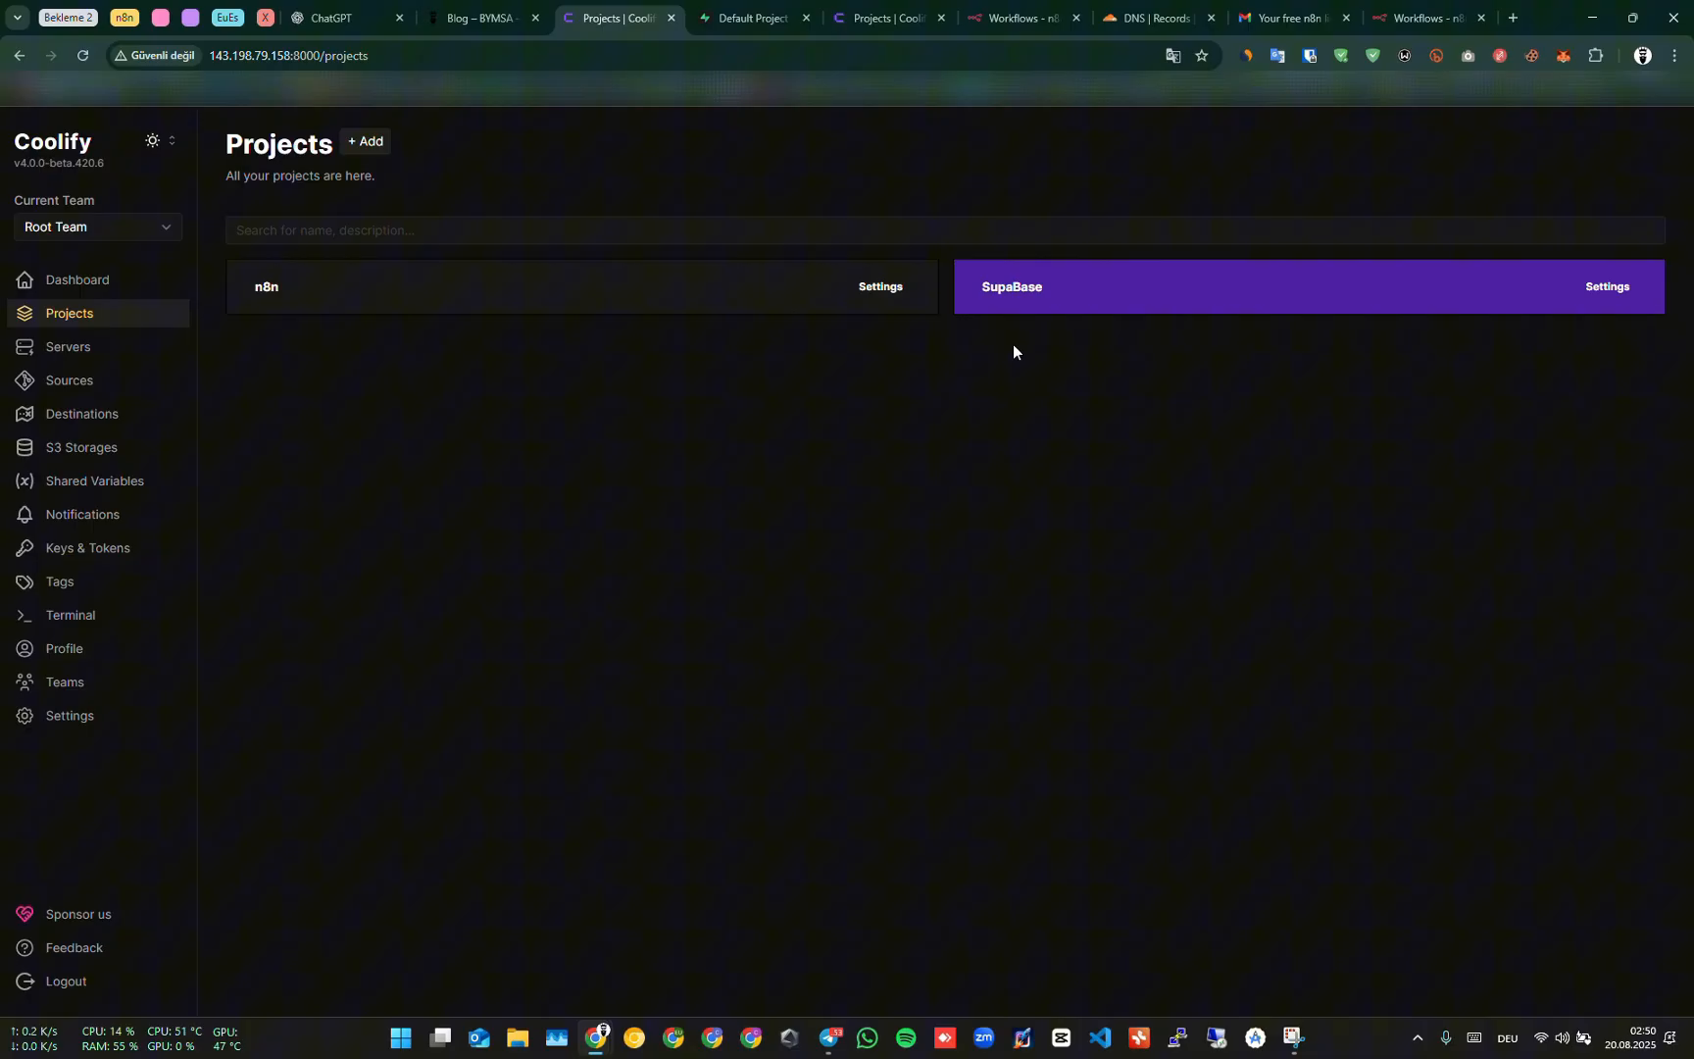
mouse_move(889, 416)
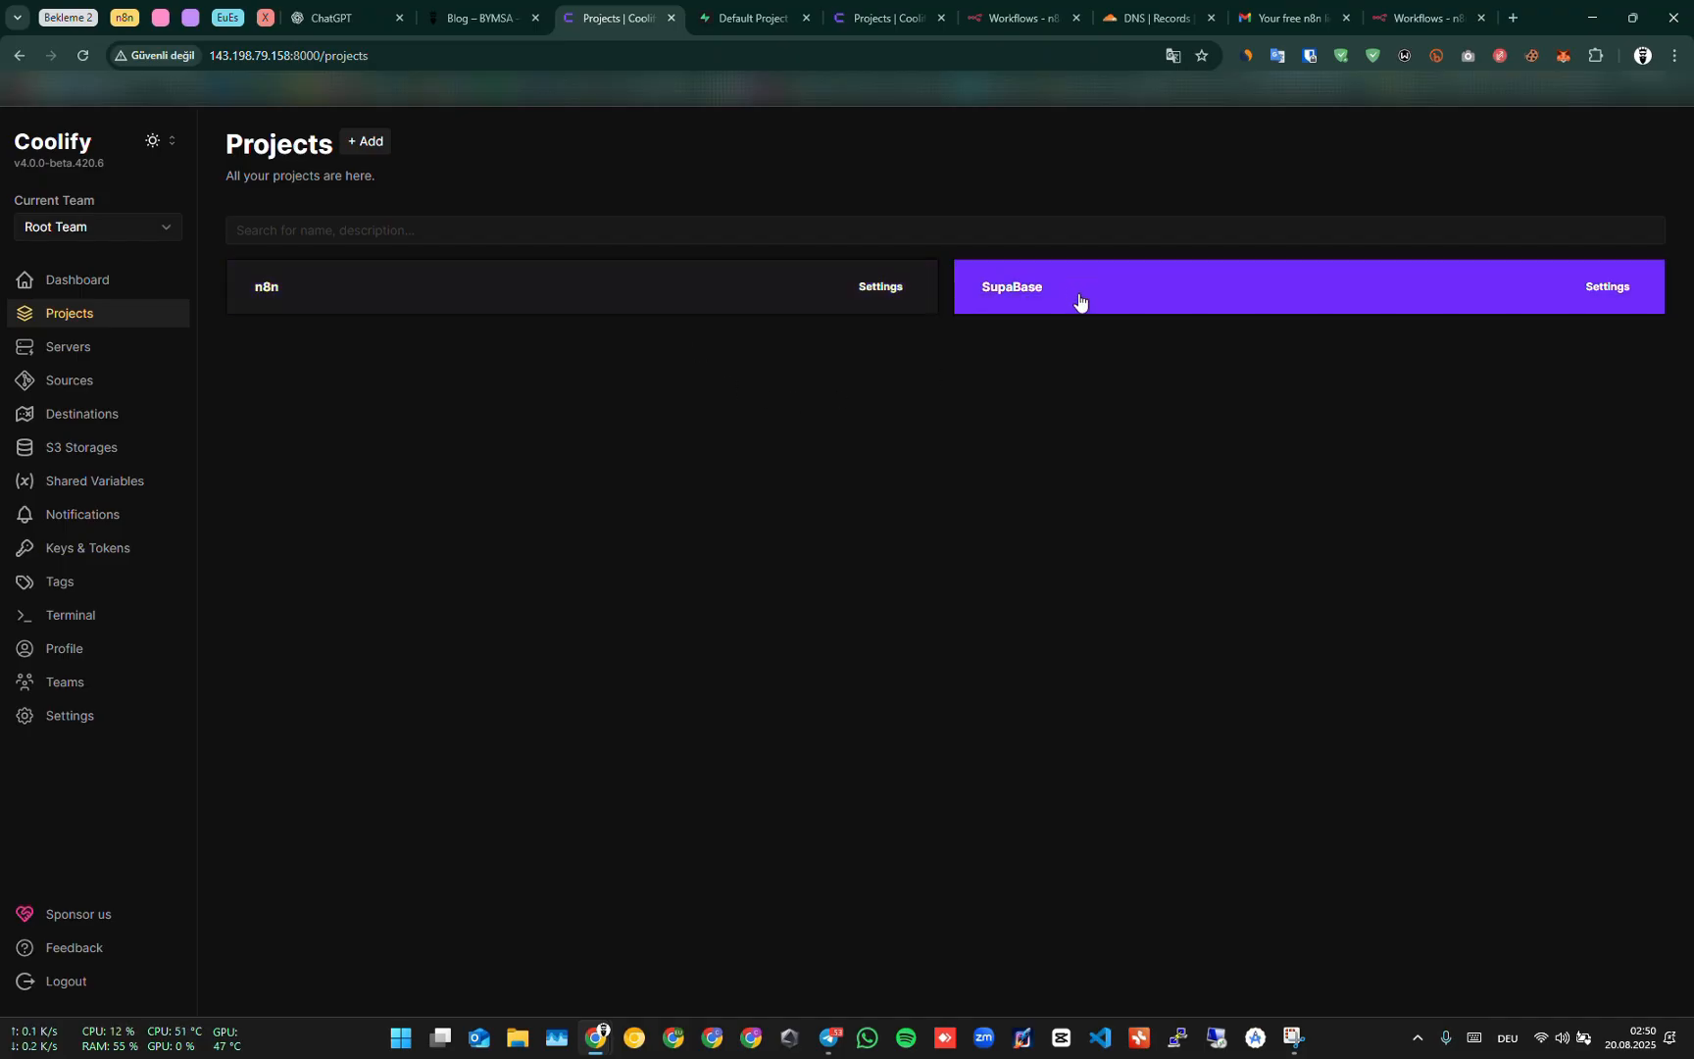
mouse_move(822, 345)
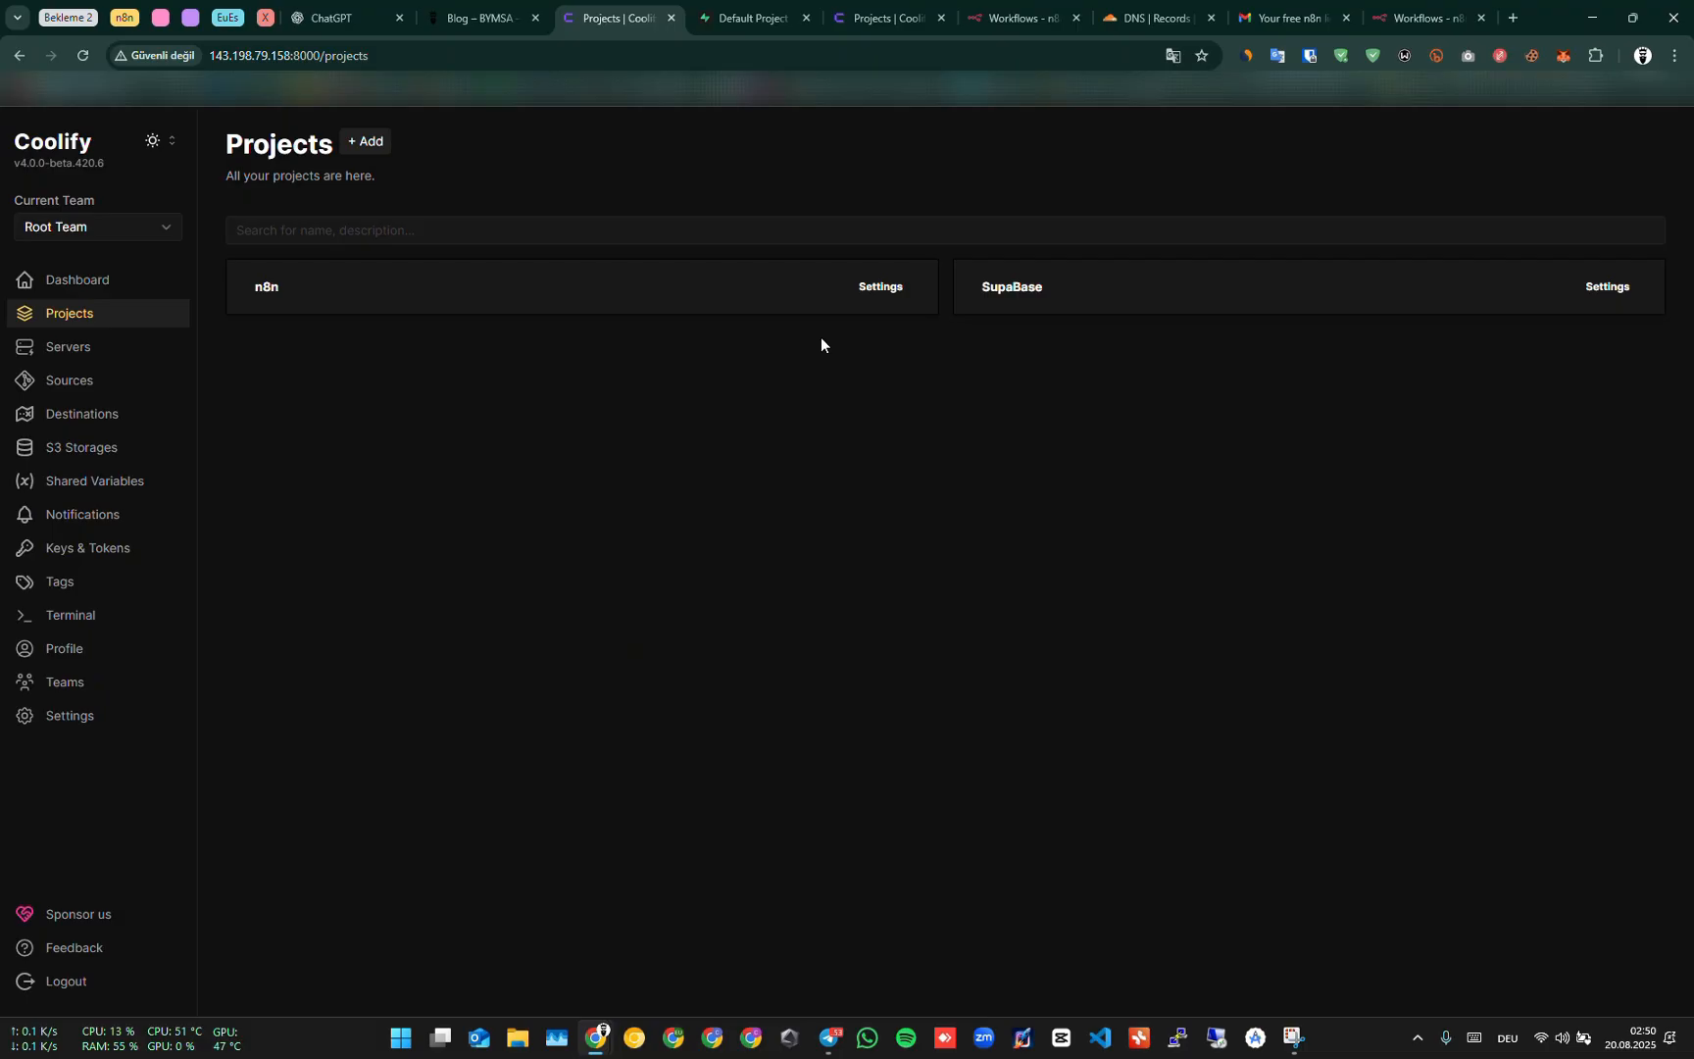
mouse_move(854, 367)
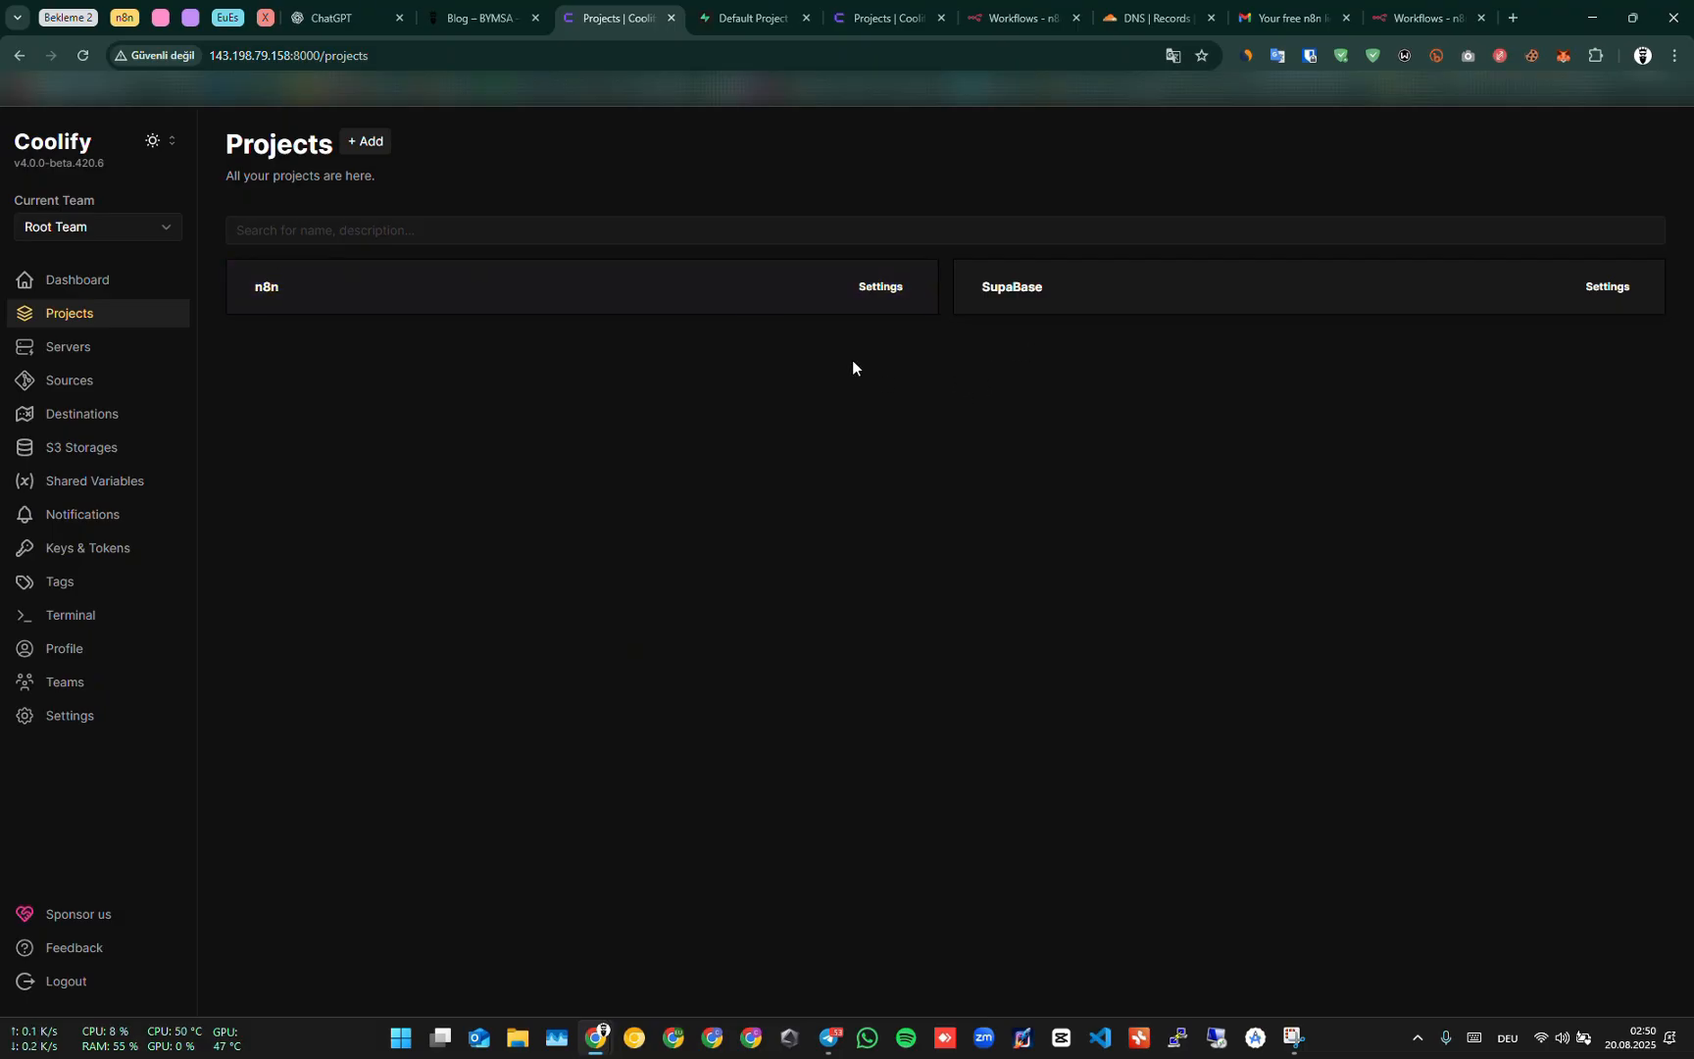
mouse_move(1006, 400)
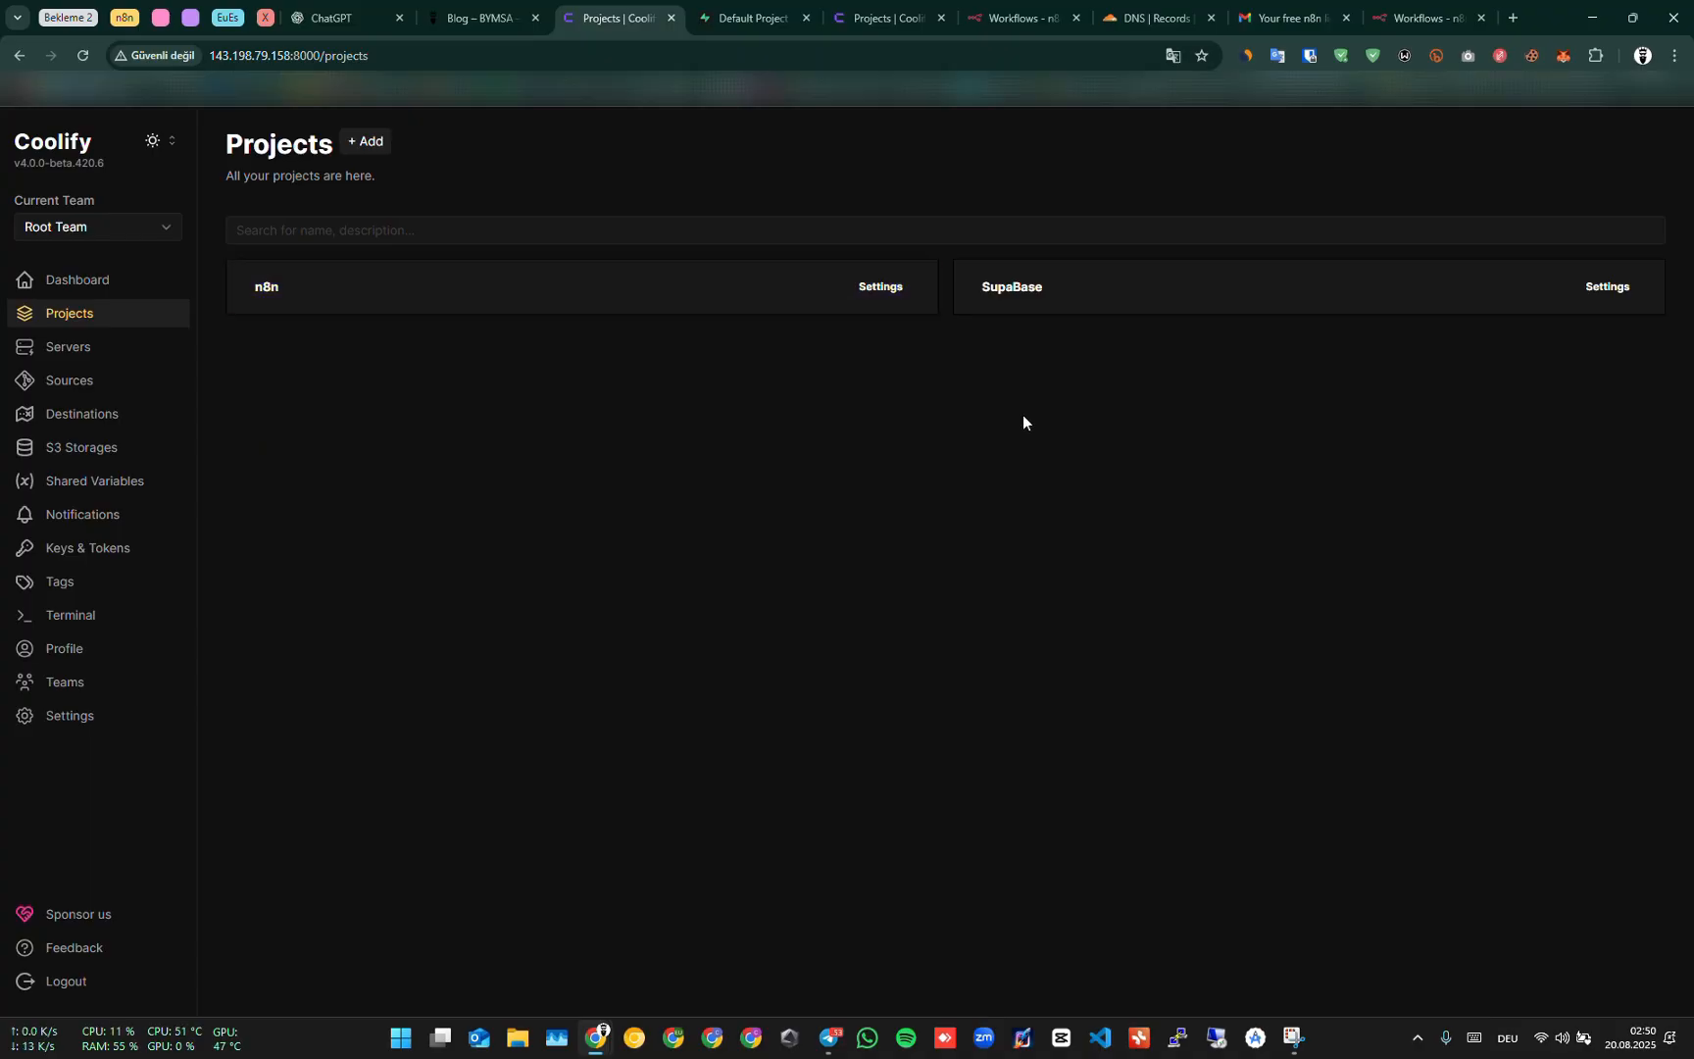
mouse_move(1010, 410)
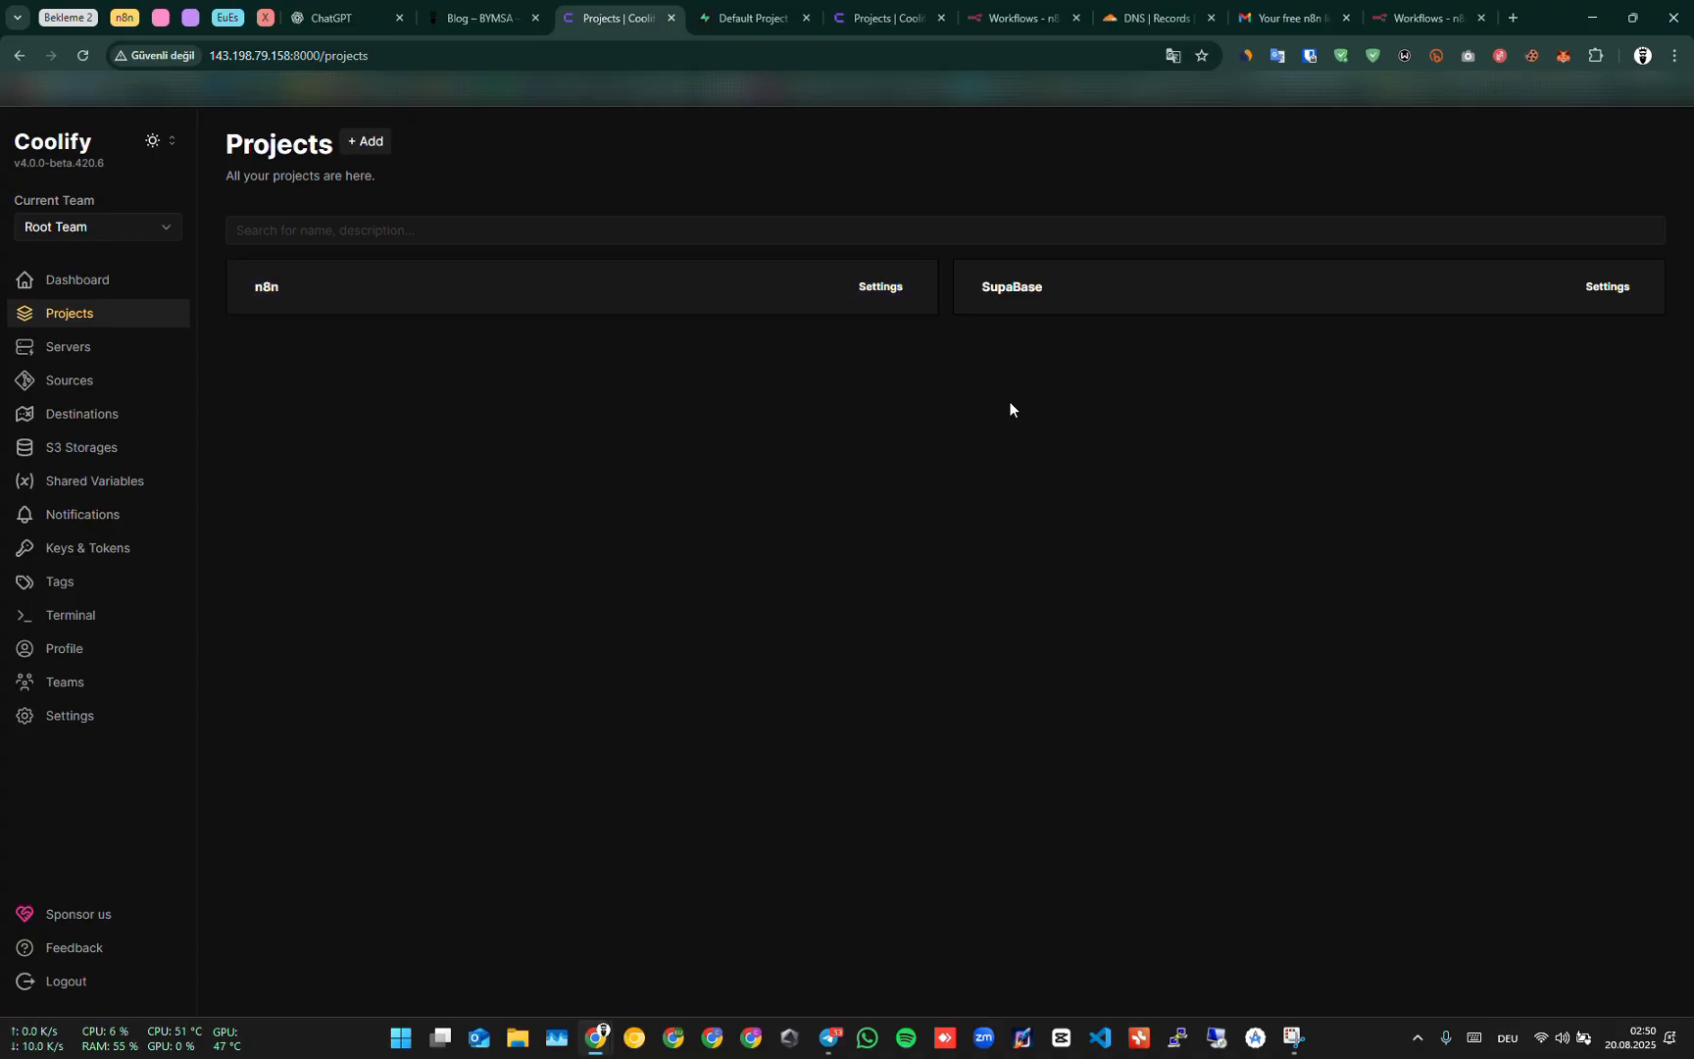